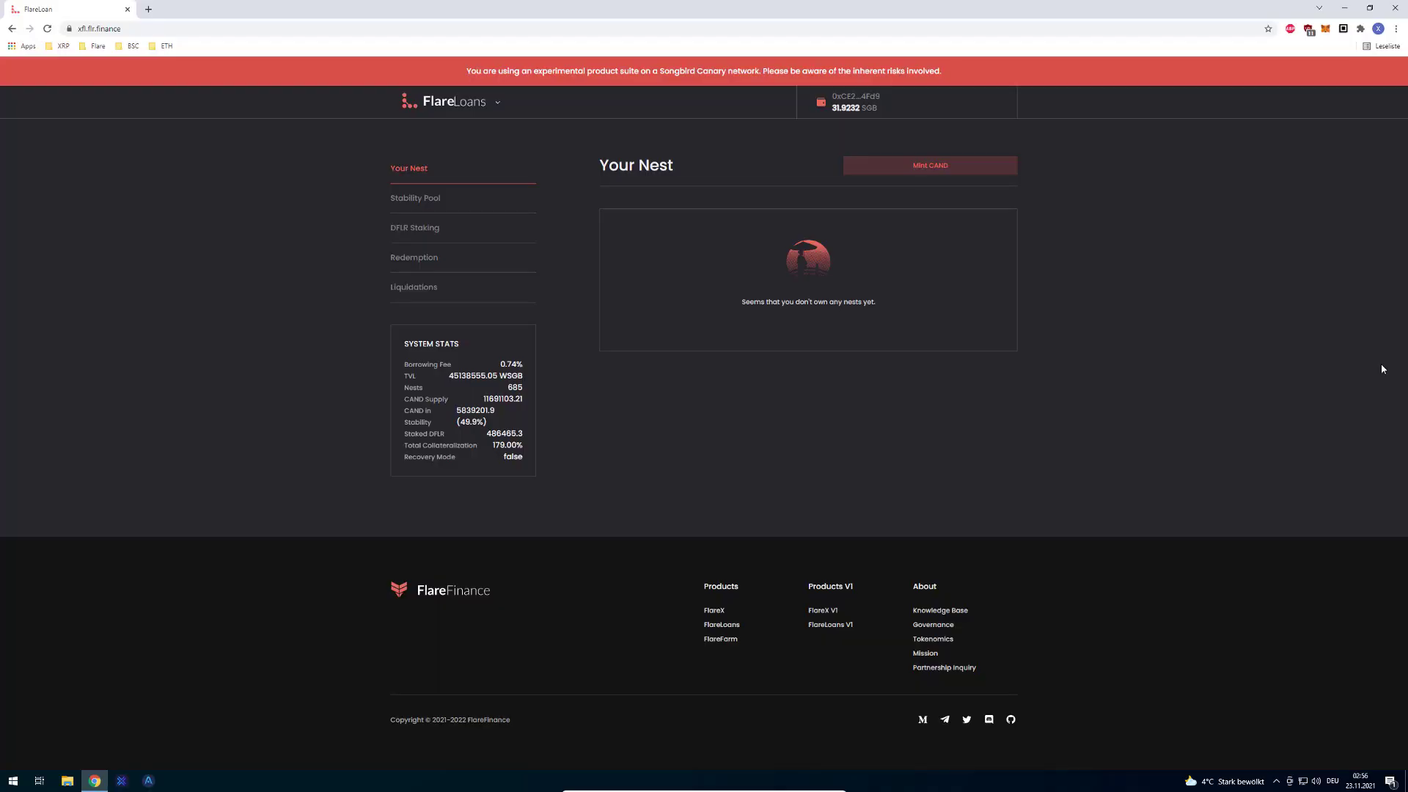
pyautogui.moveTo(720, 537)
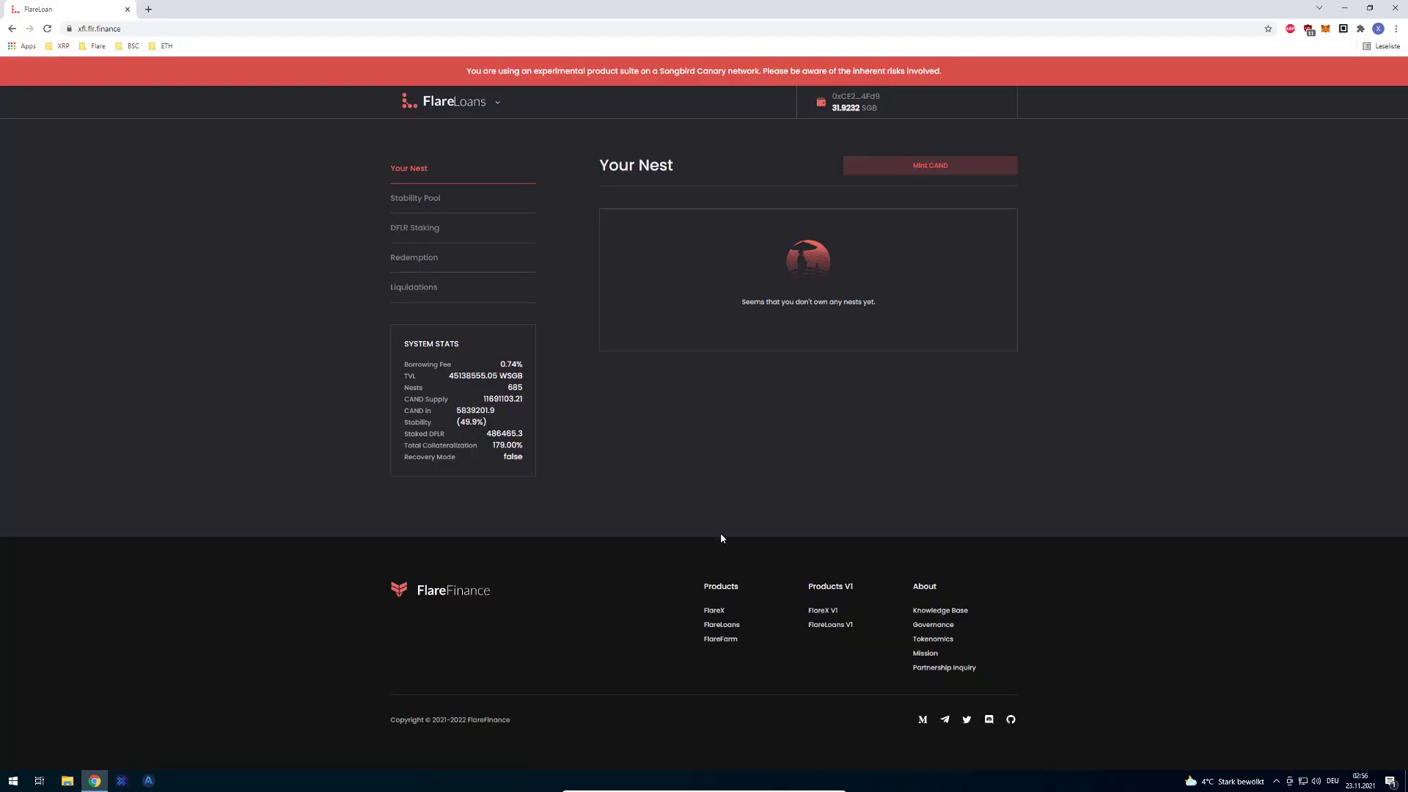
pyautogui.moveTo(522, 485)
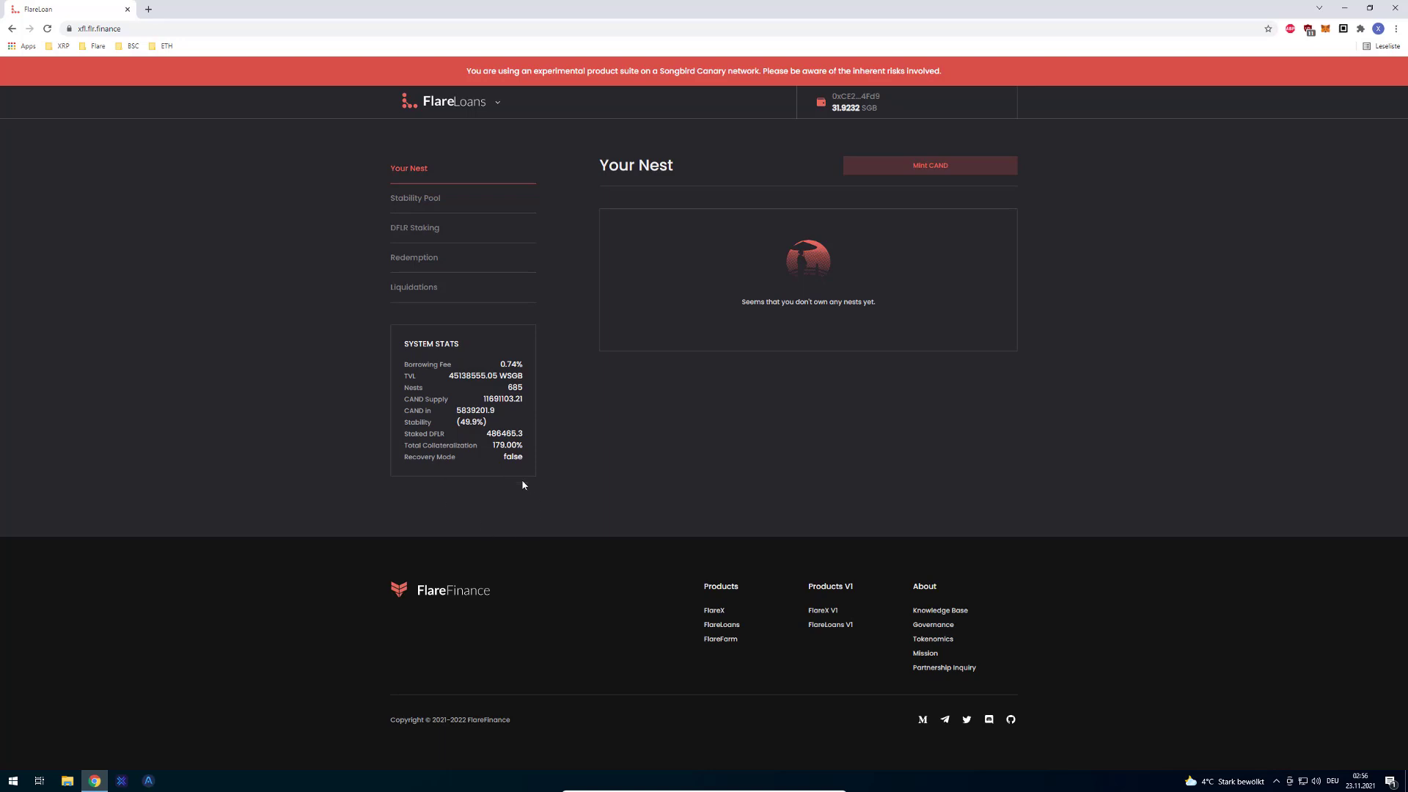
pyautogui.moveTo(829, 488)
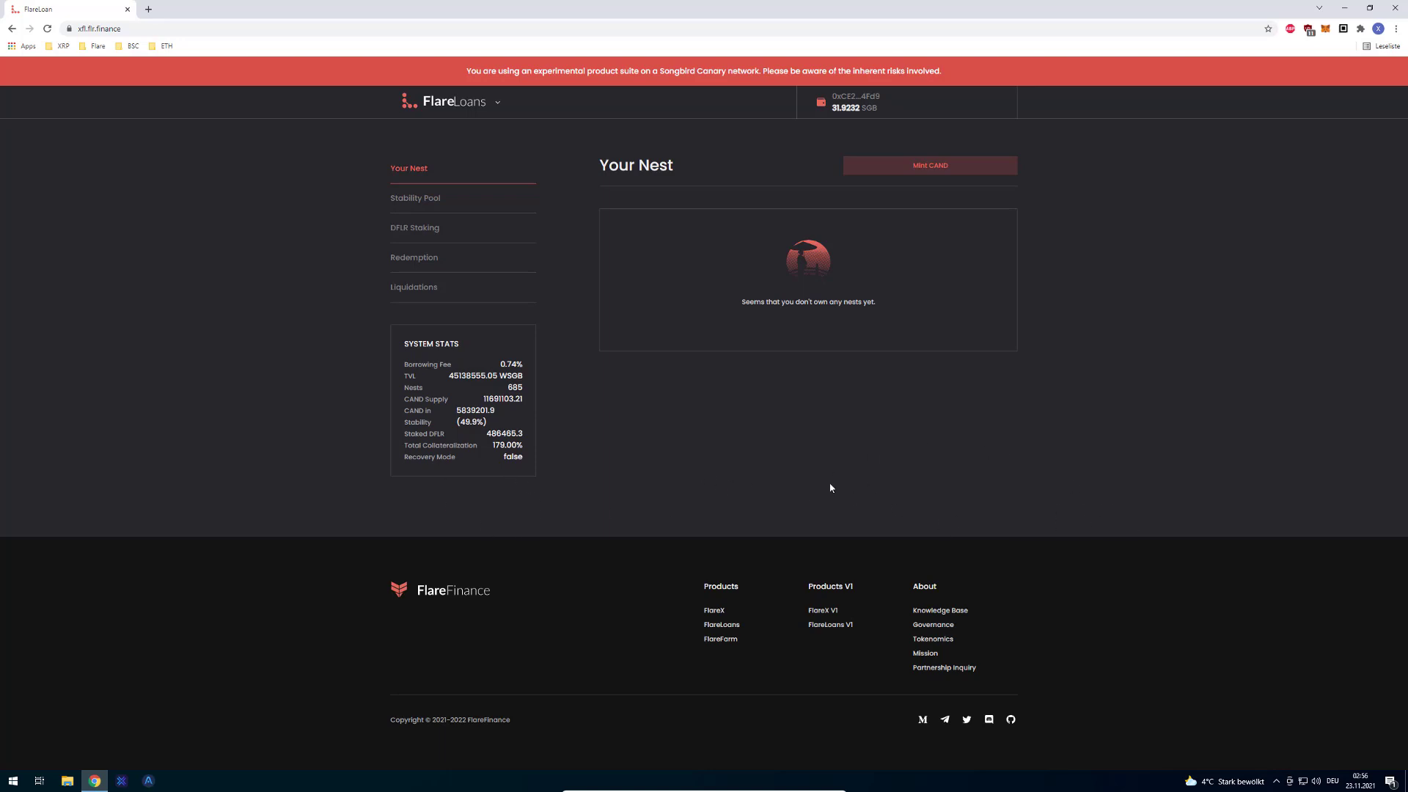
# View the Stability Pool and DFLR Staking pages, then return to the Your Nest overview
pyautogui.click(415, 198)
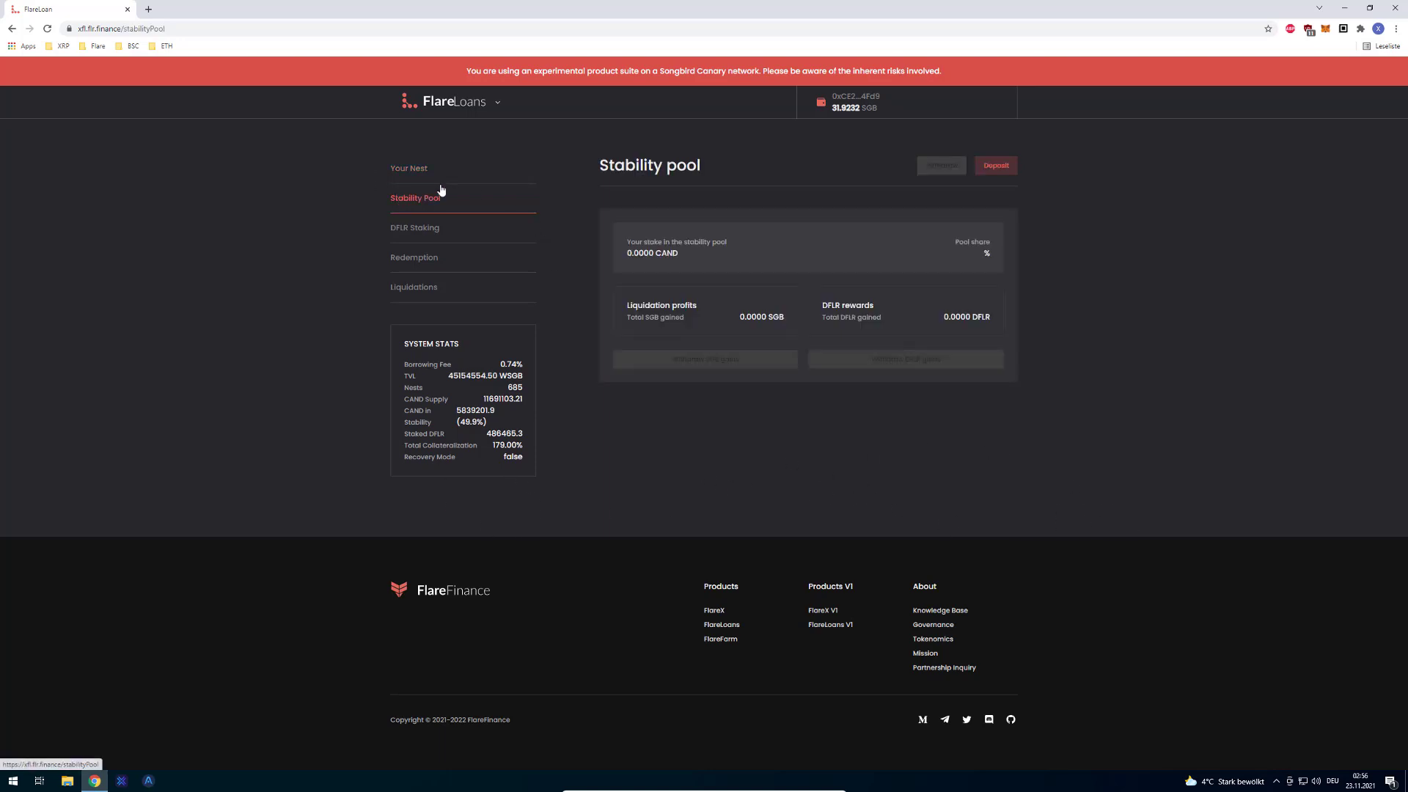
pyautogui.click(415, 228)
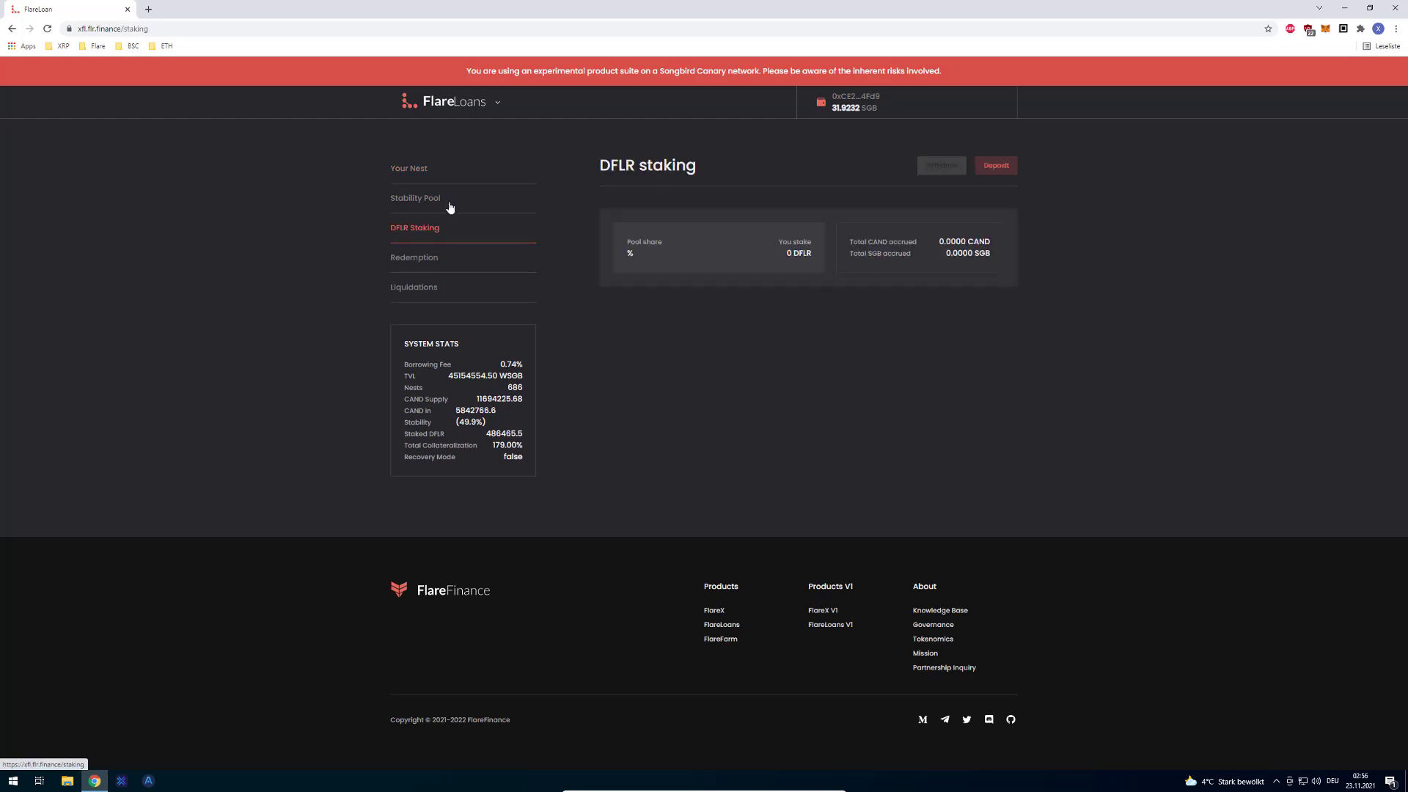
pyautogui.click(408, 168)
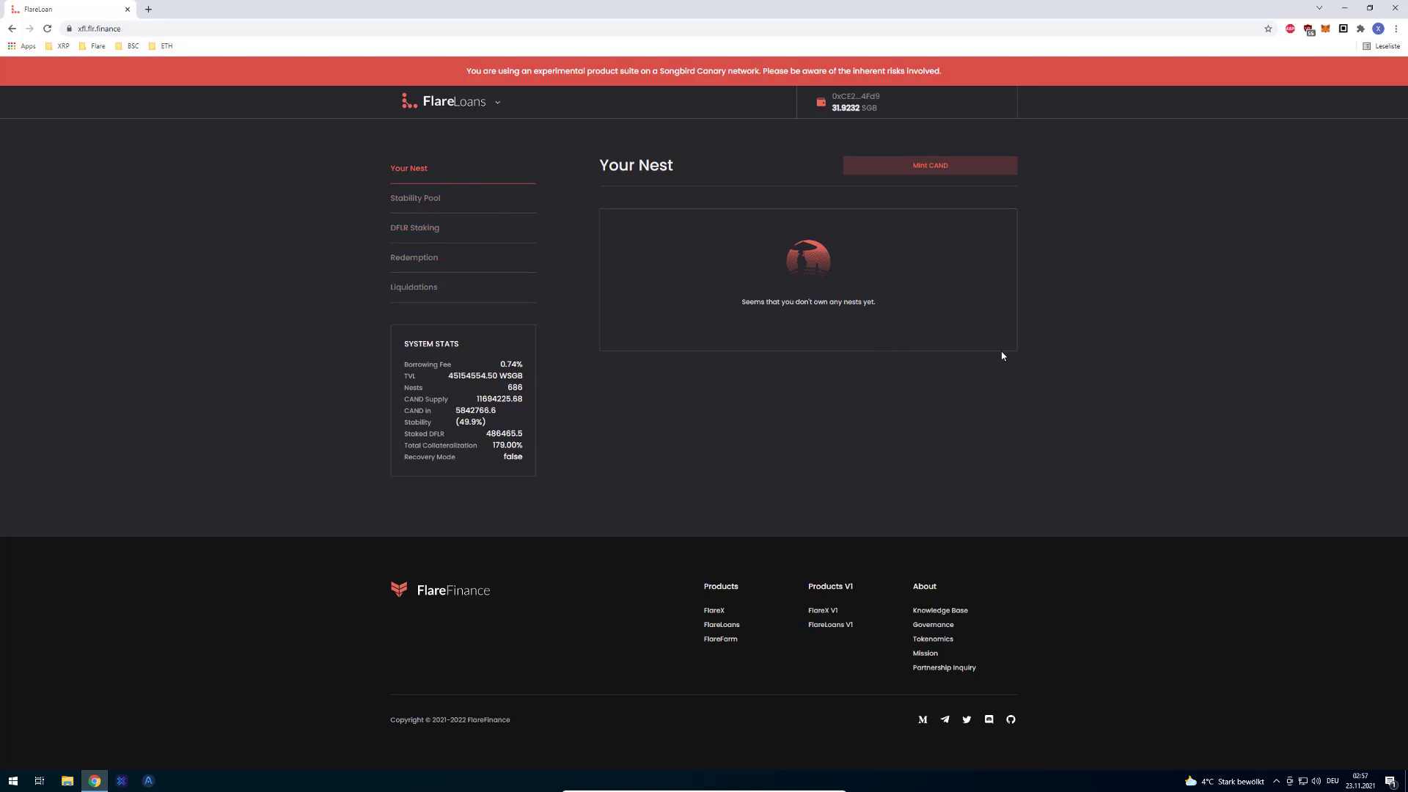
pyautogui.moveTo(1059, 336)
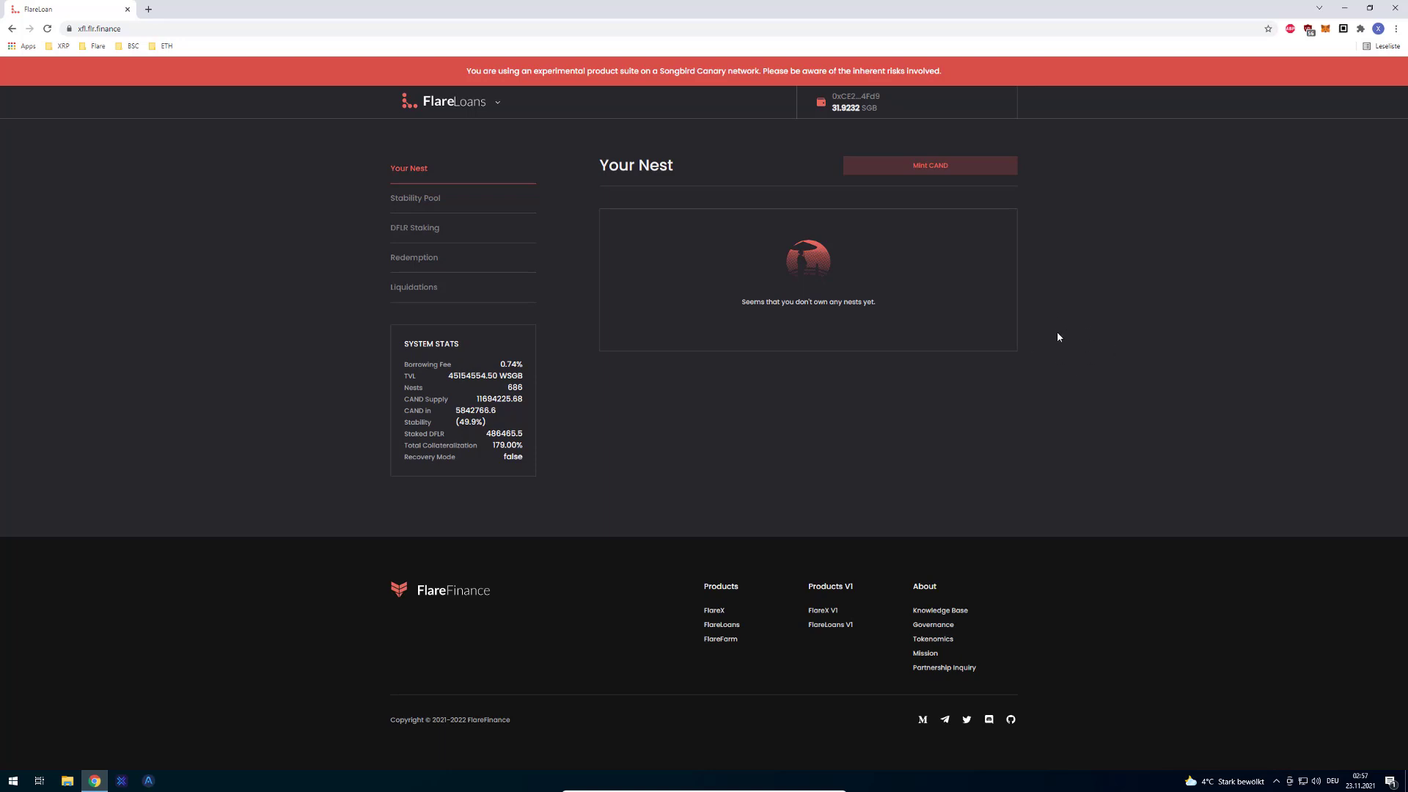
pyautogui.moveTo(779, 394)
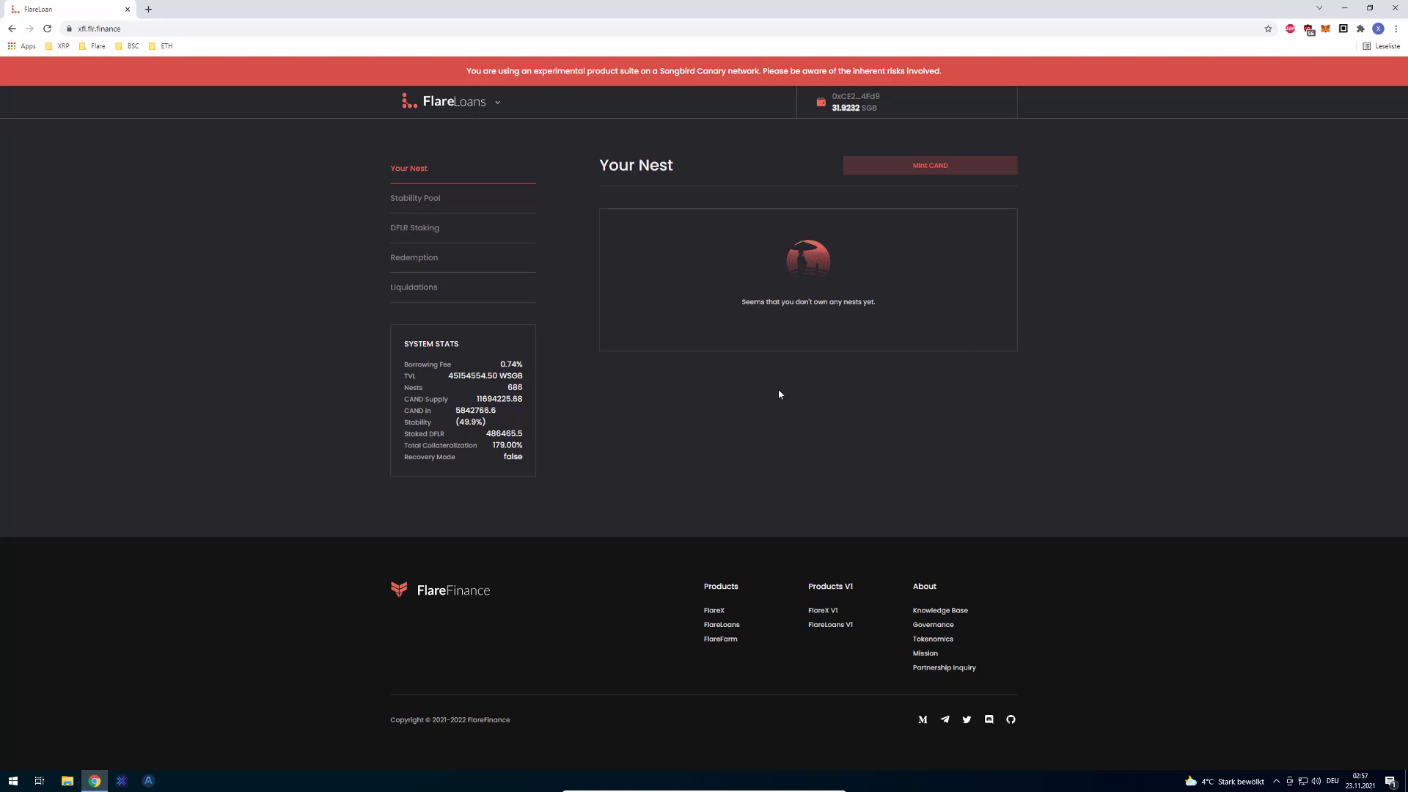
pyautogui.moveTo(822, 611)
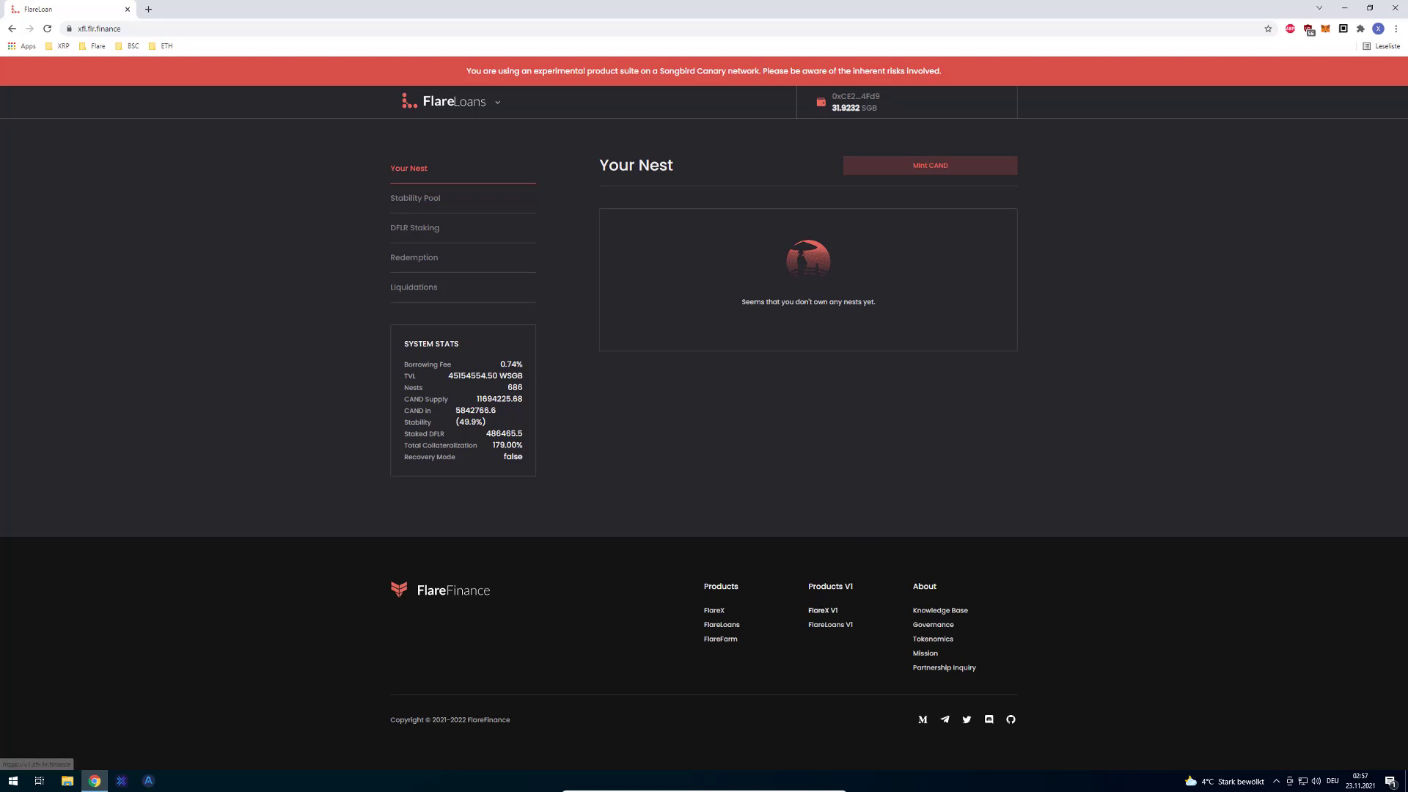
pyautogui.moveTo(821, 611)
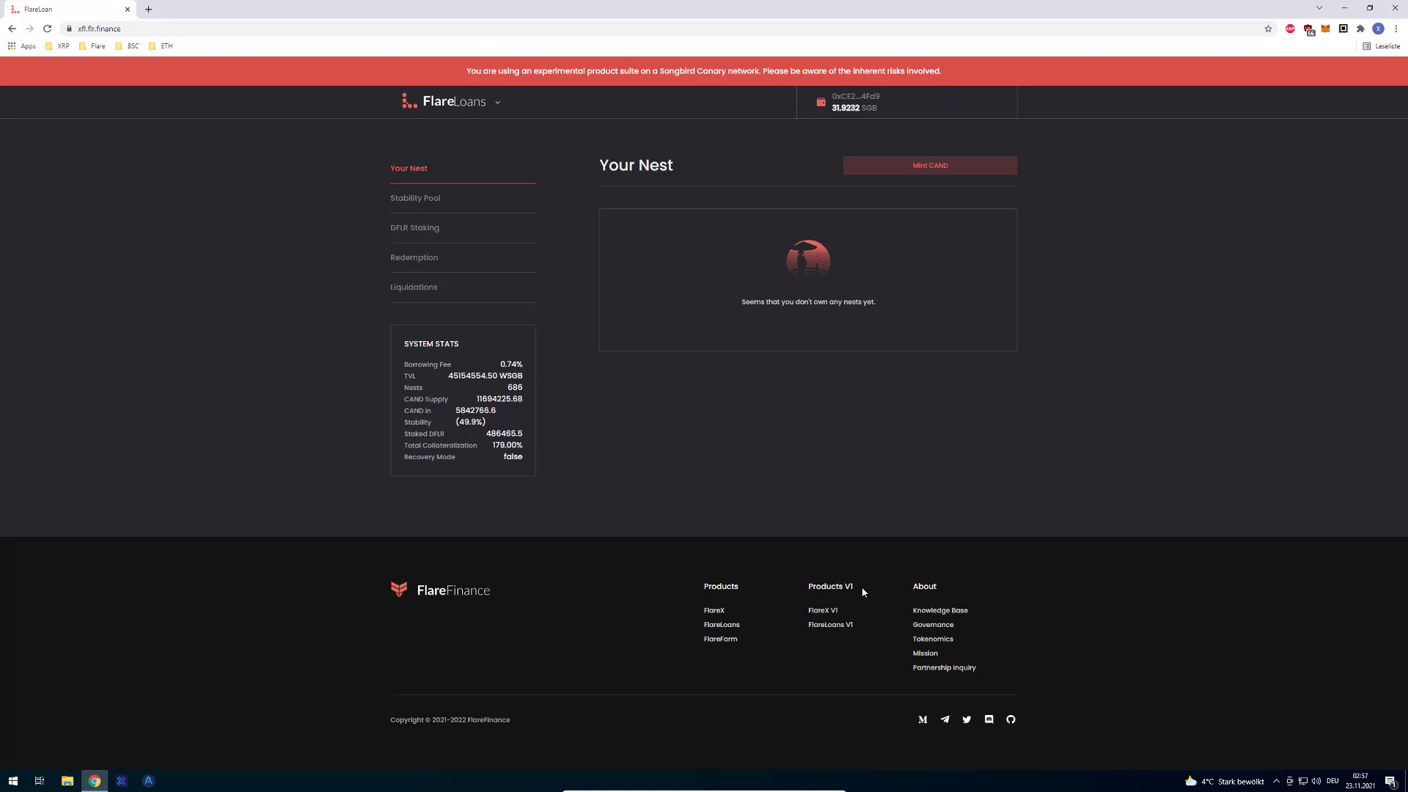
pyautogui.moveTo(821, 611)
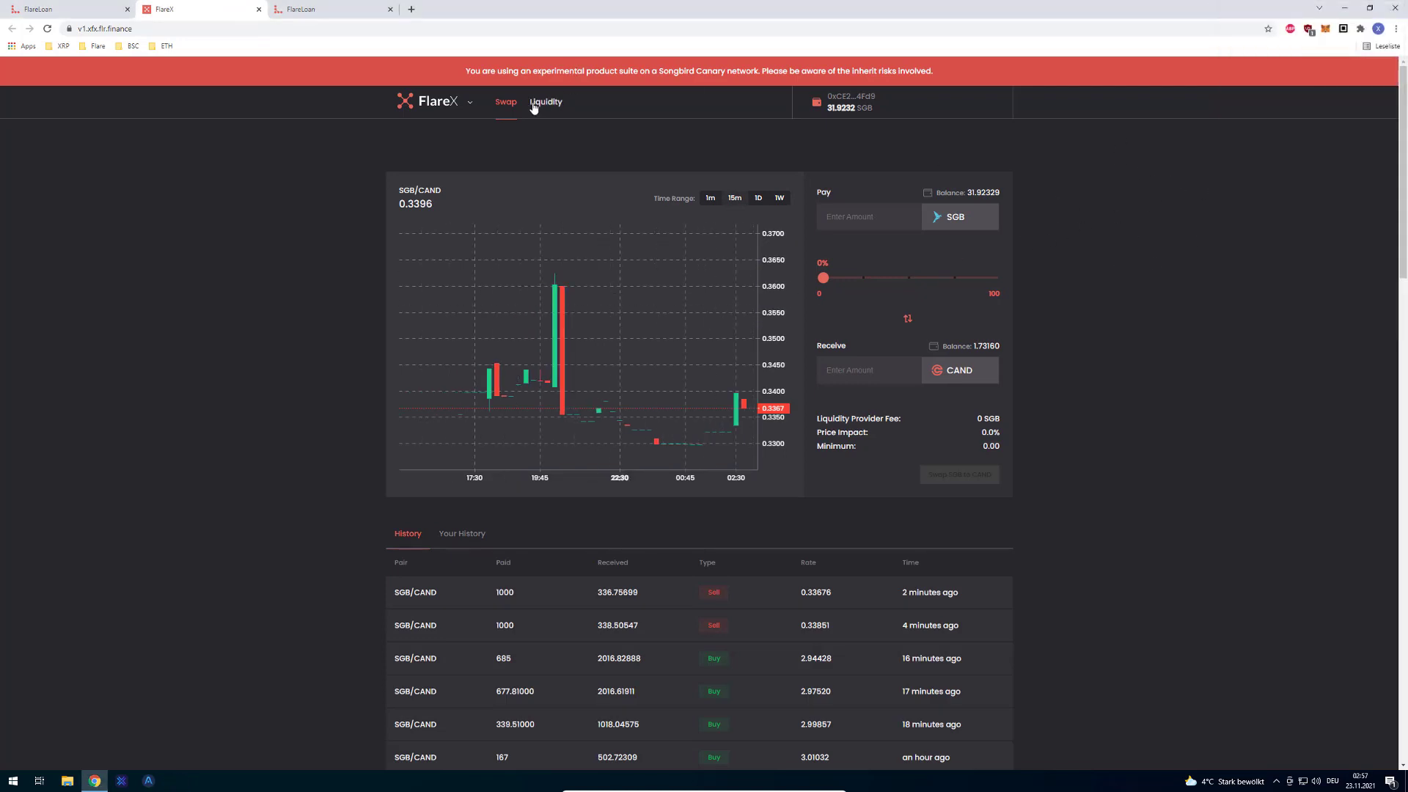
# Check the FlareLoans tabs, then start removing liquidity from the SGB/CAND pool in FlareX
pyautogui.click(545, 102)
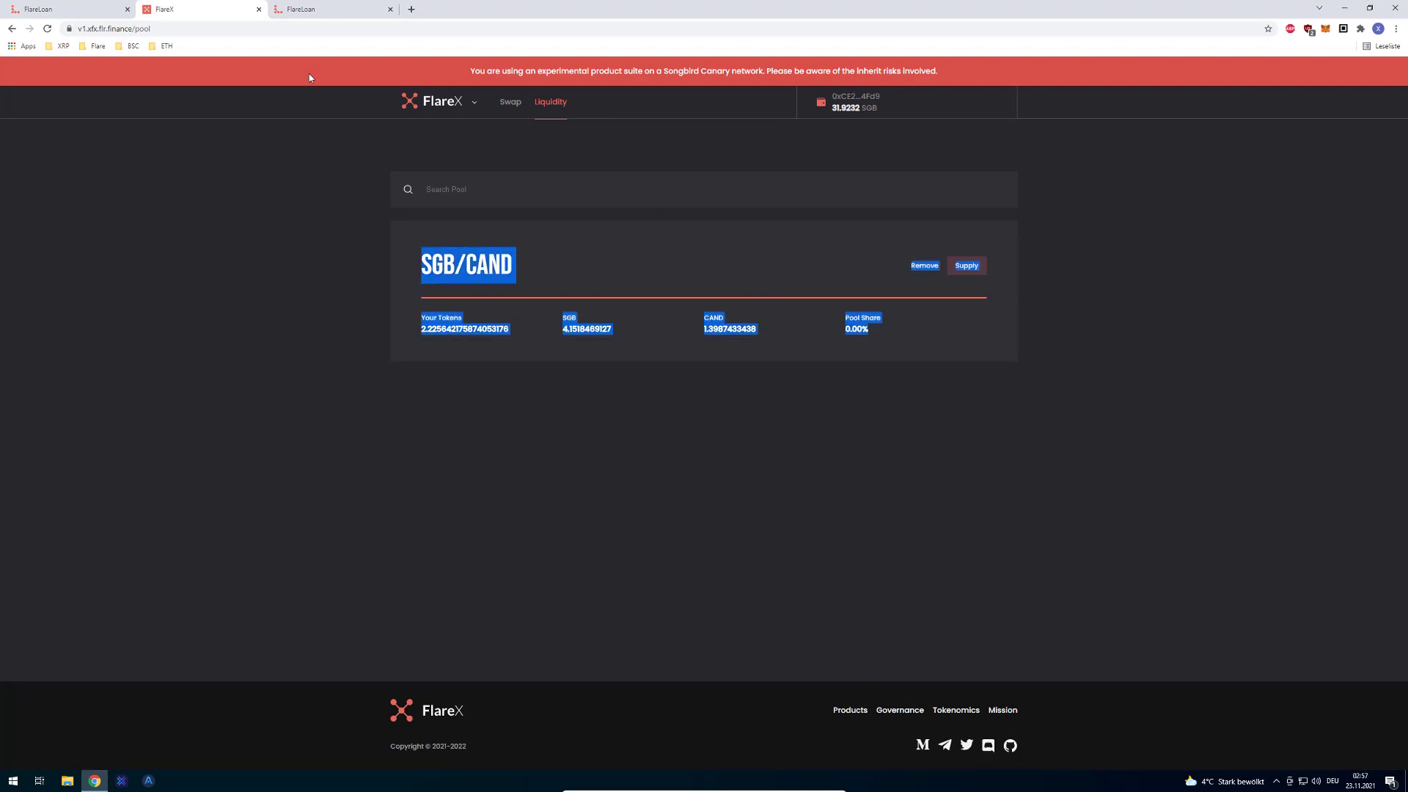
pyautogui.click(67, 9)
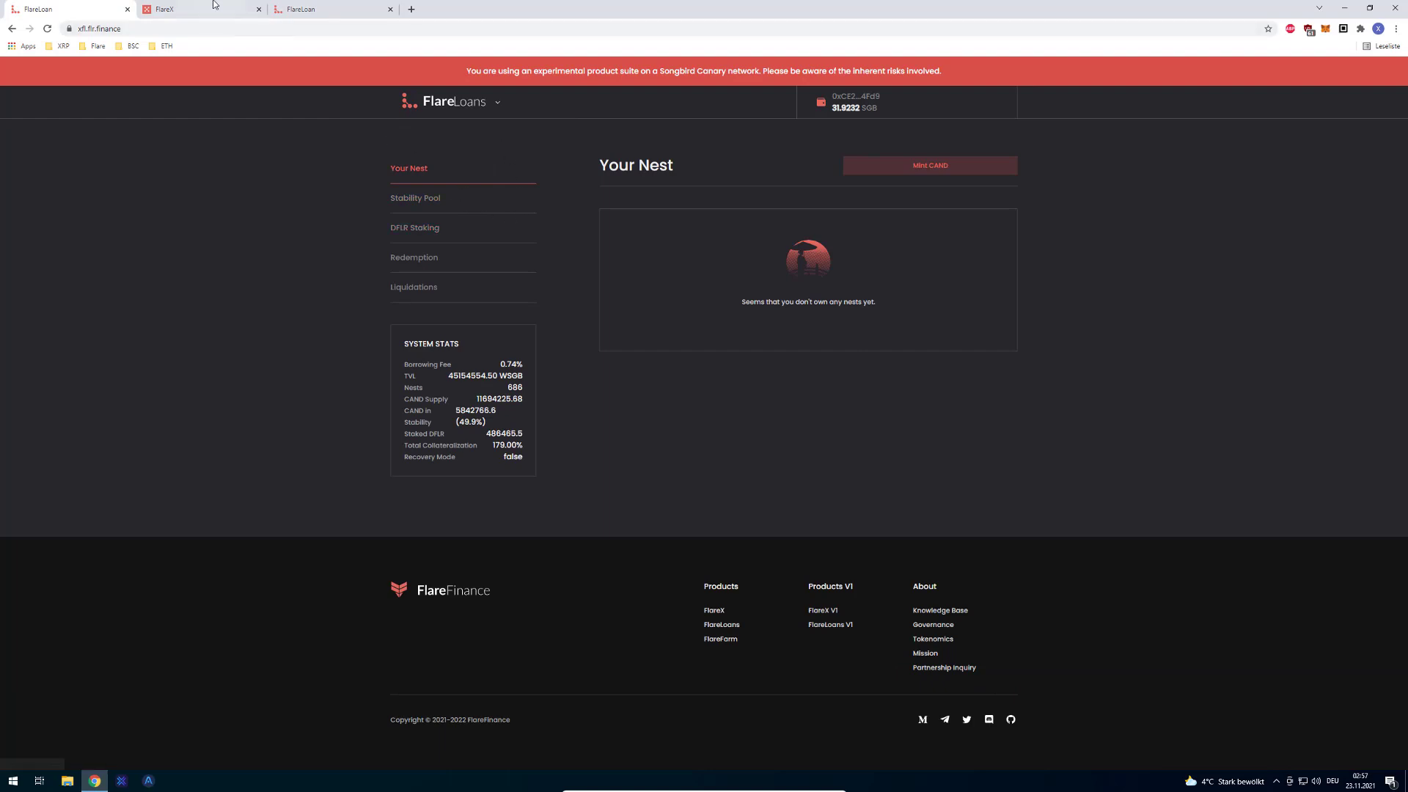
pyautogui.click(201, 9)
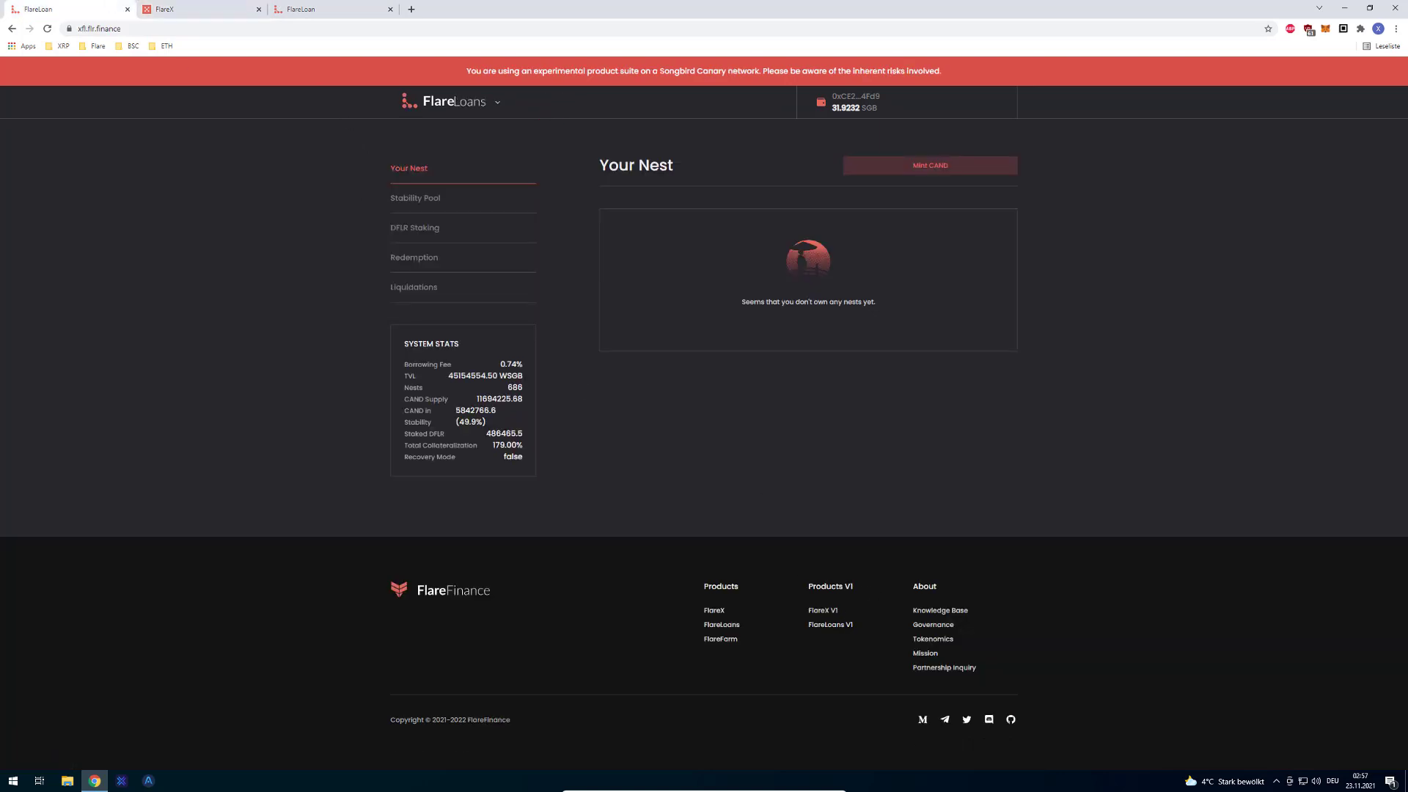
pyautogui.moveTo(829, 624)
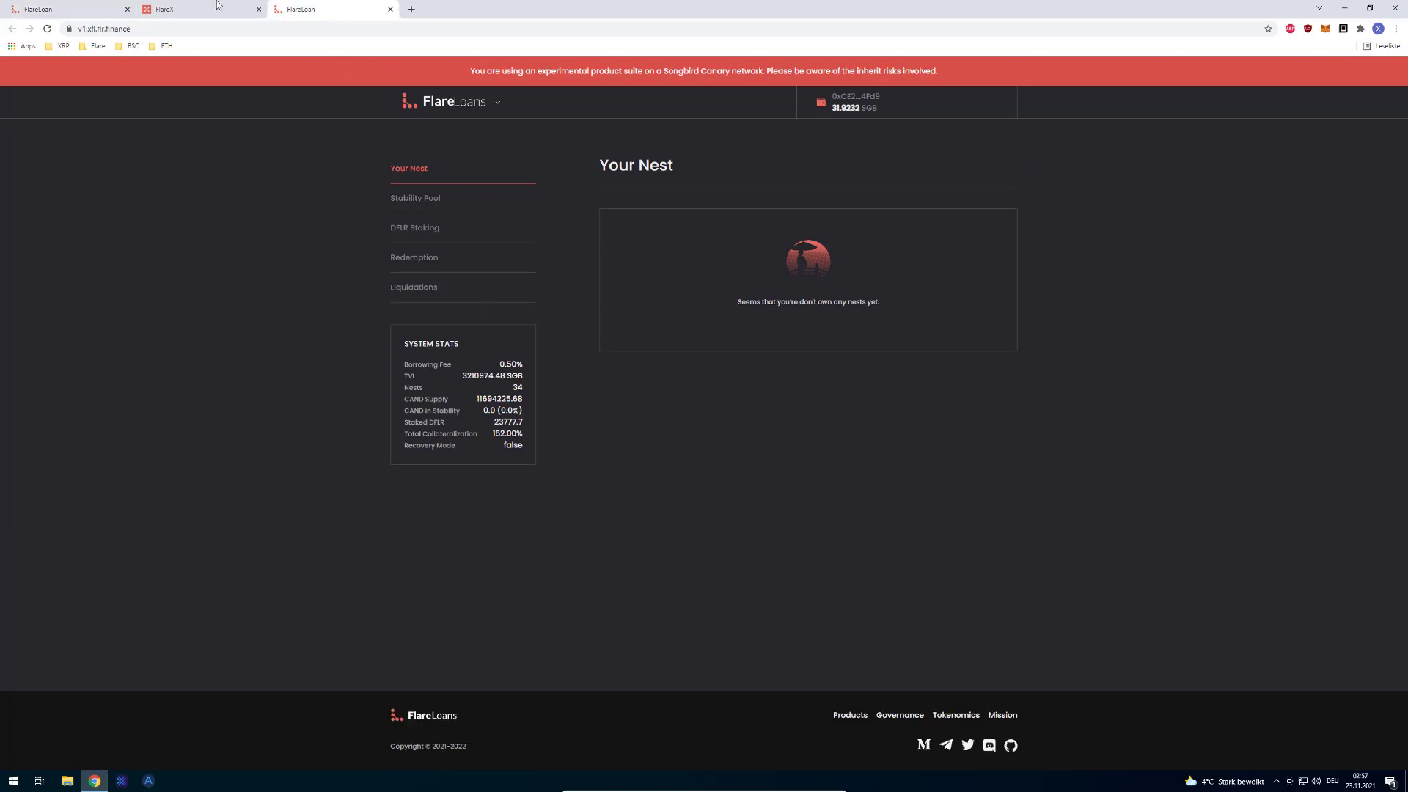
pyautogui.click(197, 9)
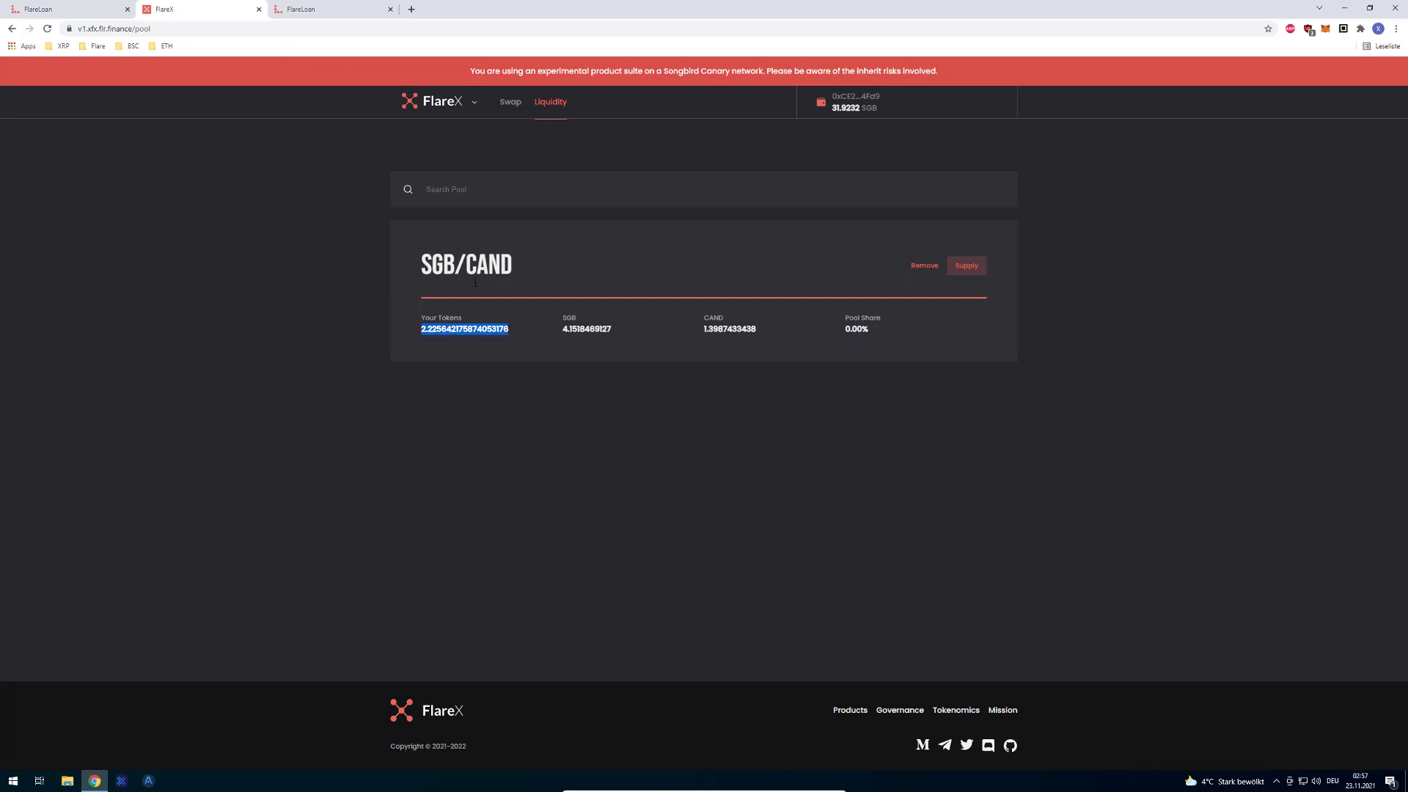
pyautogui.click(912, 273)
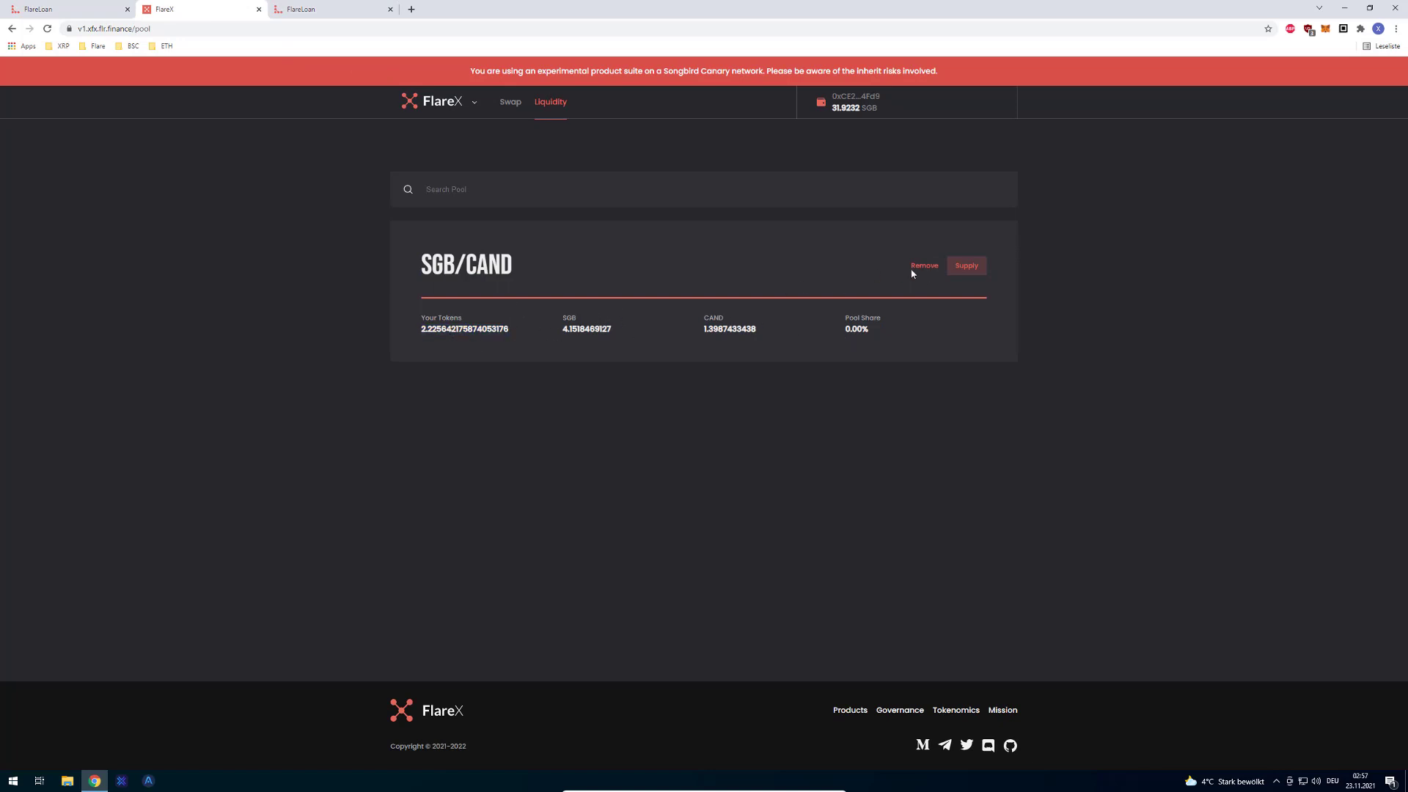
pyautogui.click(923, 265)
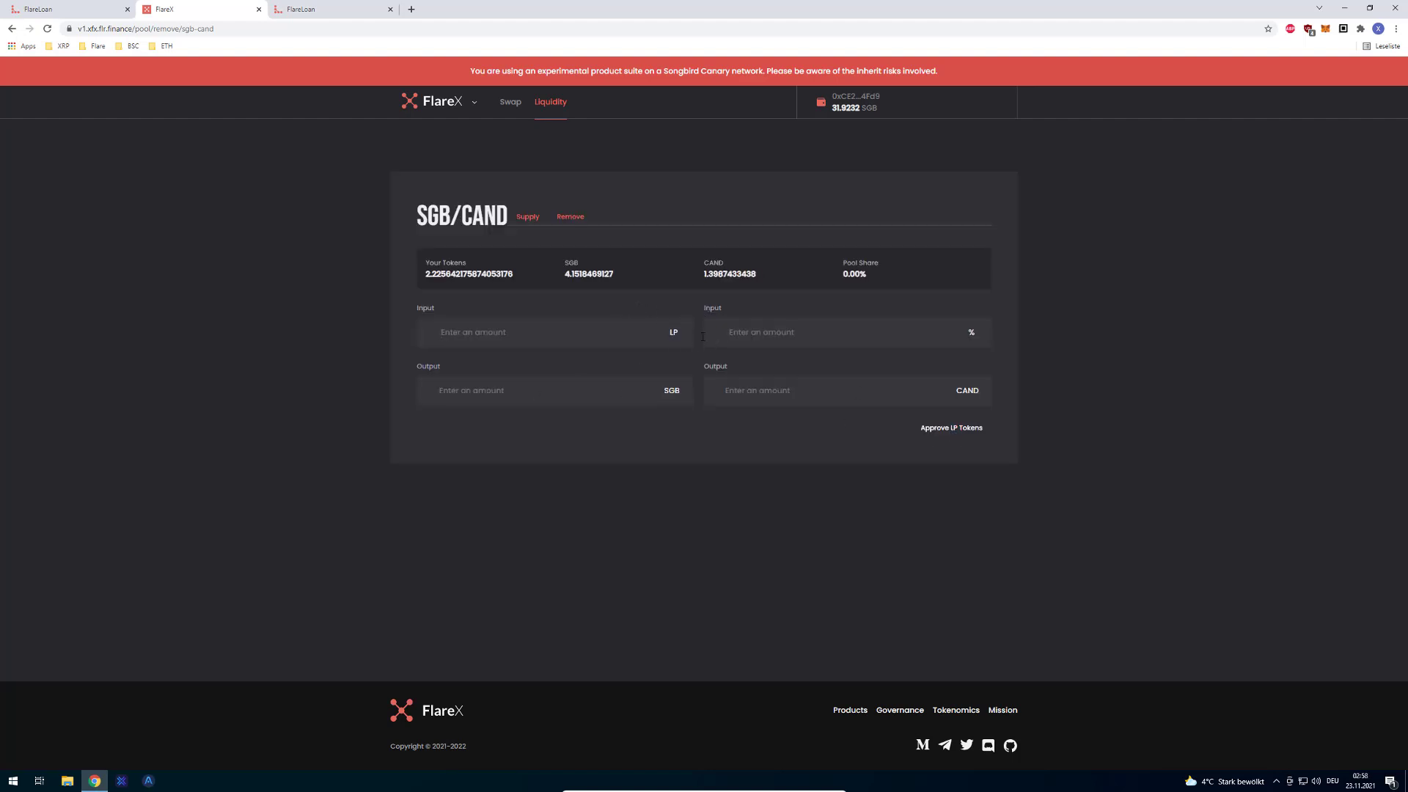
# Enter 100% for removal and approve the SGB/CAND LP tokens, confirming in MetaMask
pyautogui.click(527, 216)
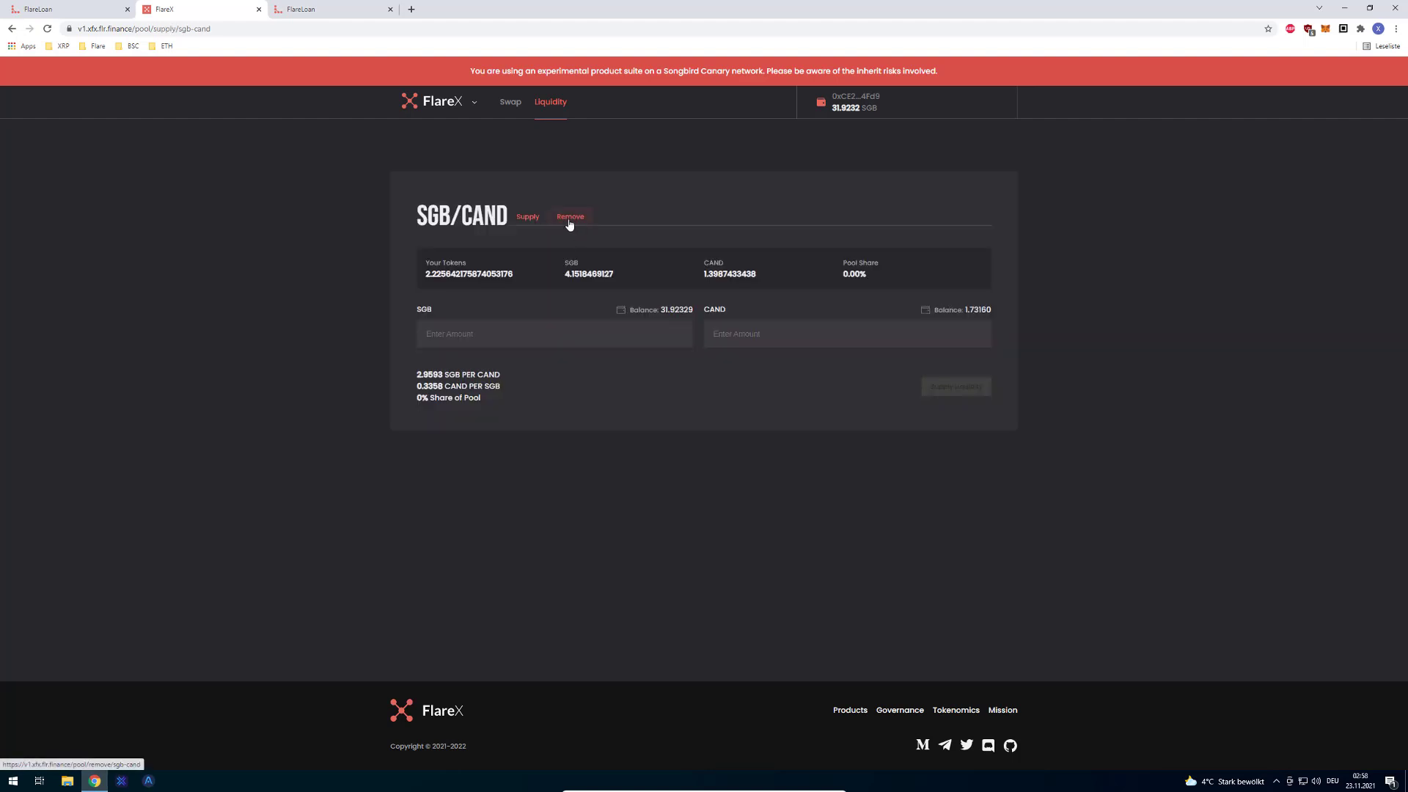
pyautogui.click(569, 216)
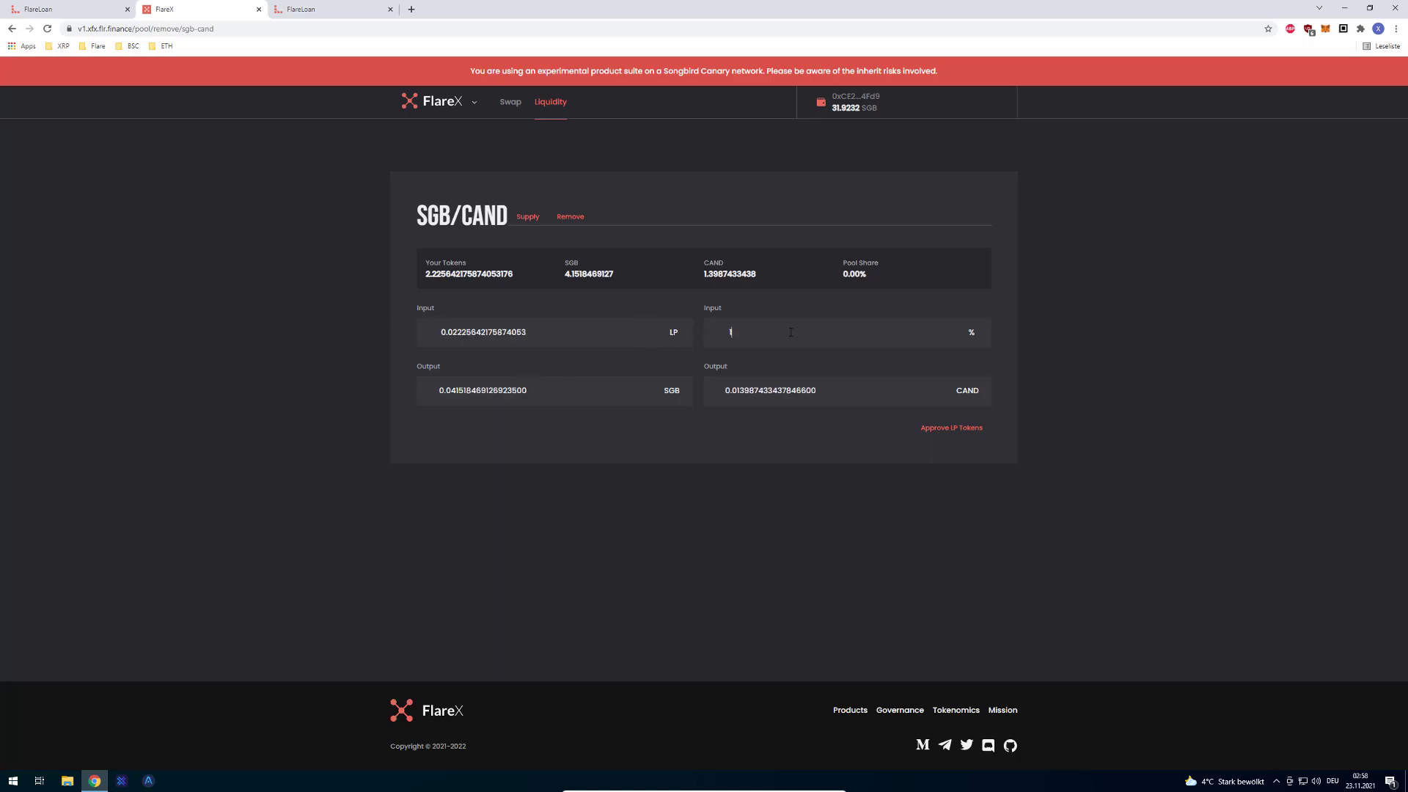
pyautogui.write('100')
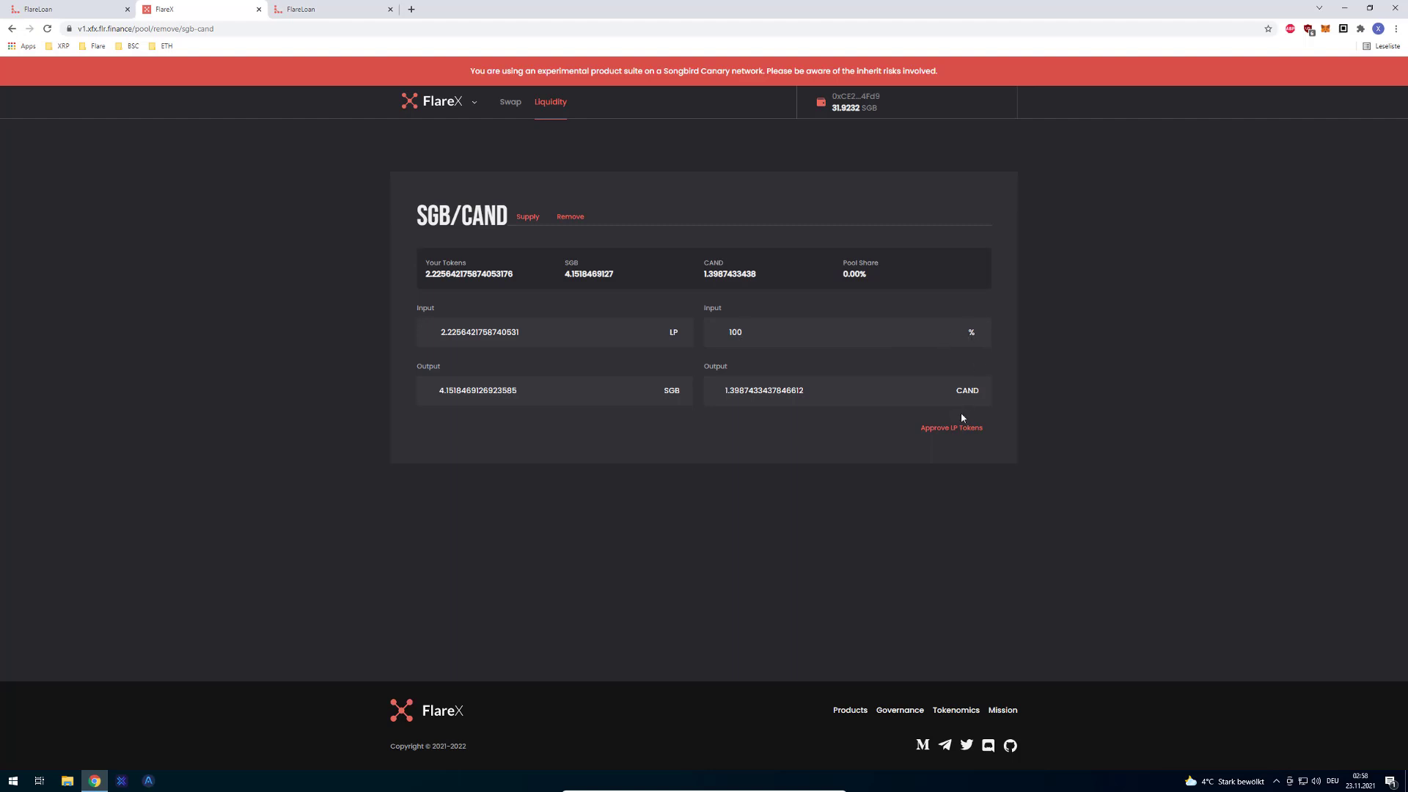
pyautogui.click(951, 428)
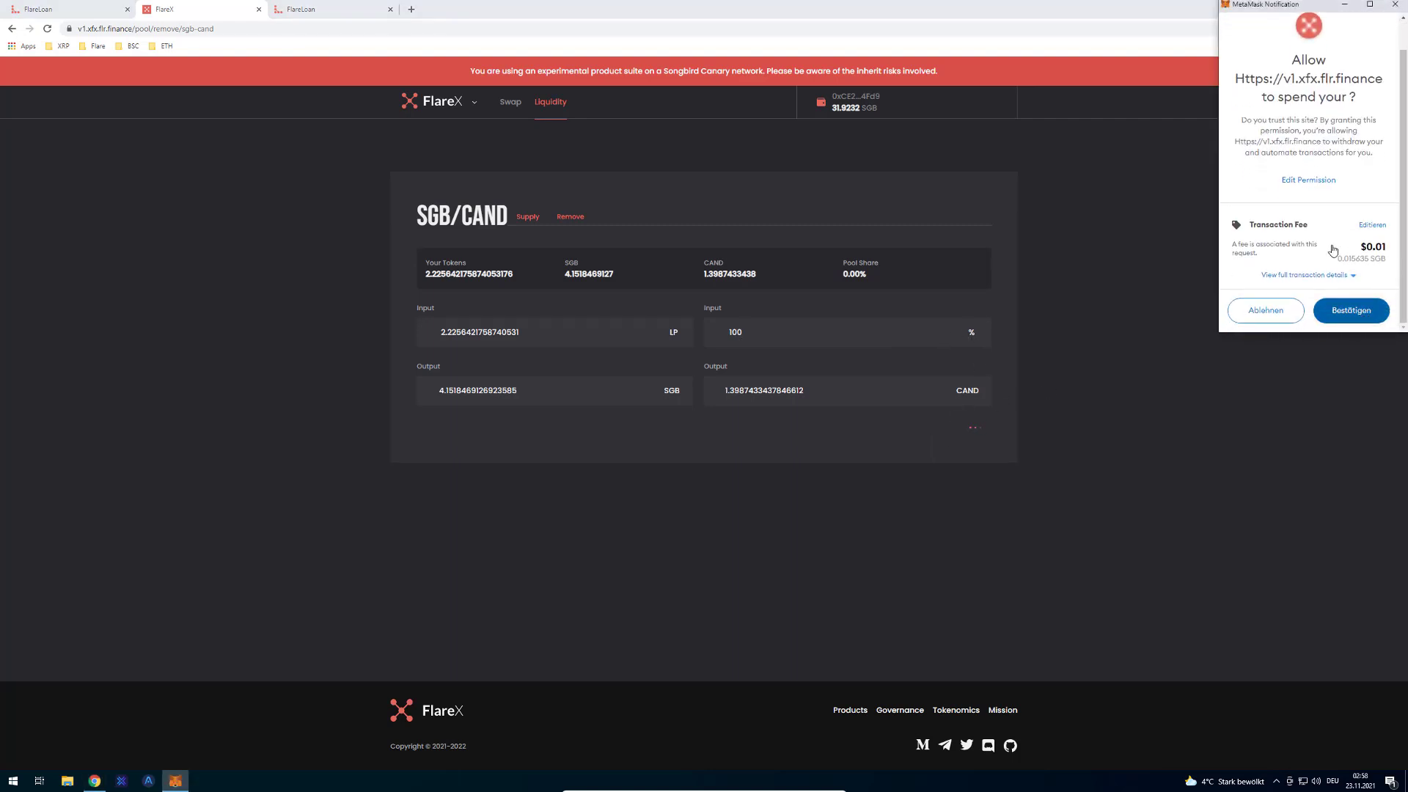
pyautogui.click(1349, 309)
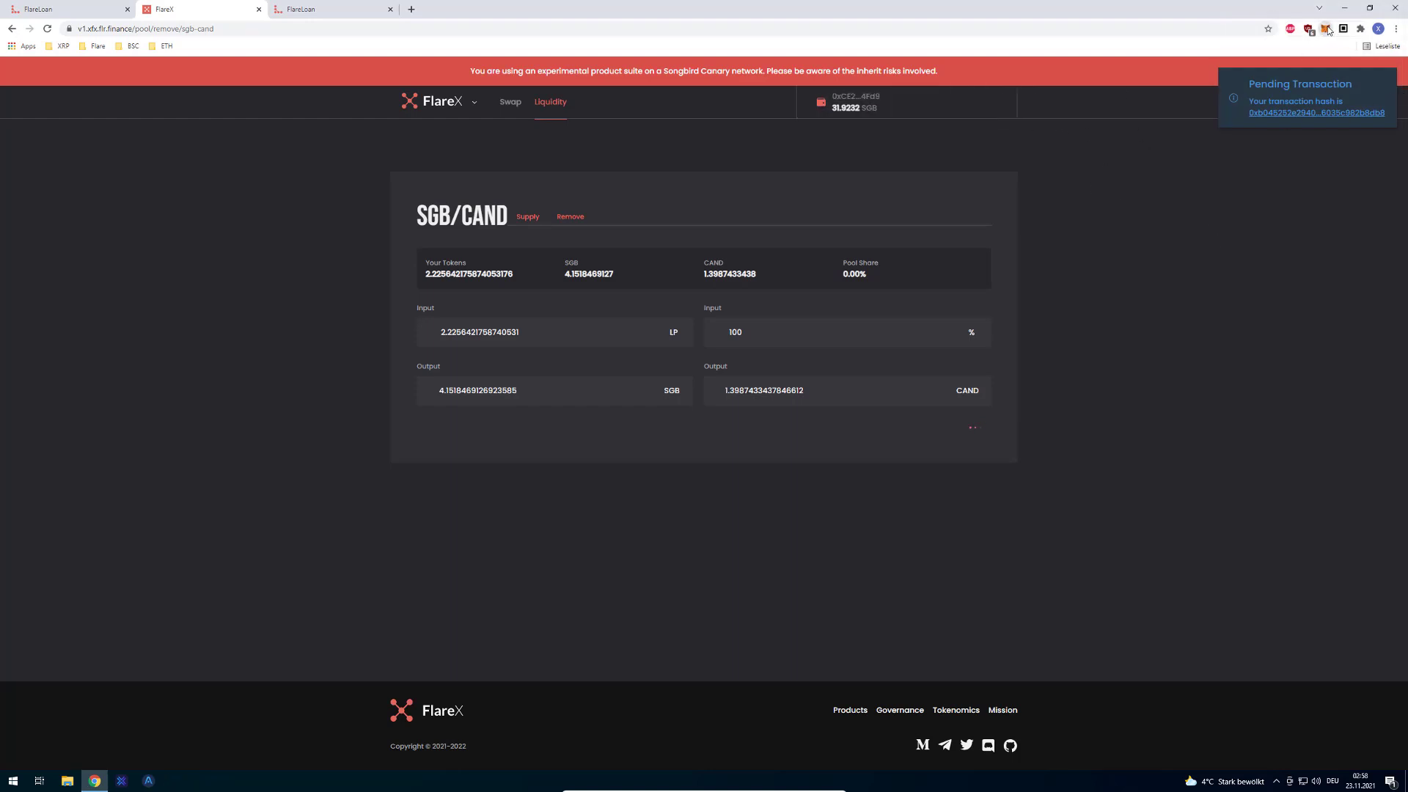
pyautogui.click(1328, 28)
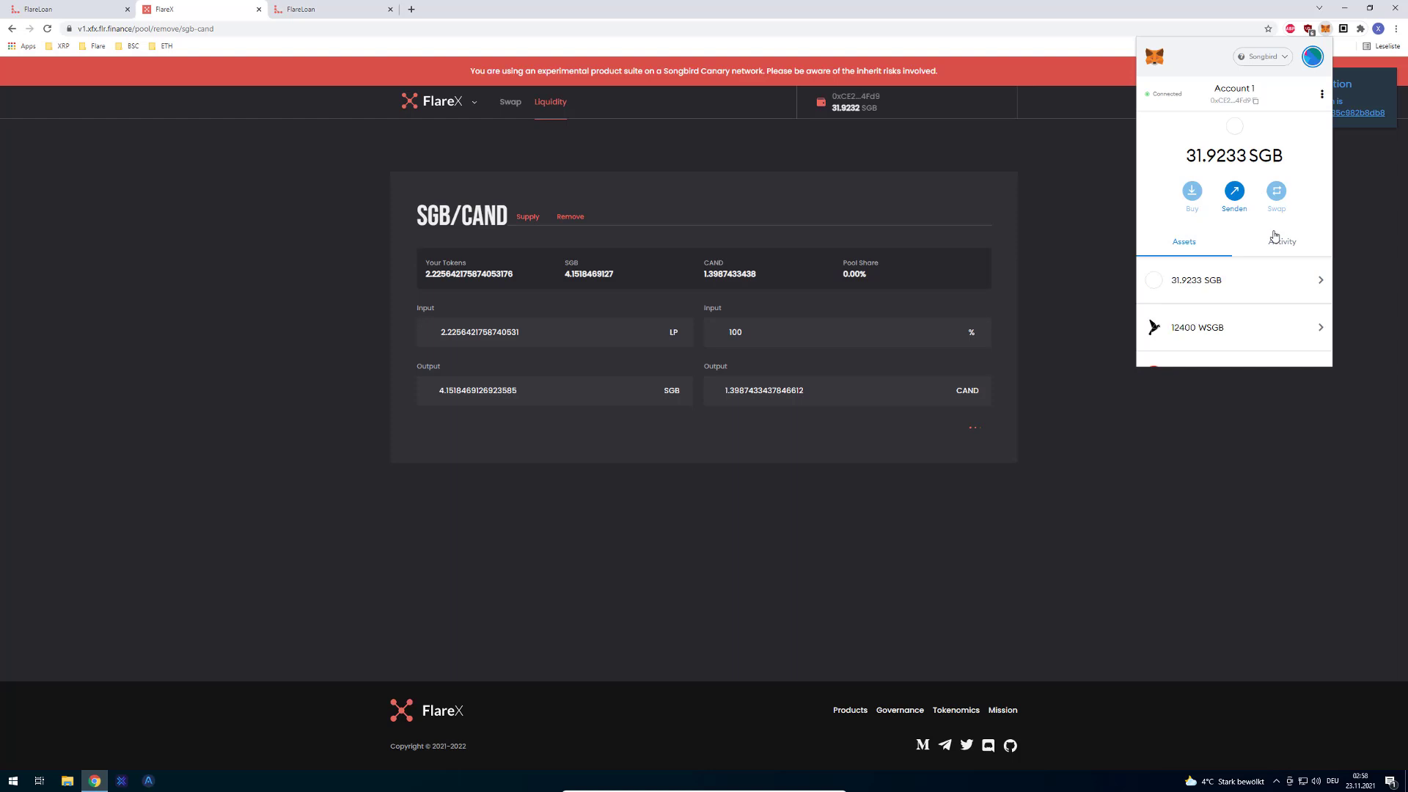
# Check MetaMask for the confirmed approval and the 2.225 LP token balance, then return to FlareX
pyautogui.scroll(-3)
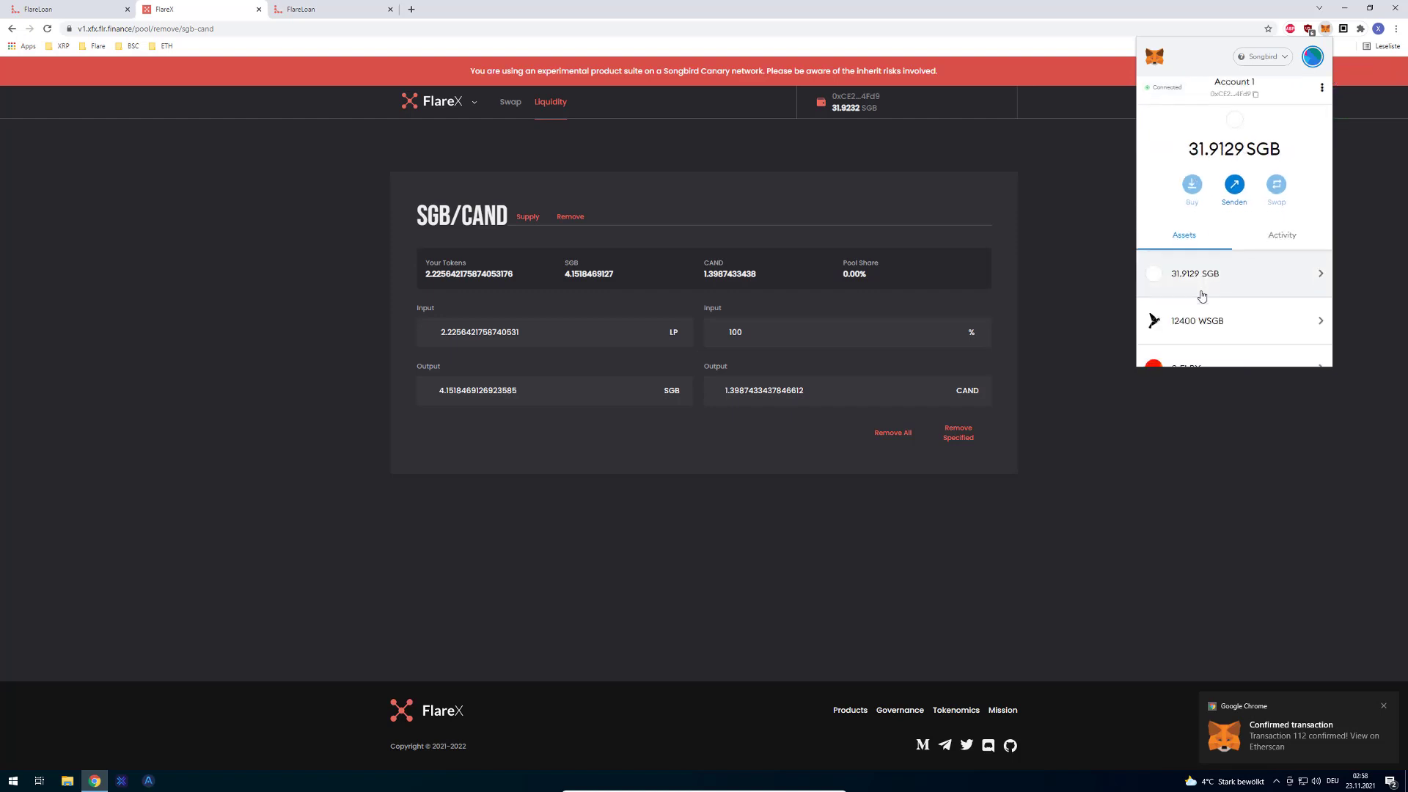
pyautogui.scroll(-3)
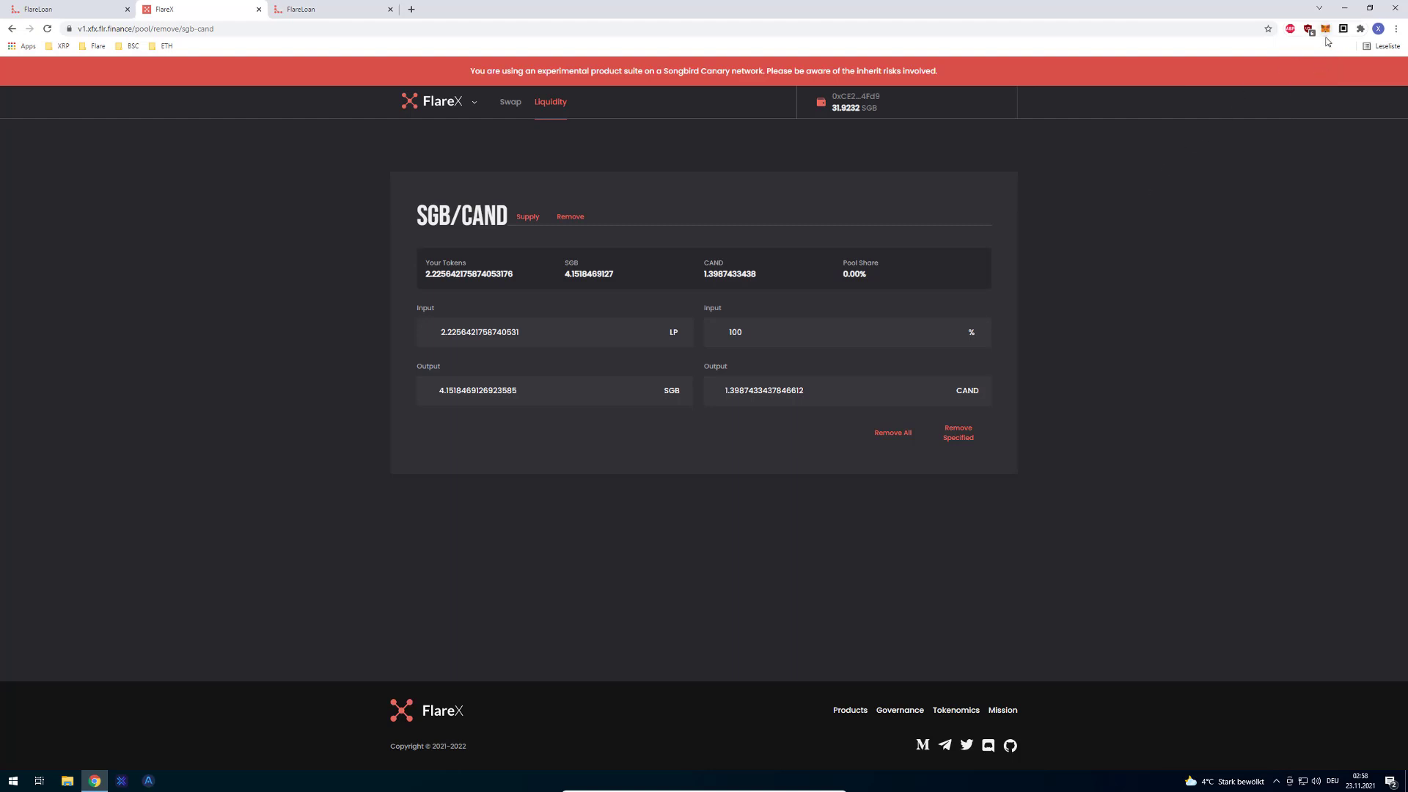
pyautogui.click(1324, 28)
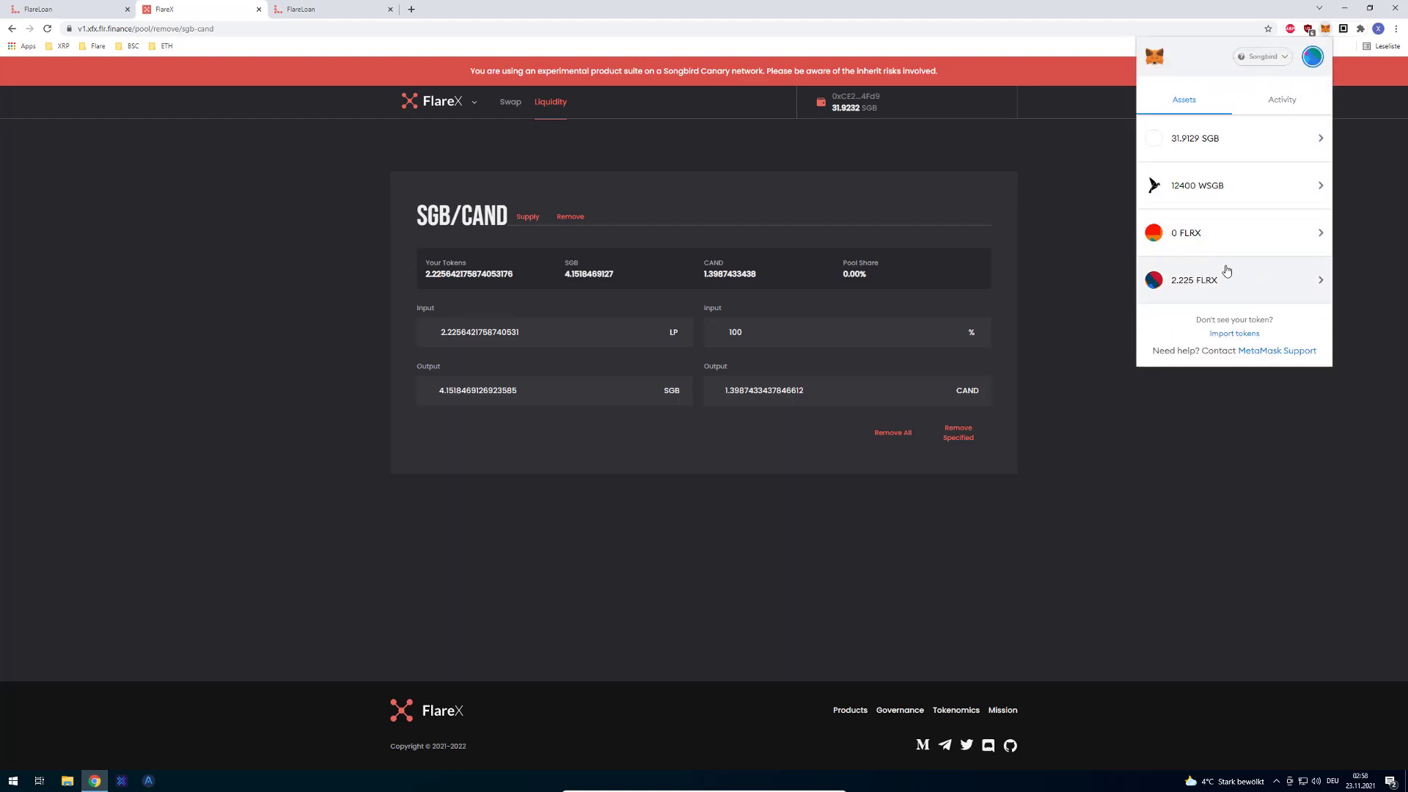
pyautogui.click(1233, 279)
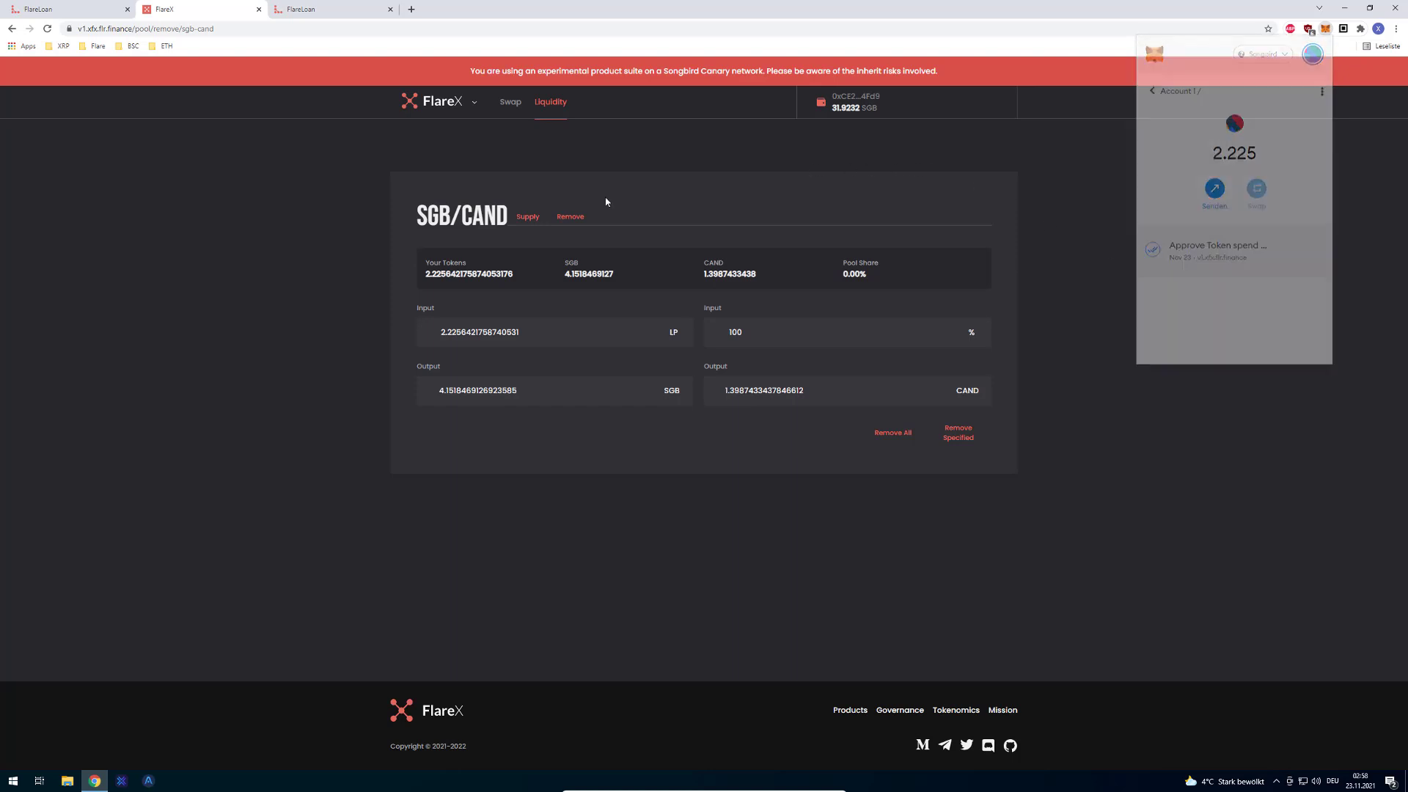
pyautogui.click(13, 28)
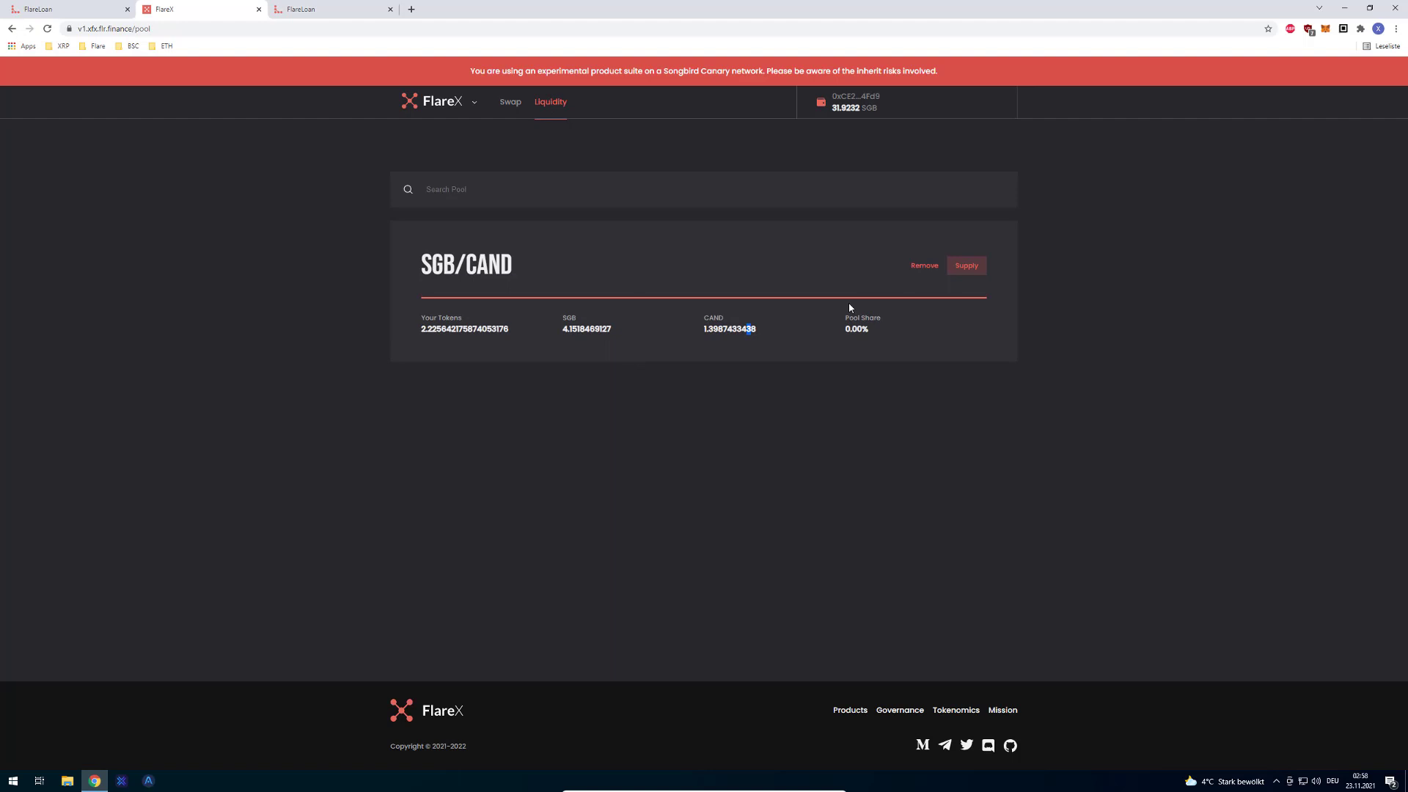
# Remove 100% of the SGB/CAND liquidity with Remove All, confirming the withdrawal in MetaMask
pyautogui.click(923, 265)
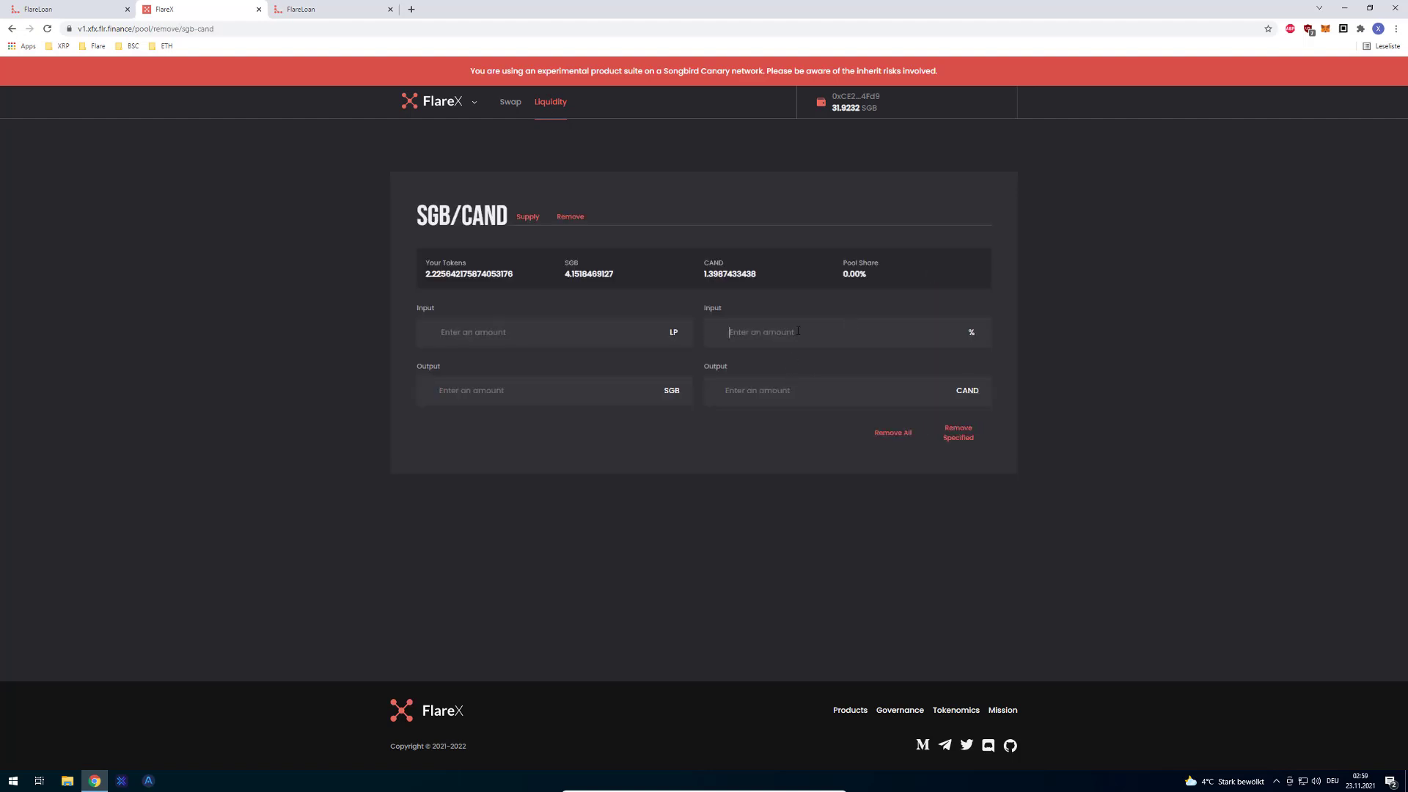
pyautogui.write('100')
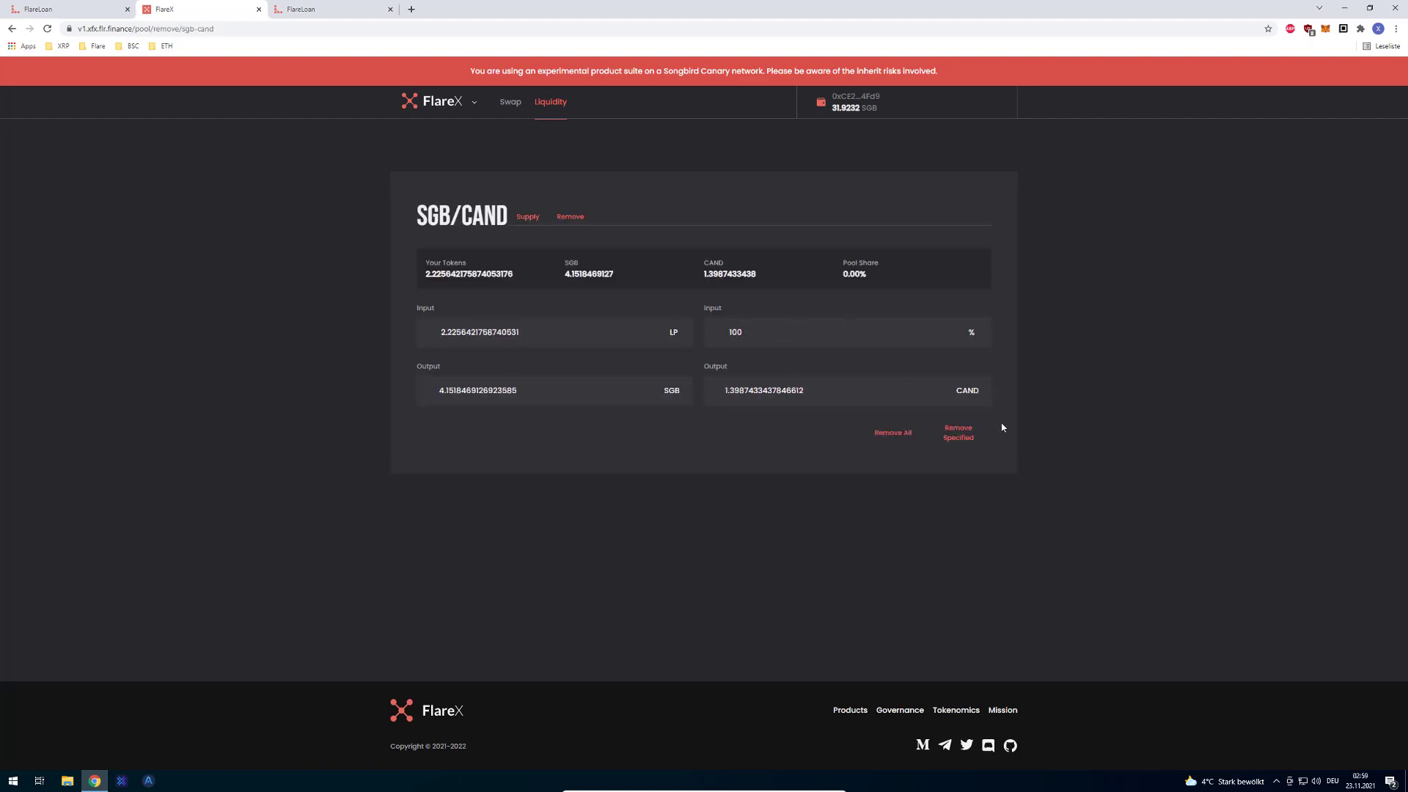
pyautogui.click(892, 432)
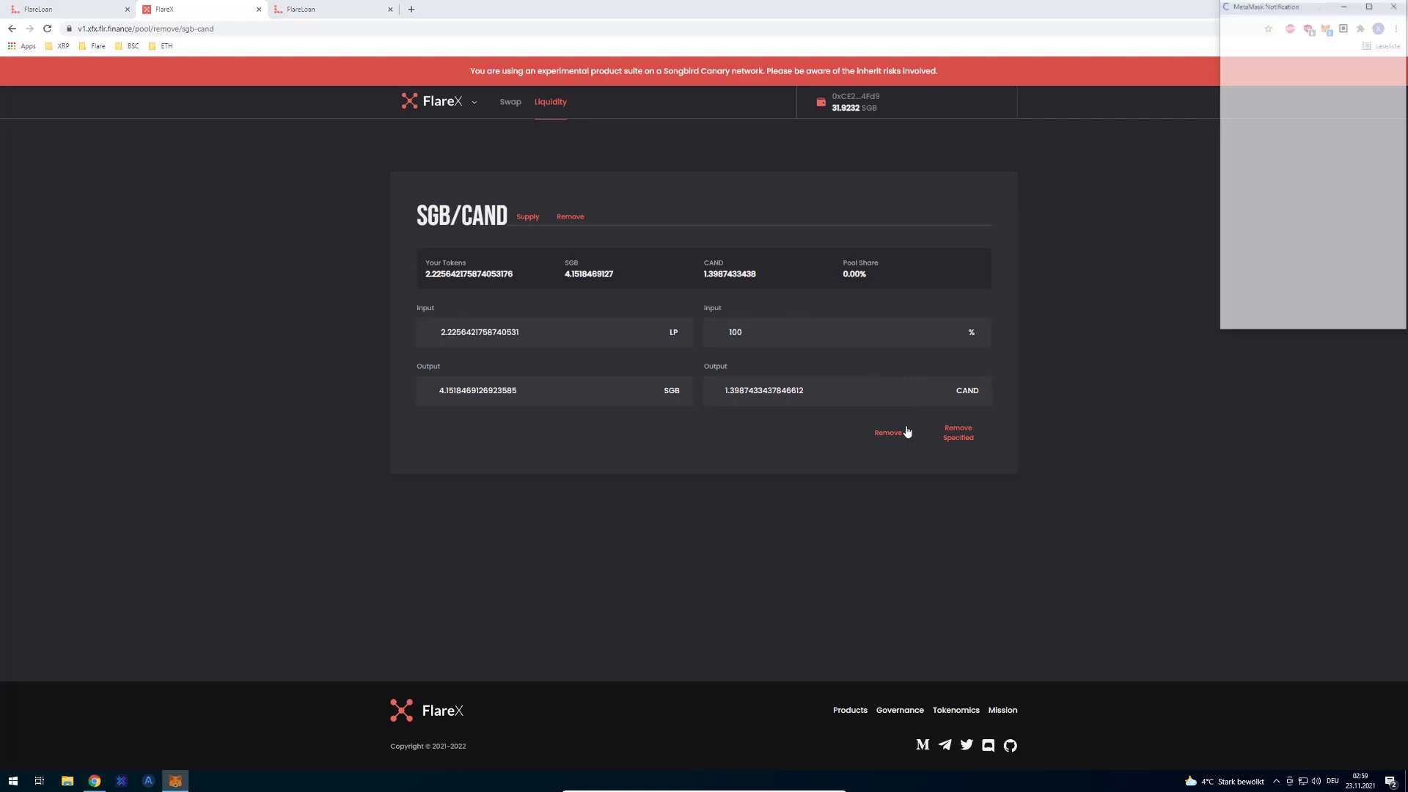
pyautogui.click(888, 432)
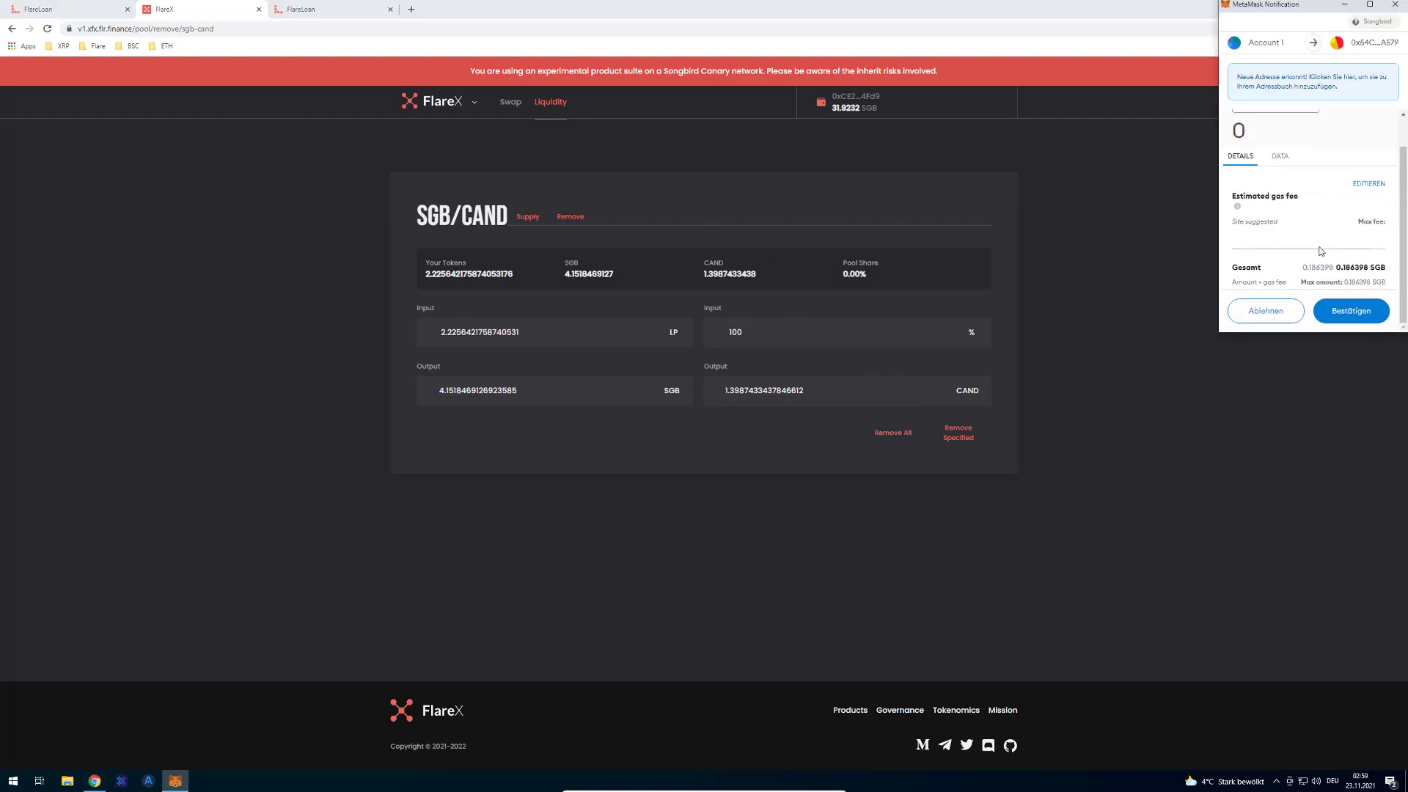
pyautogui.click(1351, 311)
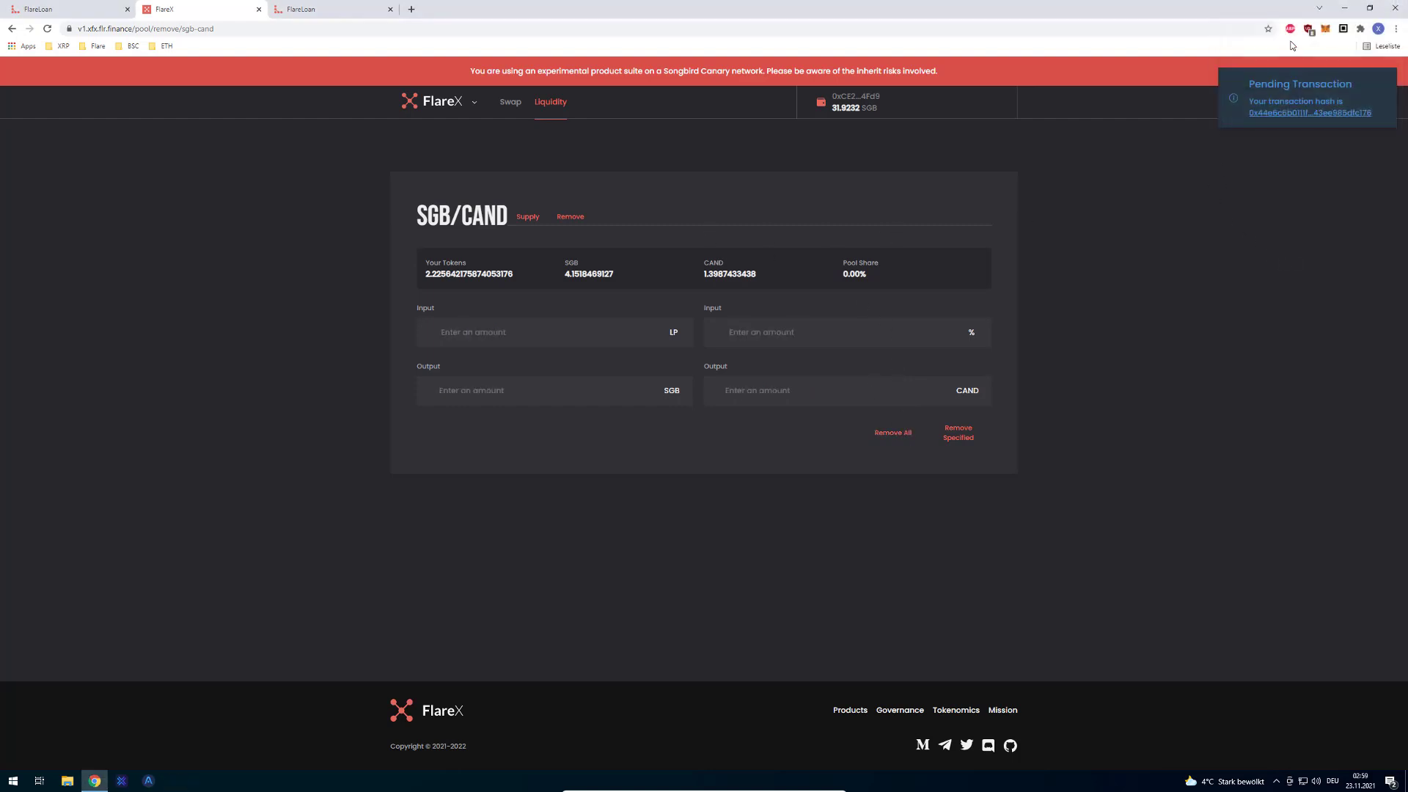
pyautogui.moveTo(733, 240)
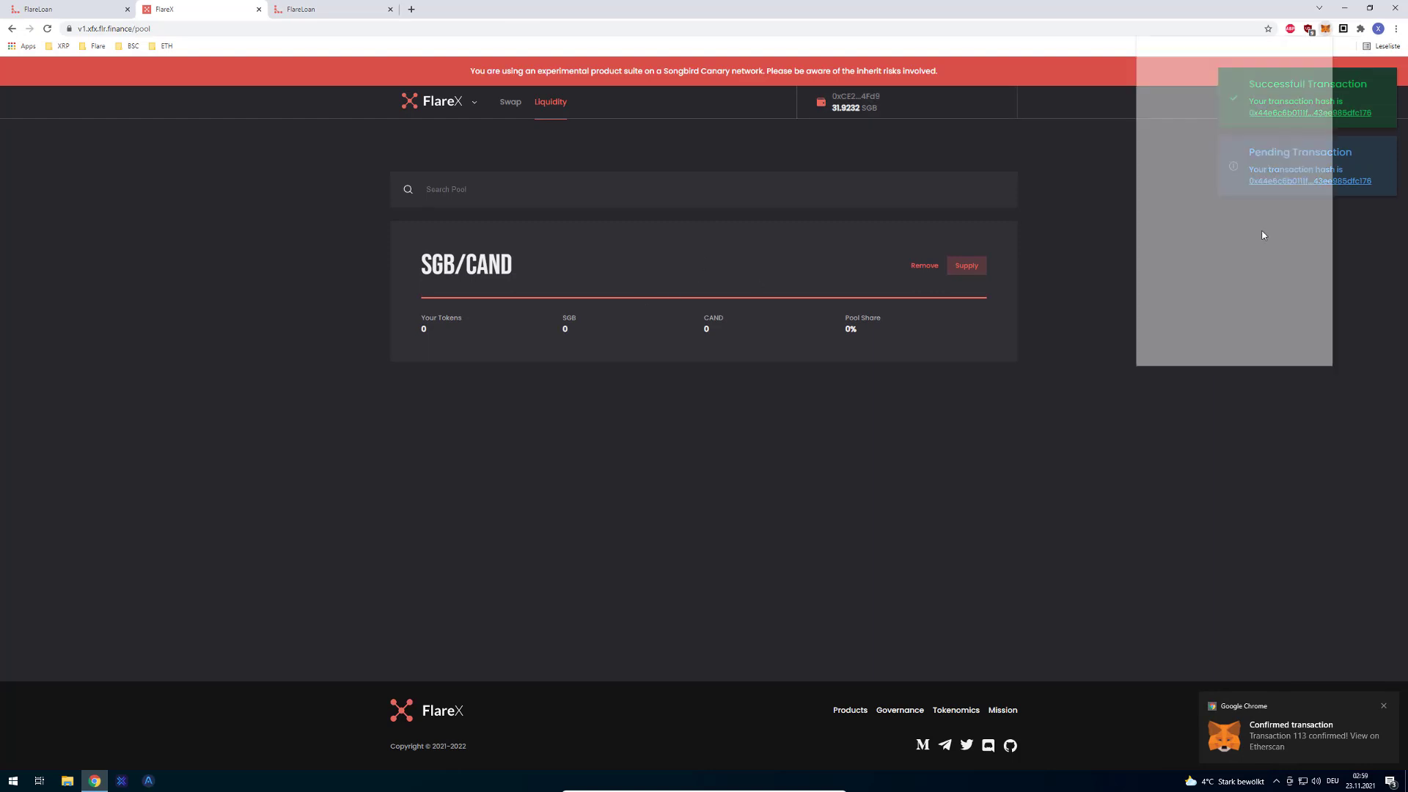
pyautogui.click(1309, 27)
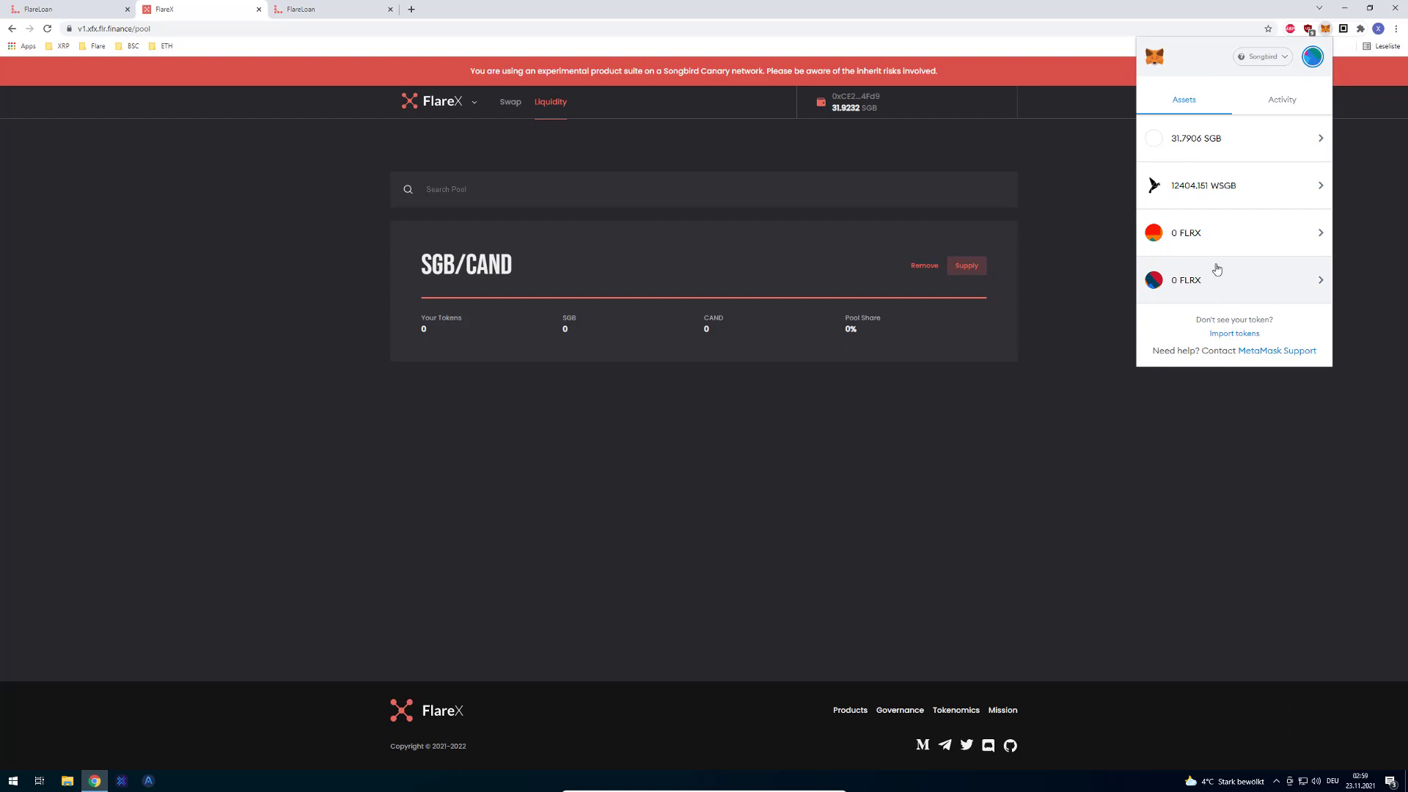
pyautogui.moveTo(1217, 283)
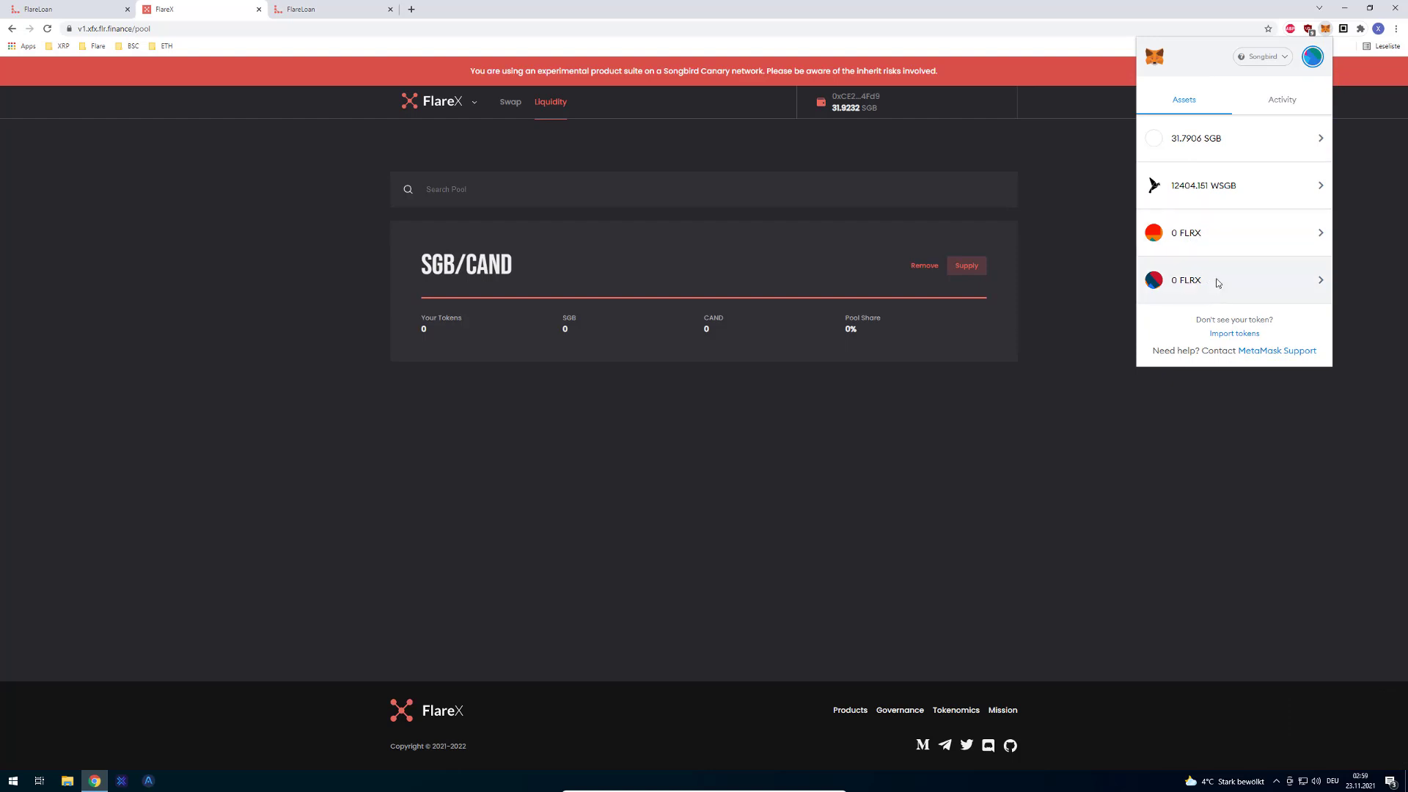
pyautogui.click(1216, 279)
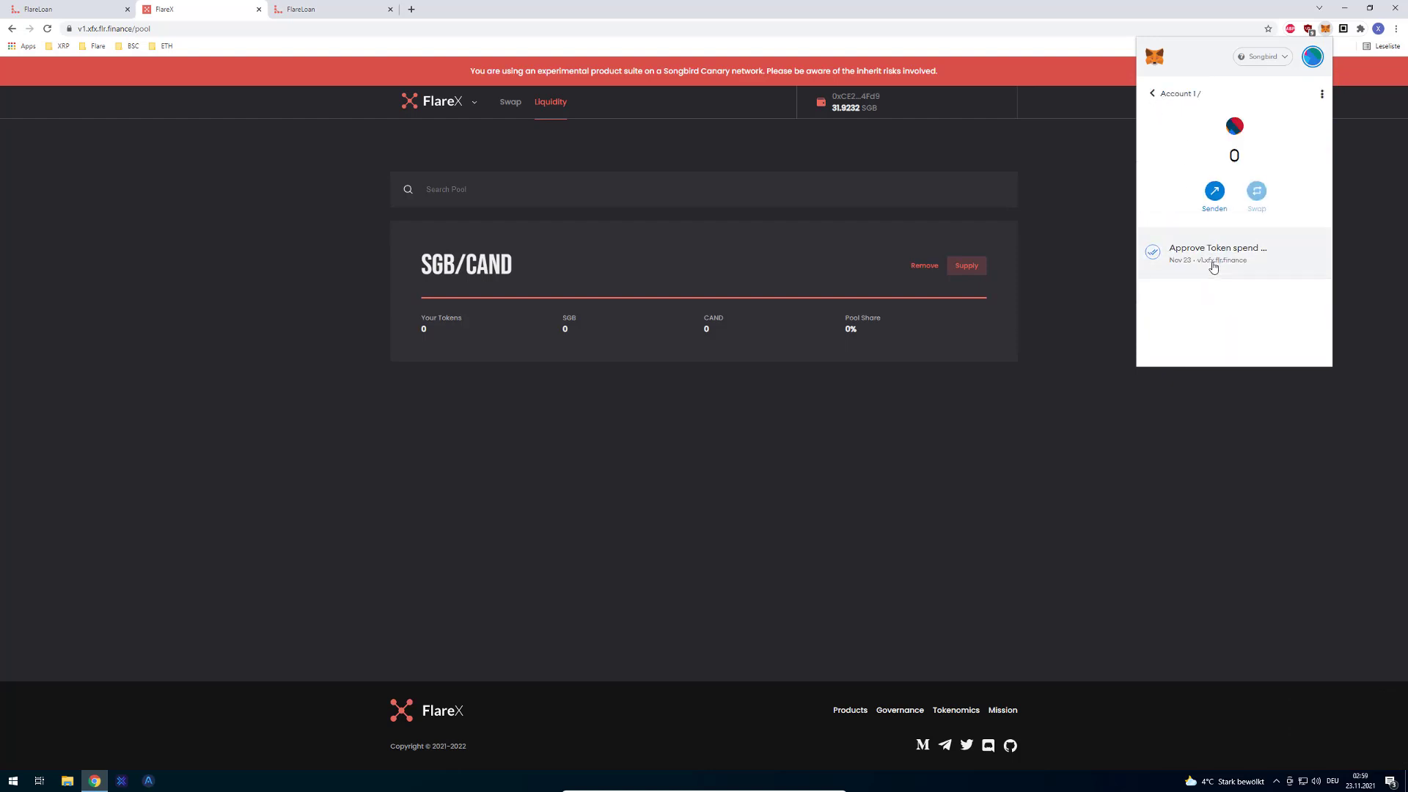
pyautogui.click(1217, 253)
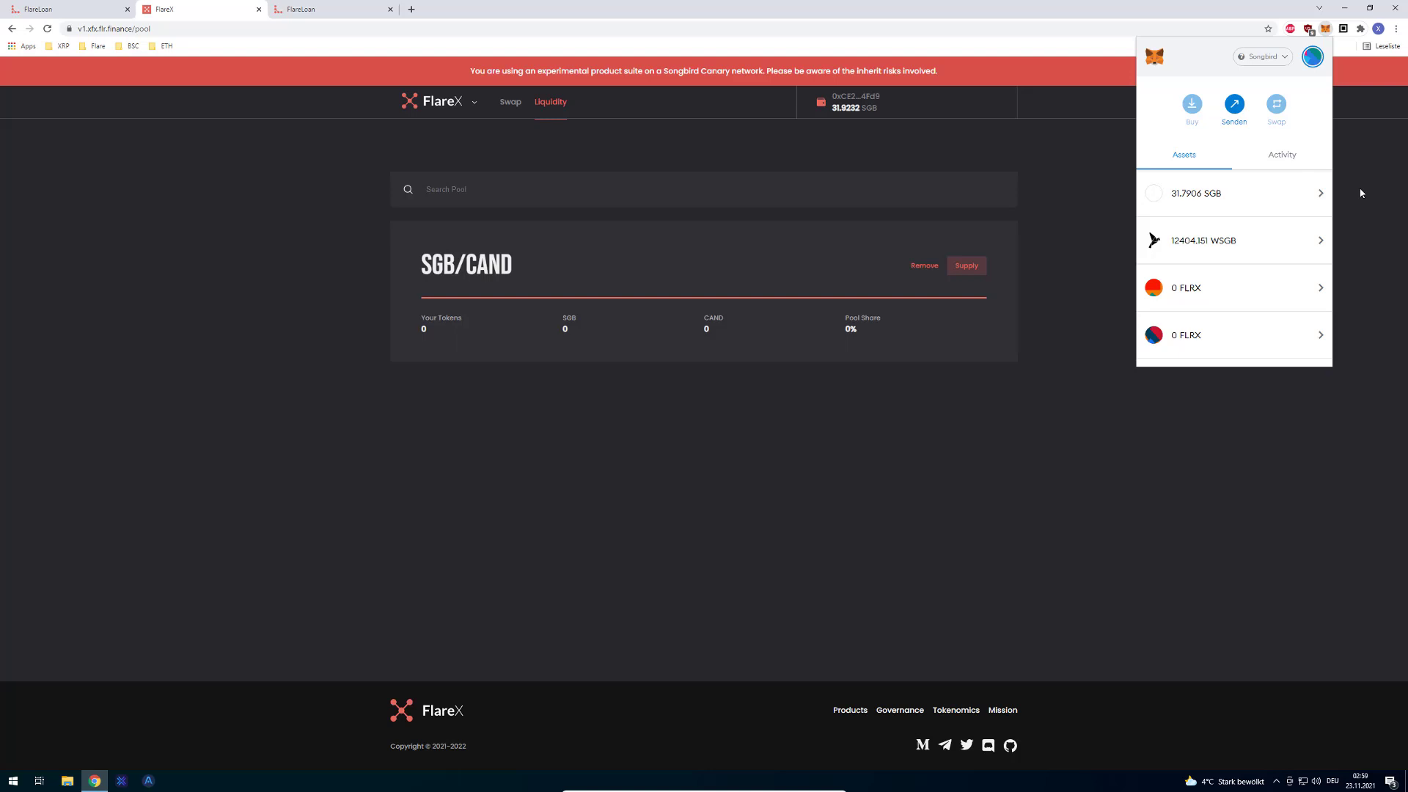
pyautogui.click(1050, 192)
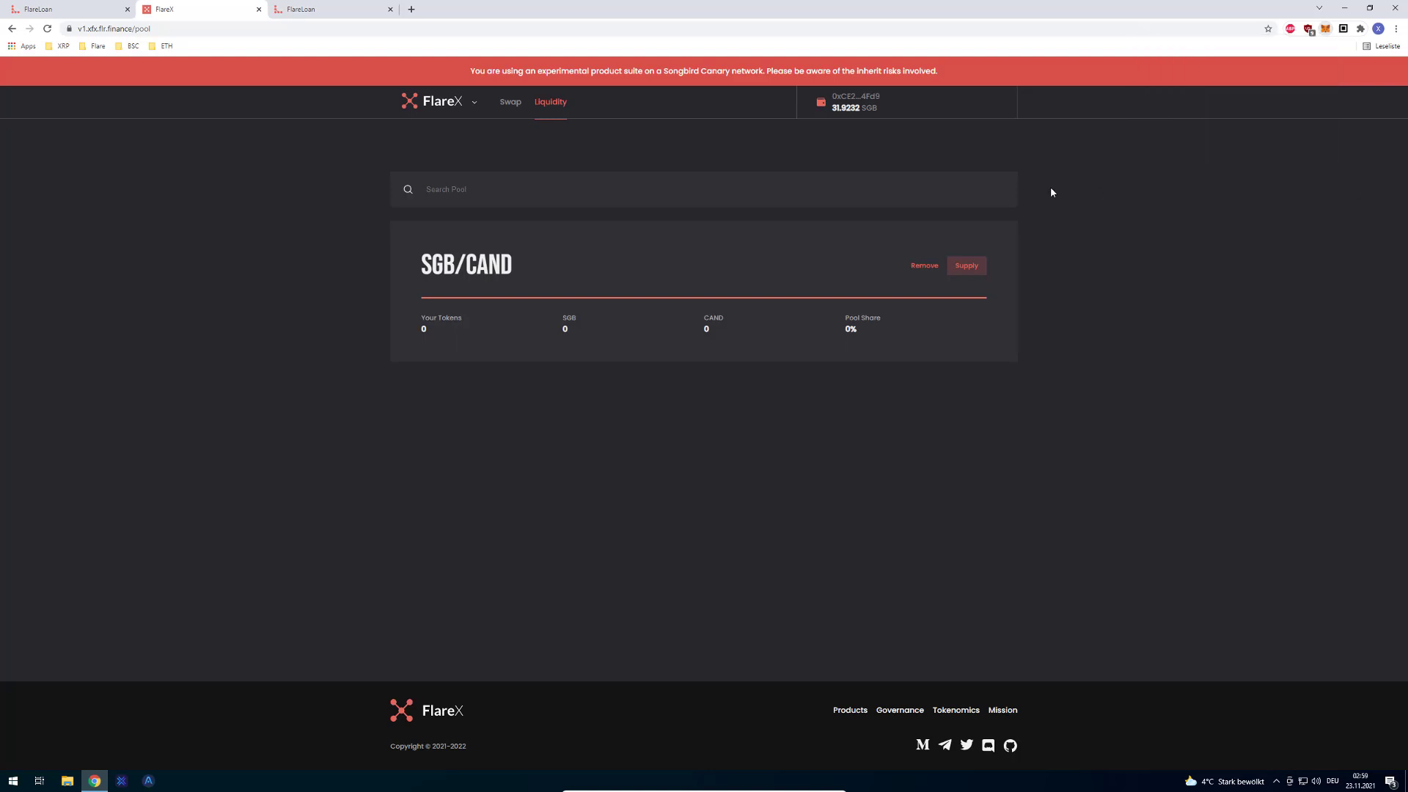
# Check the SGB/CAND pool shows 0.0000 LP on the newer xfl.flr.finance site, then close the FlareX tab
pyautogui.click(509, 101)
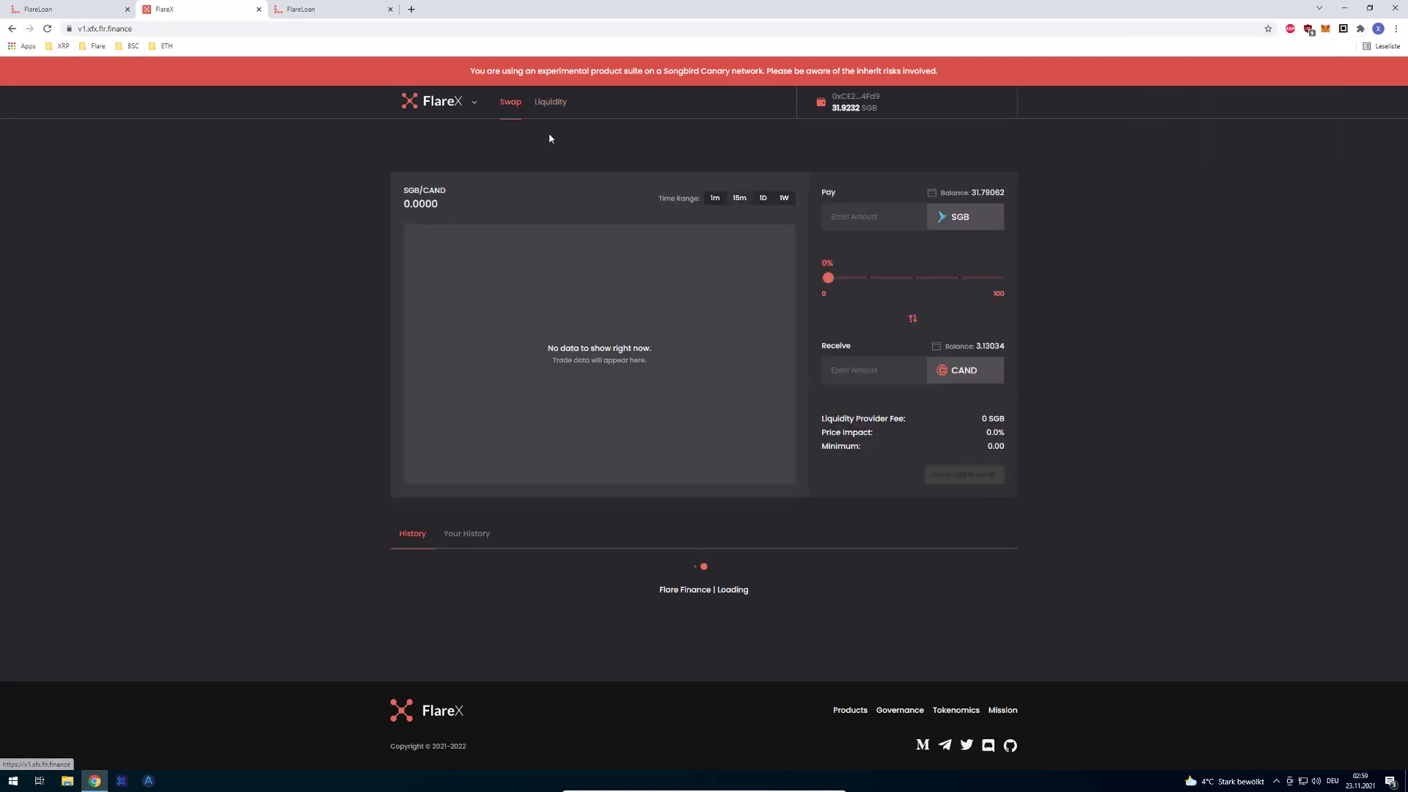
pyautogui.click(549, 102)
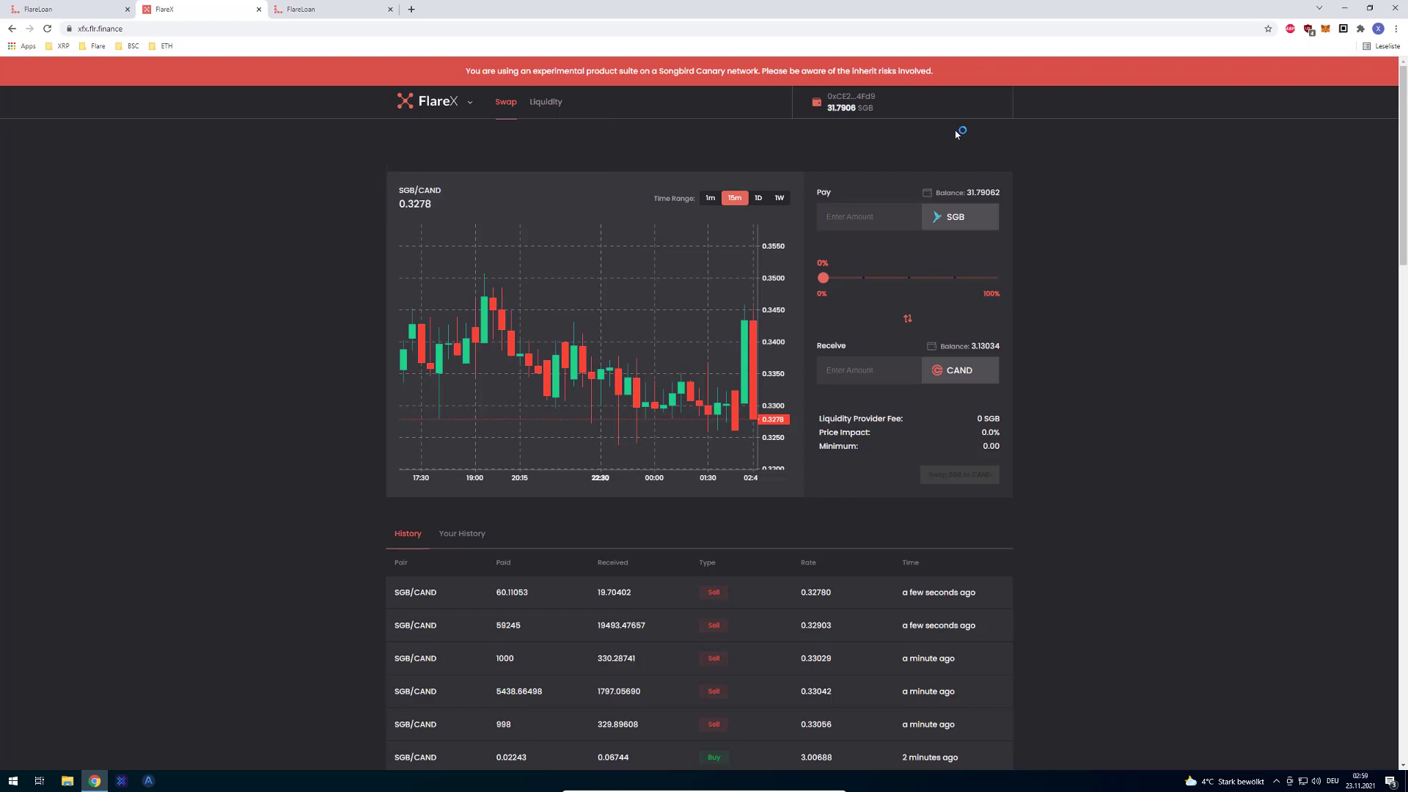
pyautogui.click(545, 101)
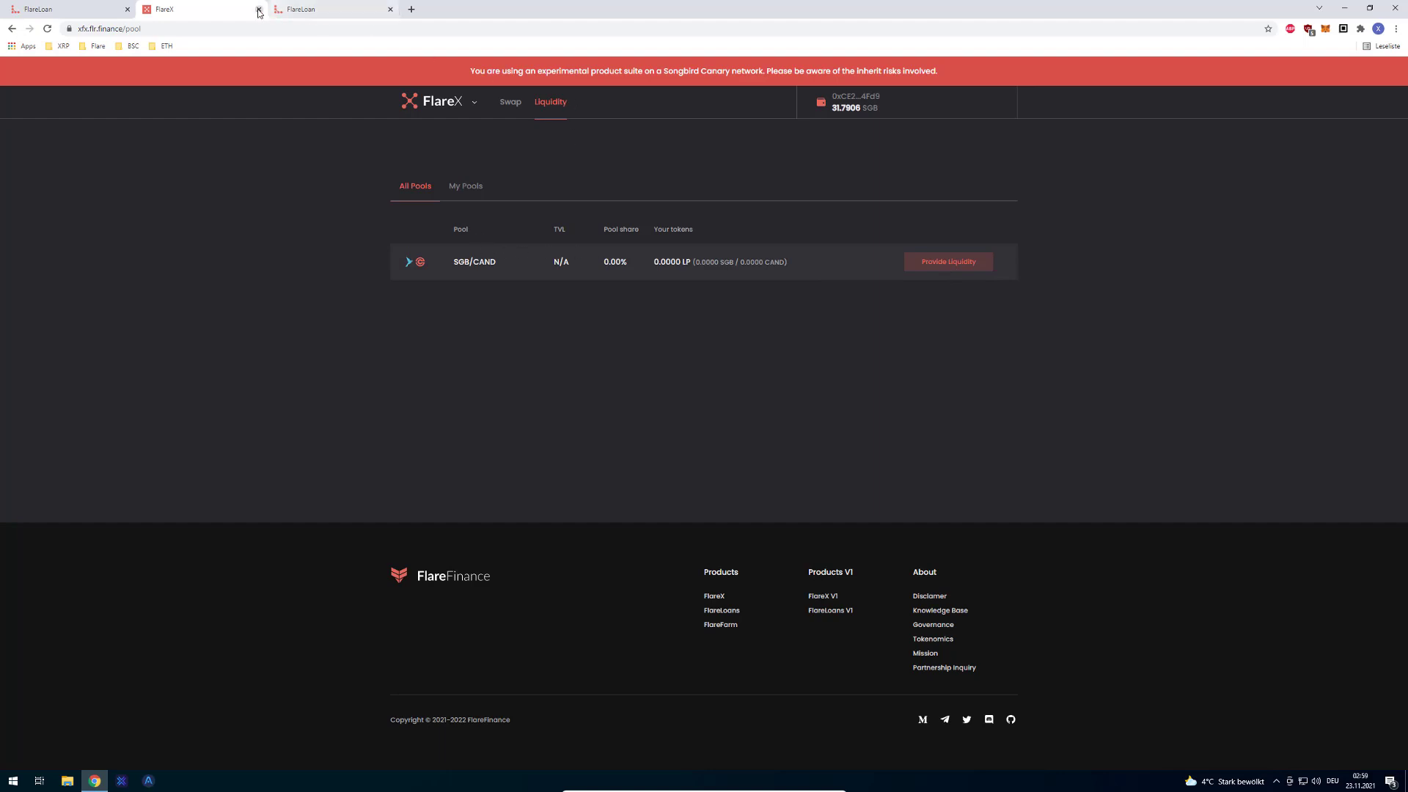
pyautogui.click(332, 9)
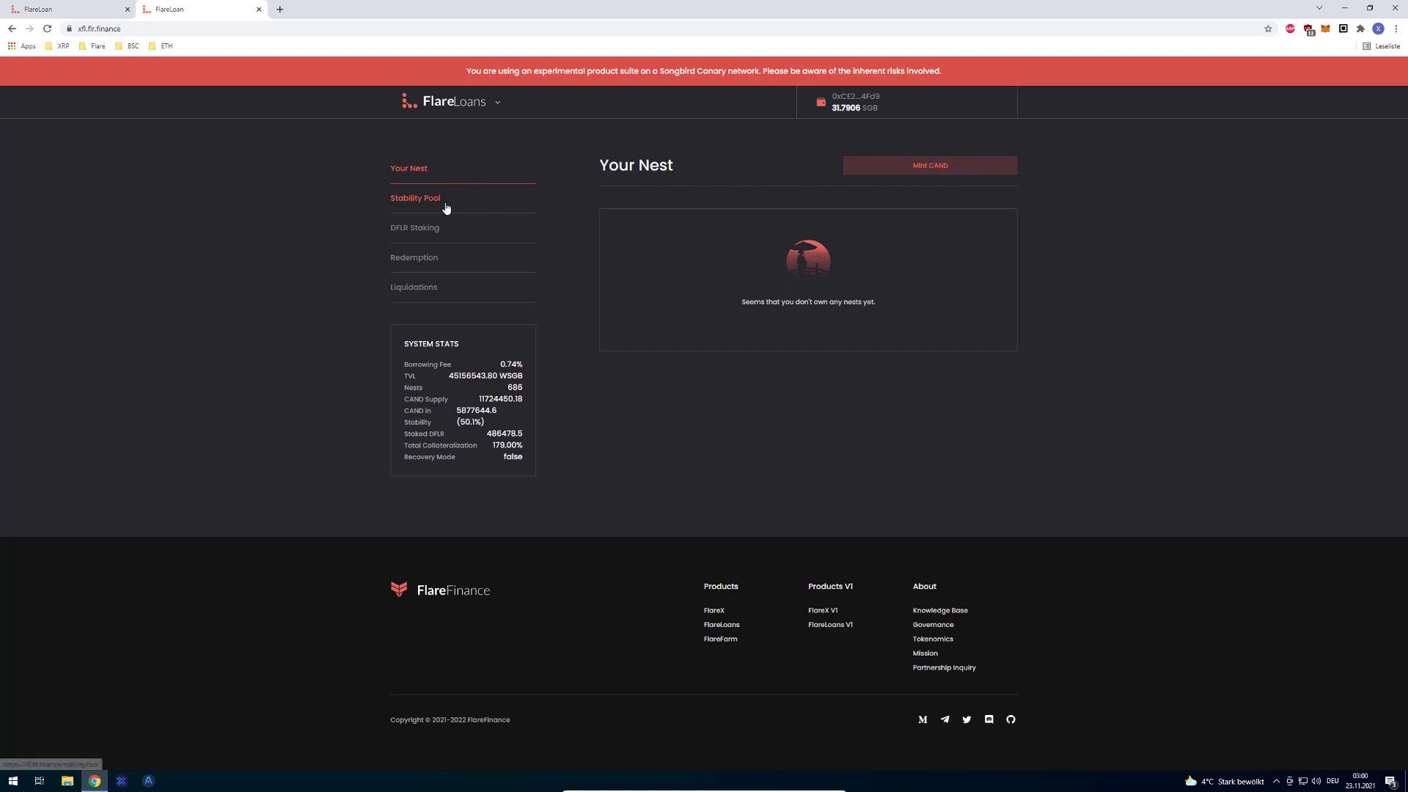
# Start a Mint CAND form for 10 CAND with 39.8367 SGB and try collateralisation ratios around 300-443%
pyautogui.click(929, 165)
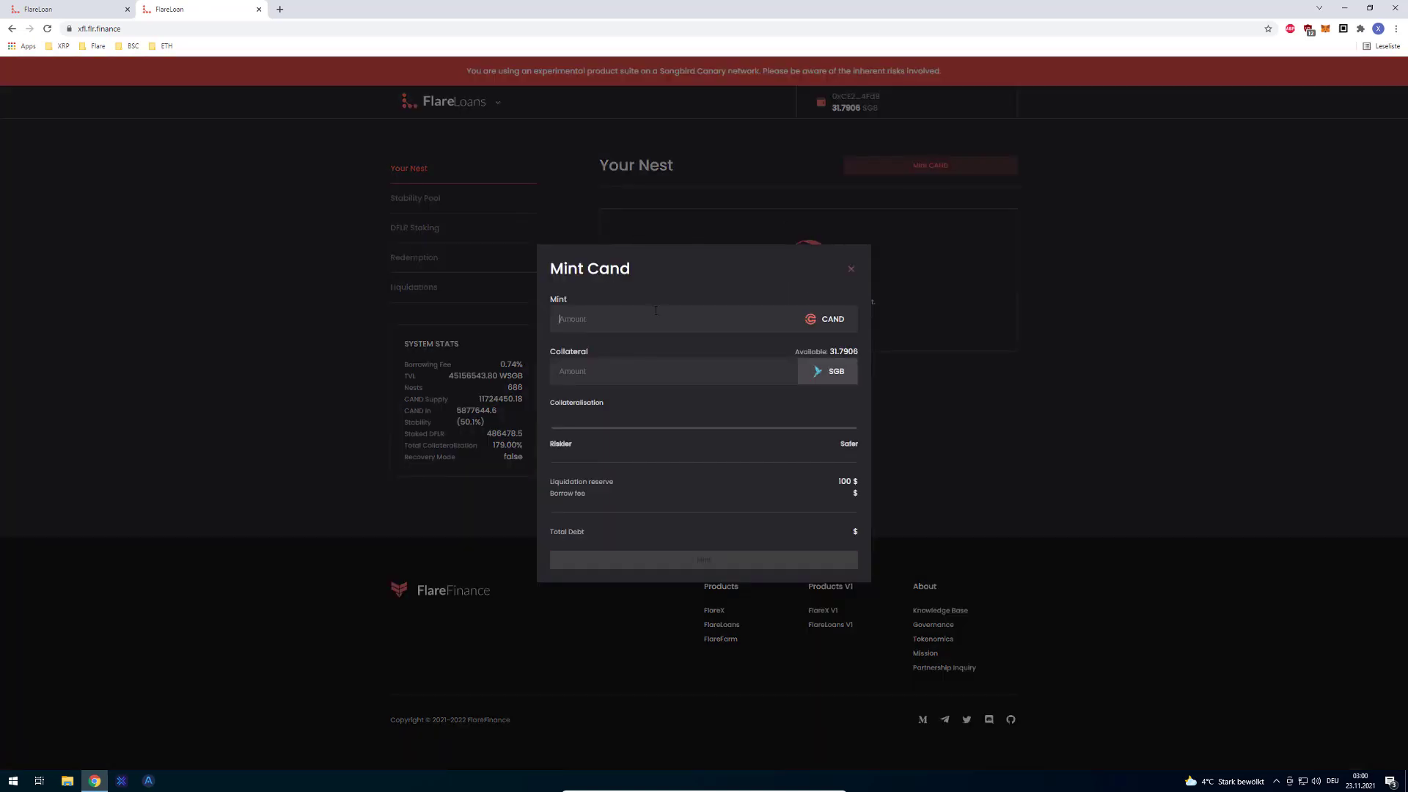
pyautogui.write('10')
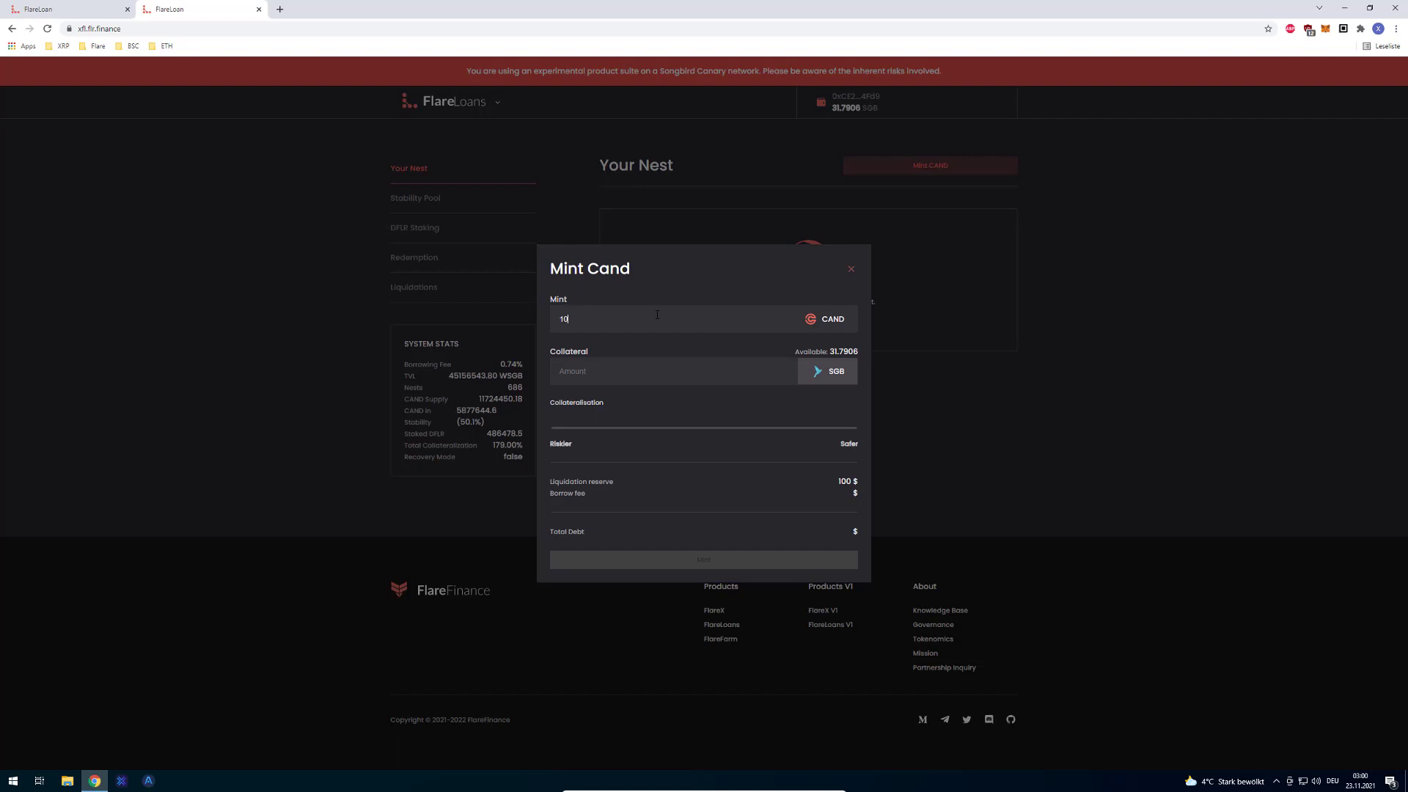
pyautogui.write('39.8367')
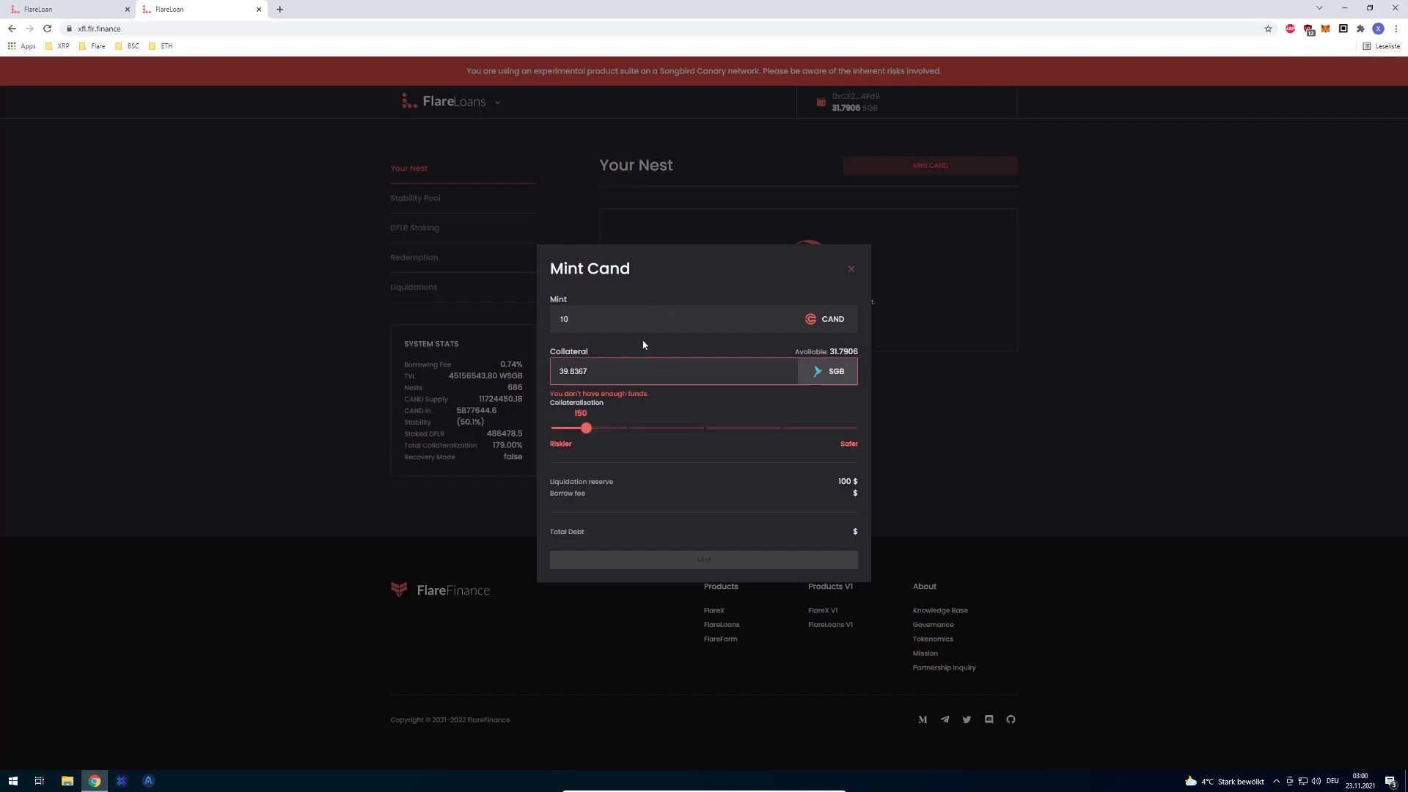
pyautogui.moveTo(587, 427); pyautogui.dragTo(700, 427)
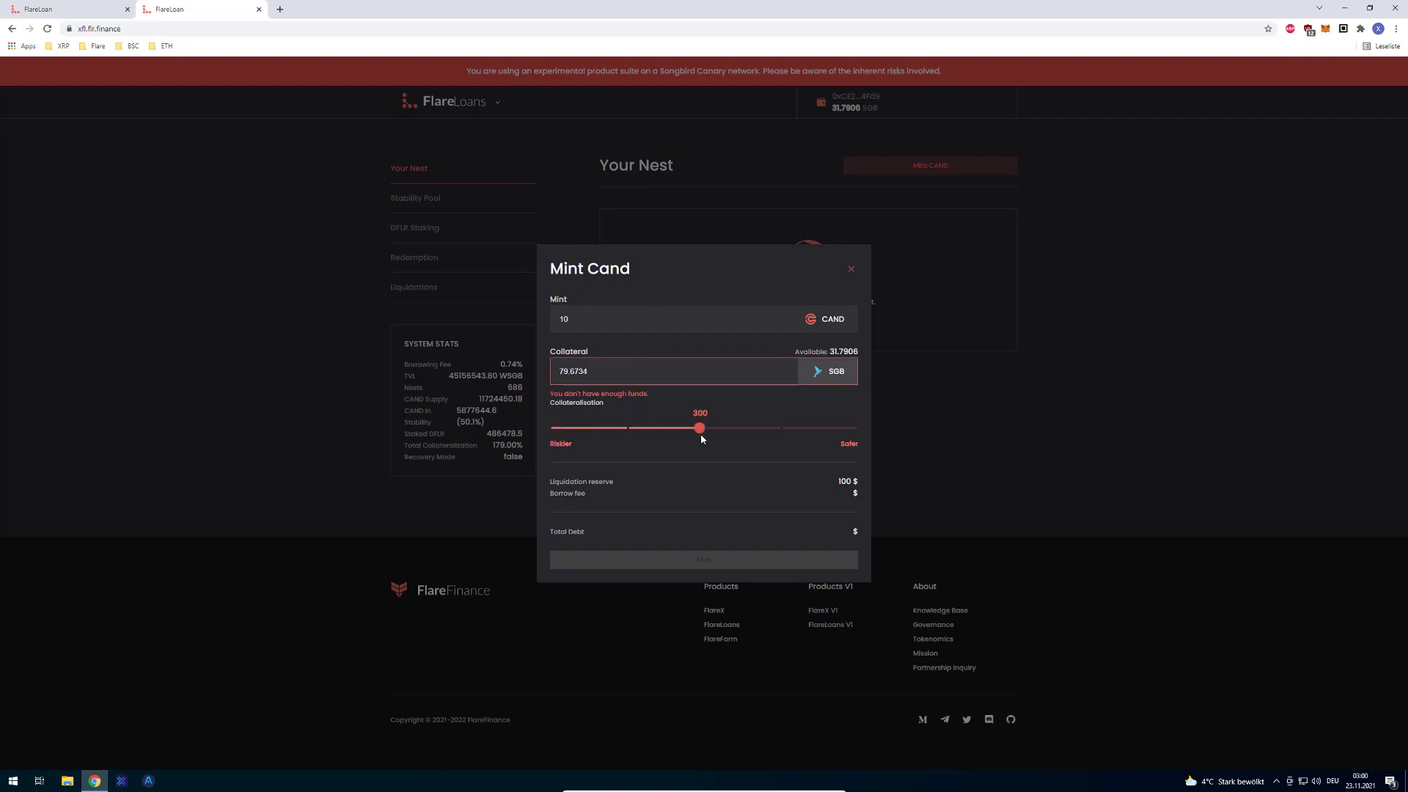
pyautogui.moveTo(700, 427); pyautogui.dragTo(807, 427)
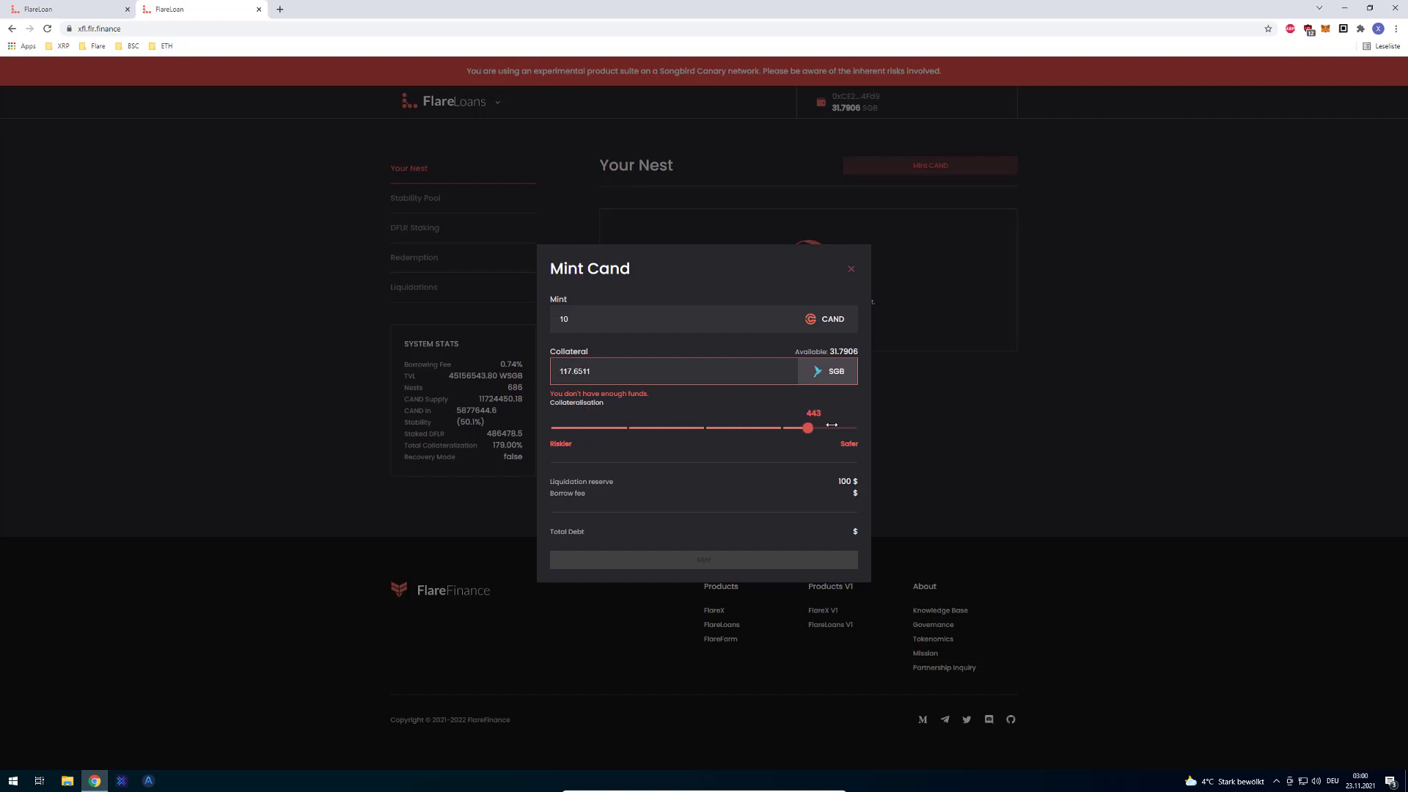
pyautogui.moveTo(806, 427); pyautogui.dragTo(700, 428)
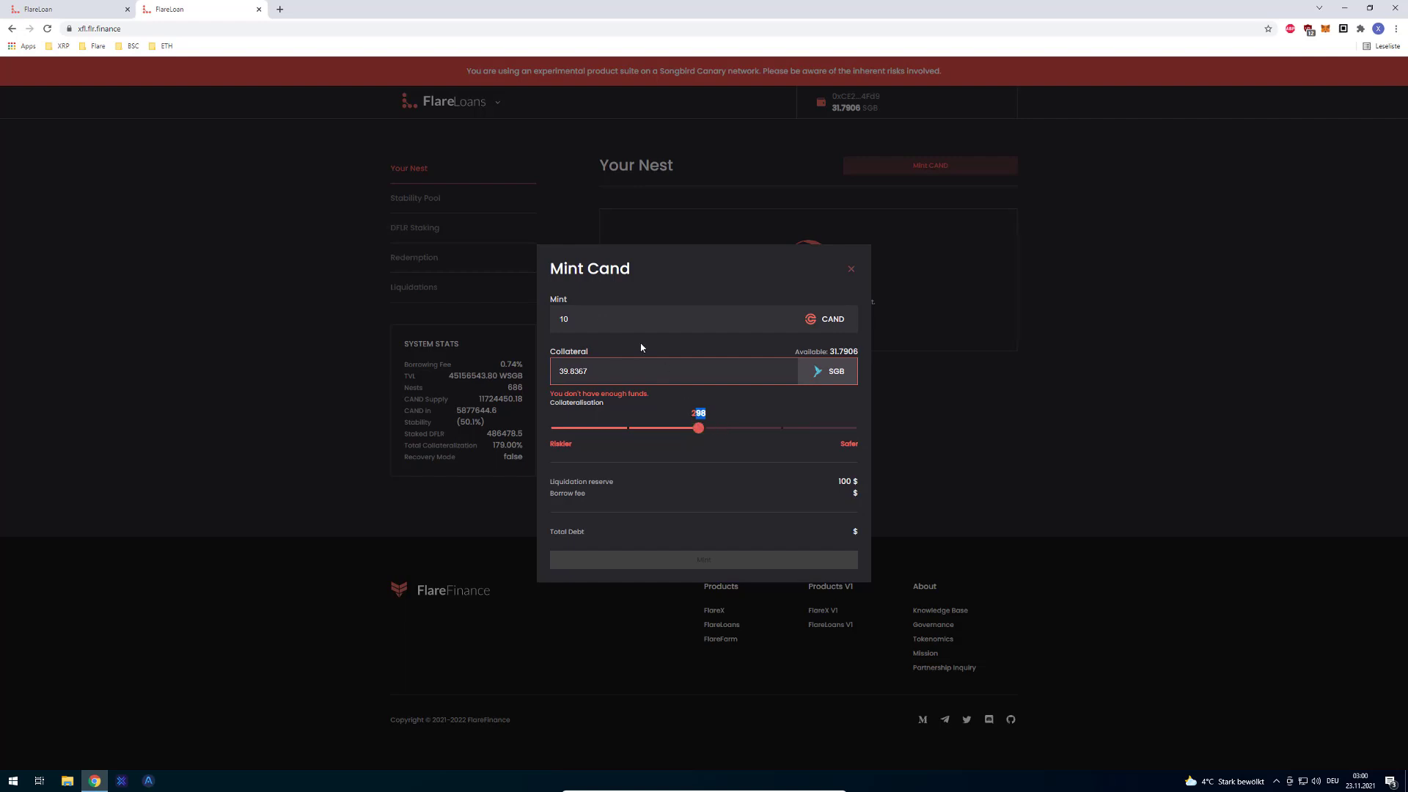
pyautogui.moveTo(699, 428); pyautogui.dragTo(743, 429)
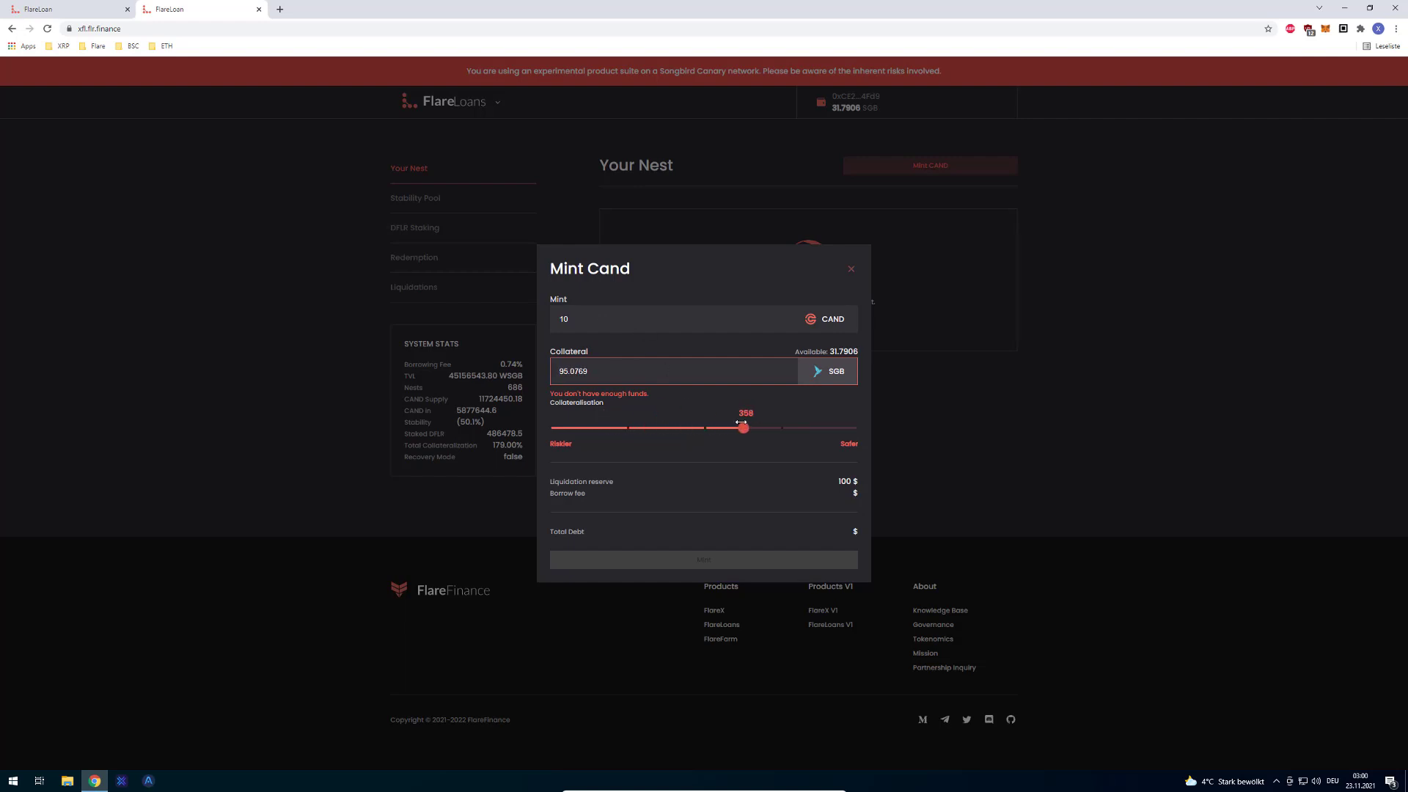
# Fine-tune the collateralisation near 367-425%, hit 'not enough funds', and close the form without minting
pyautogui.moveTo(741, 428); pyautogui.dragTo(794, 428)
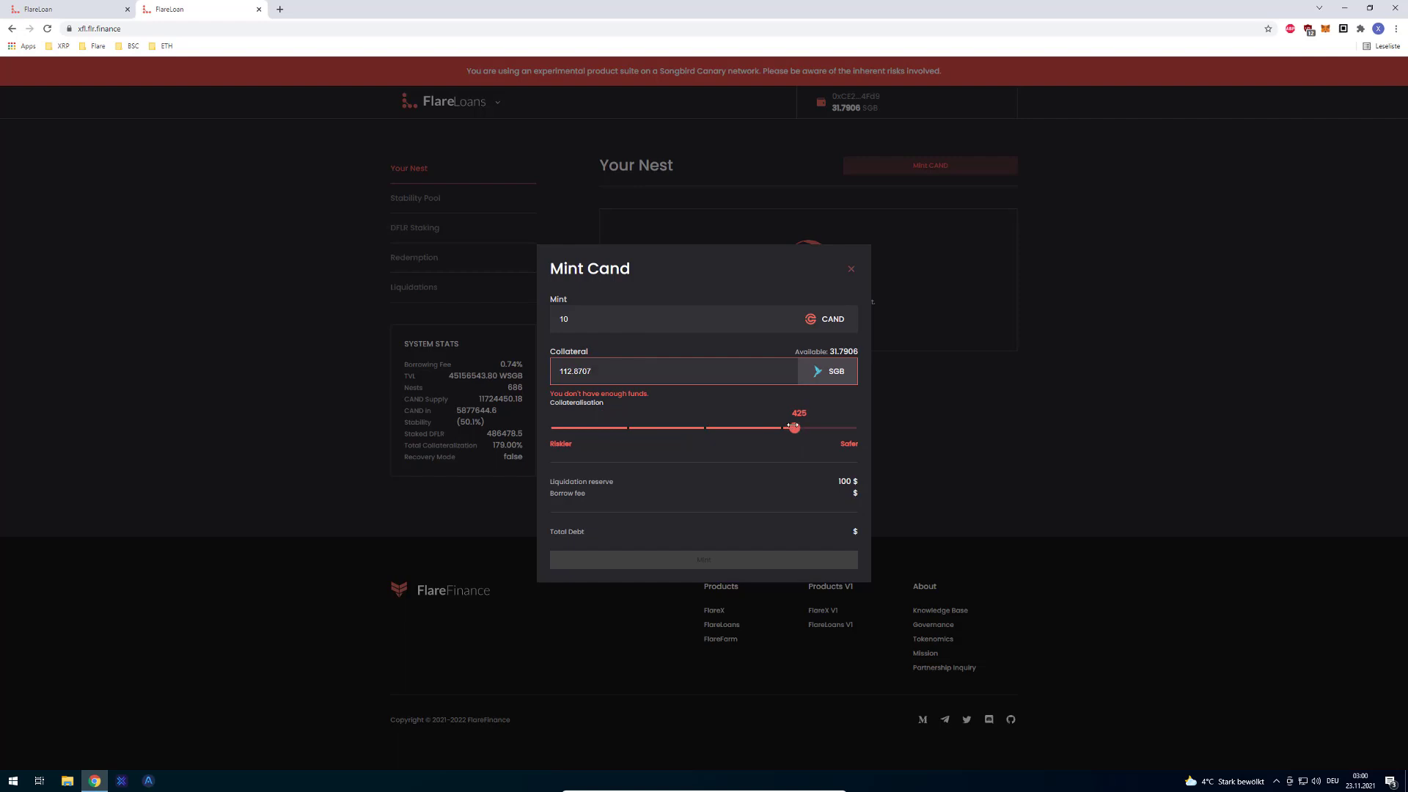
pyautogui.moveTo(794, 427); pyautogui.dragTo(754, 428)
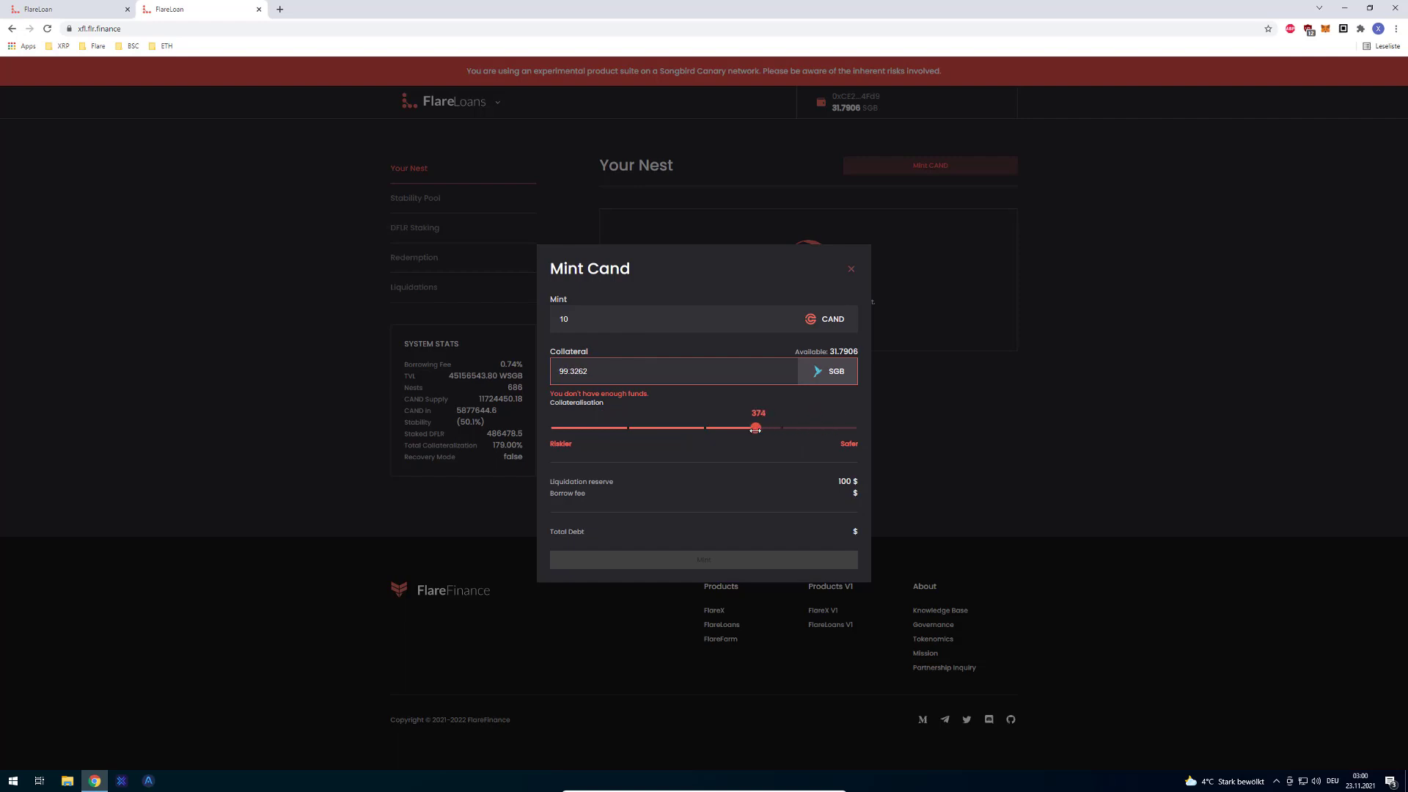
pyautogui.moveTo(756, 427); pyautogui.dragTo(752, 428)
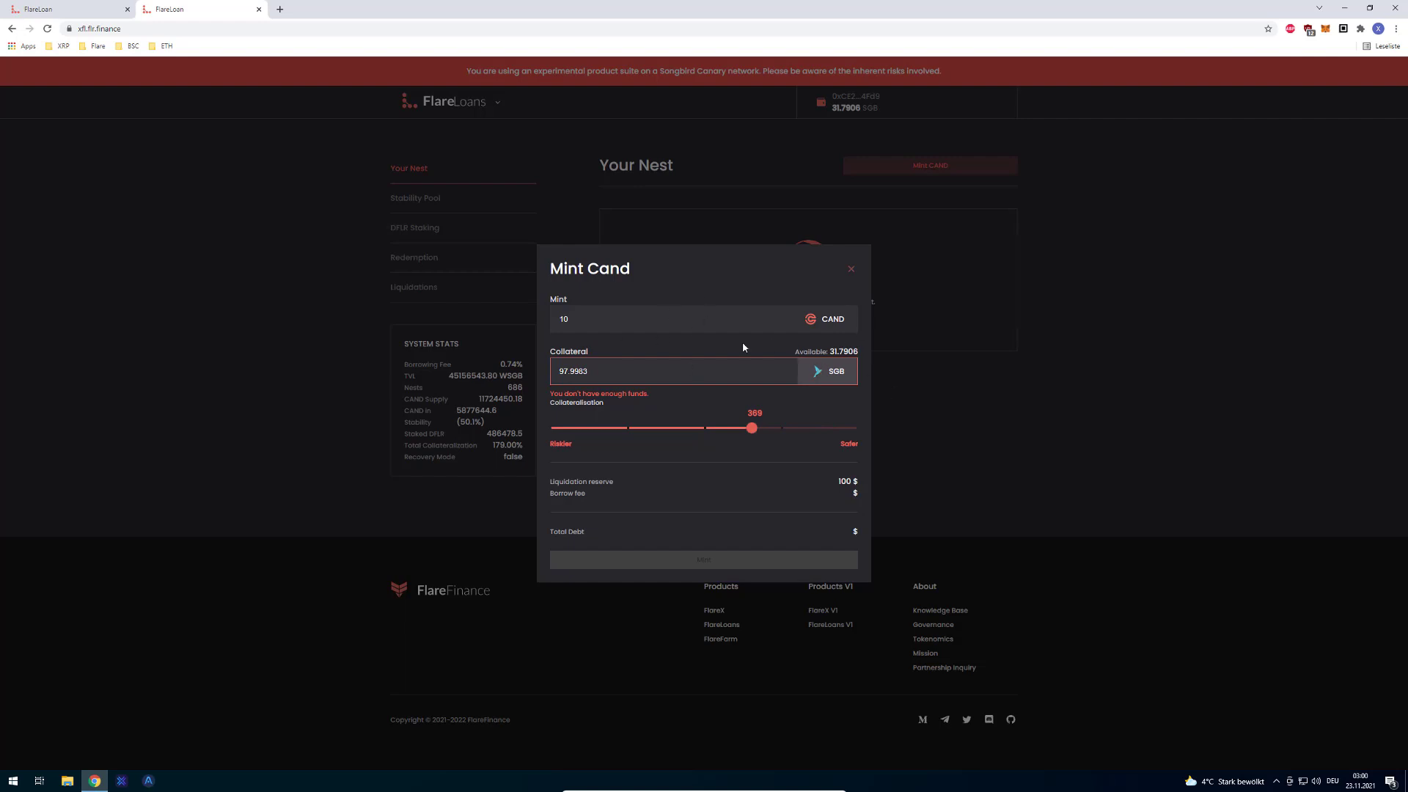
pyautogui.moveTo(680, 395)
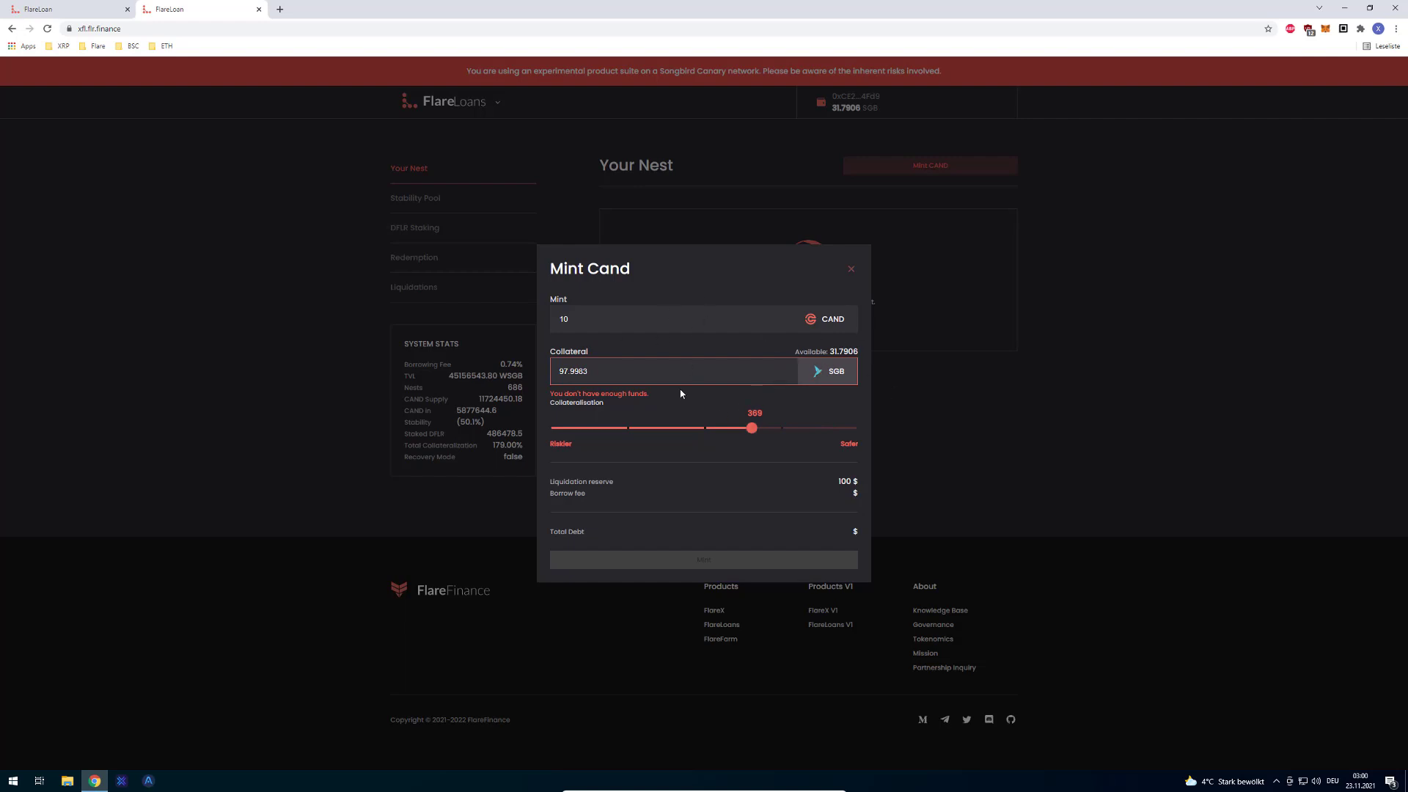
pyautogui.moveTo(680, 393)
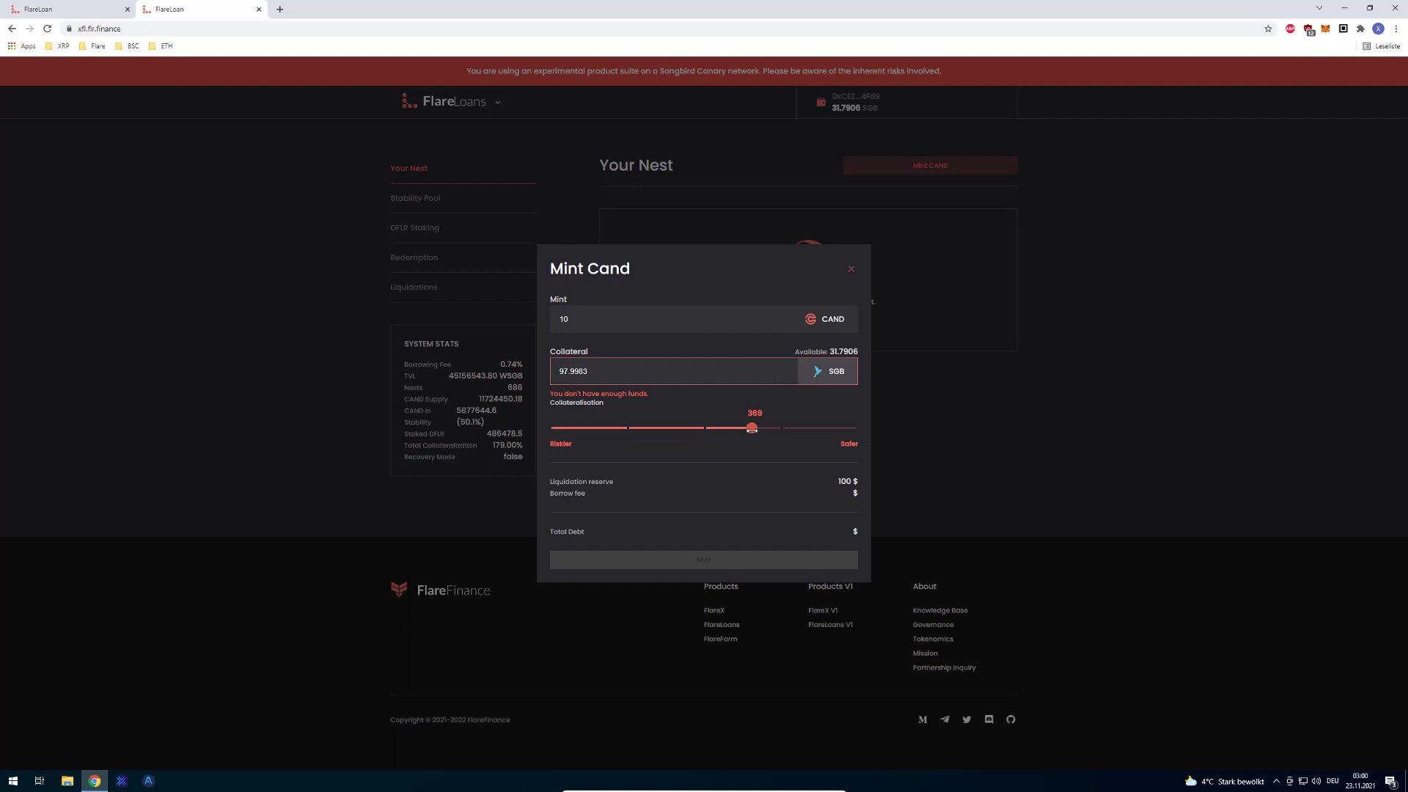
pyautogui.moveTo(753, 428); pyautogui.dragTo(750, 428)
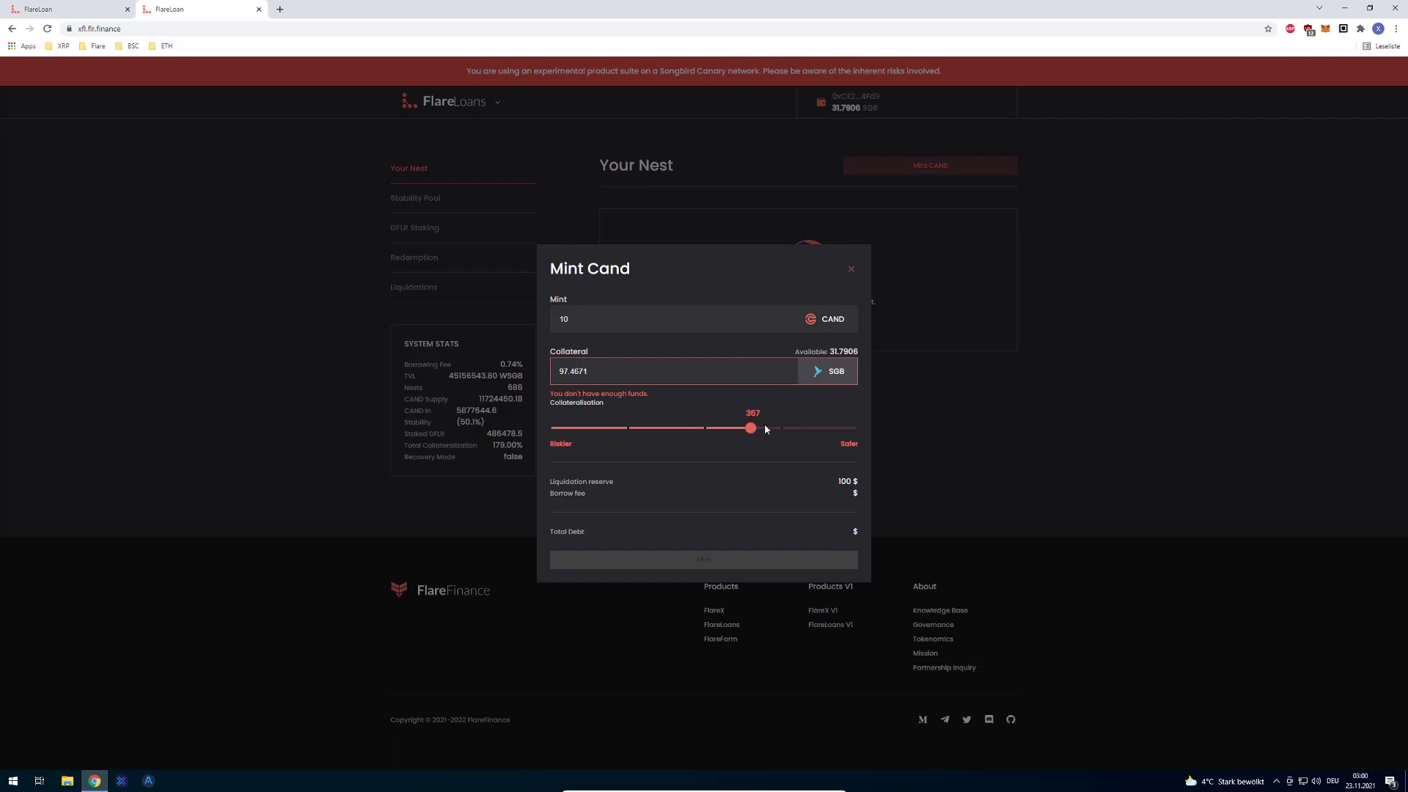
pyautogui.moveTo(751, 427); pyautogui.dragTo(663, 427)
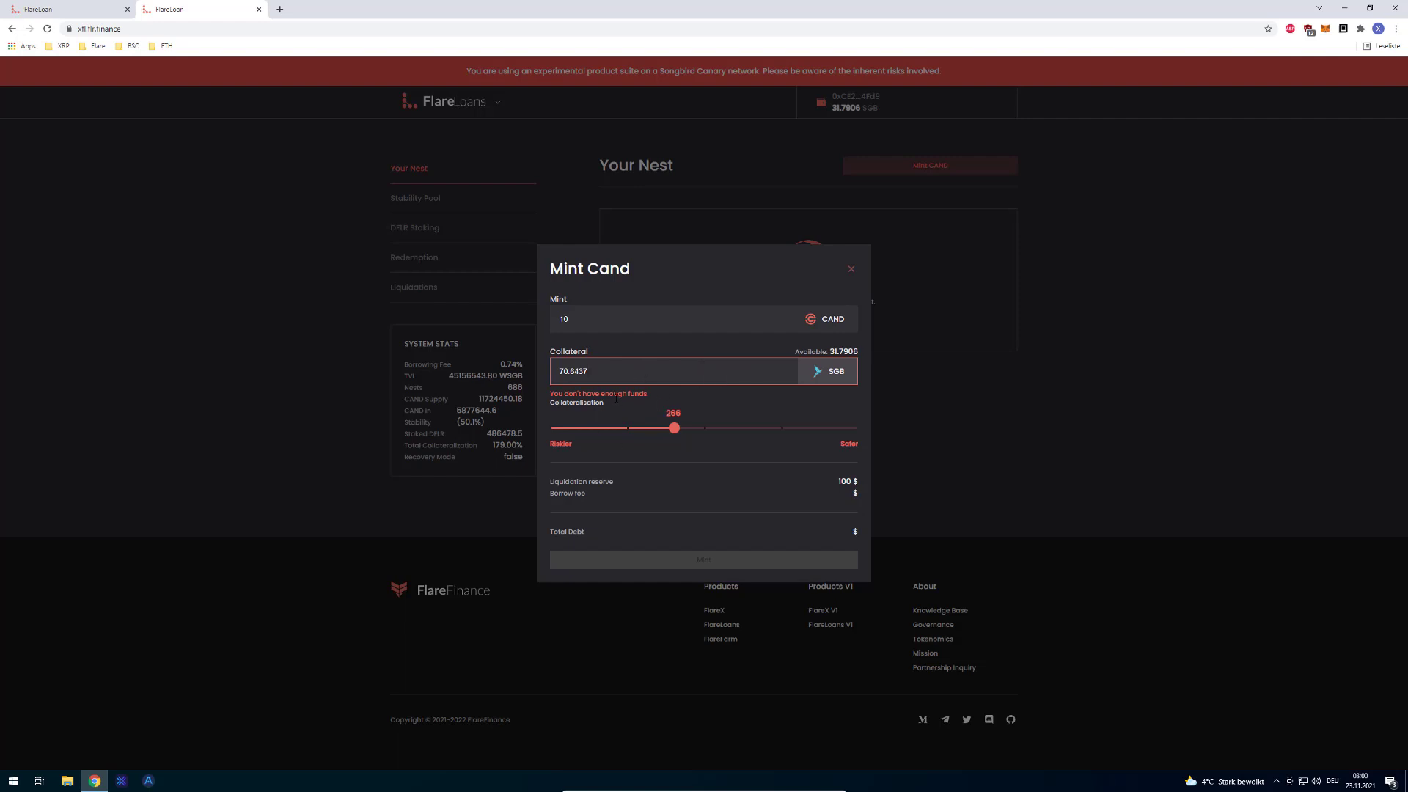
pyautogui.moveTo(673, 428); pyautogui.dragTo(727, 427)
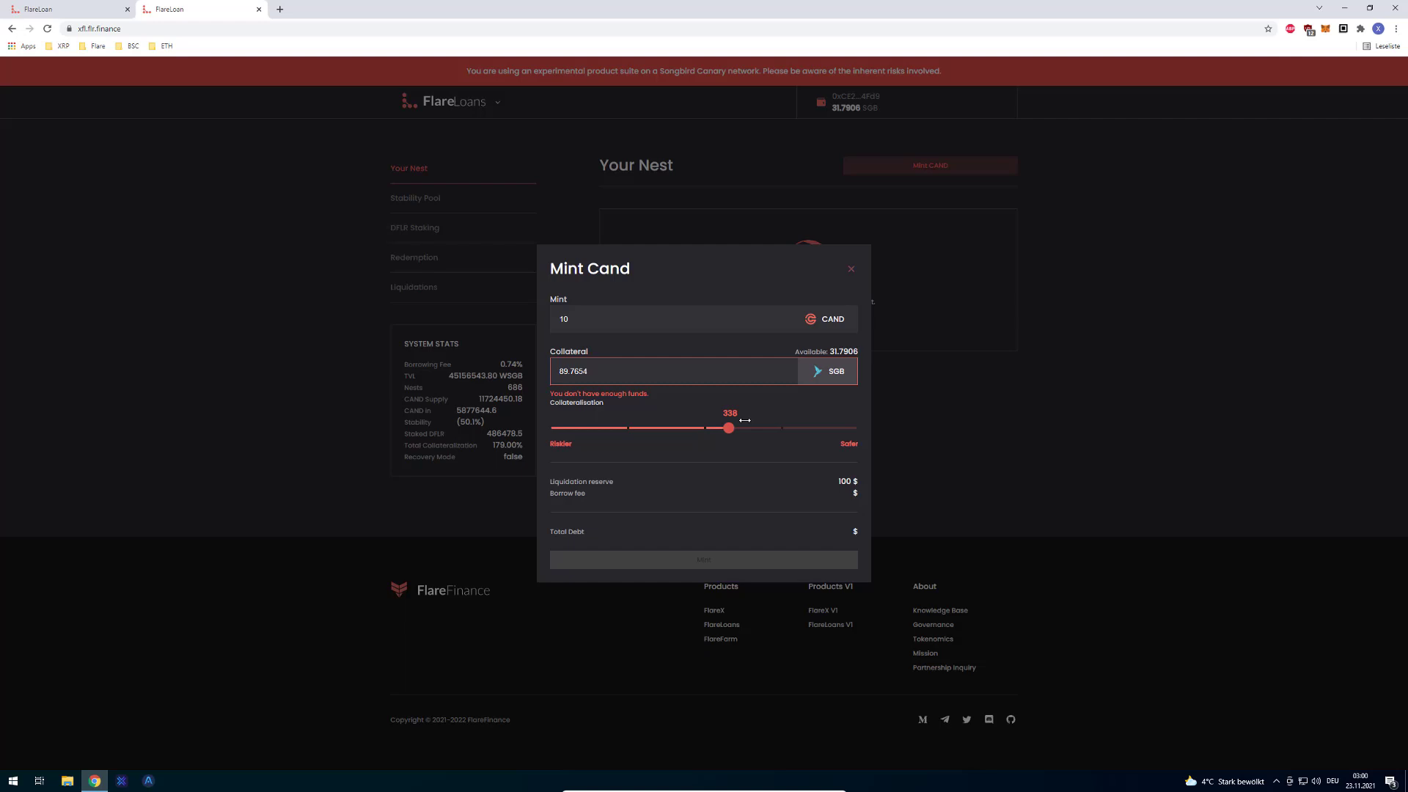
pyautogui.click(849, 268)
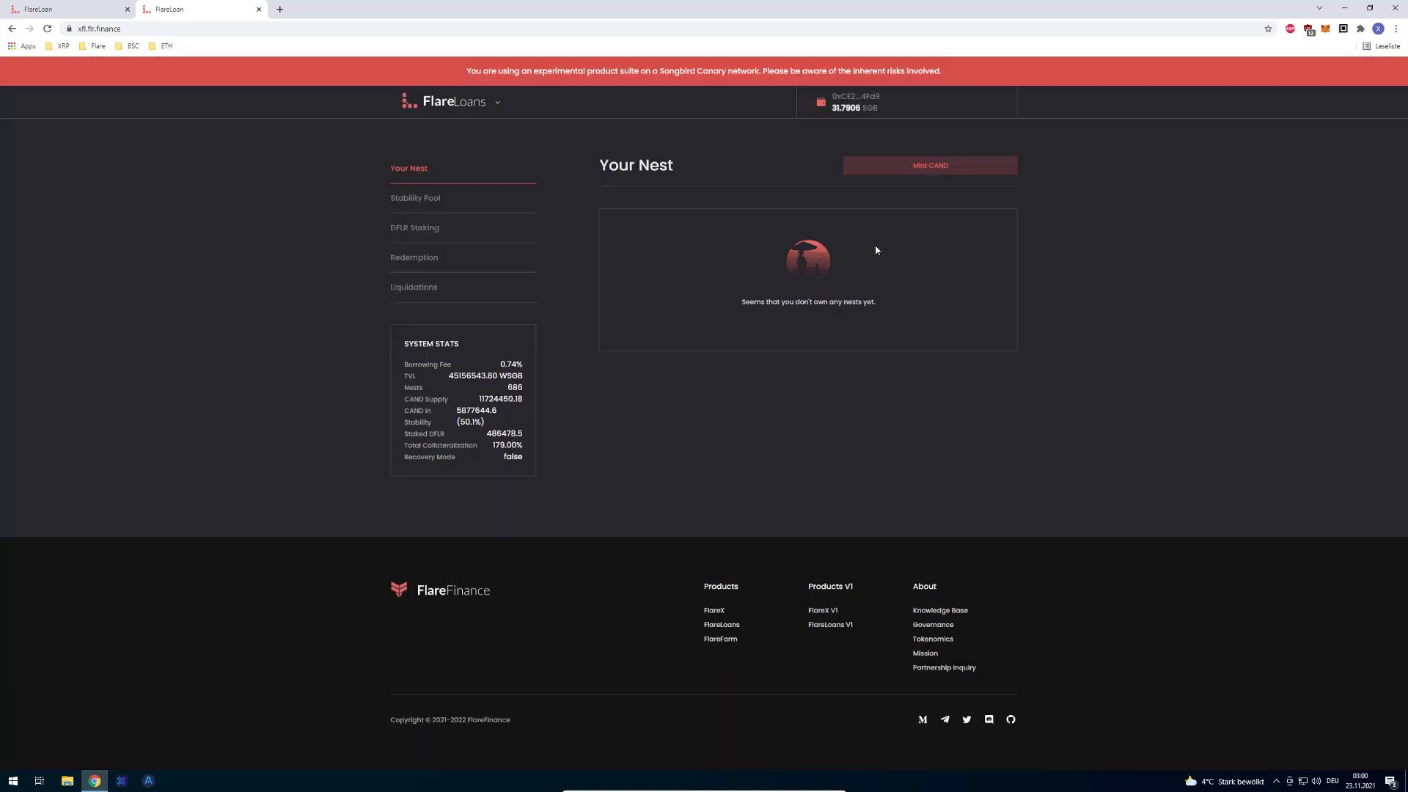
# Reopen the FlareX exchange and load its All Pools liquidity list
pyautogui.click(496, 101)
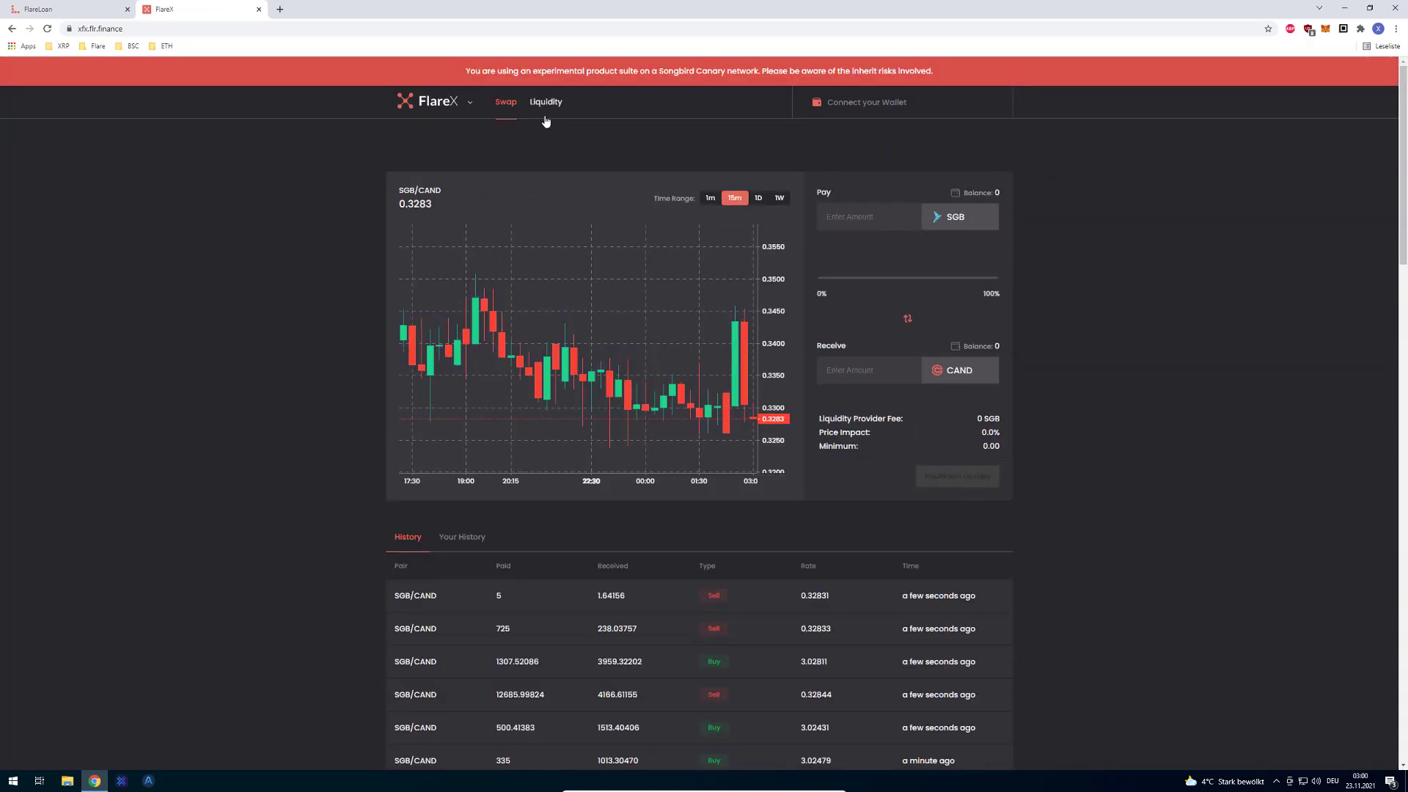
pyautogui.click(545, 101)
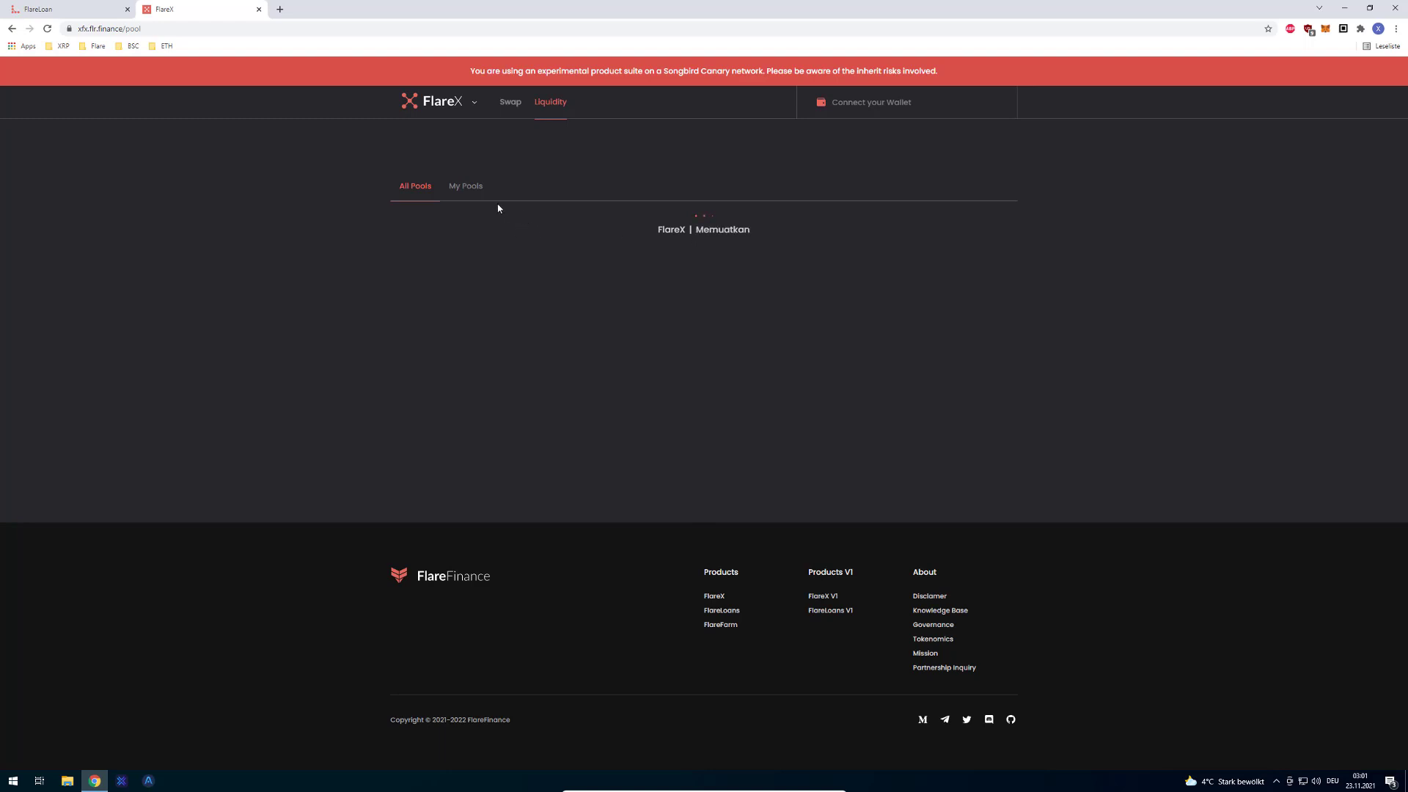
pyautogui.moveTo(542, 145)
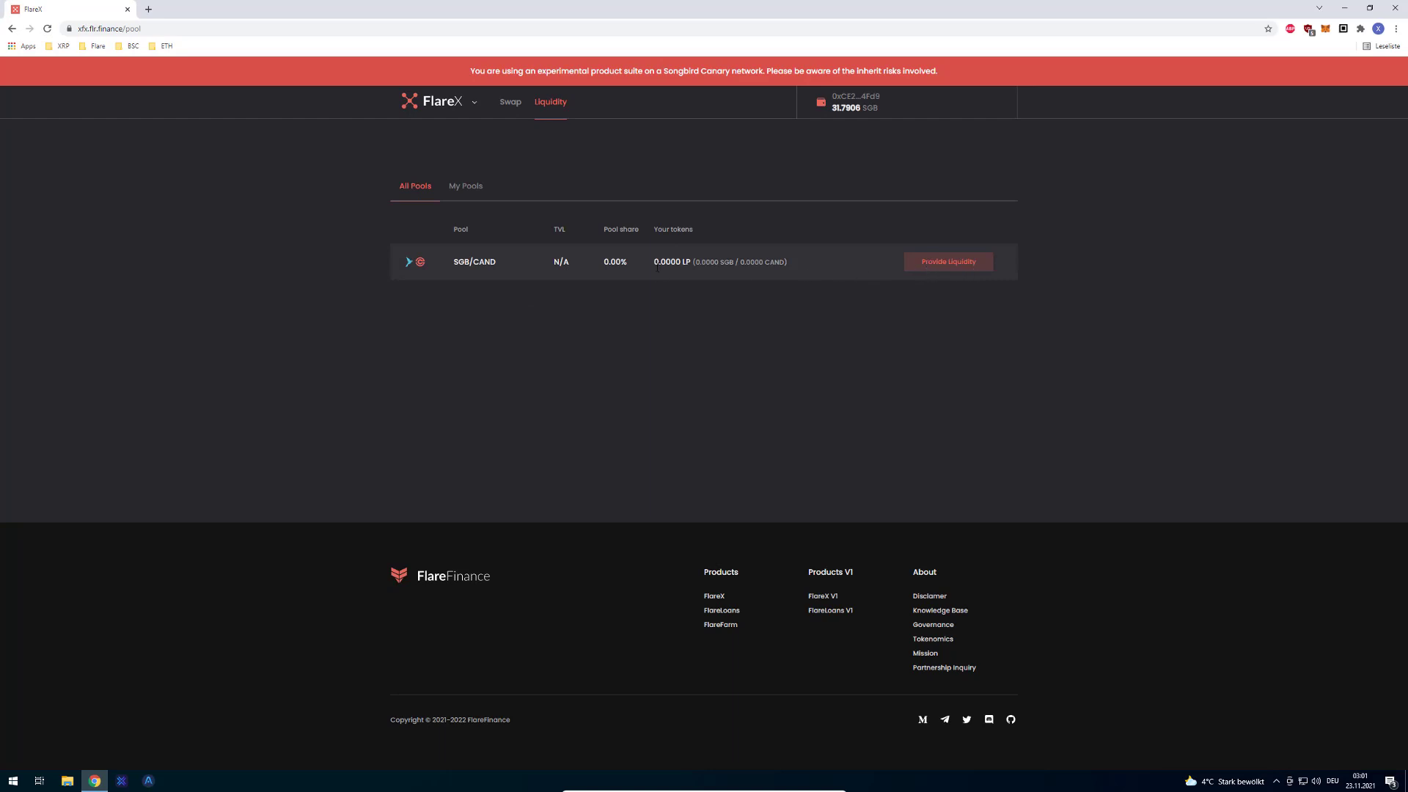
pyautogui.click(947, 261)
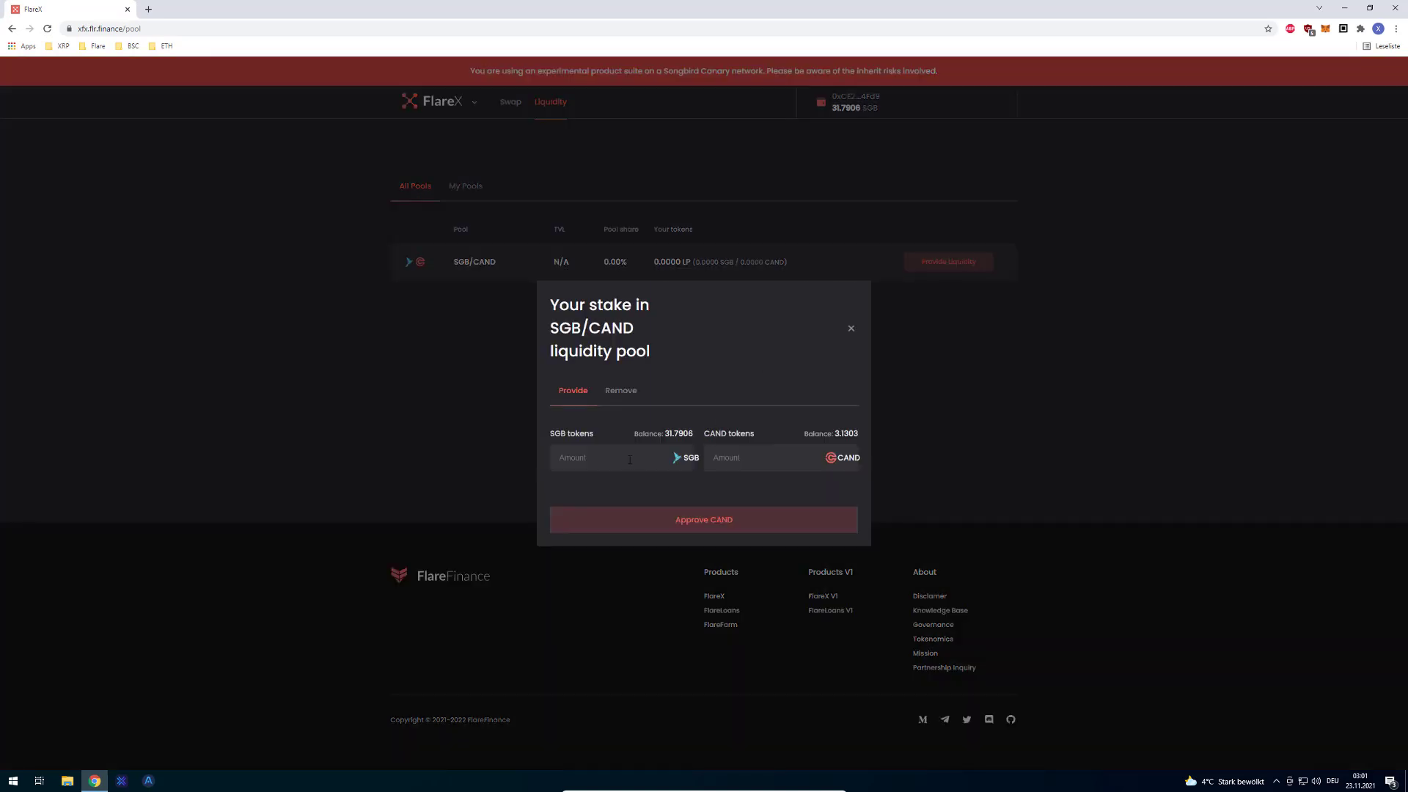
pyautogui.moveTo(777, 499)
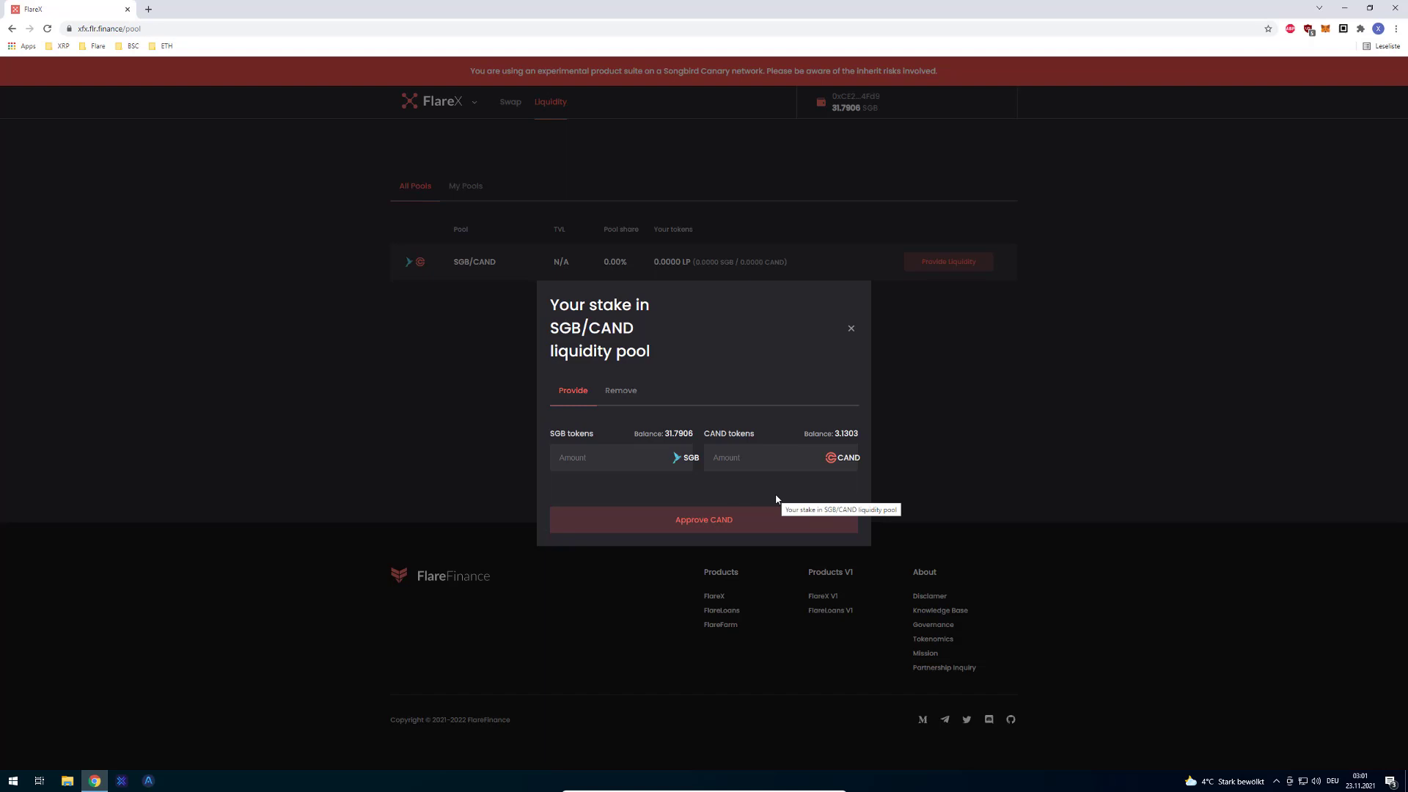
pyautogui.write('10')
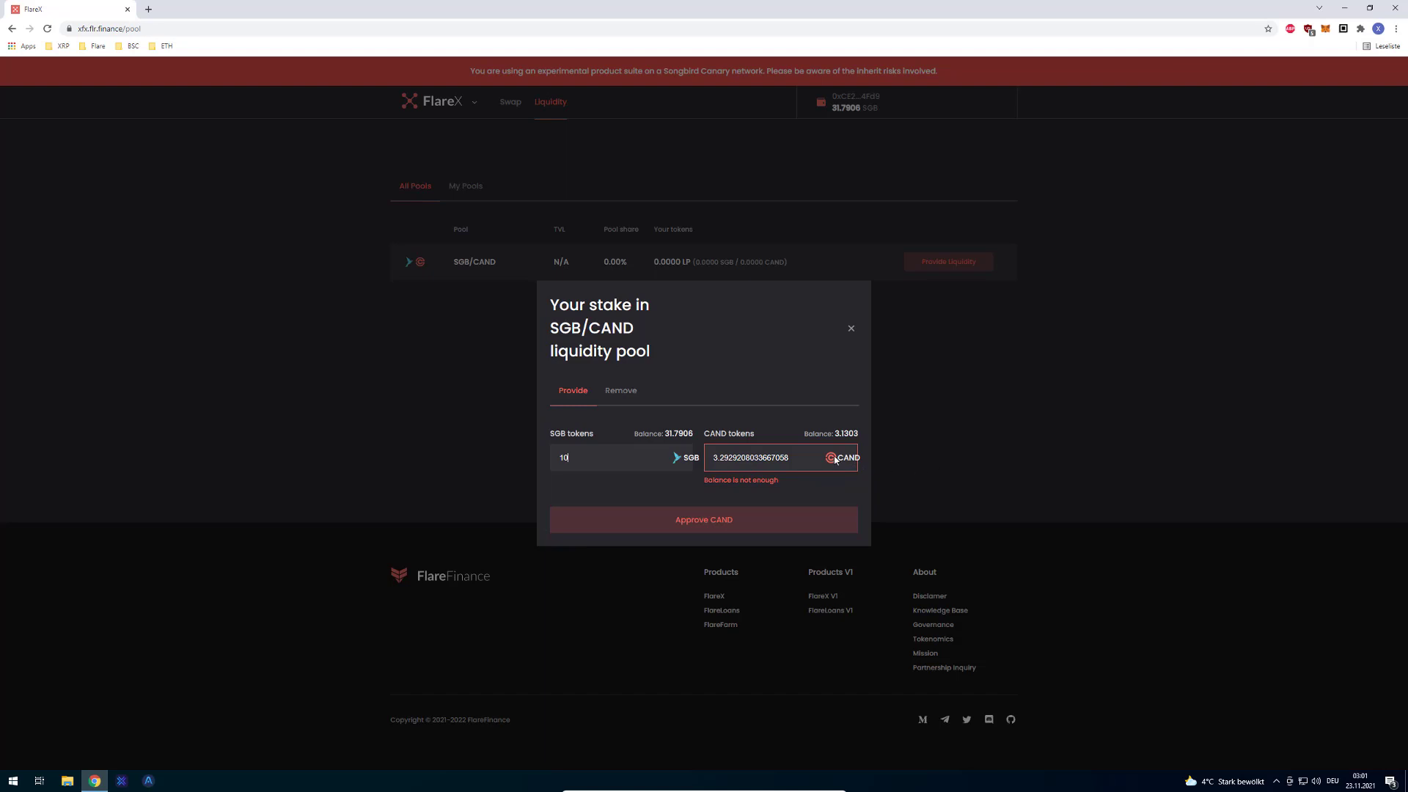
pyautogui.click(849, 328)
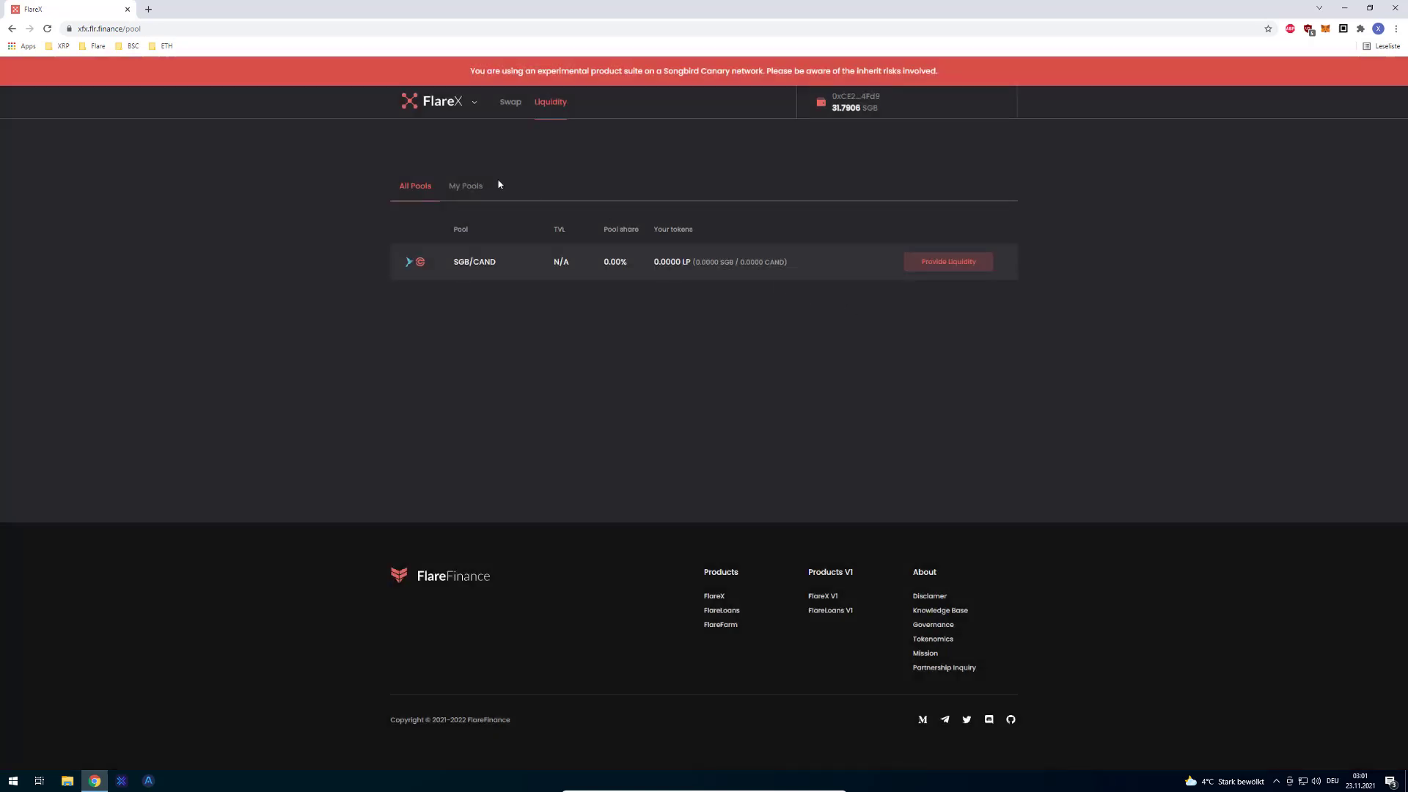
# Swap 10 SGB for about 3.28 CAND, confirm in MetaMask, and return to the liquidity pools
pyautogui.click(505, 102)
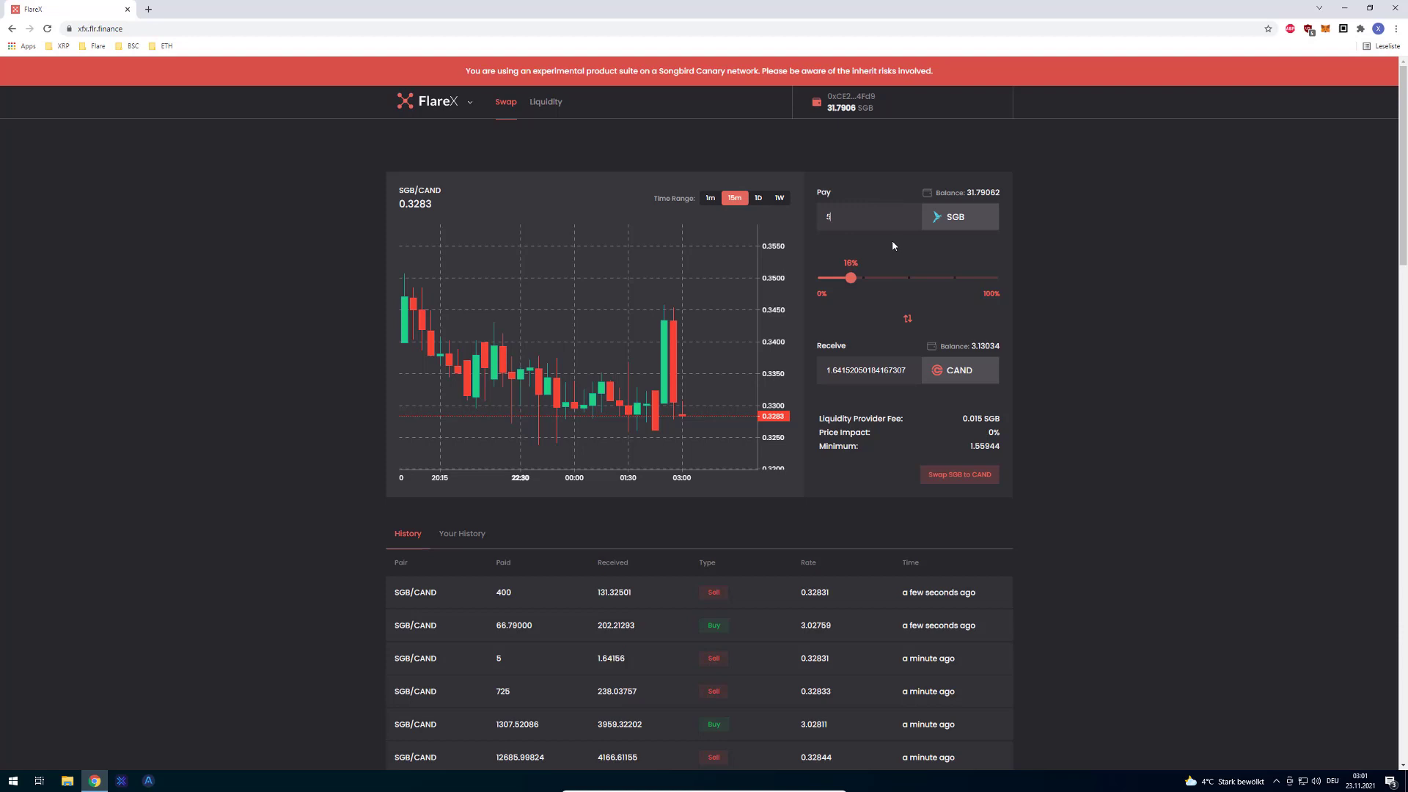
pyautogui.moveTo(851, 277); pyautogui.dragTo(876, 277)
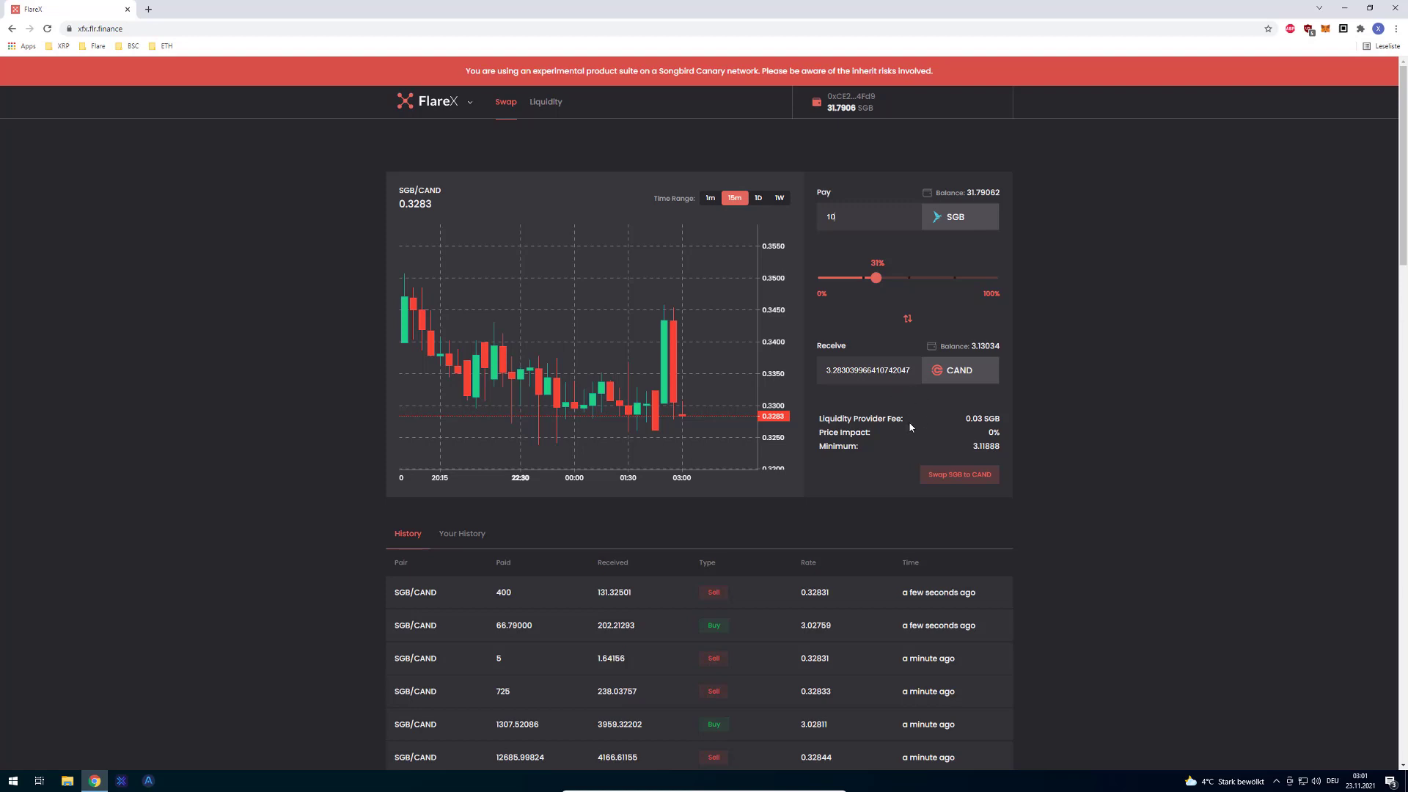
pyautogui.click(959, 474)
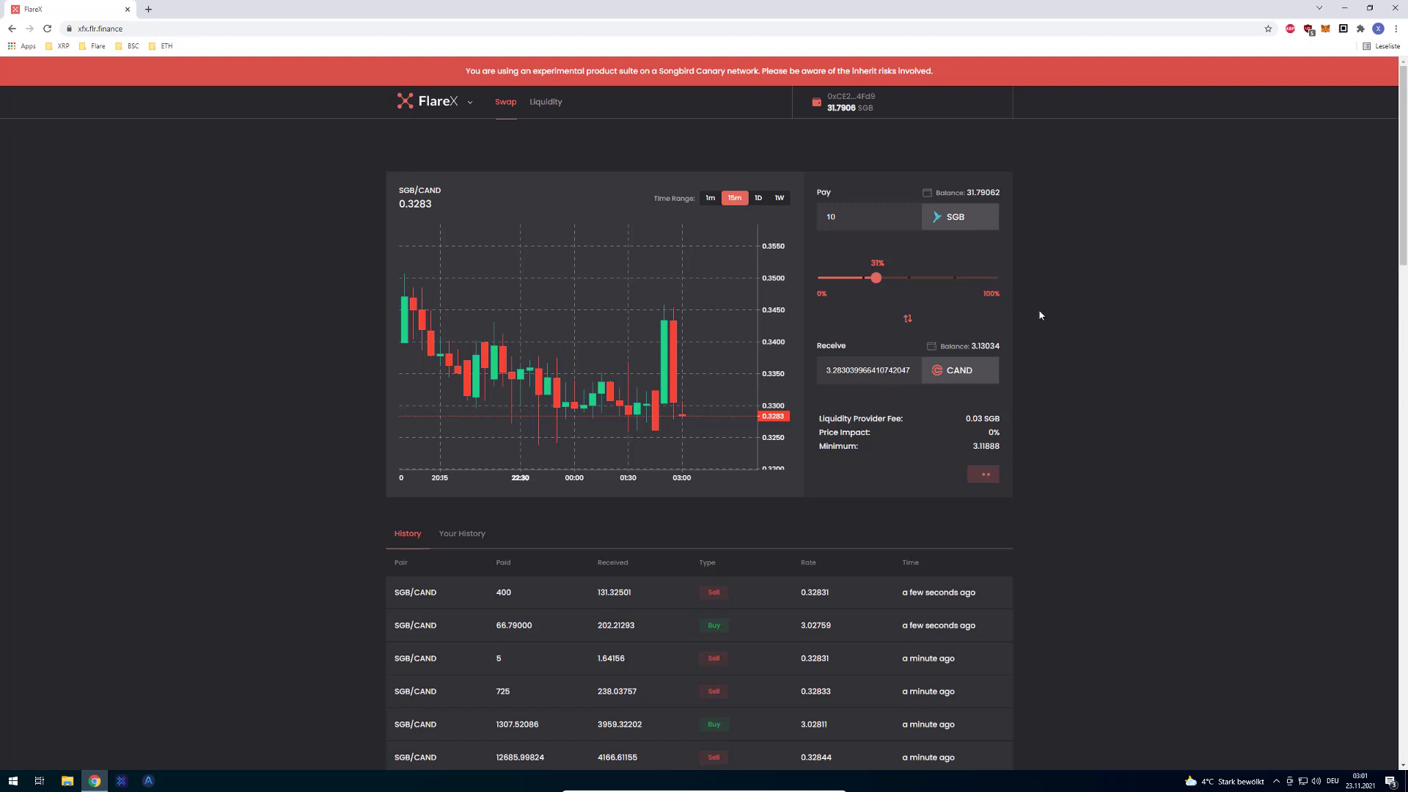
pyautogui.click(982, 475)
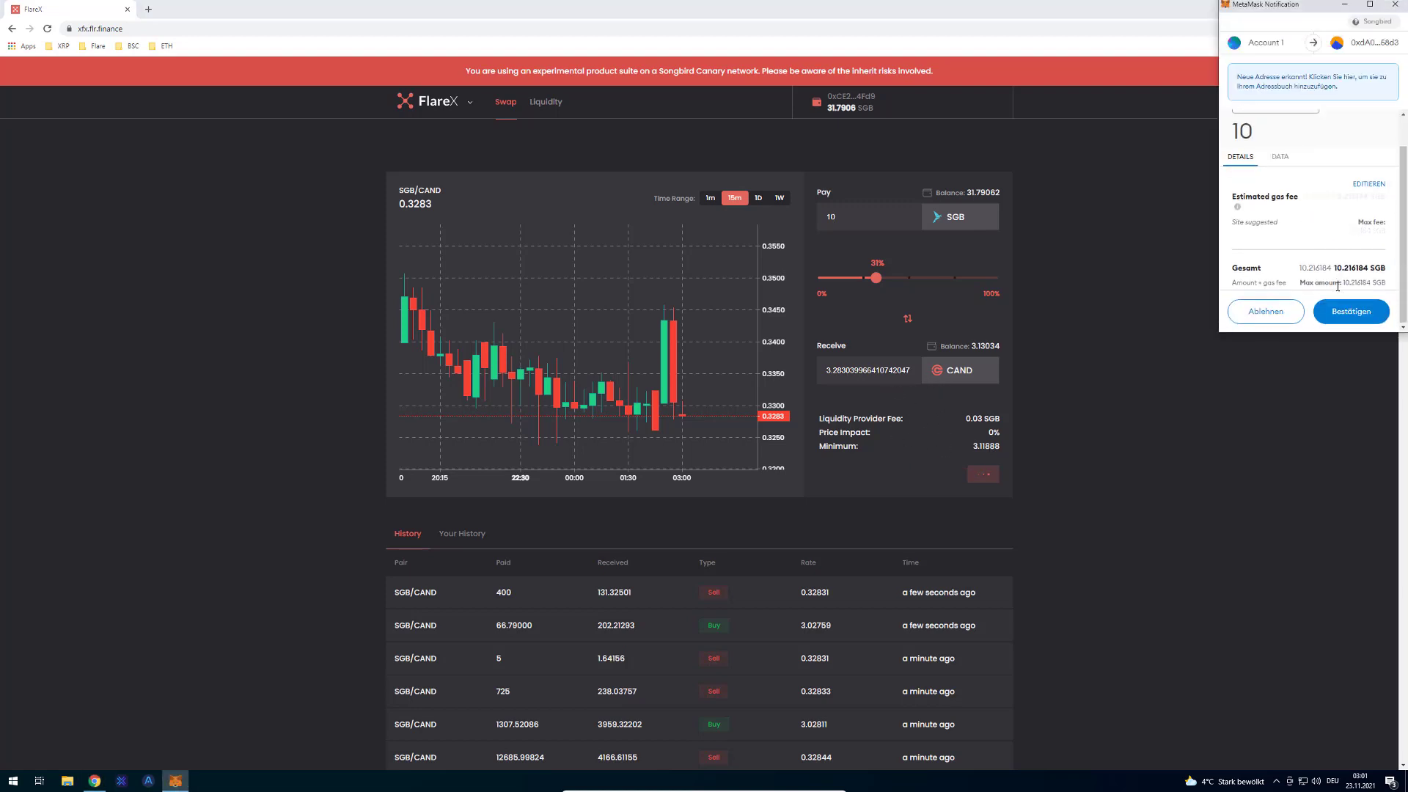
pyautogui.click(1349, 311)
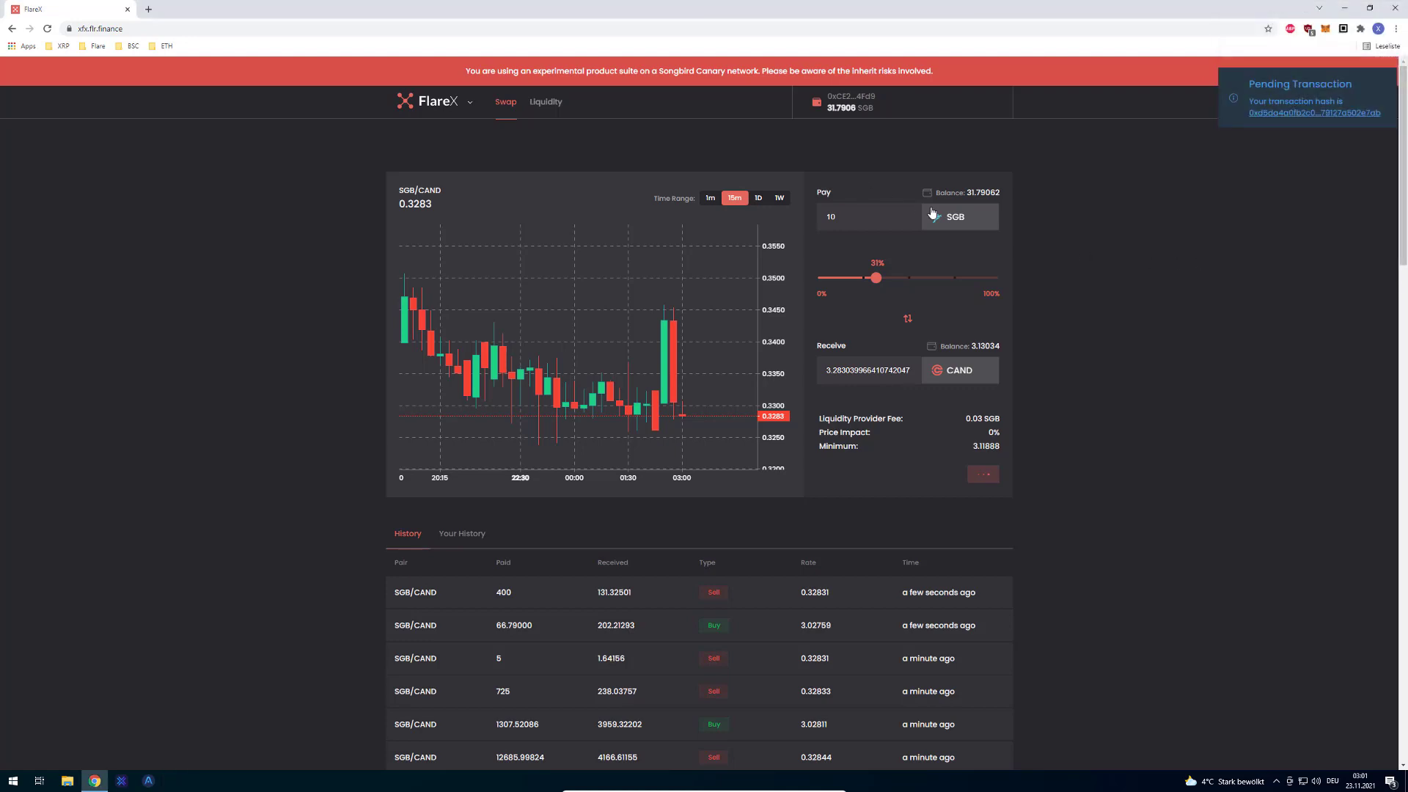
pyautogui.scroll(-3)
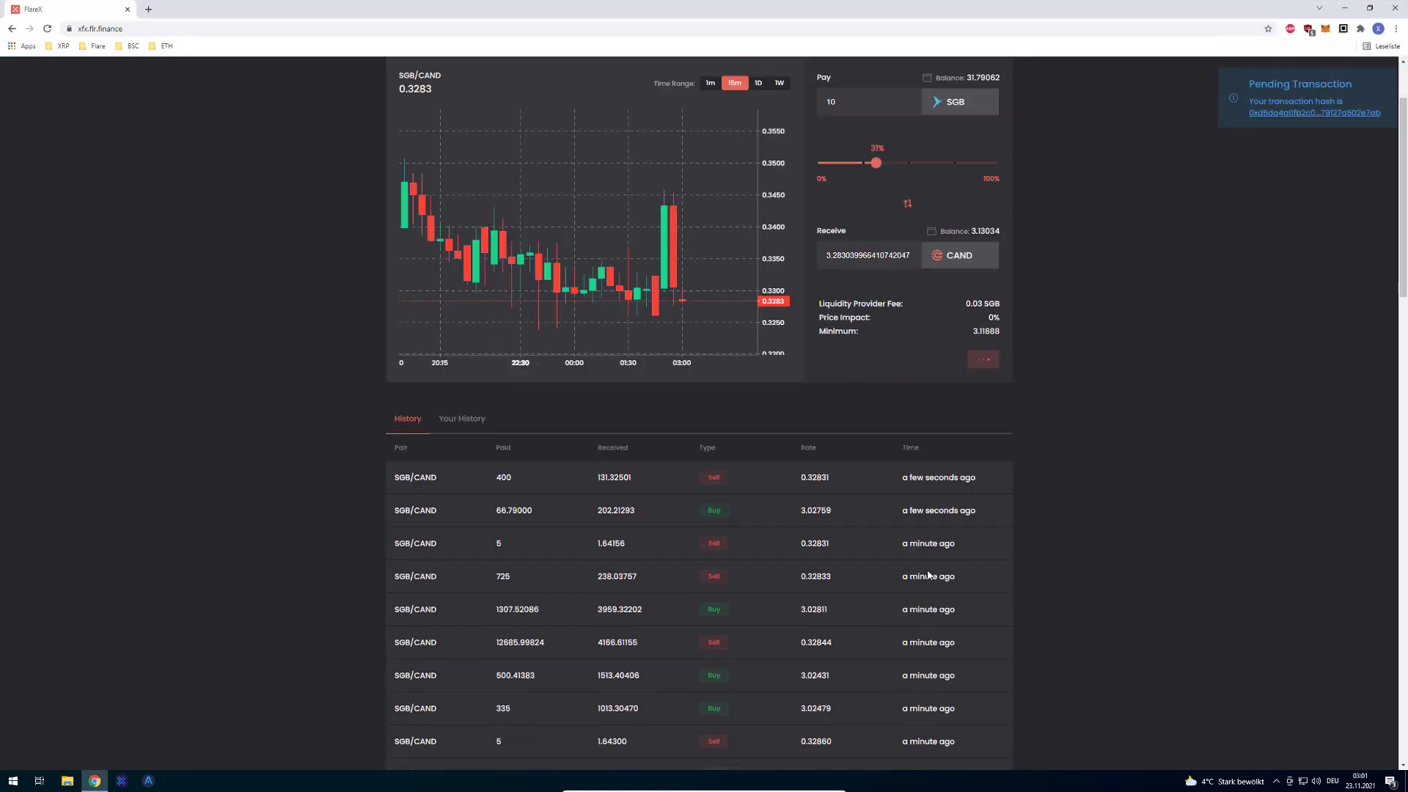
pyautogui.scroll(-3)
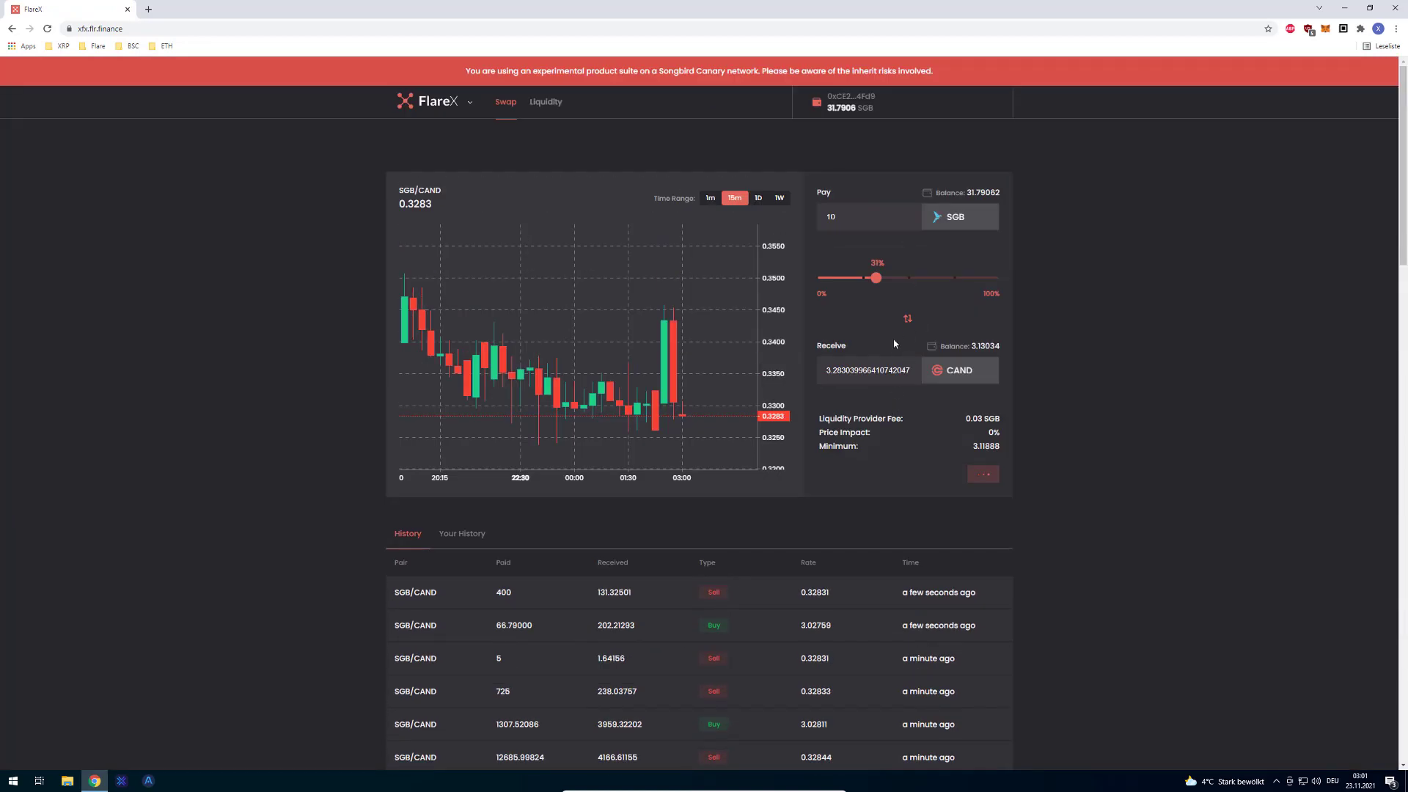
pyautogui.click(983, 475)
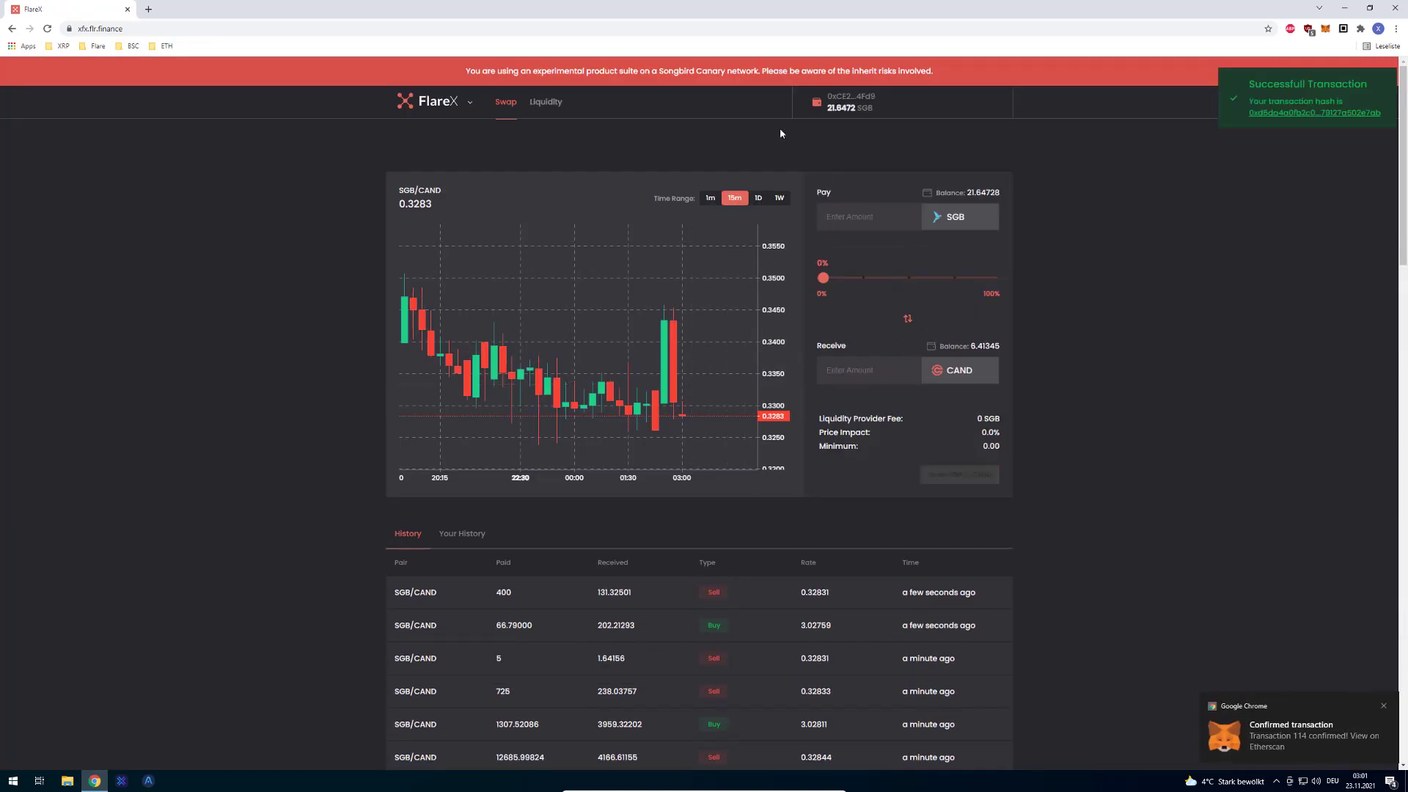
pyautogui.click(544, 101)
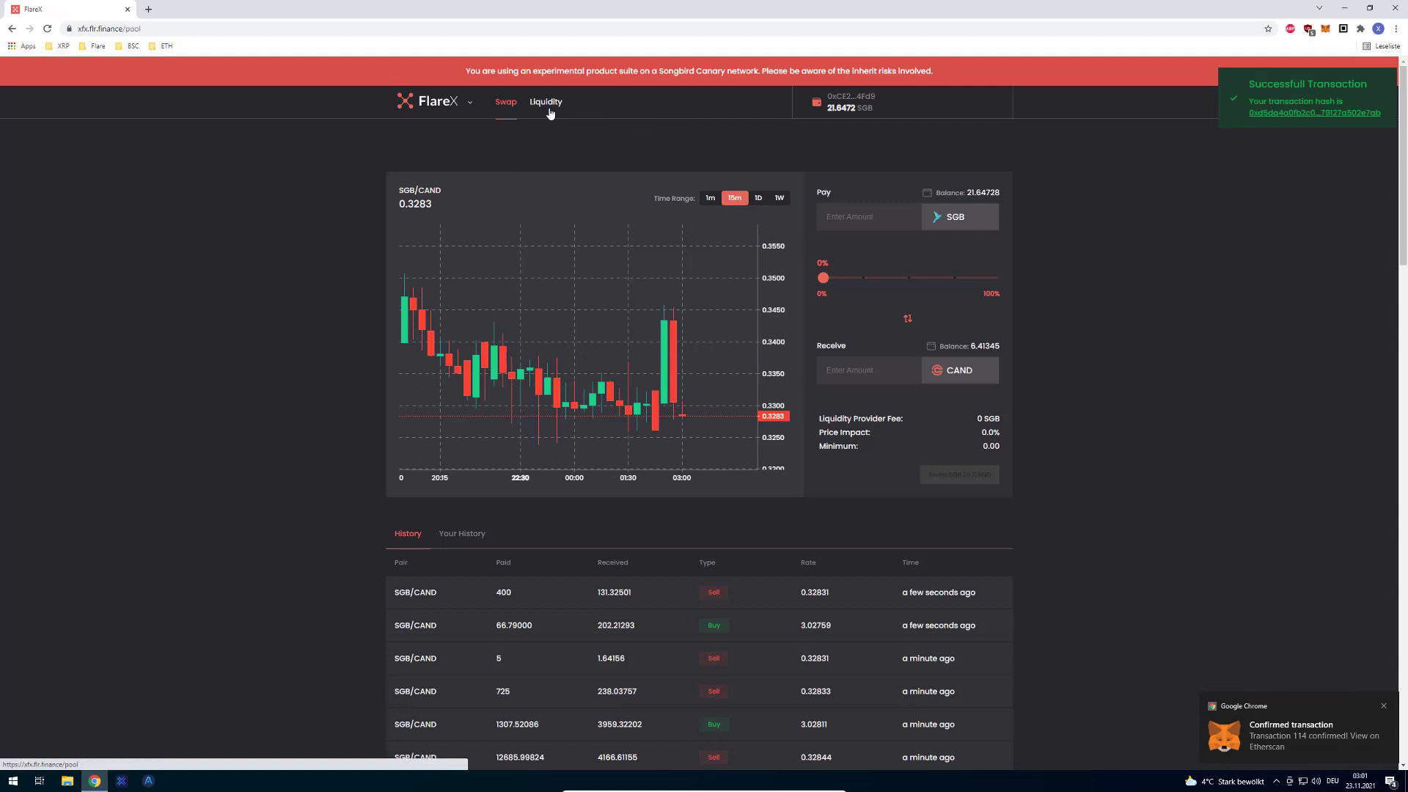
# Enter 6 CAND (about 18.22 SGB) in Provide Liquidity and approve CAND spending in MetaMask
pyautogui.click(545, 101)
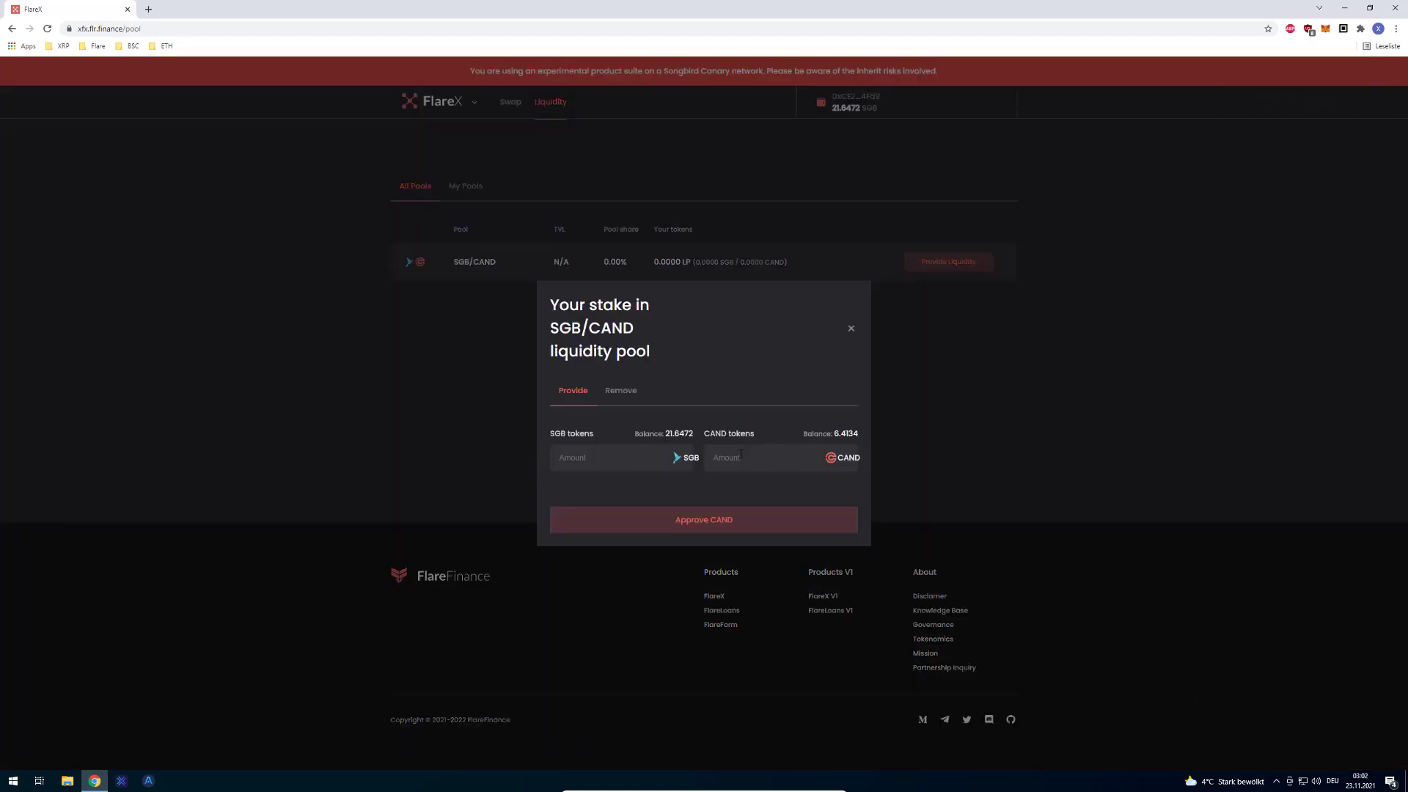
pyautogui.write('6')
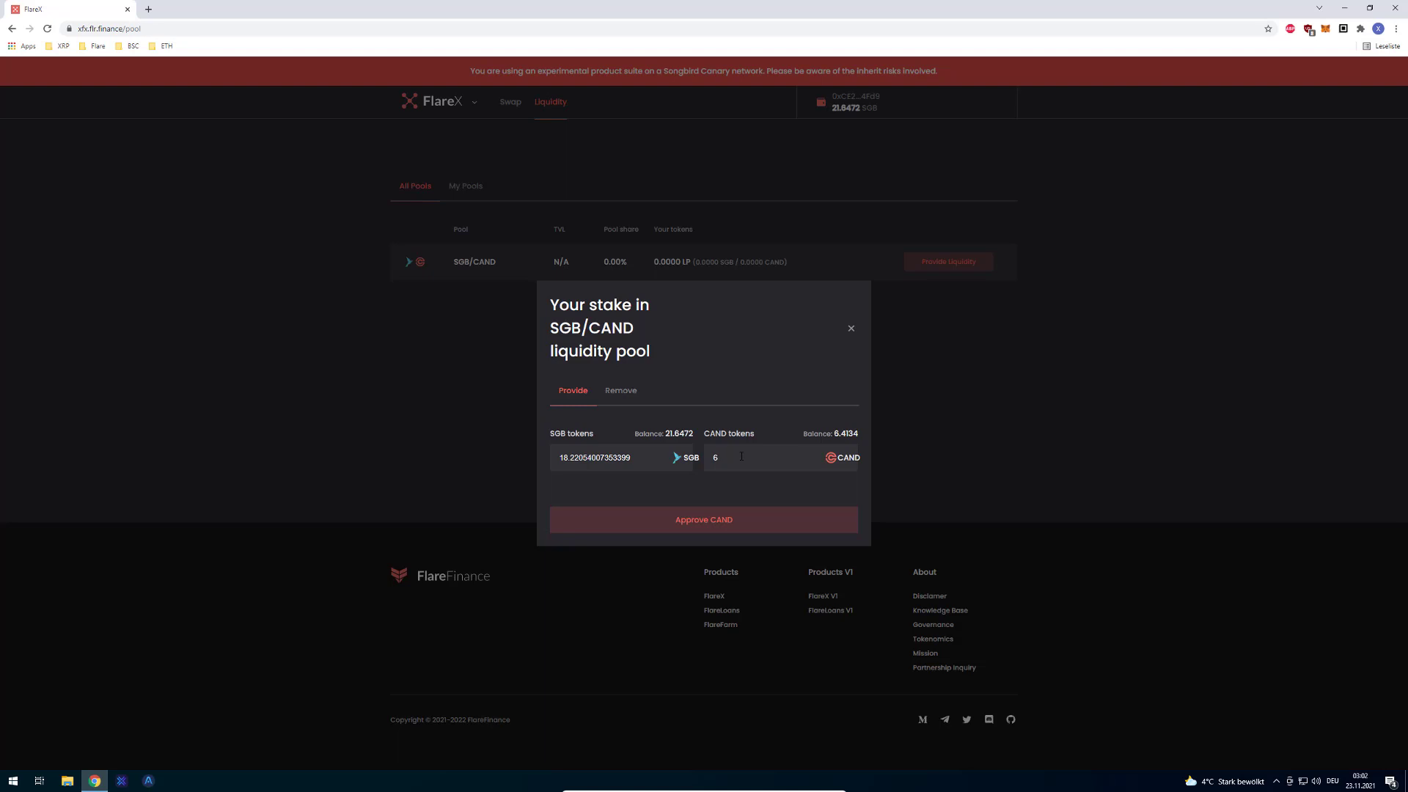
pyautogui.click(703, 519)
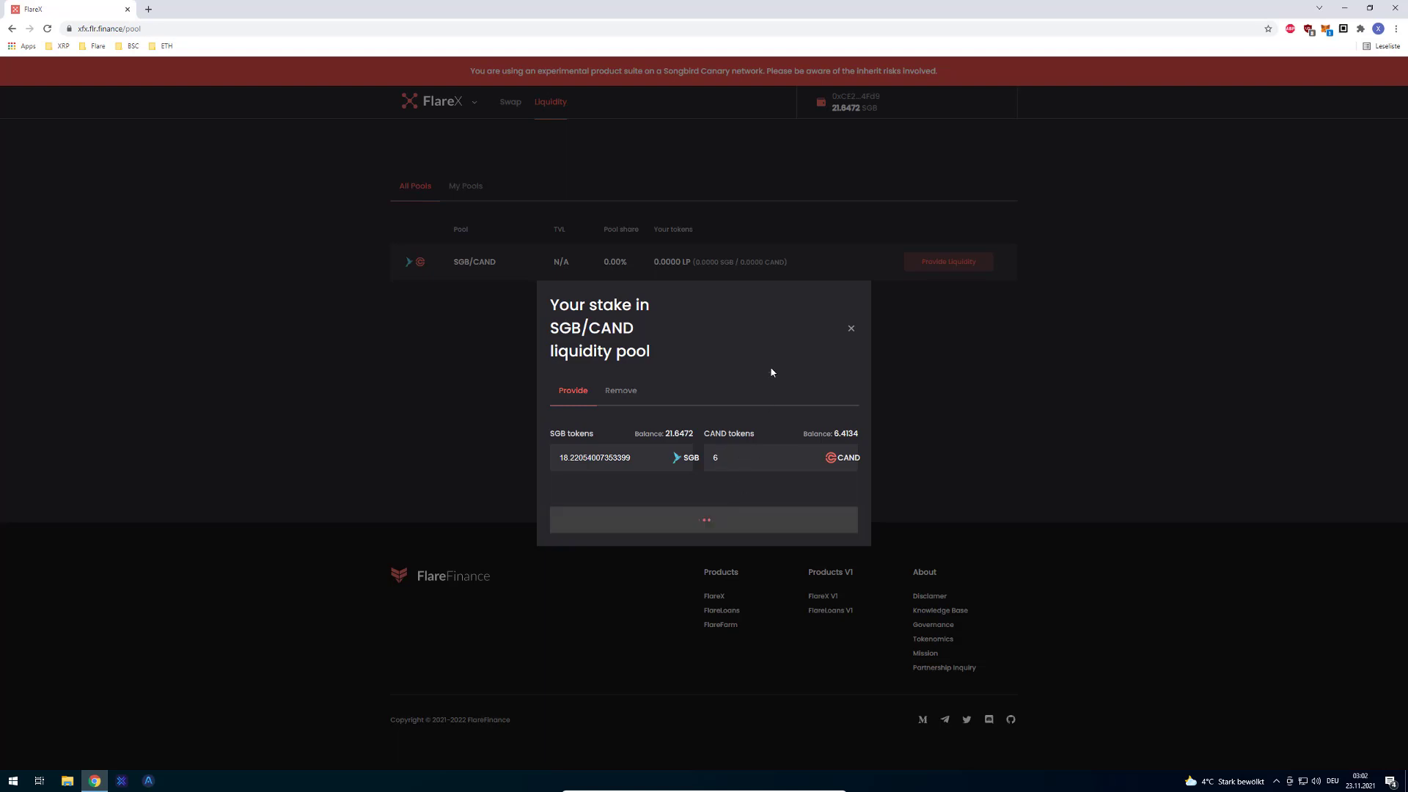
pyautogui.click(703, 520)
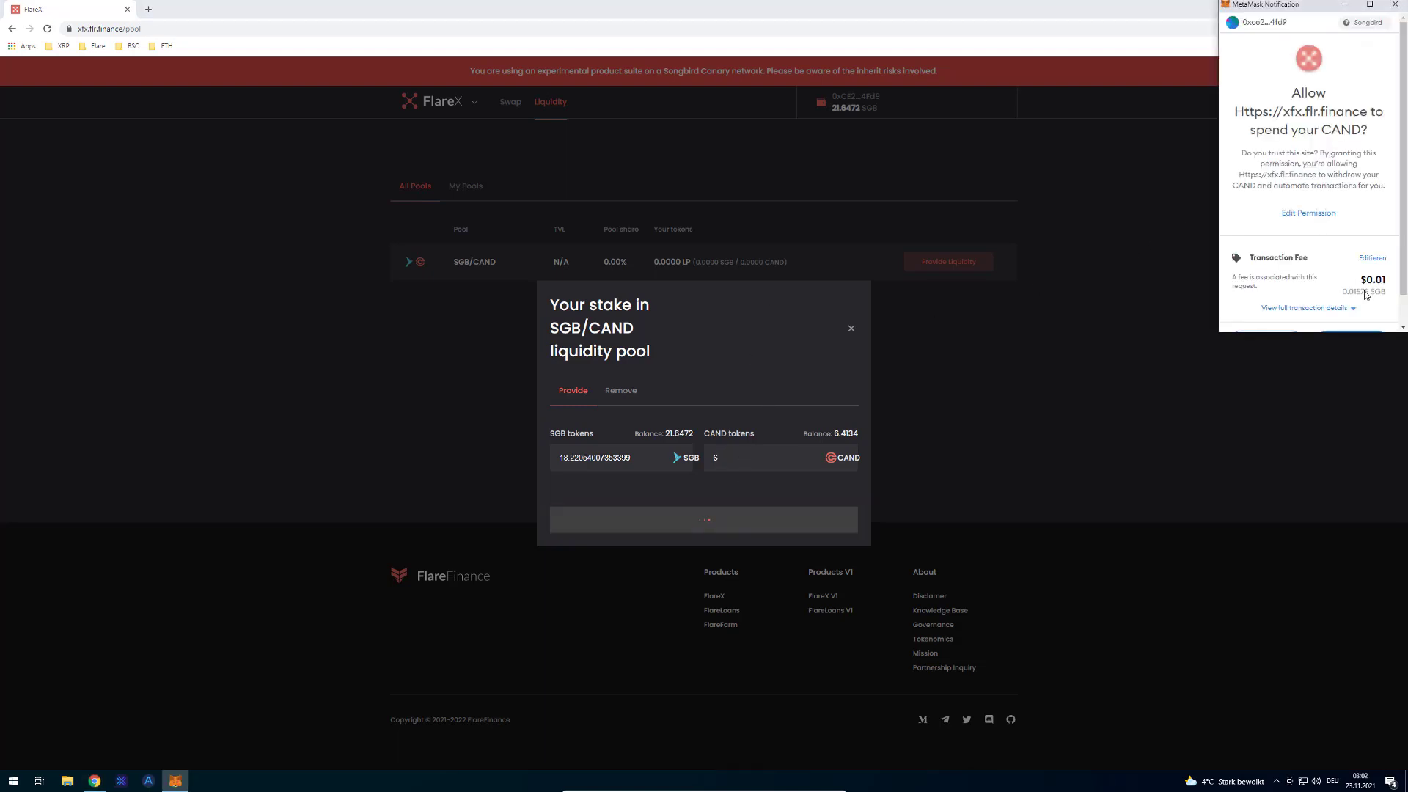
pyautogui.click(1352, 340)
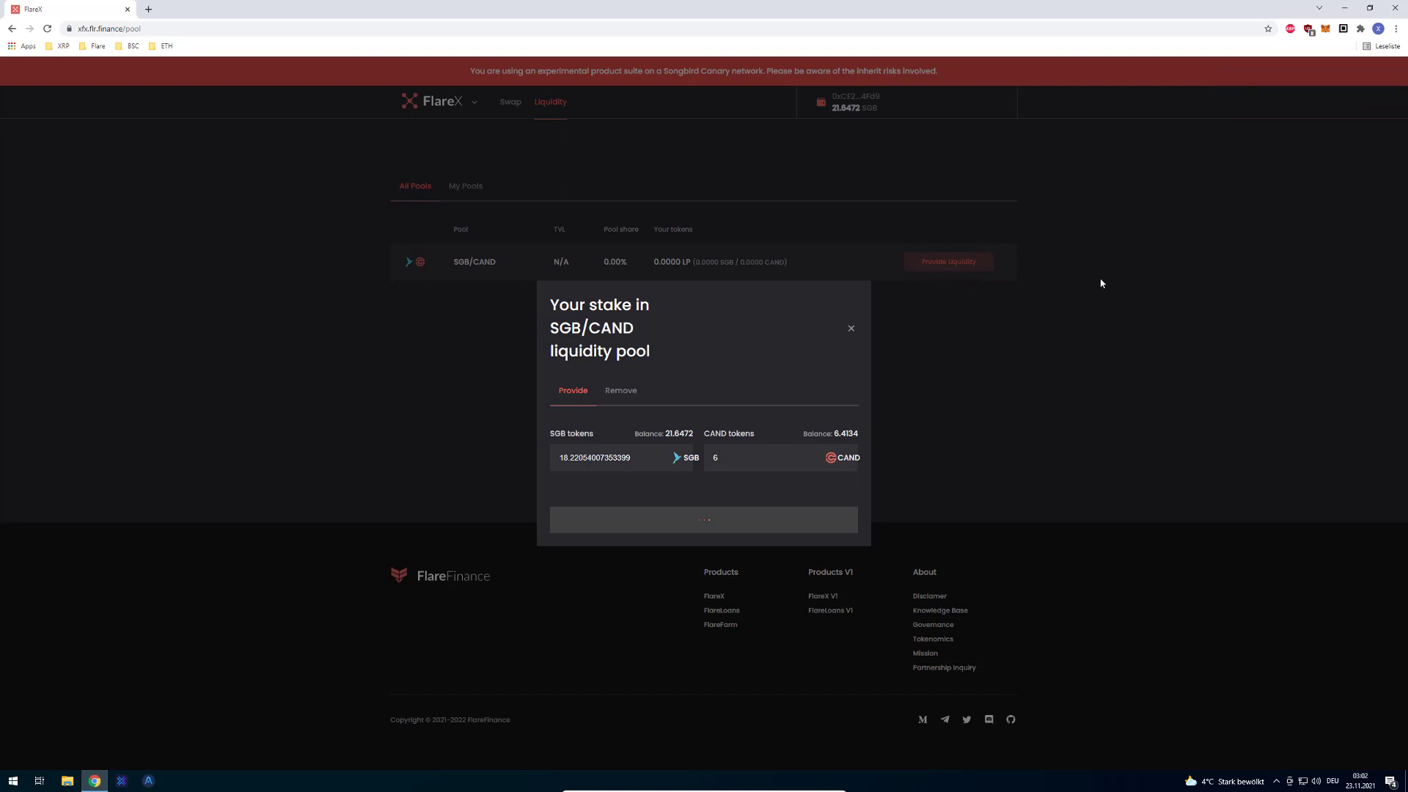
pyautogui.moveTo(1038, 253)
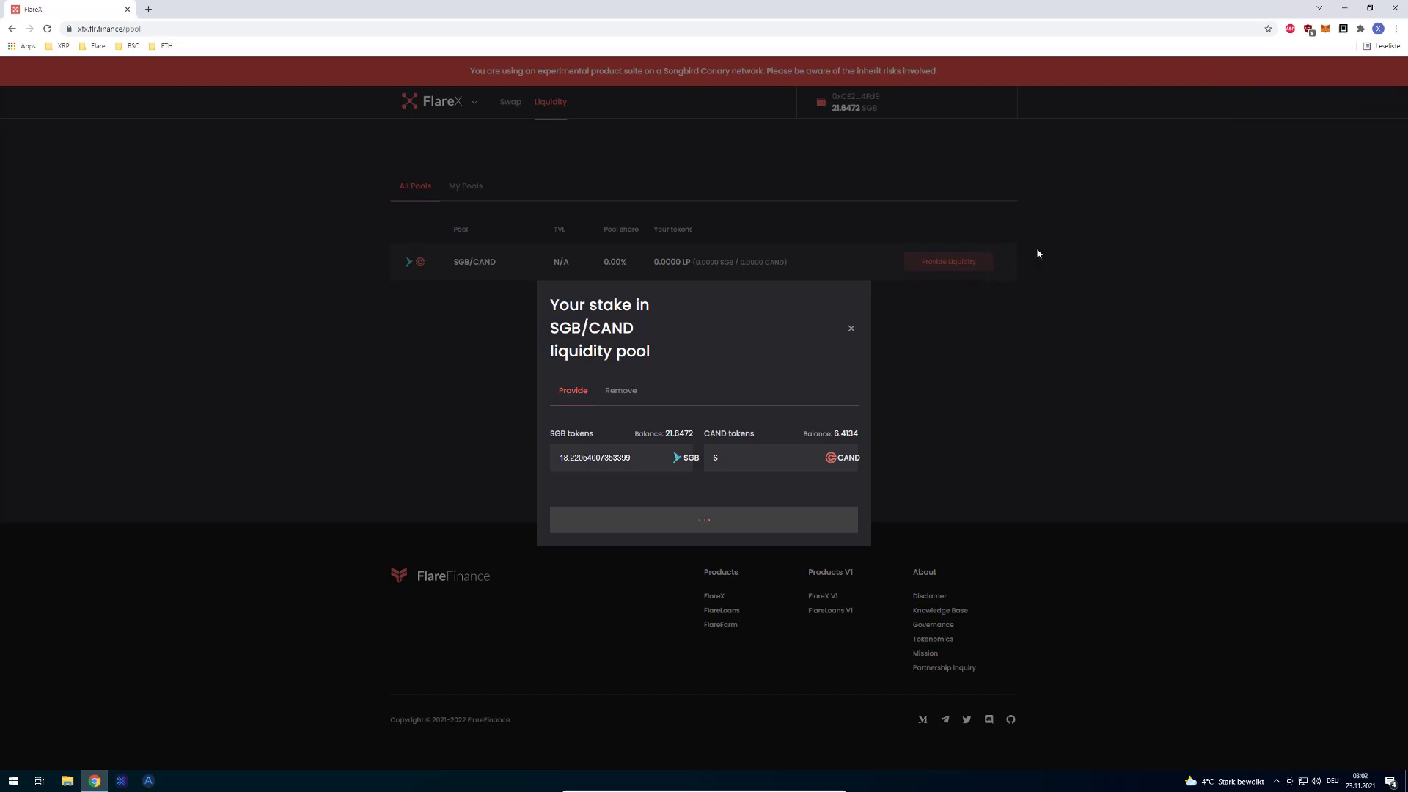
pyautogui.moveTo(1056, 264)
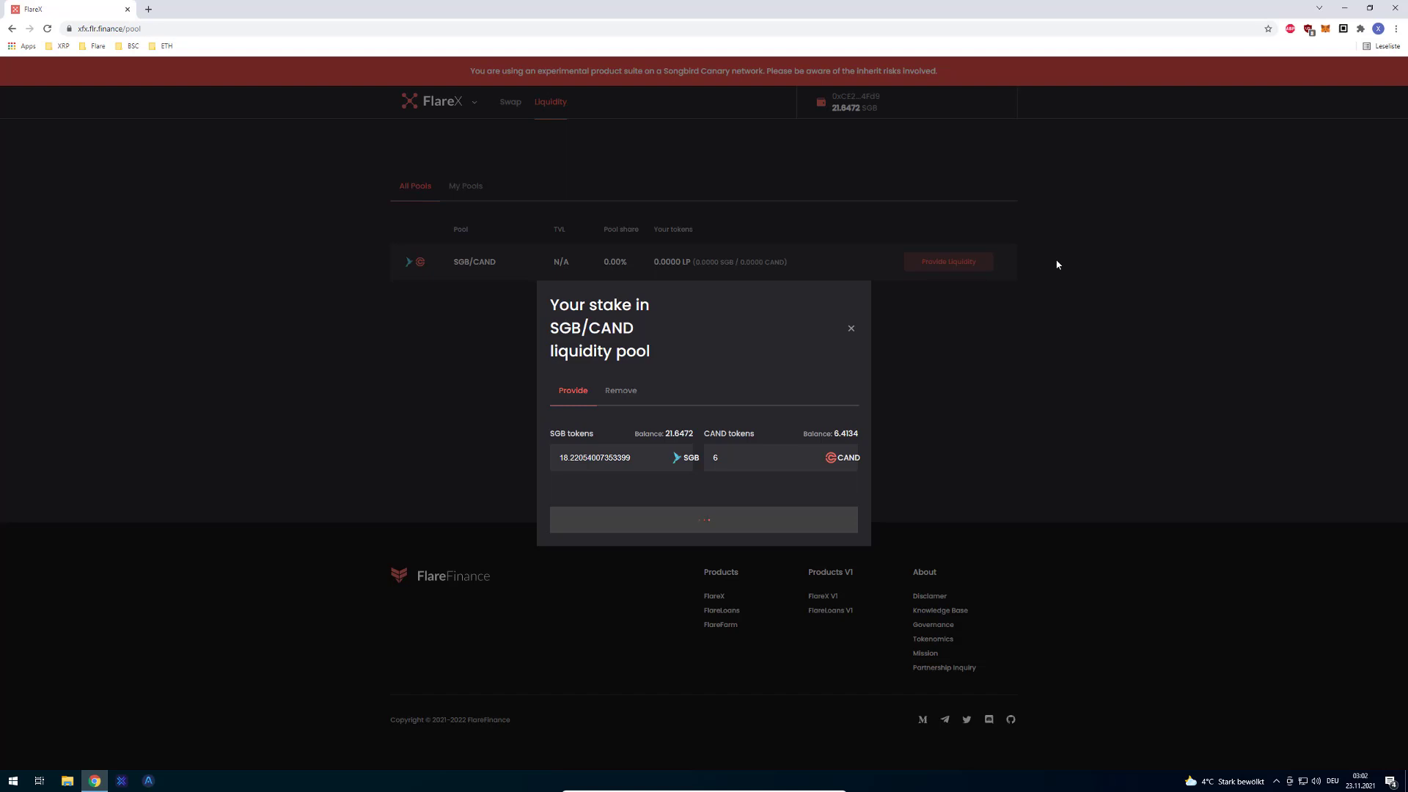
pyautogui.moveTo(819, 335)
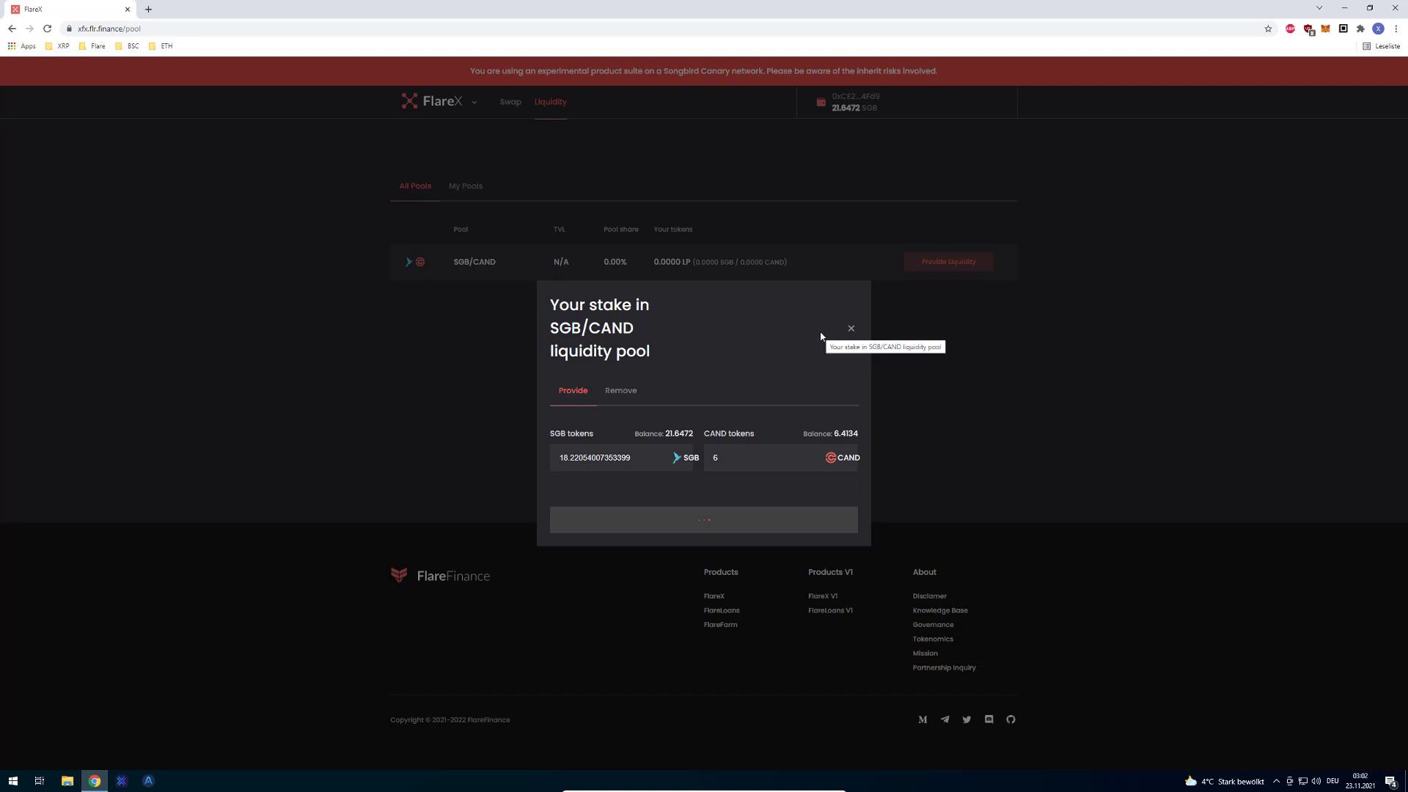
pyautogui.moveTo(819, 335)
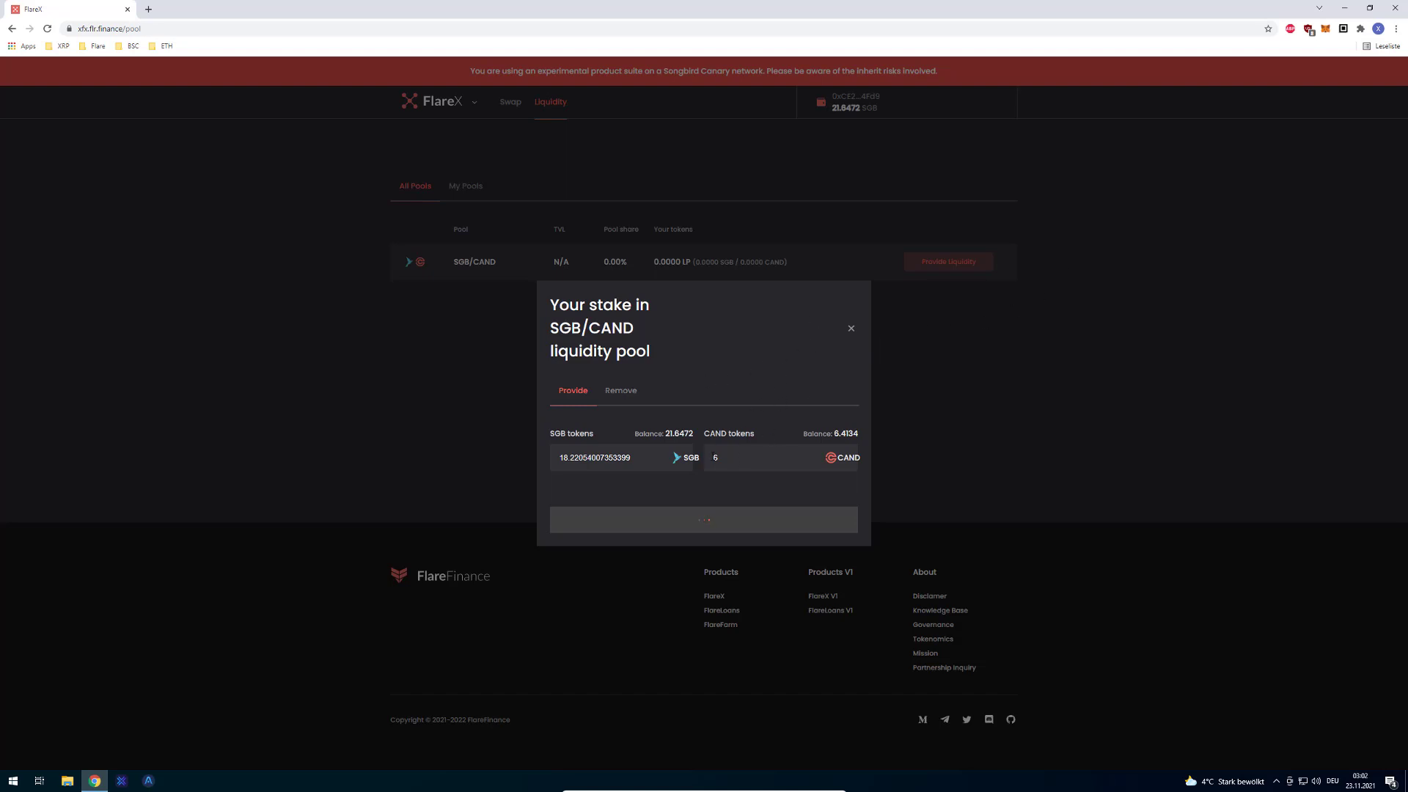
pyautogui.moveTo(748, 357)
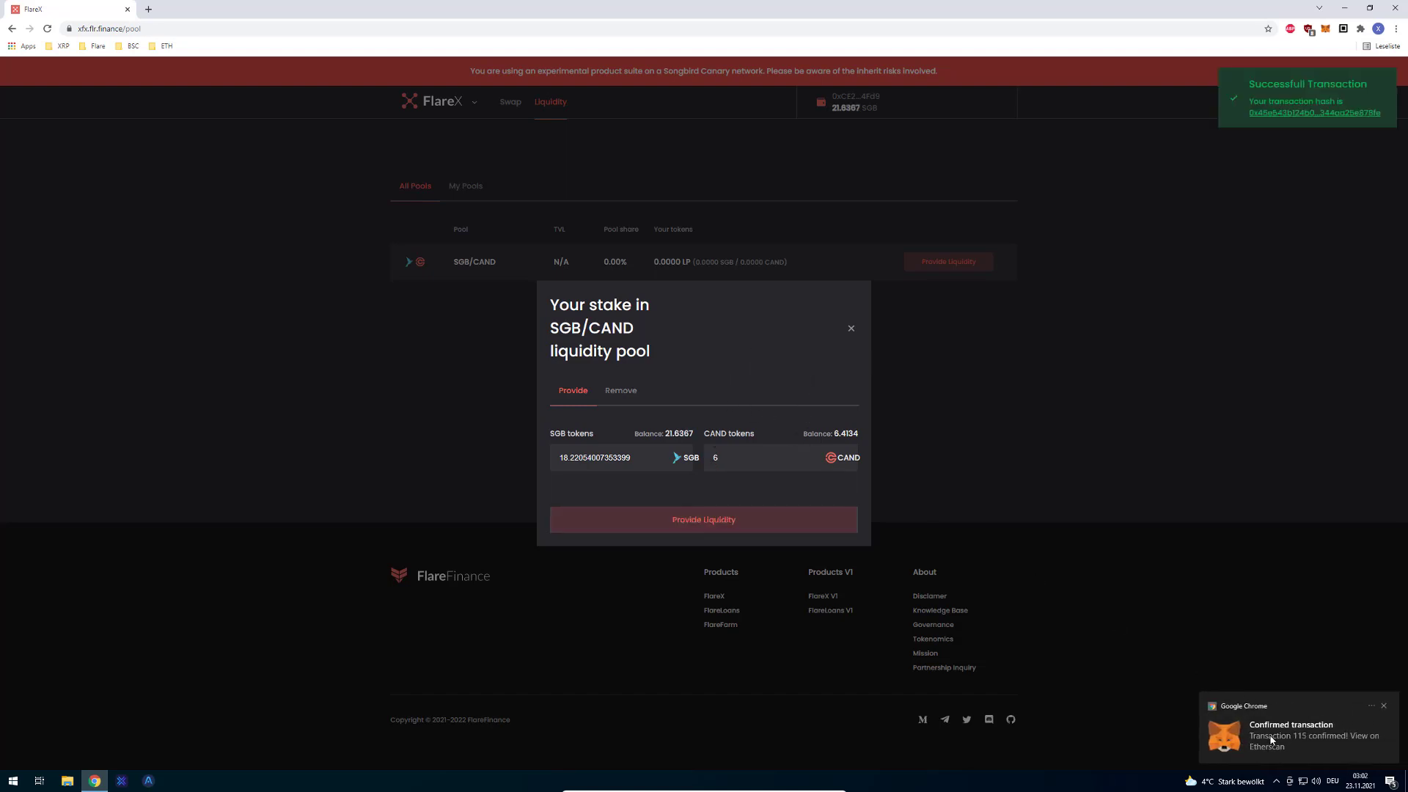
# Check the FLRX token balance in MetaMask, then bring up the SGB/CAND provide-liquidity form
pyautogui.click(849, 327)
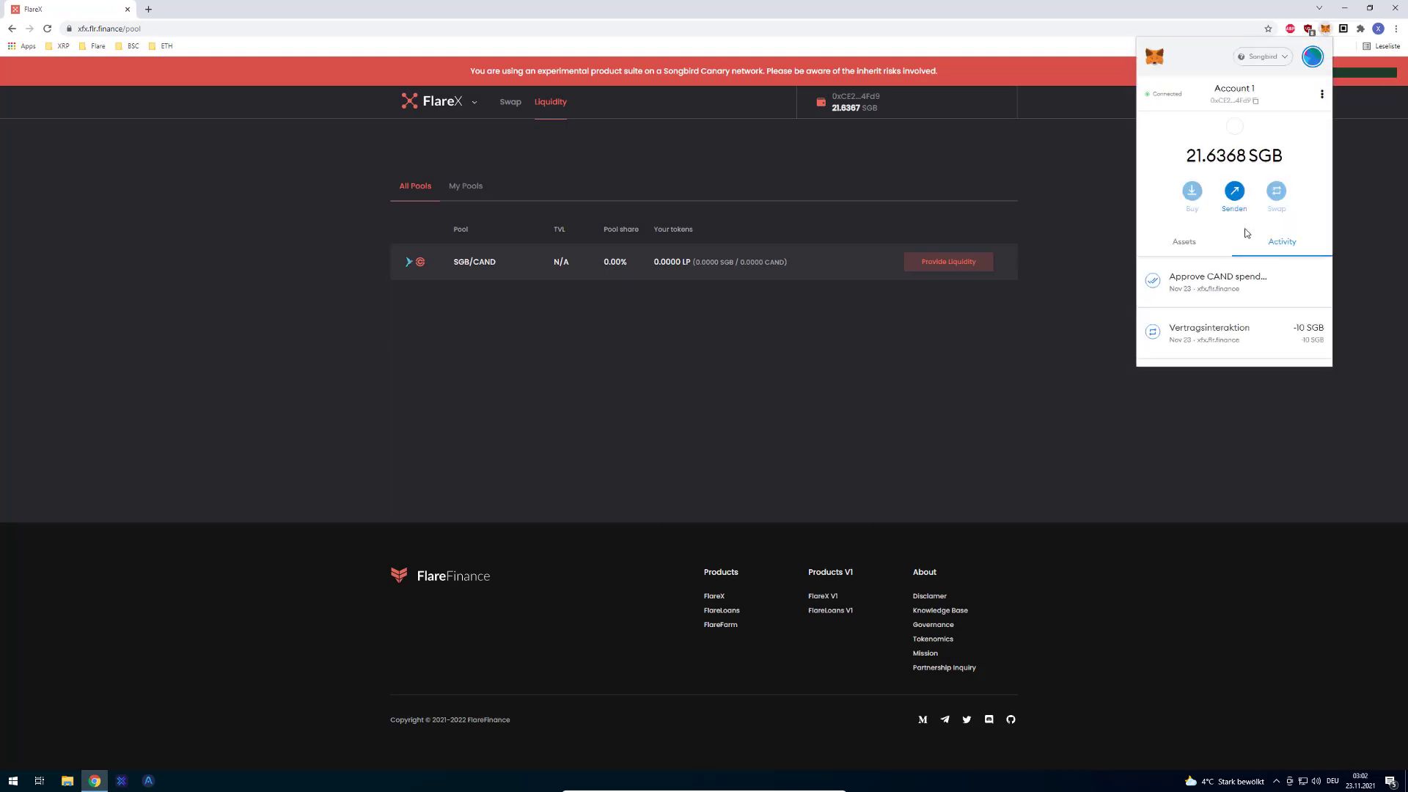
pyautogui.click(1184, 241)
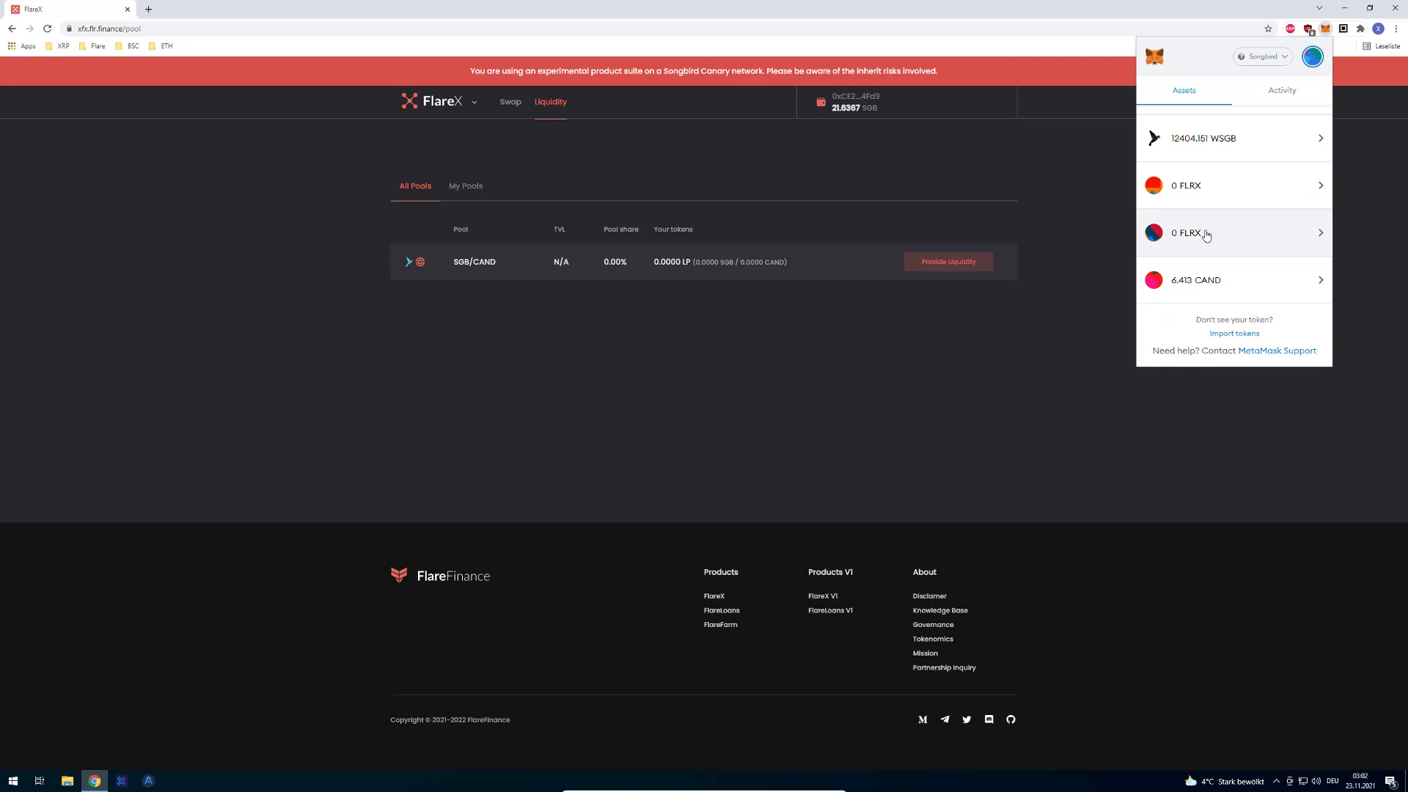
pyautogui.click(1205, 233)
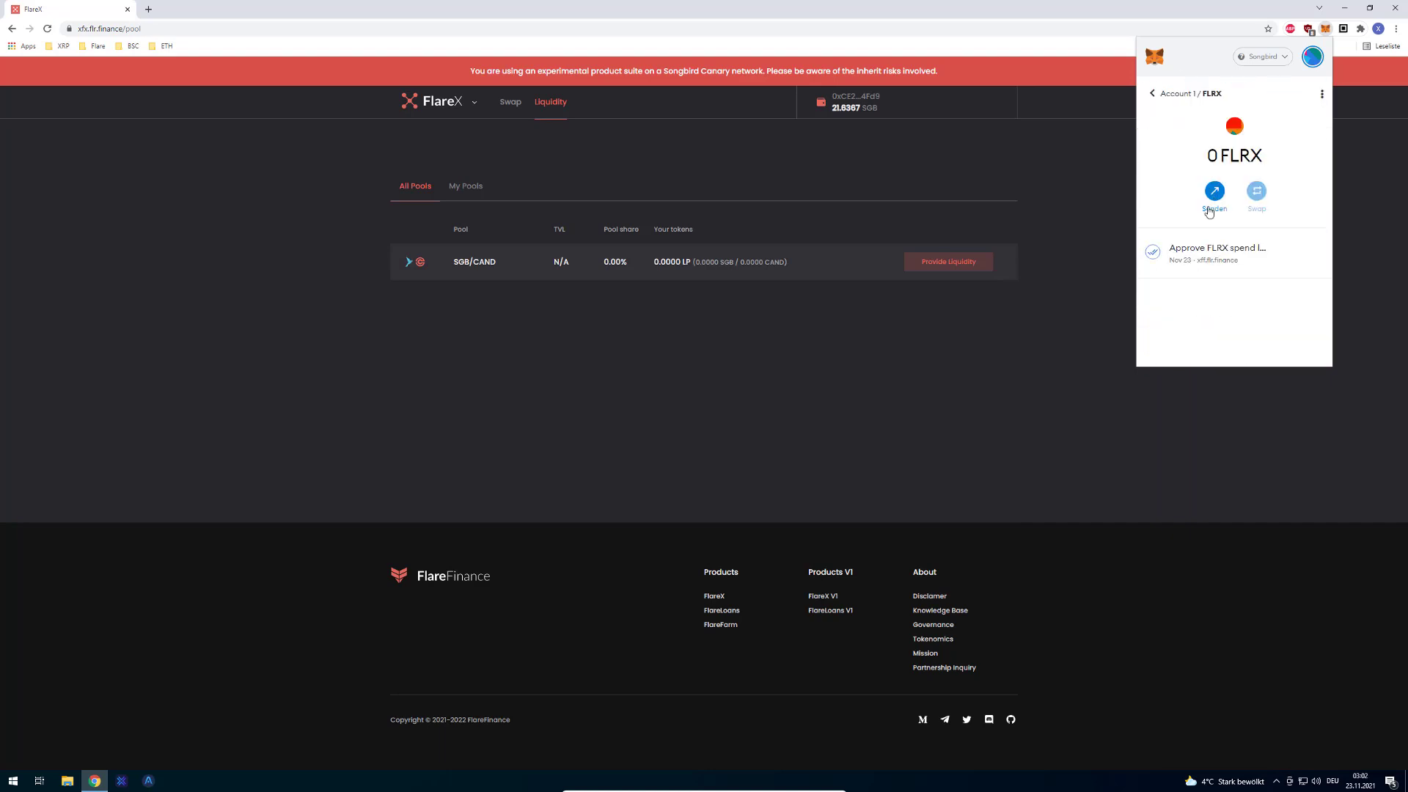
pyautogui.click(1152, 92)
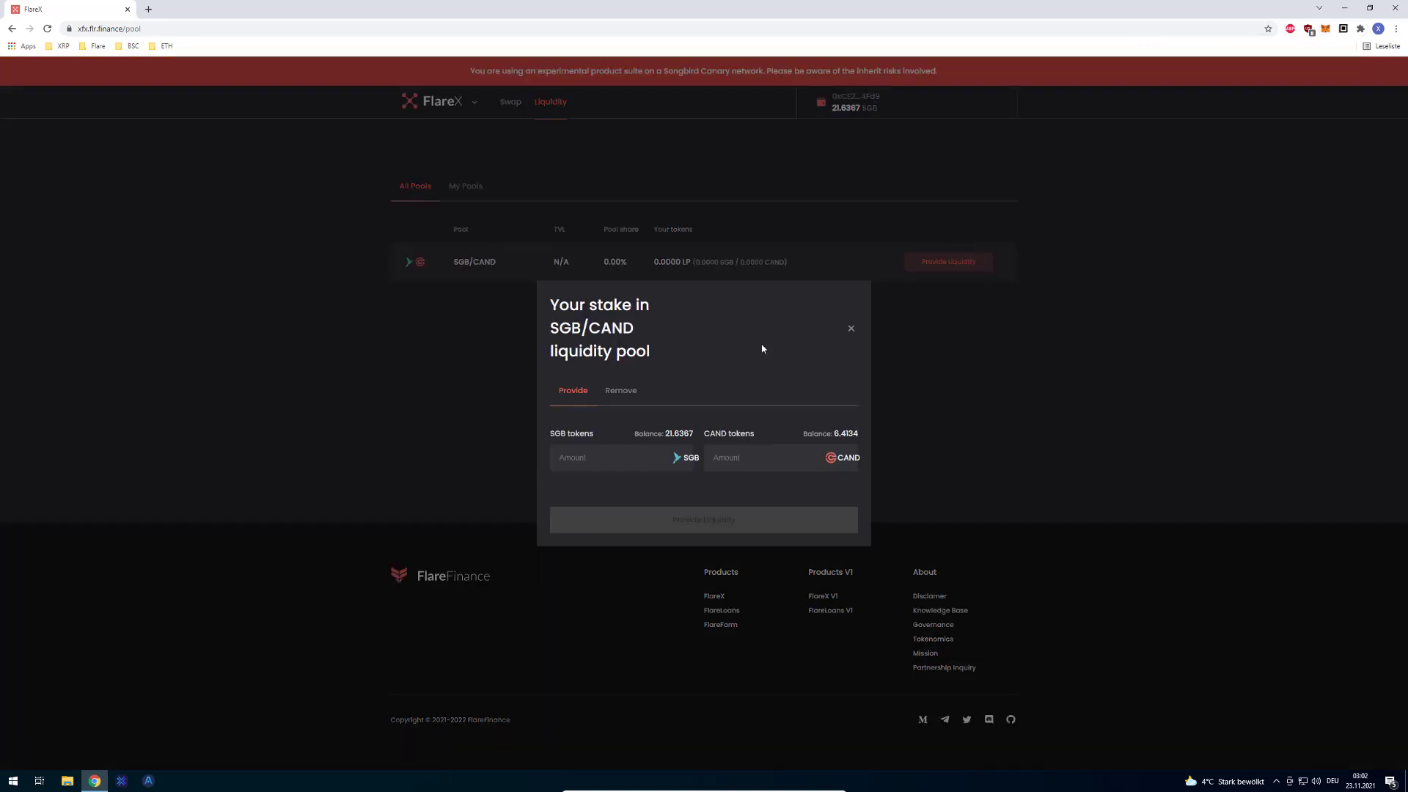
# Enter 6 CAND as the deposit amount, pairing it with about 18.07 SGB
pyautogui.write('6')
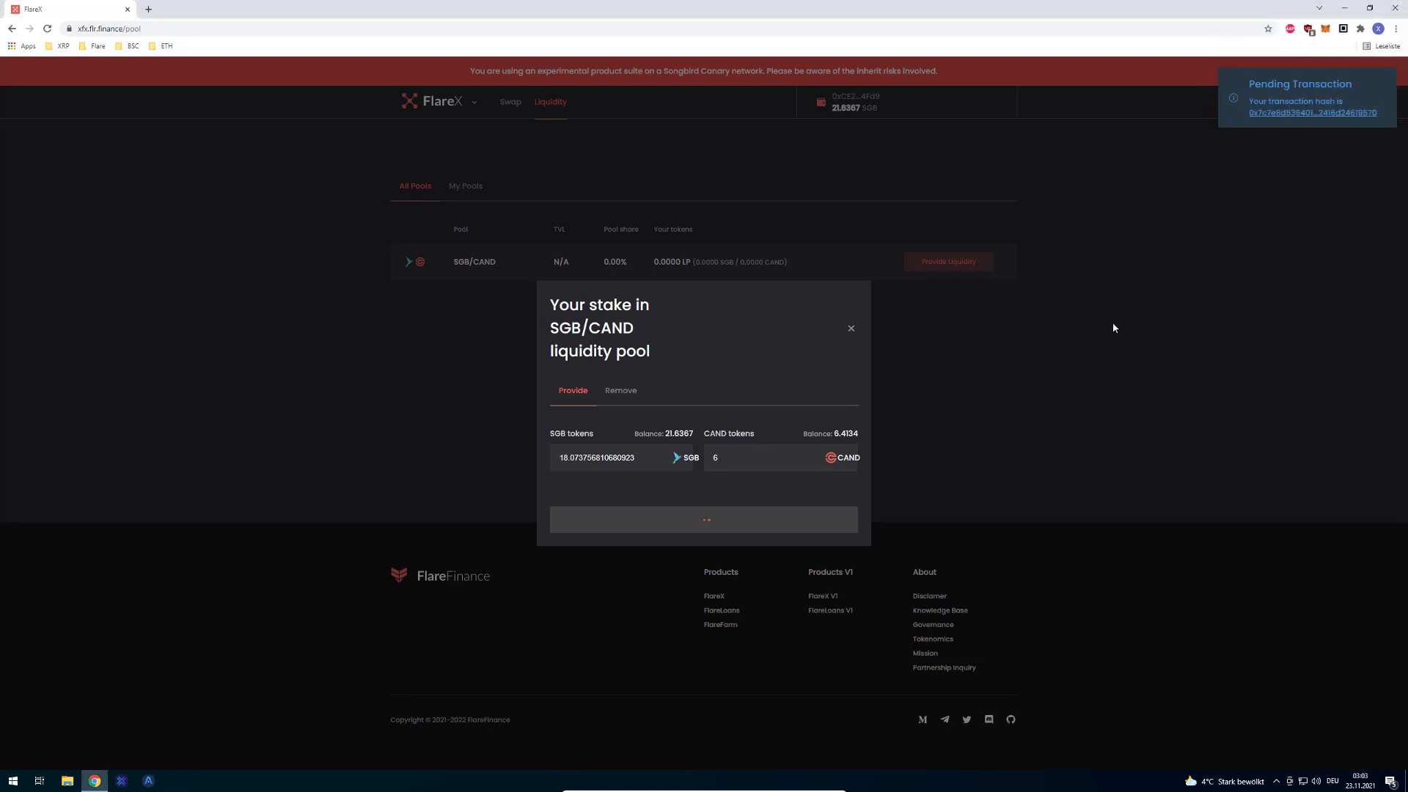
pyautogui.moveTo(747, 347)
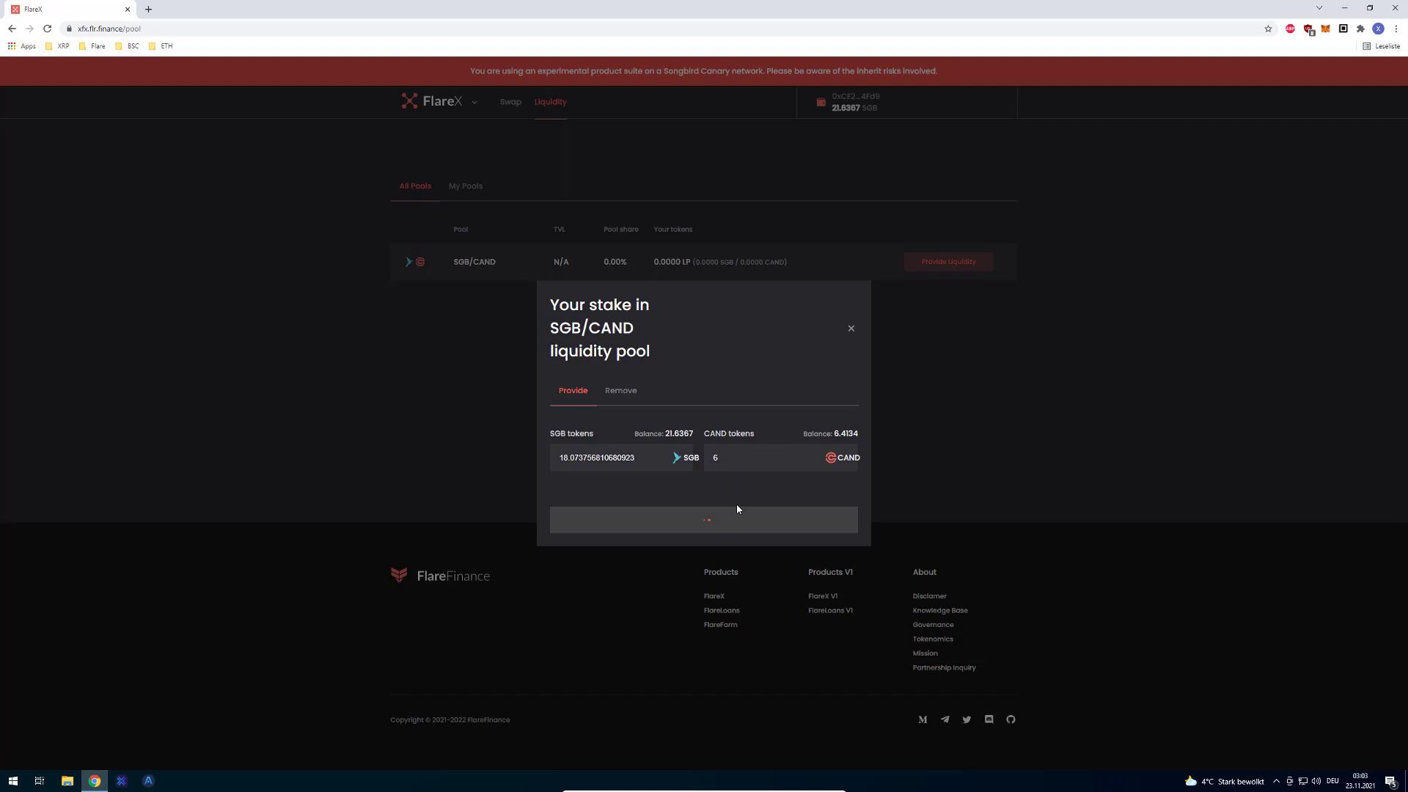
pyautogui.moveTo(708, 520)
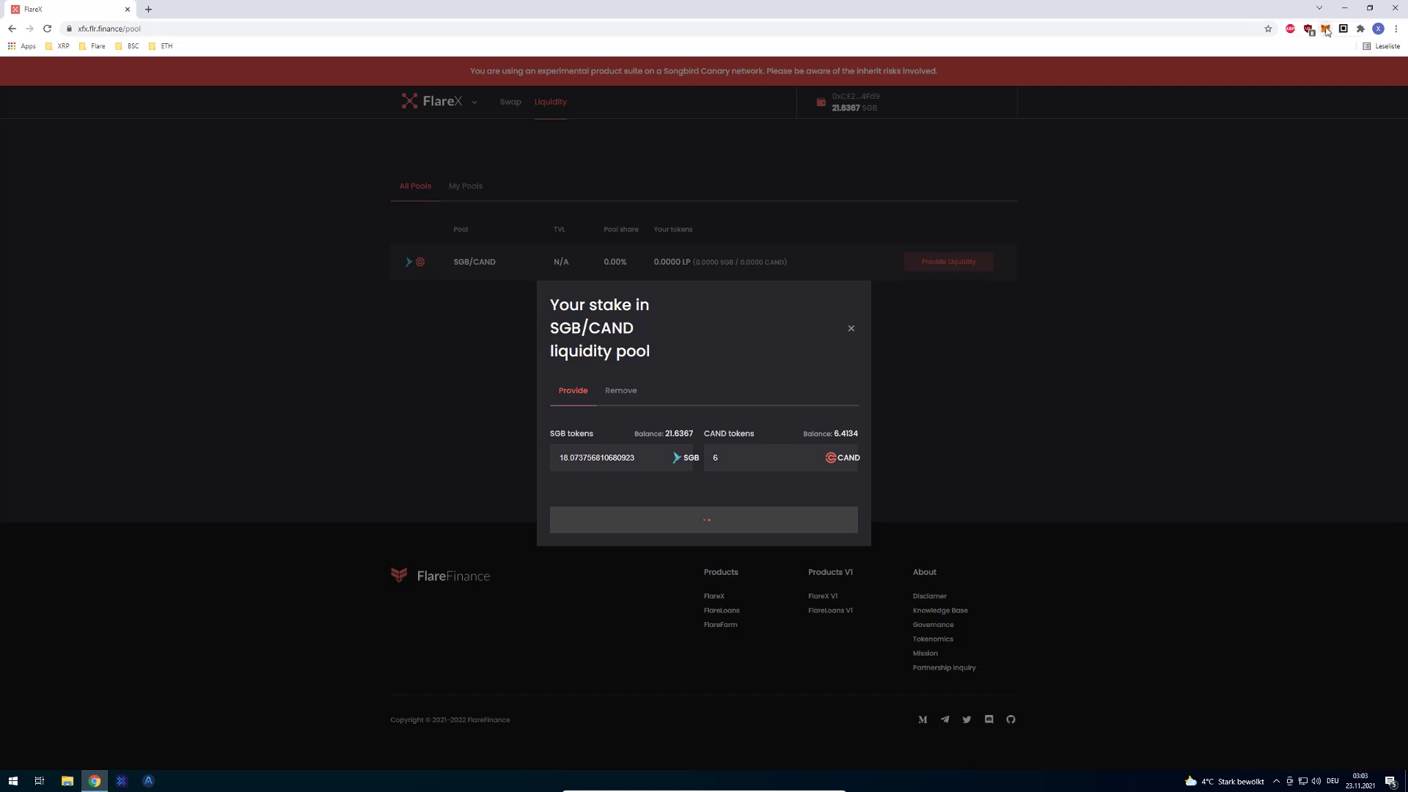
# Keep the FLRX token visible in MetaMask and confirm the wallet holds 10.257 FLRX
pyautogui.click(1325, 29)
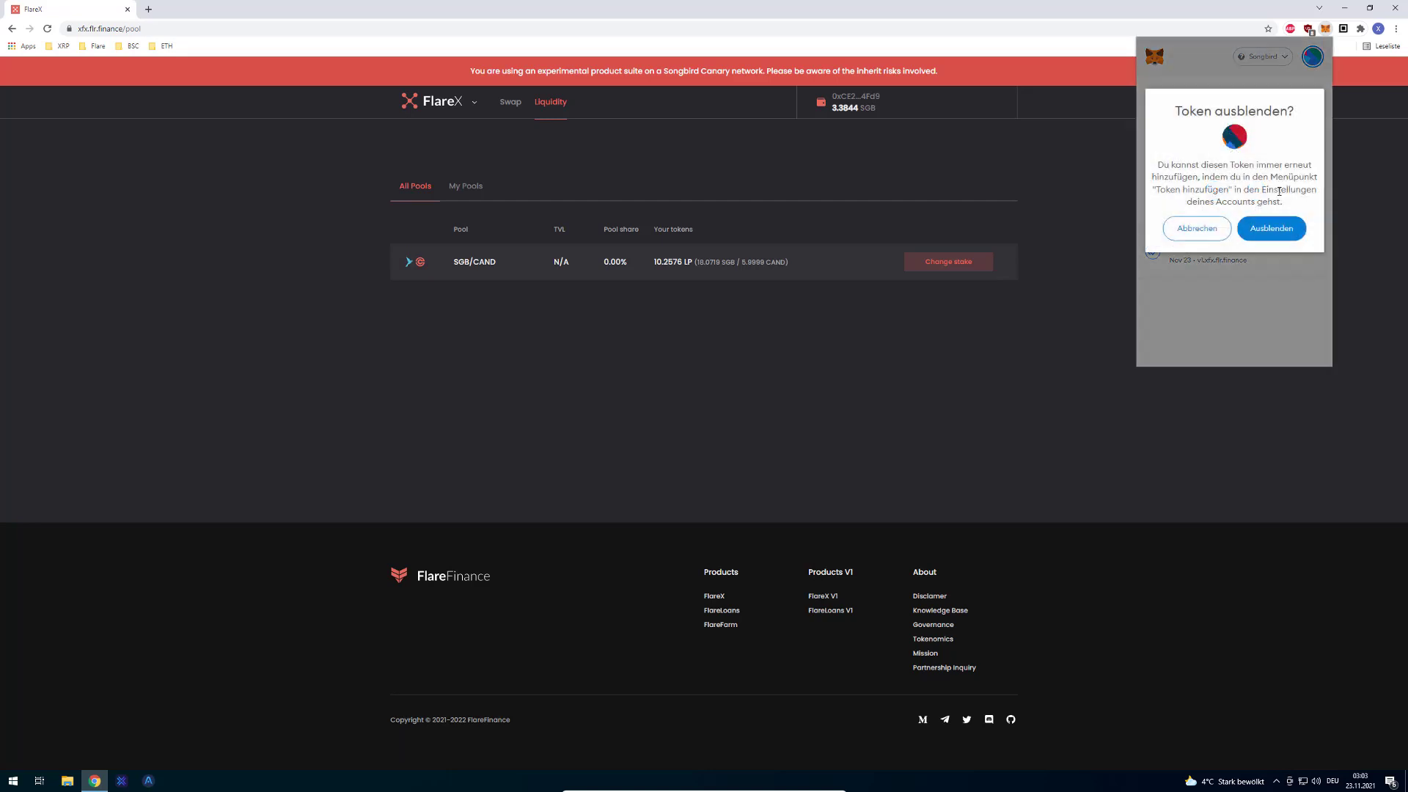
pyautogui.click(1270, 228)
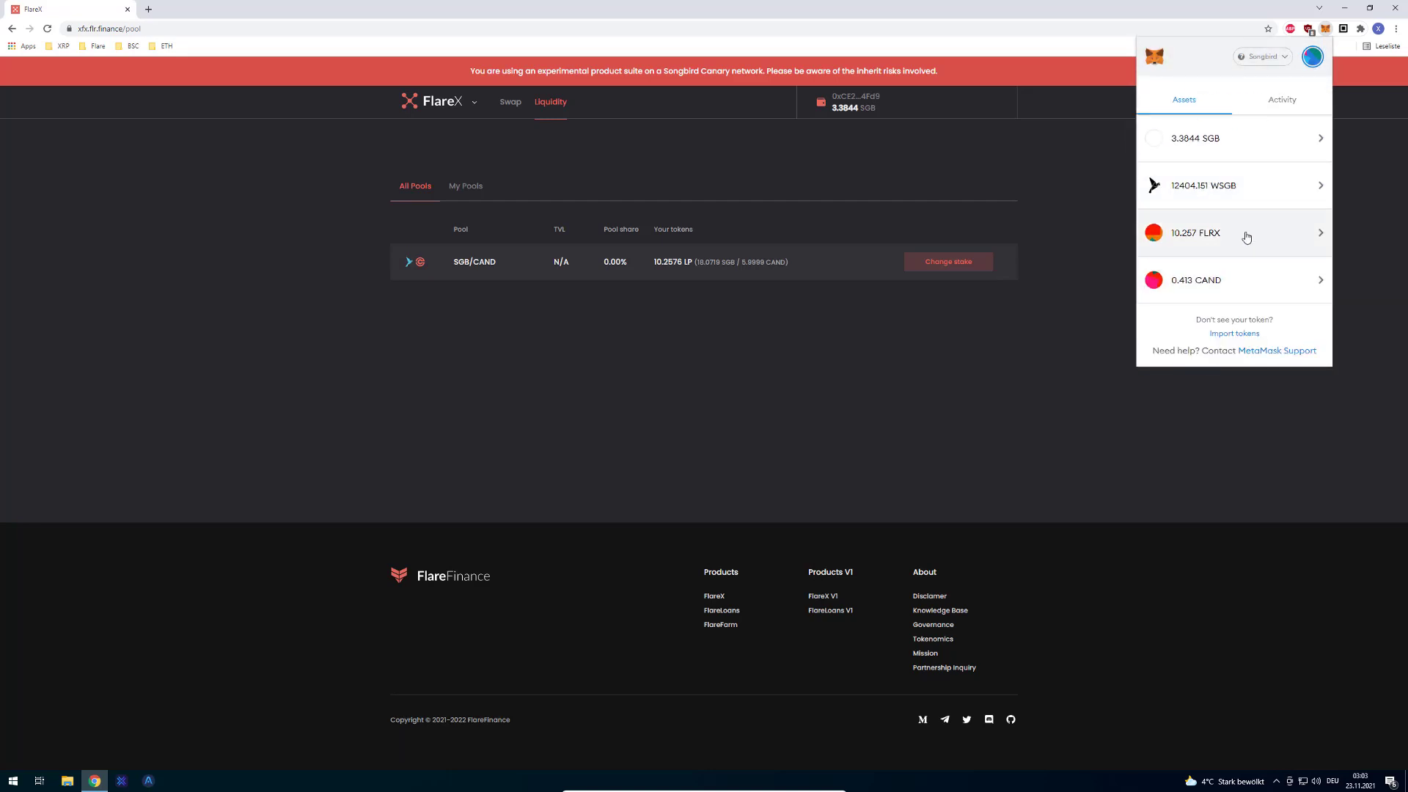
pyautogui.click(1235, 233)
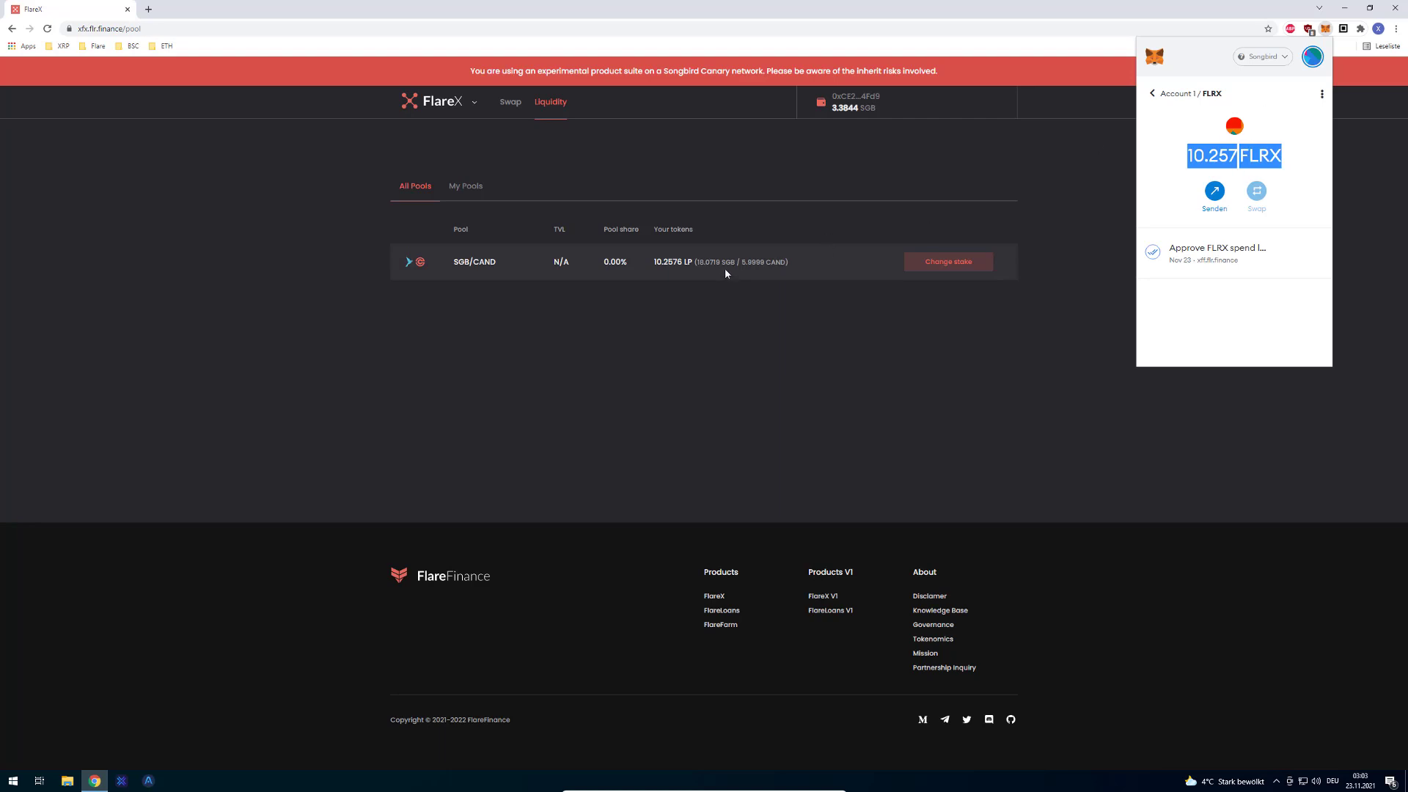
pyautogui.moveTo(1183, 156)
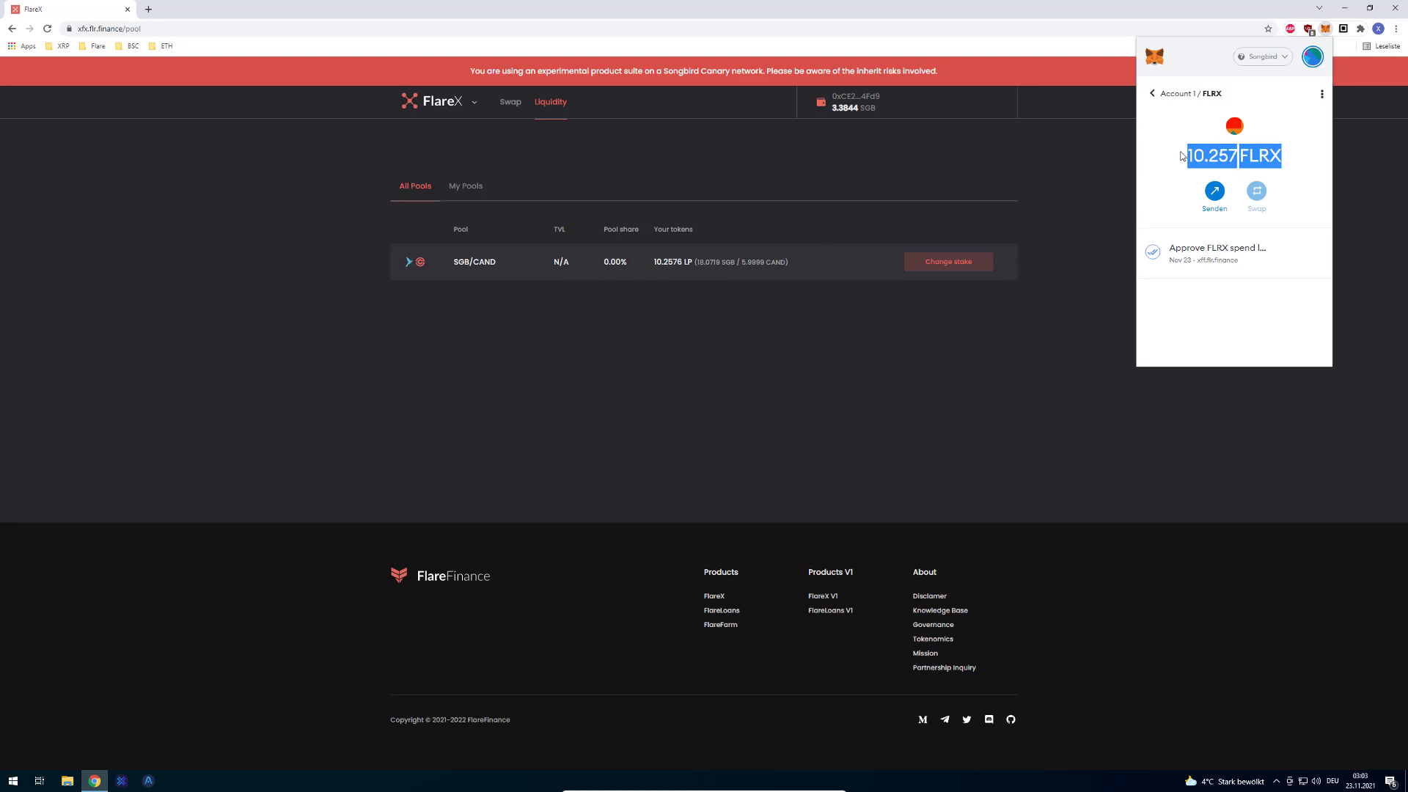
pyautogui.click(475, 199)
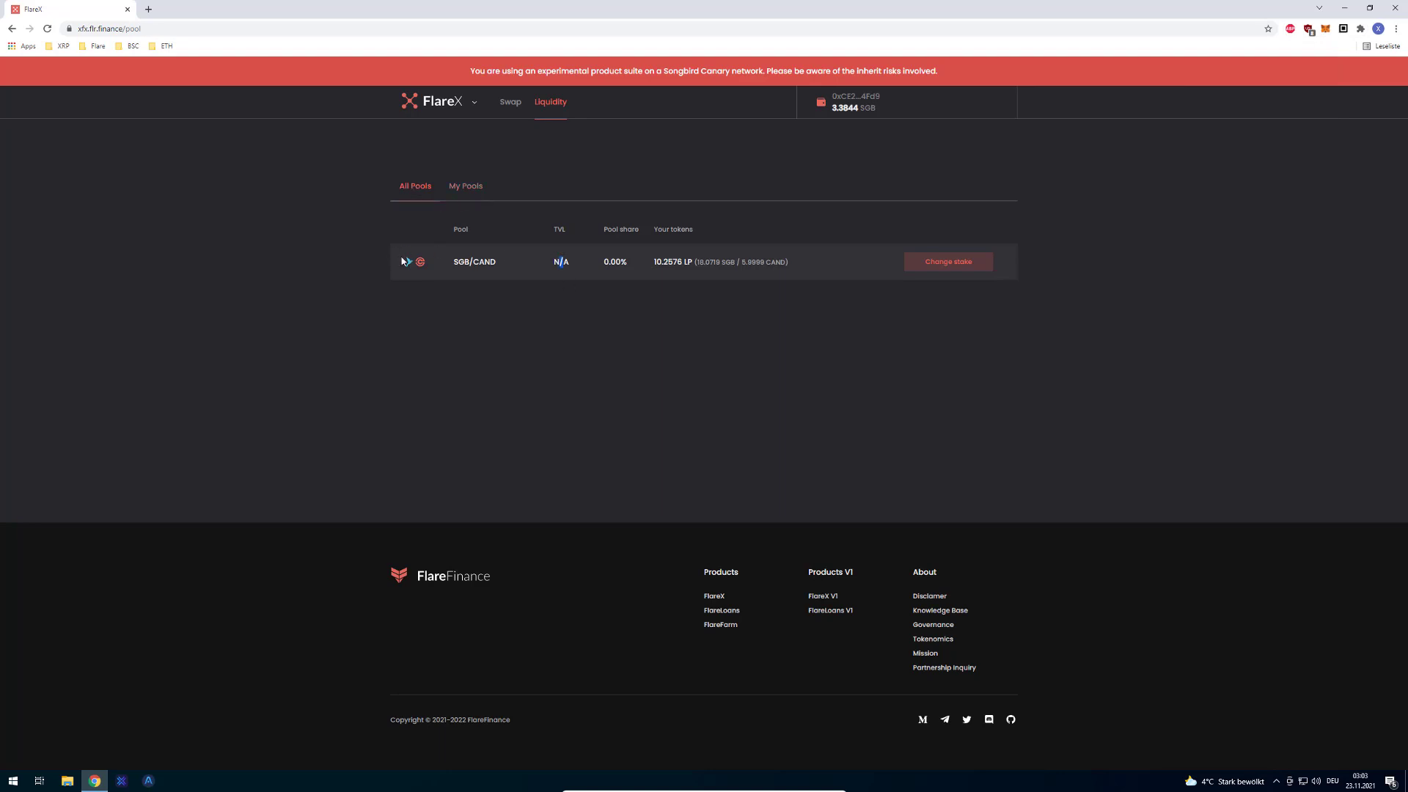
# Review the SGB/CAND pool's 10.2576 LP stake form without changing it, then move to the swap page
pyautogui.click(948, 261)
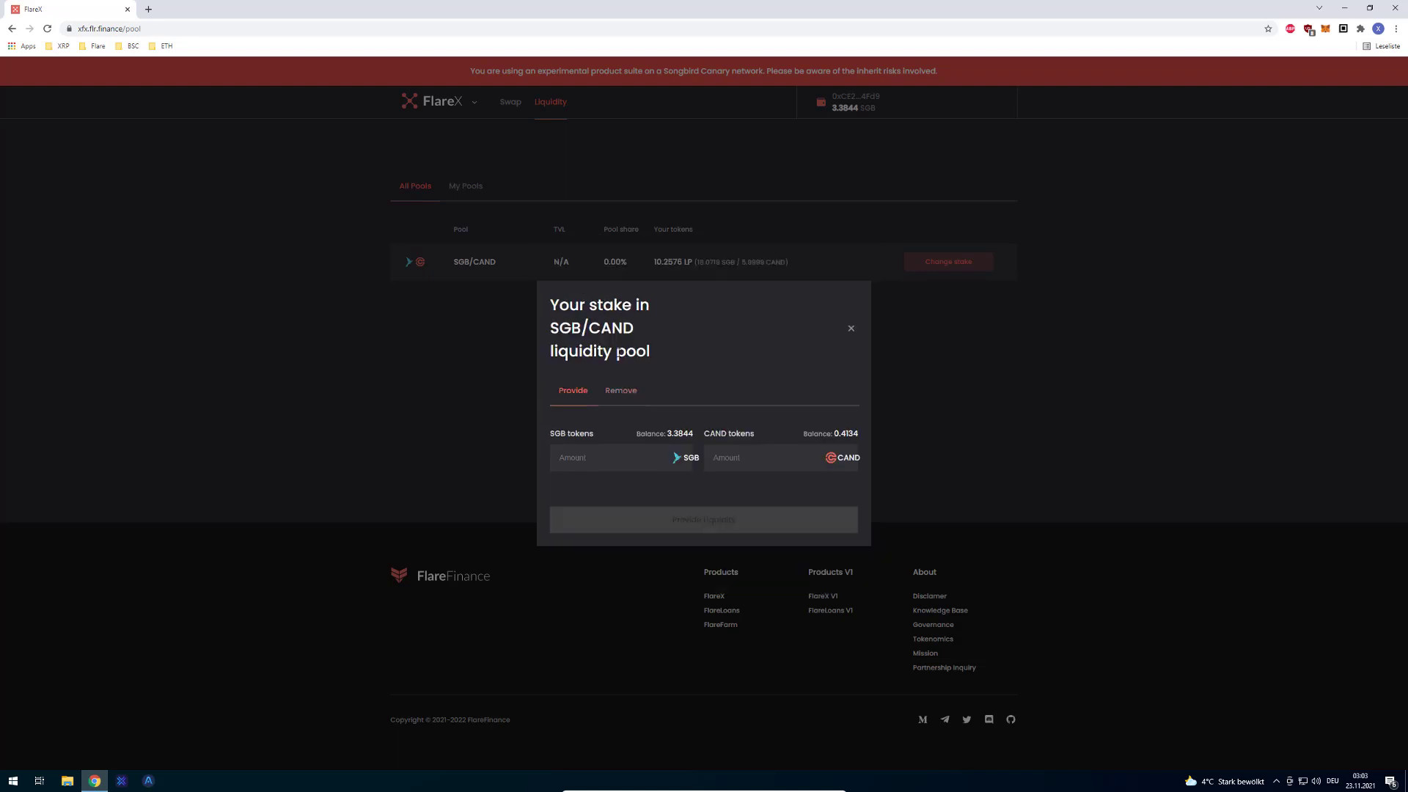
pyautogui.click(849, 328)
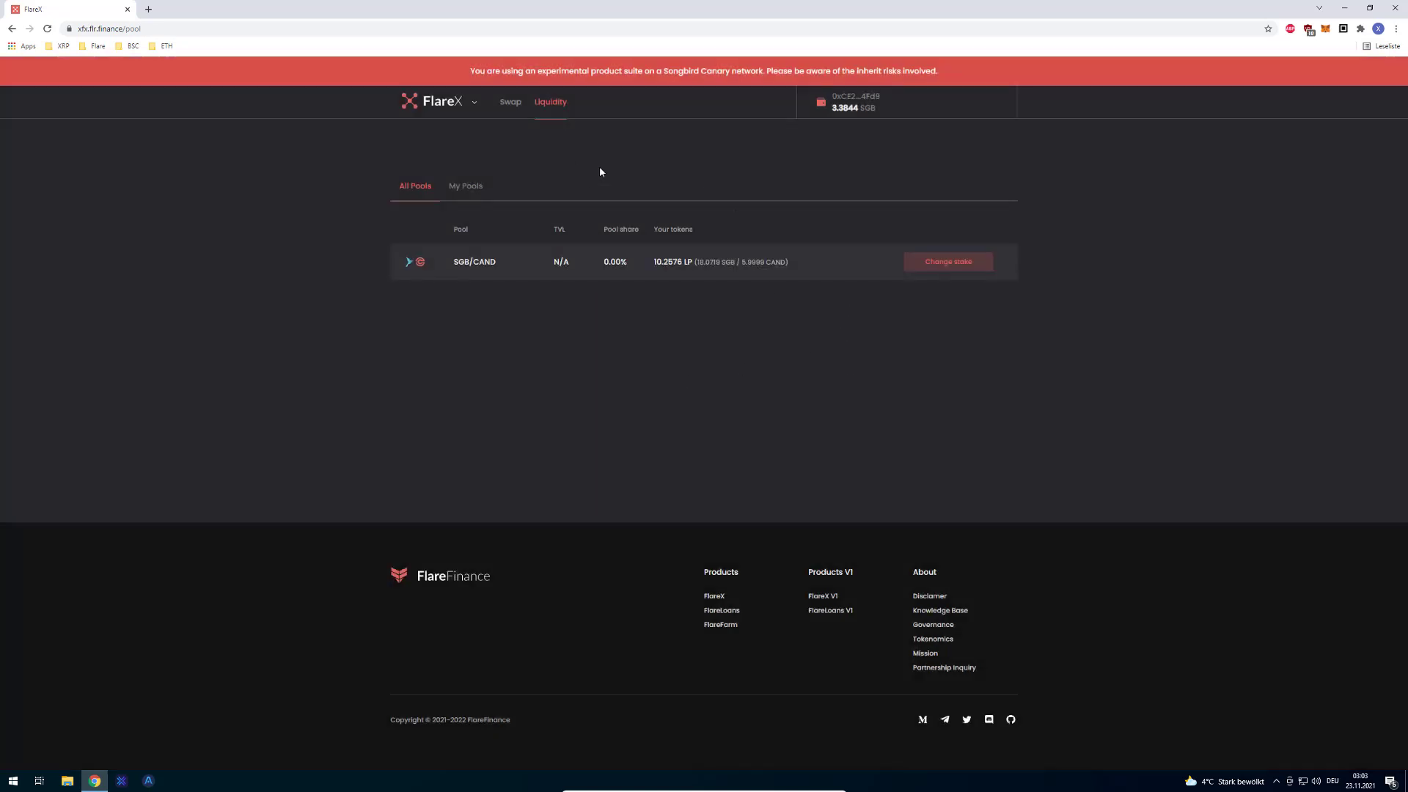
pyautogui.click(509, 102)
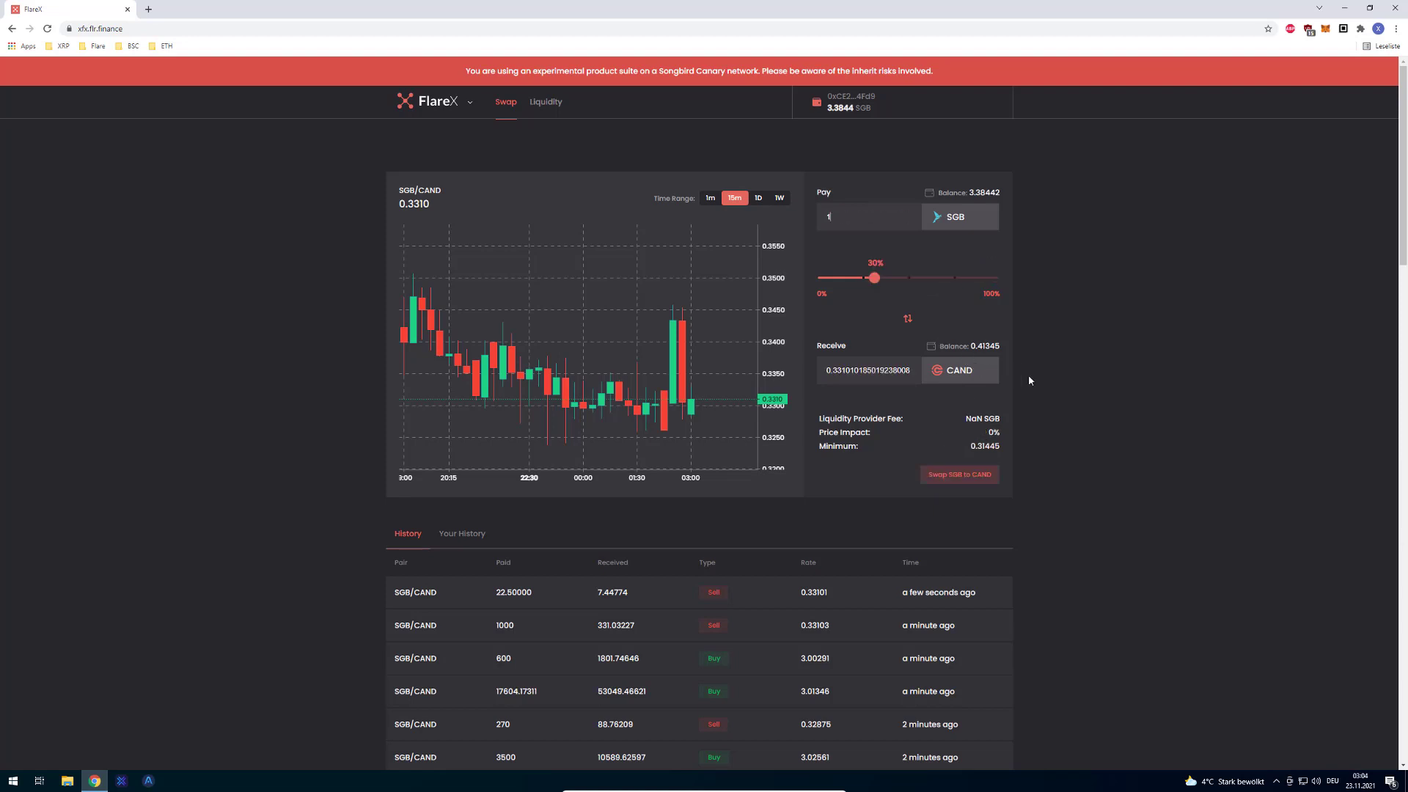
pyautogui.moveTo(913, 437)
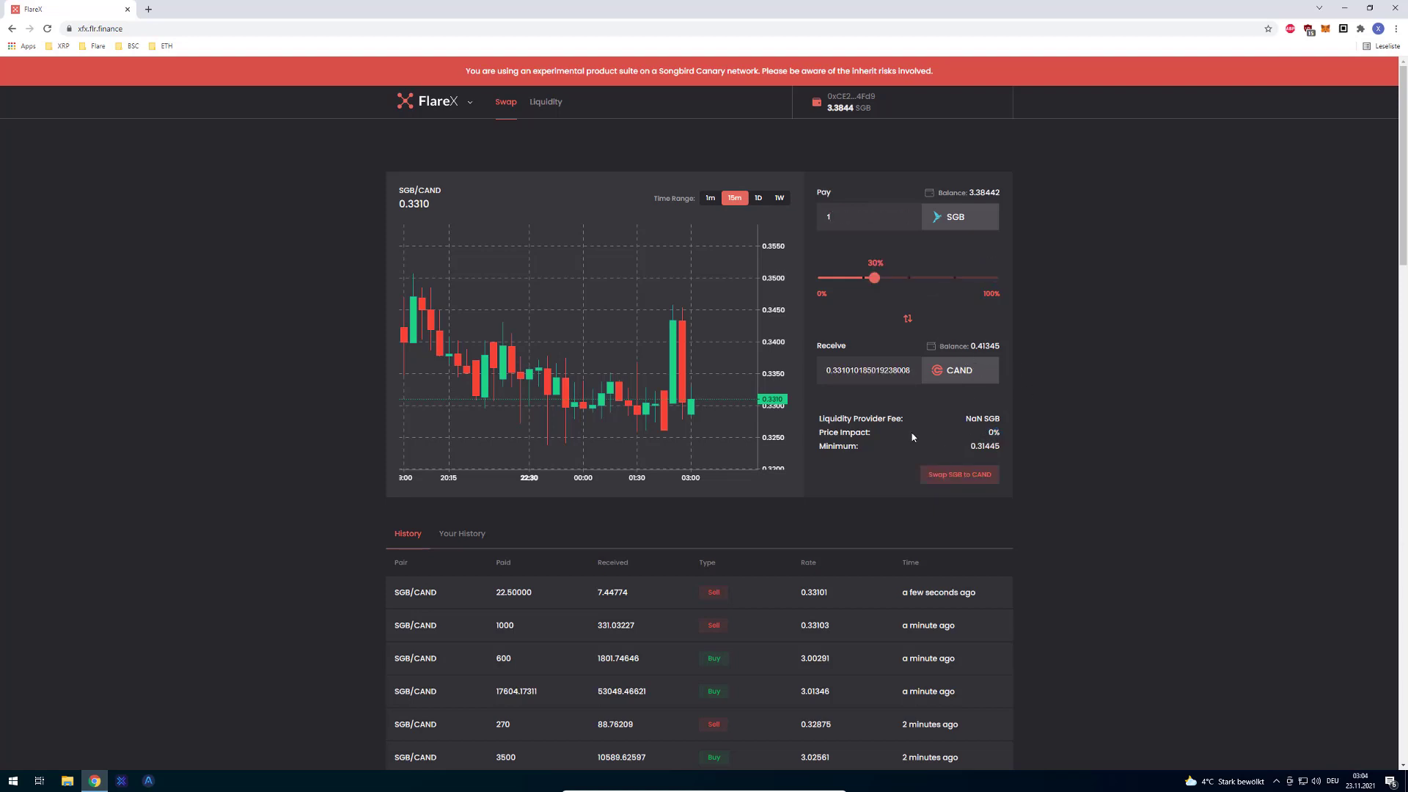
pyautogui.scroll(-3)
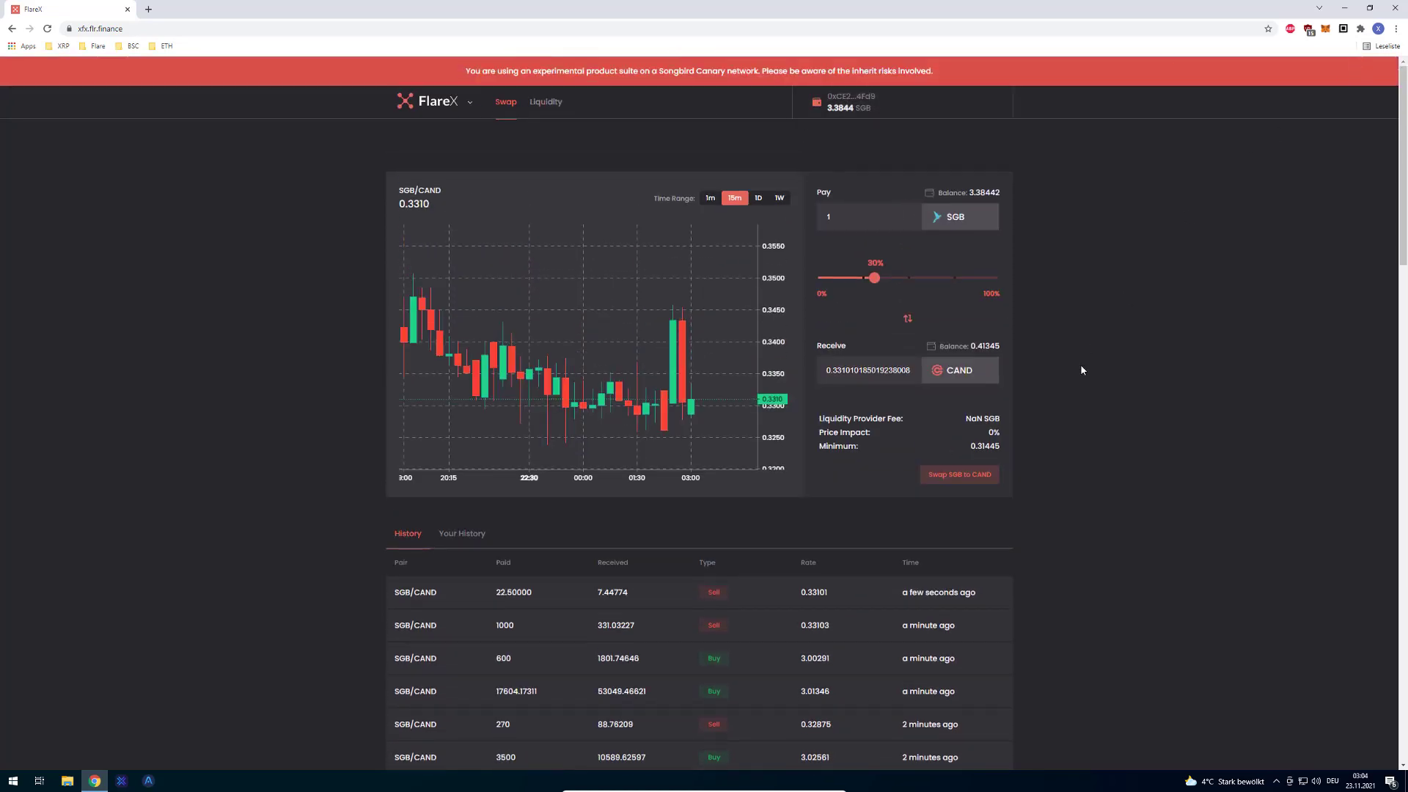
pyautogui.click(958, 474)
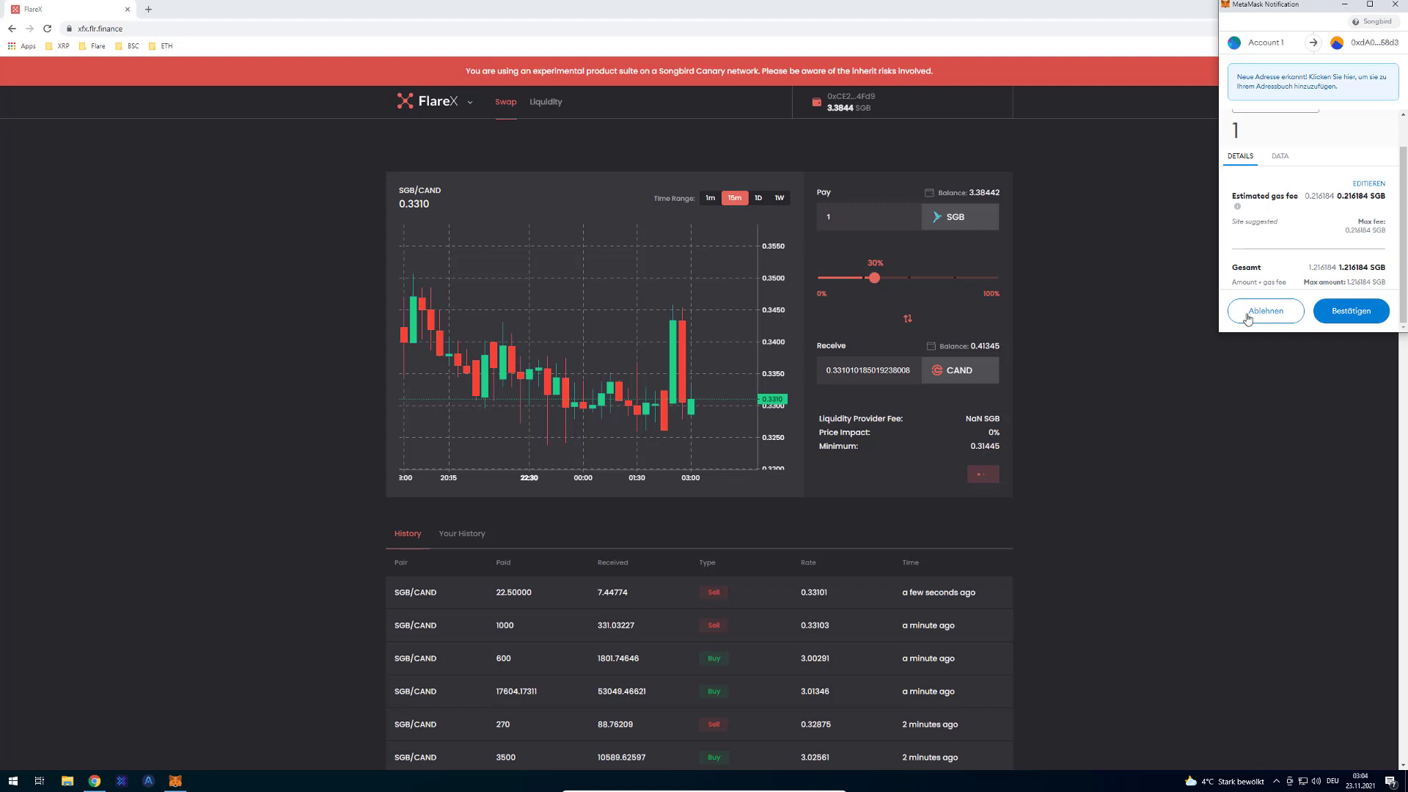
pyautogui.click(1264, 311)
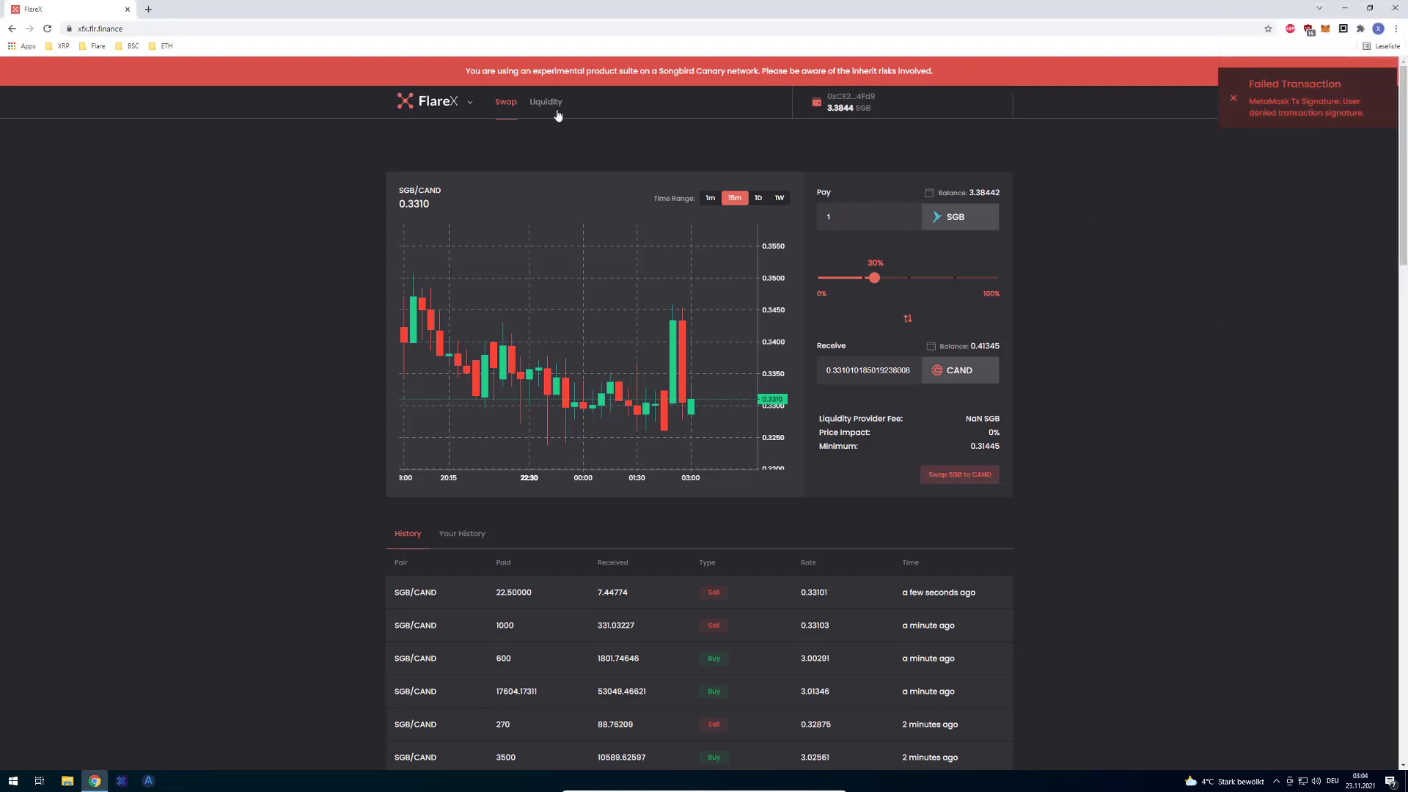
pyautogui.click(545, 101)
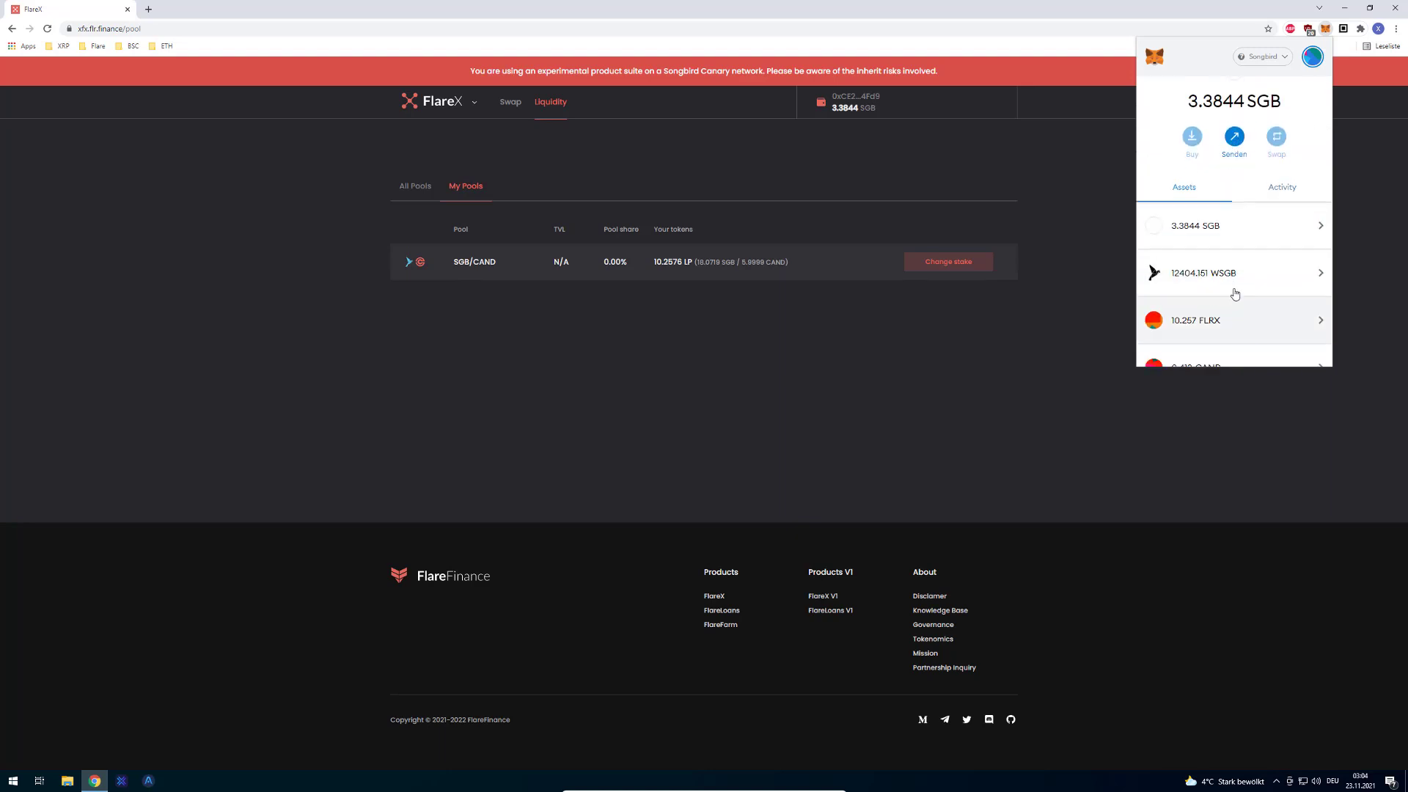
# Scroll down to the FlareFarm SGB/CAND LP pool paying DFLR rewards
pyautogui.scroll(-3)
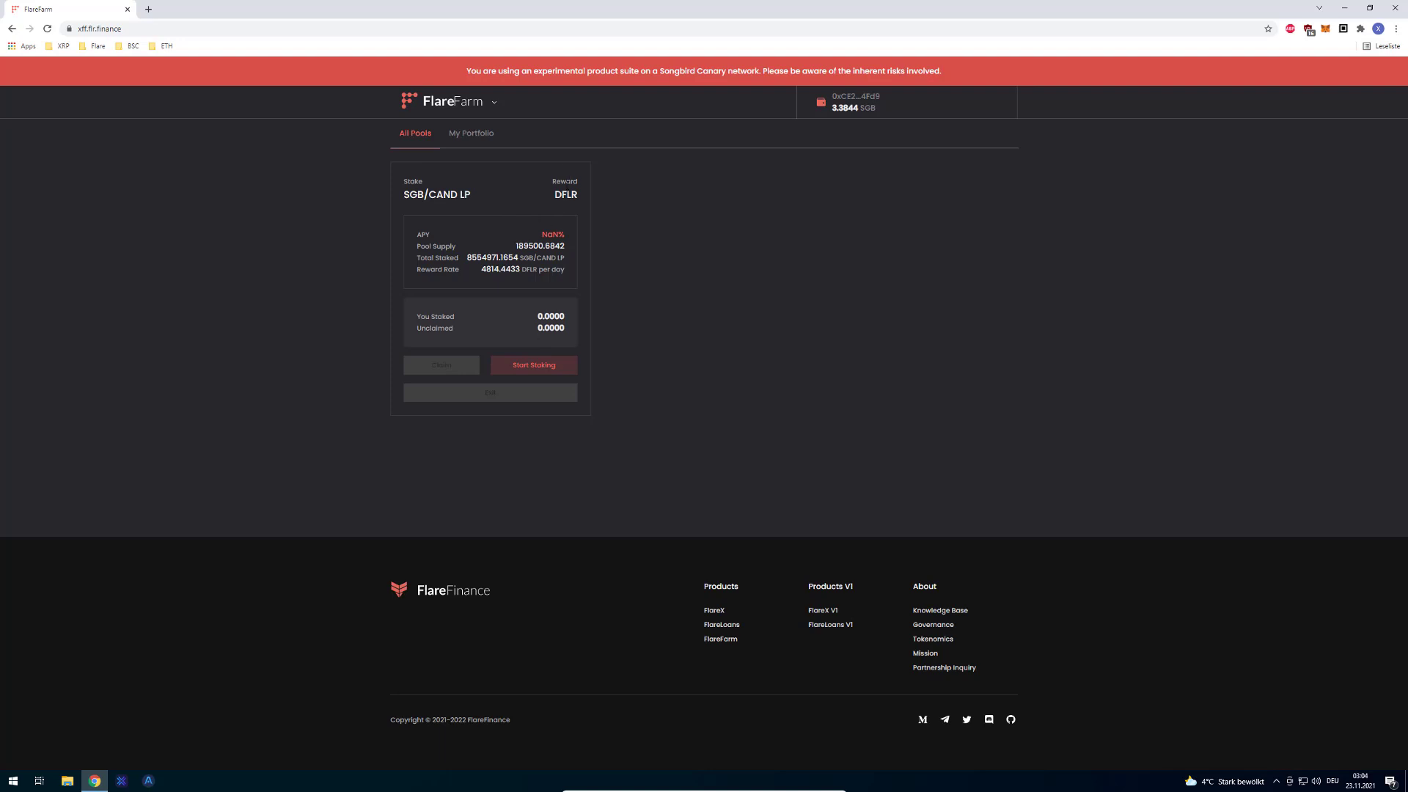
# Stake 100% of the 10.2576 SGB/CAND LP tokens in the DFLR farm and confirm in MetaMask
pyautogui.doubleClick(565, 195)
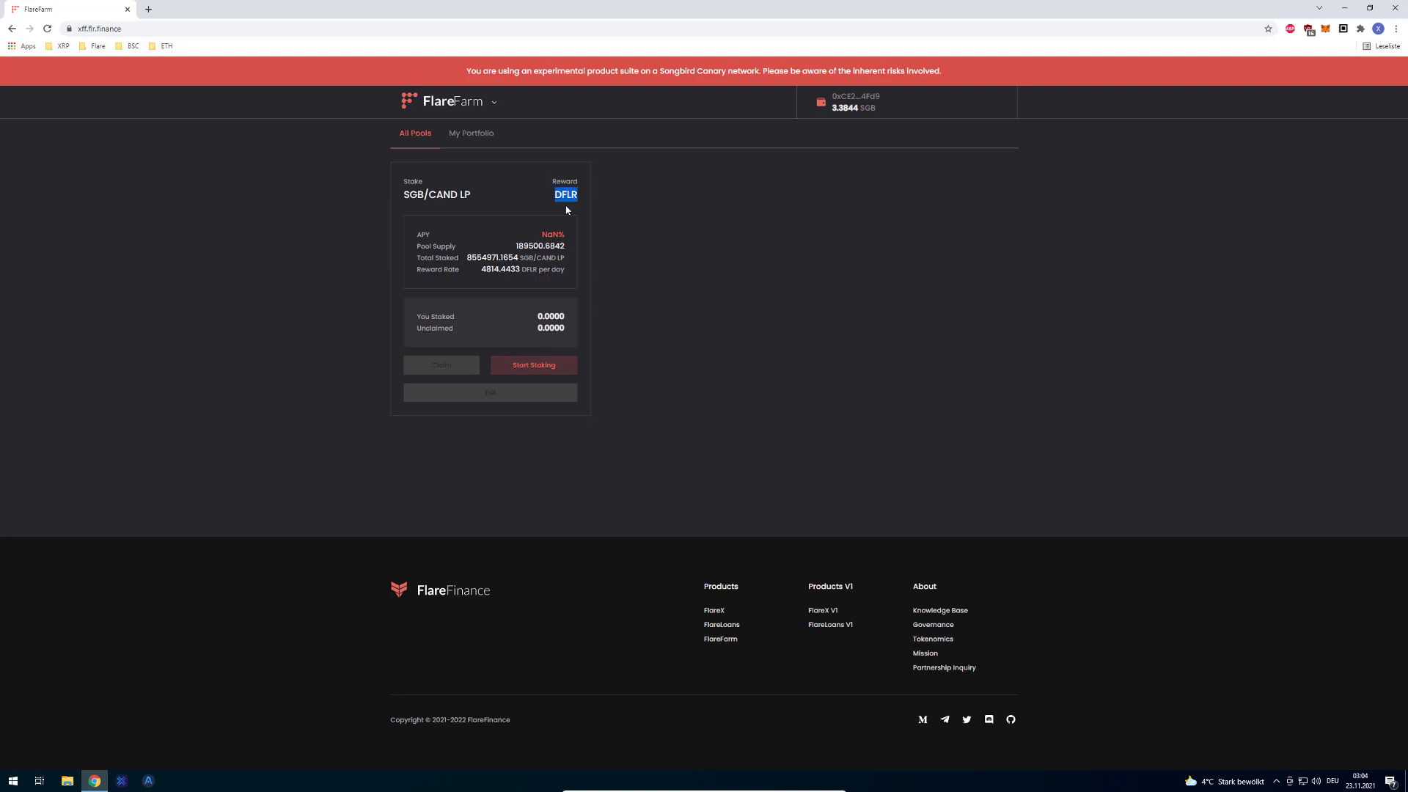
pyautogui.click(533, 364)
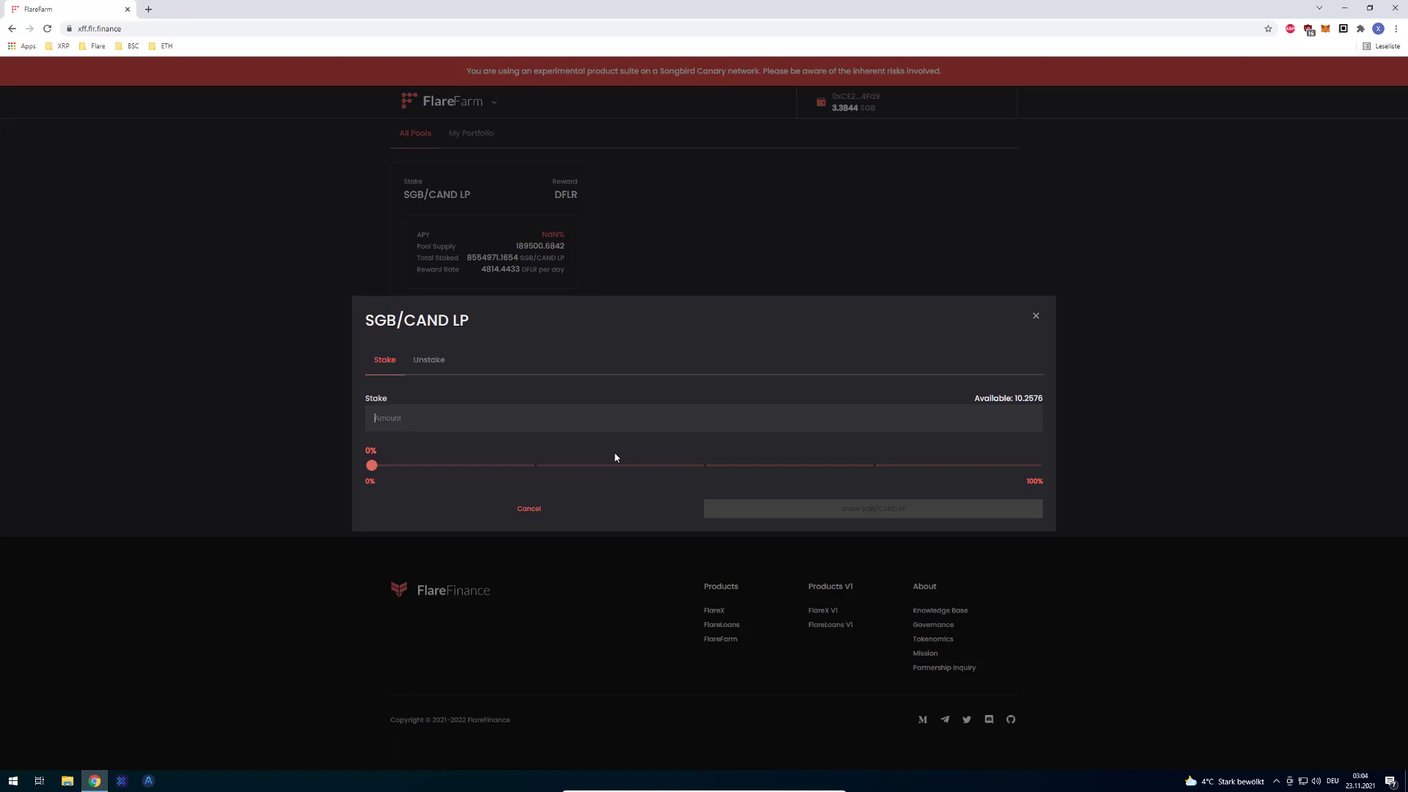
pyautogui.moveTo(371, 464); pyautogui.dragTo(611, 464)
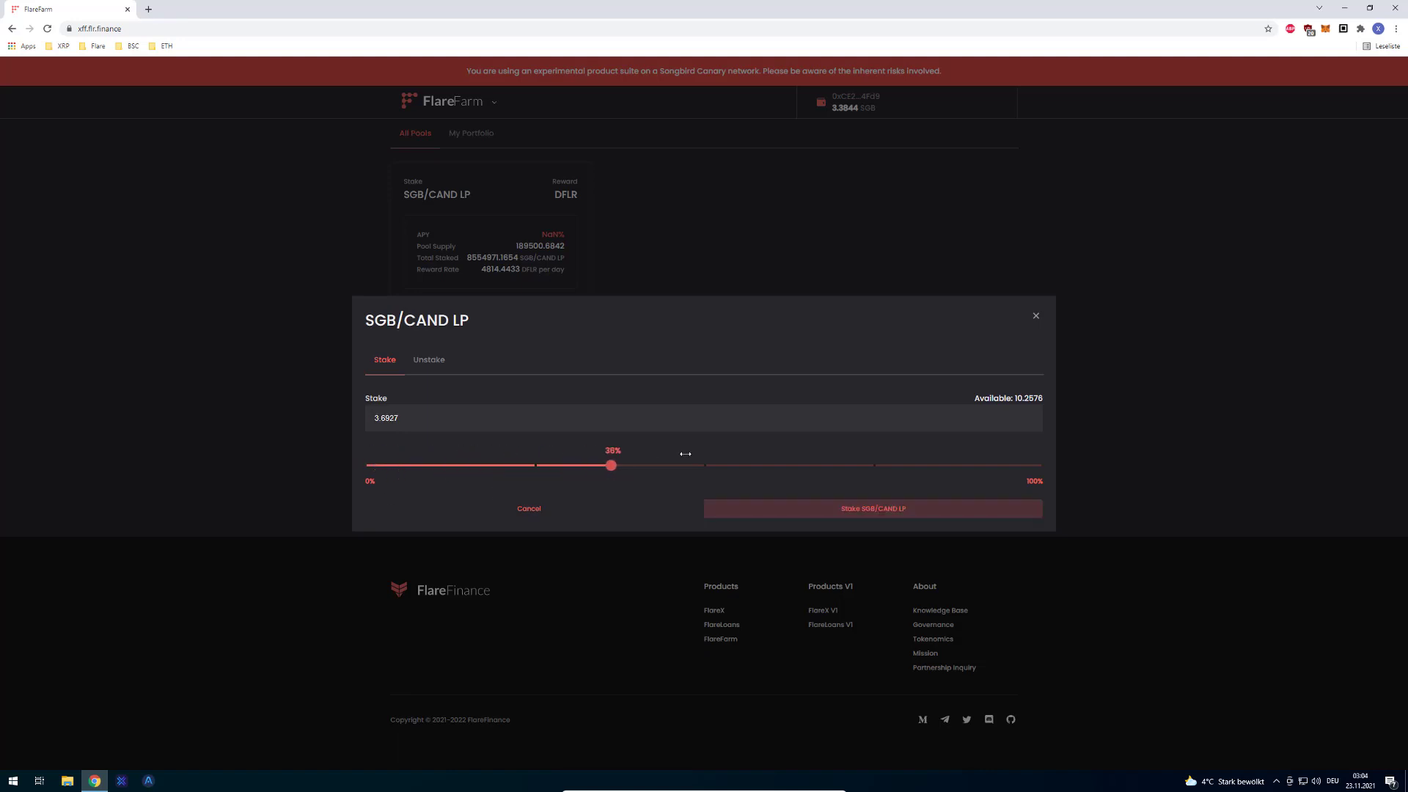
pyautogui.moveTo(611, 465); pyautogui.dragTo(862, 465)
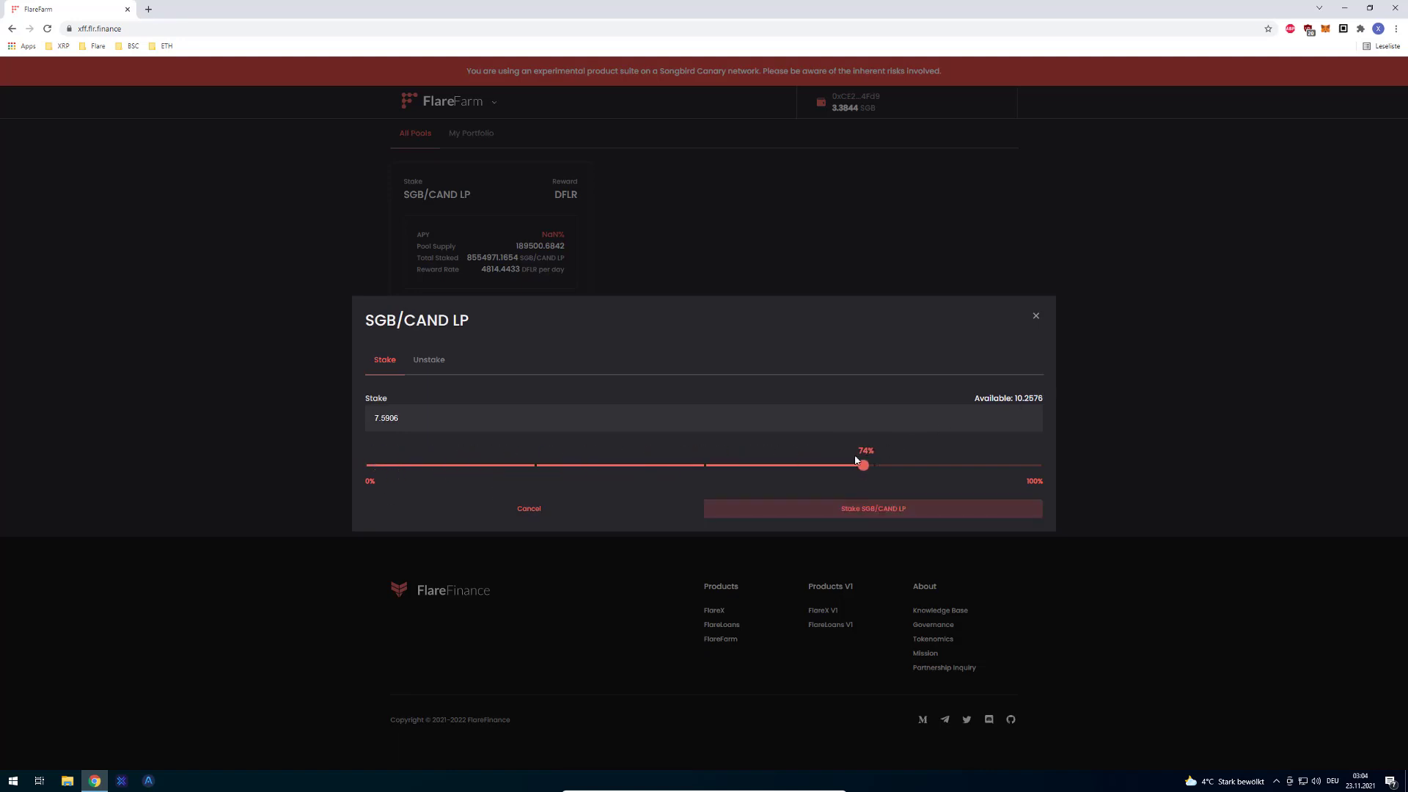
pyautogui.moveTo(861, 465); pyautogui.dragTo(1036, 465)
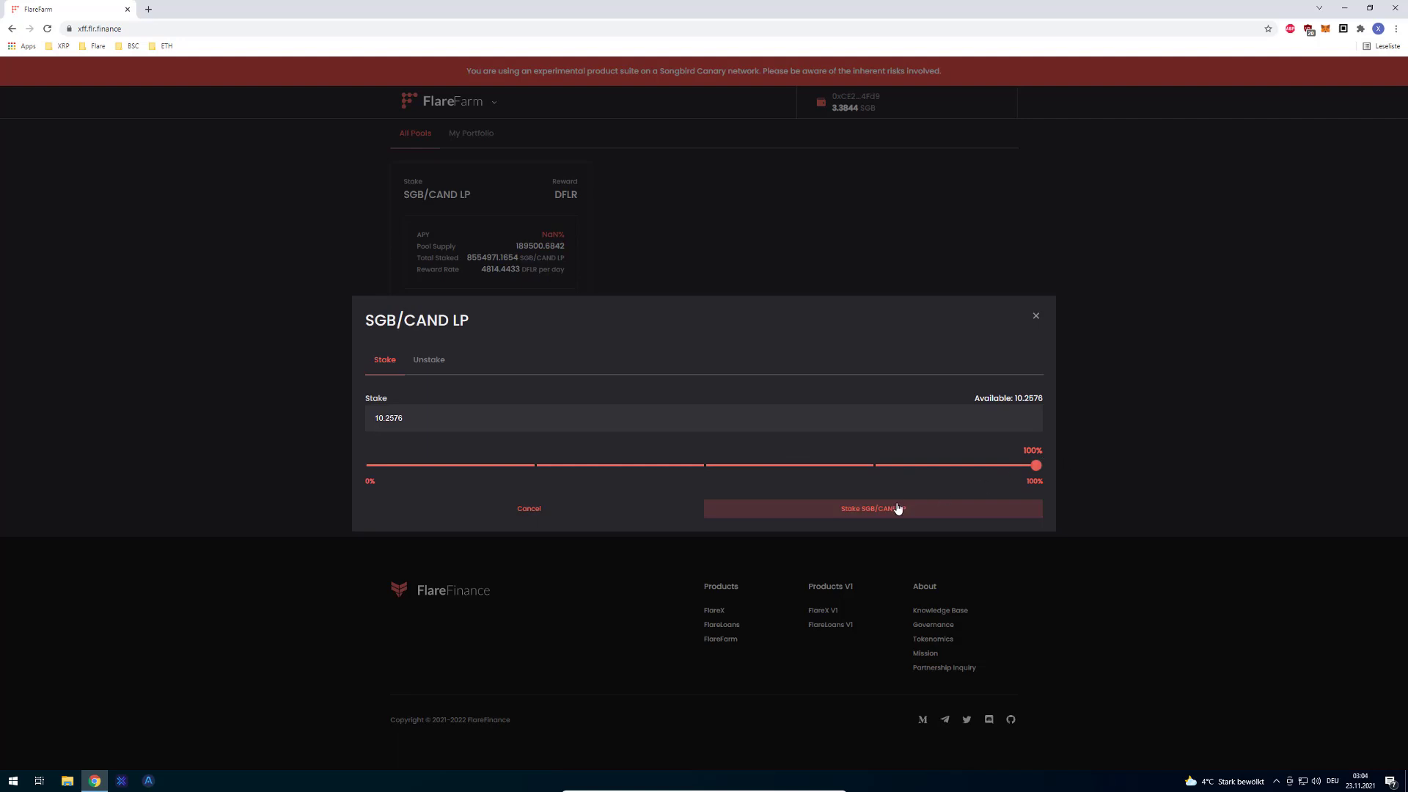
pyautogui.click(872, 508)
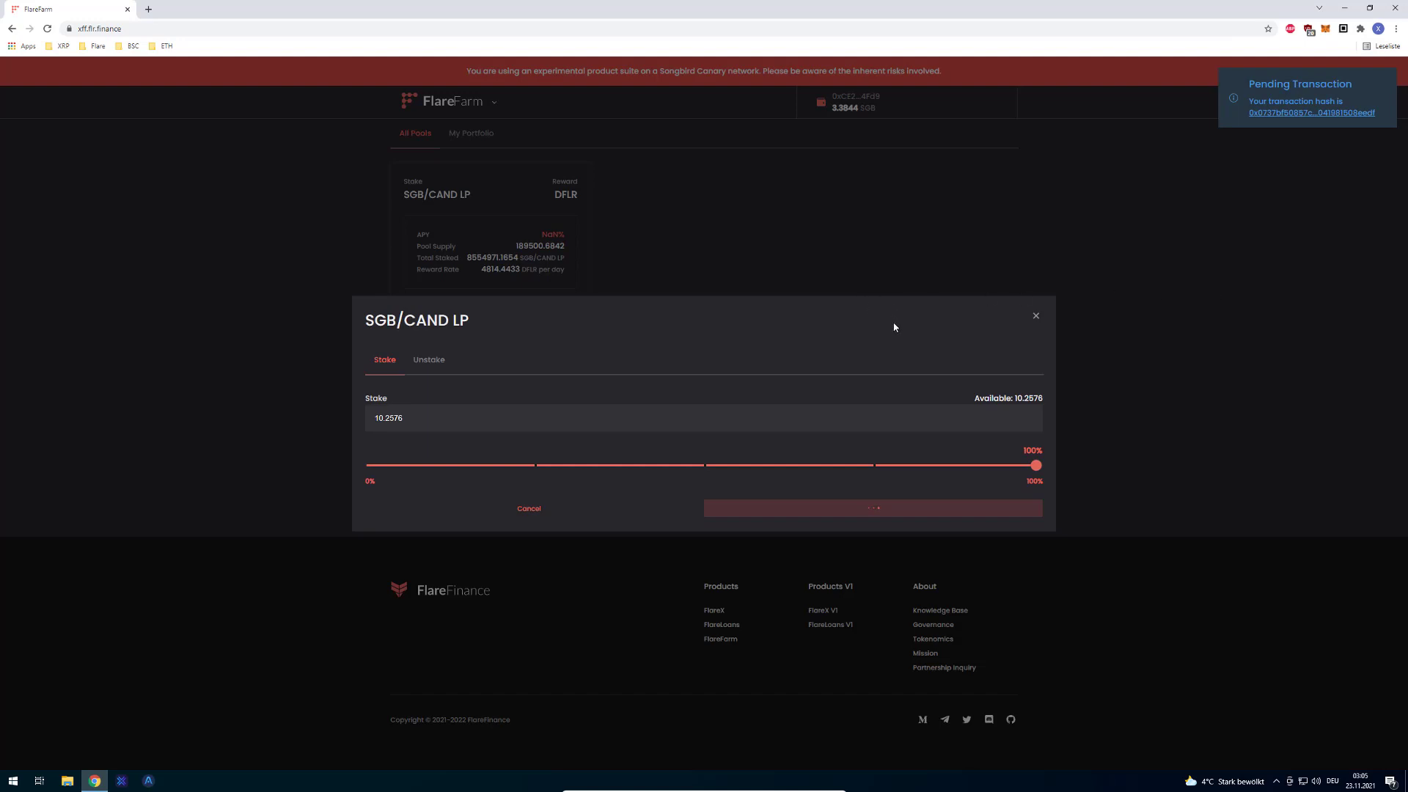
pyautogui.moveTo(1280, 141)
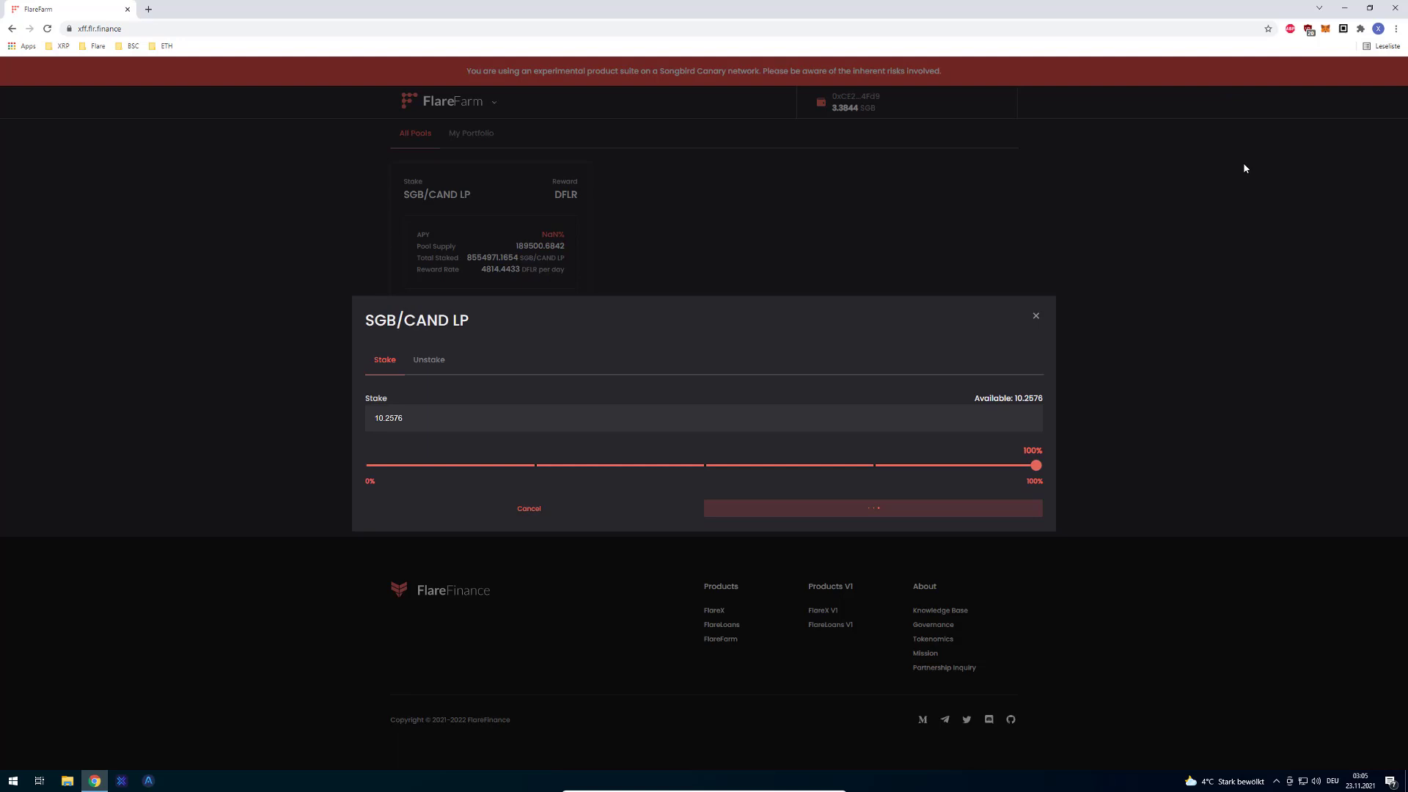
pyautogui.moveTo(1210, 201)
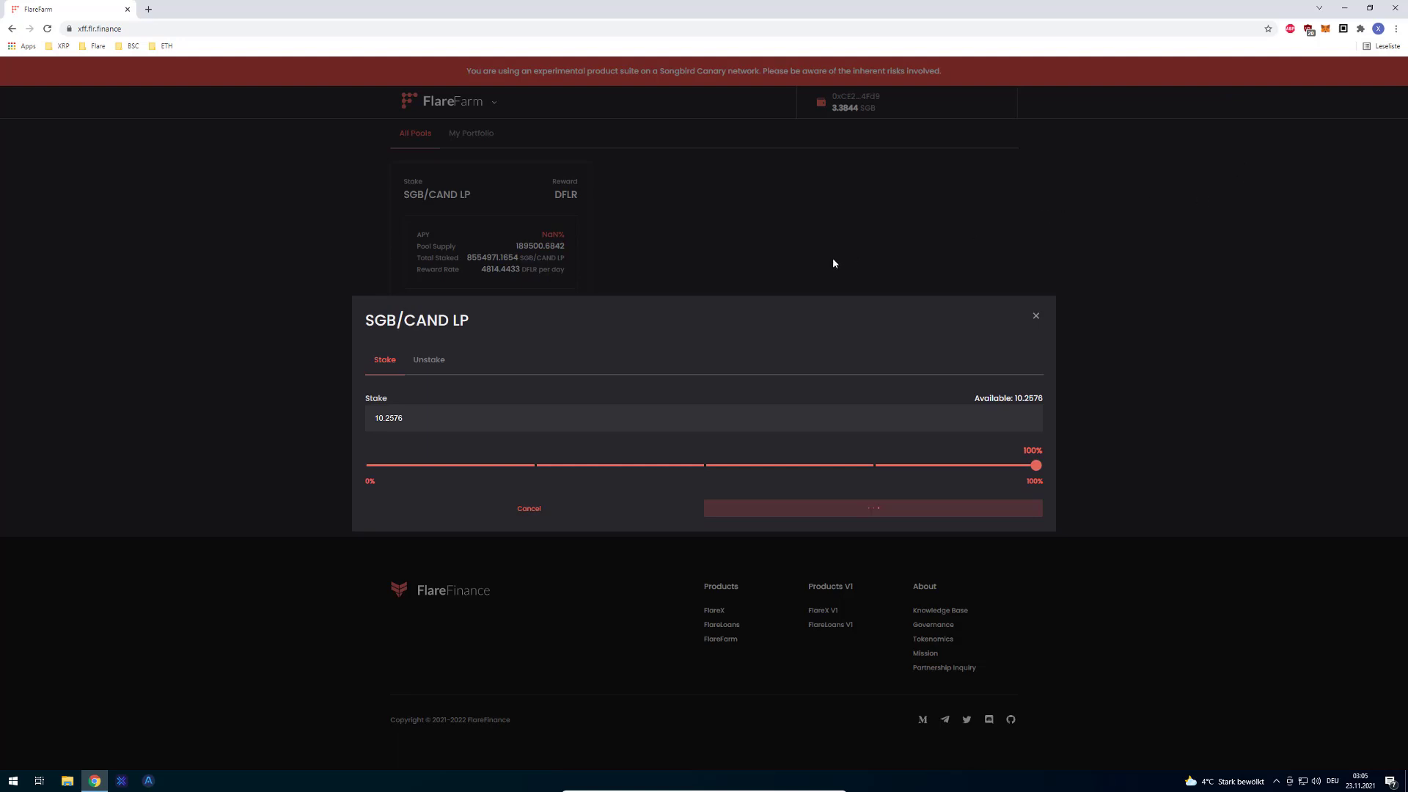
pyautogui.moveTo(699, 300)
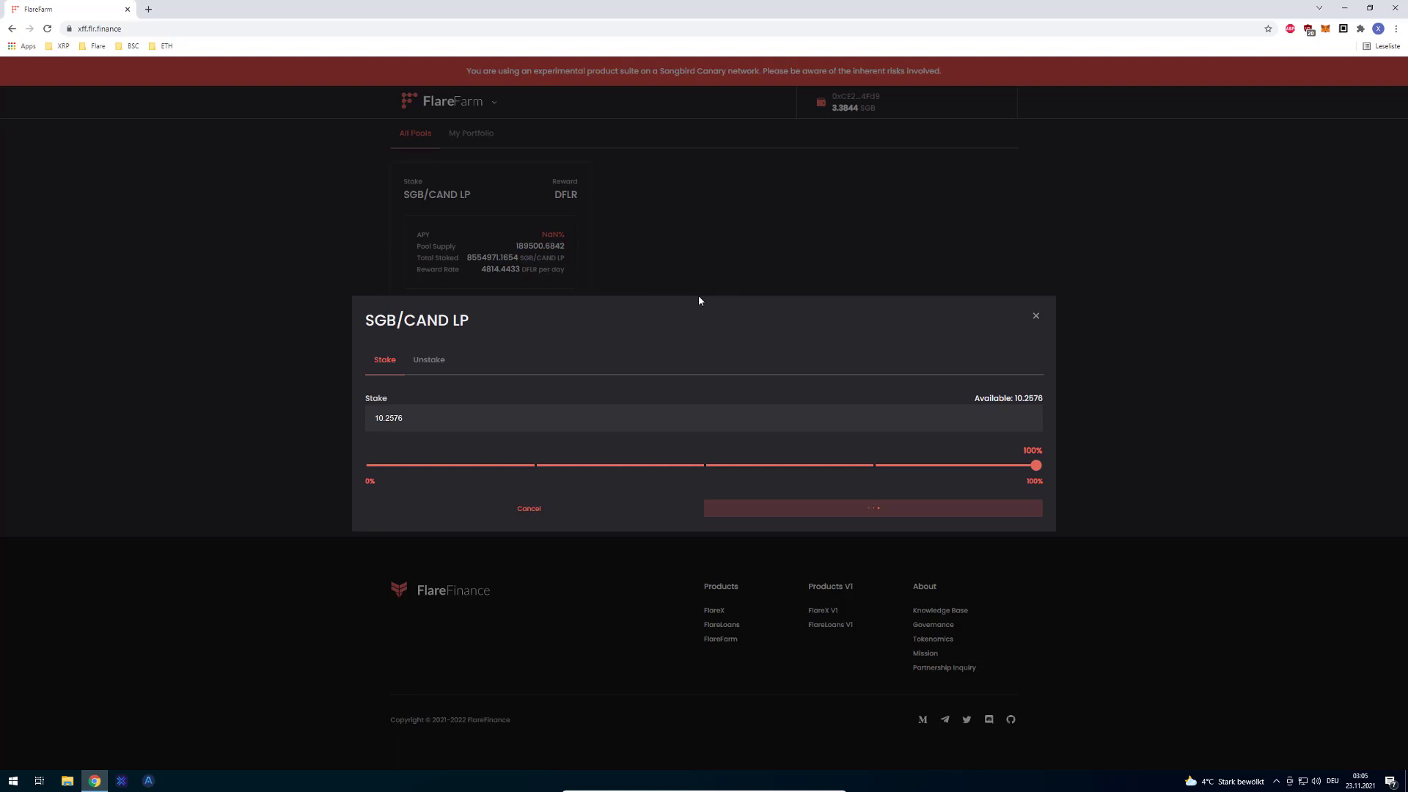
pyautogui.click(872, 508)
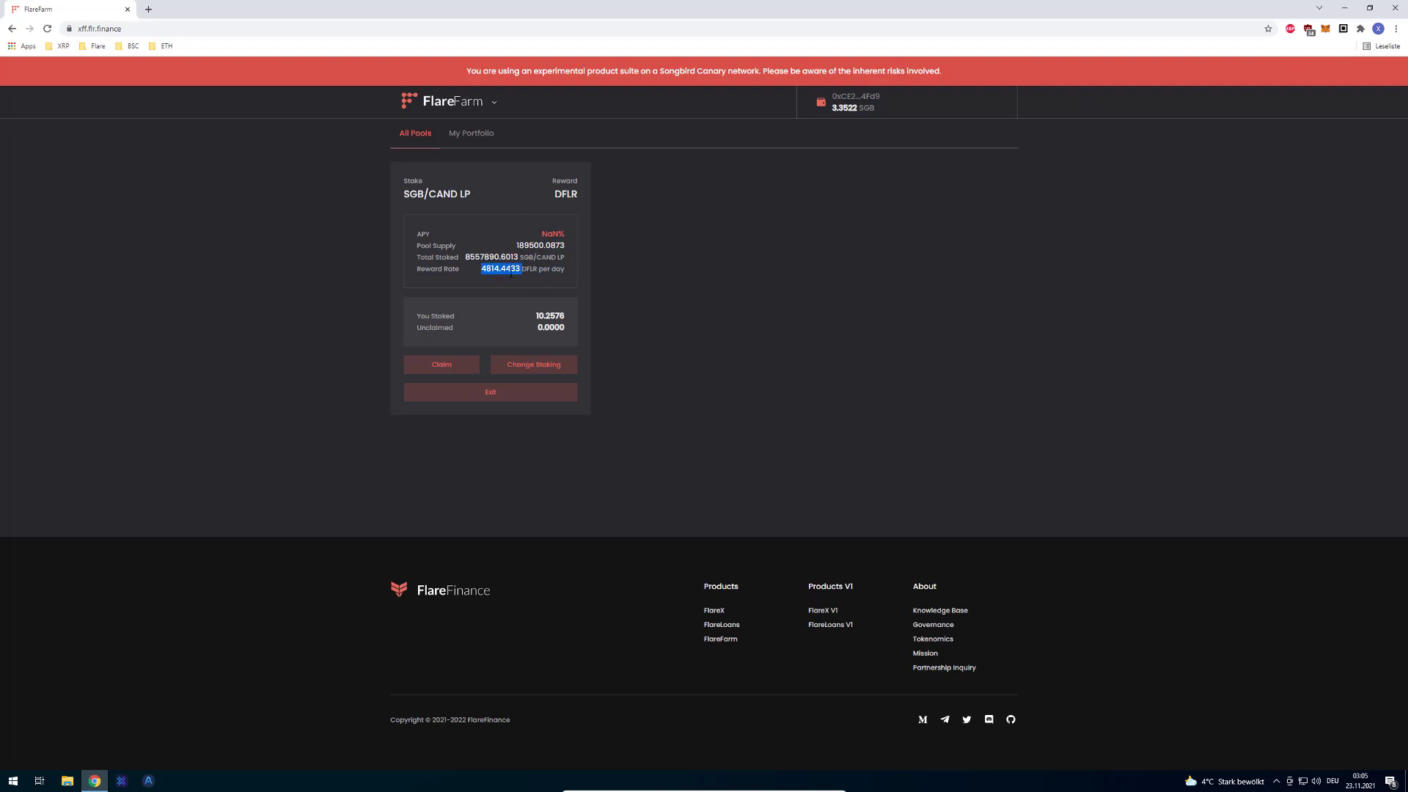
pyautogui.moveTo(500, 269); pyautogui.dragTo(564, 268)
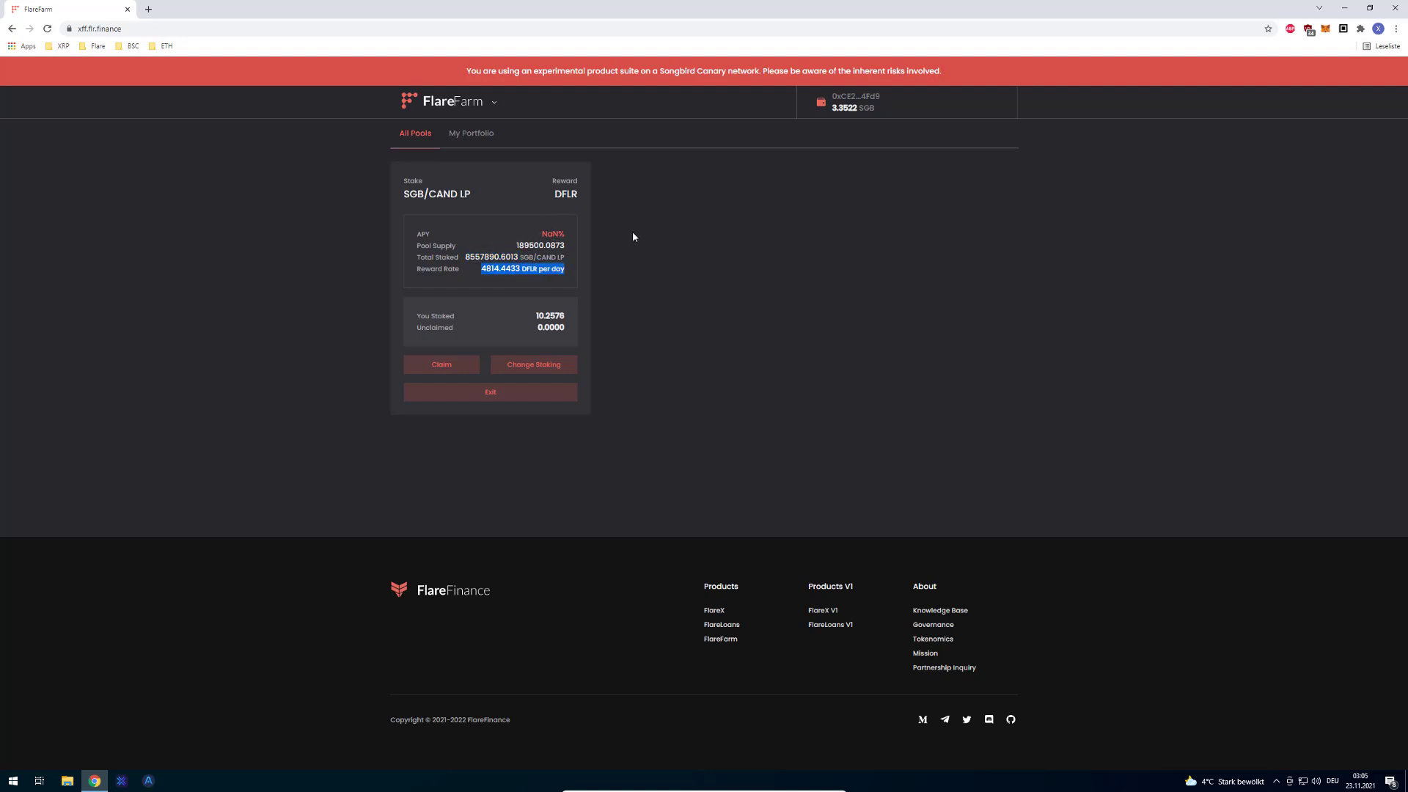
pyautogui.moveTo(471, 359)
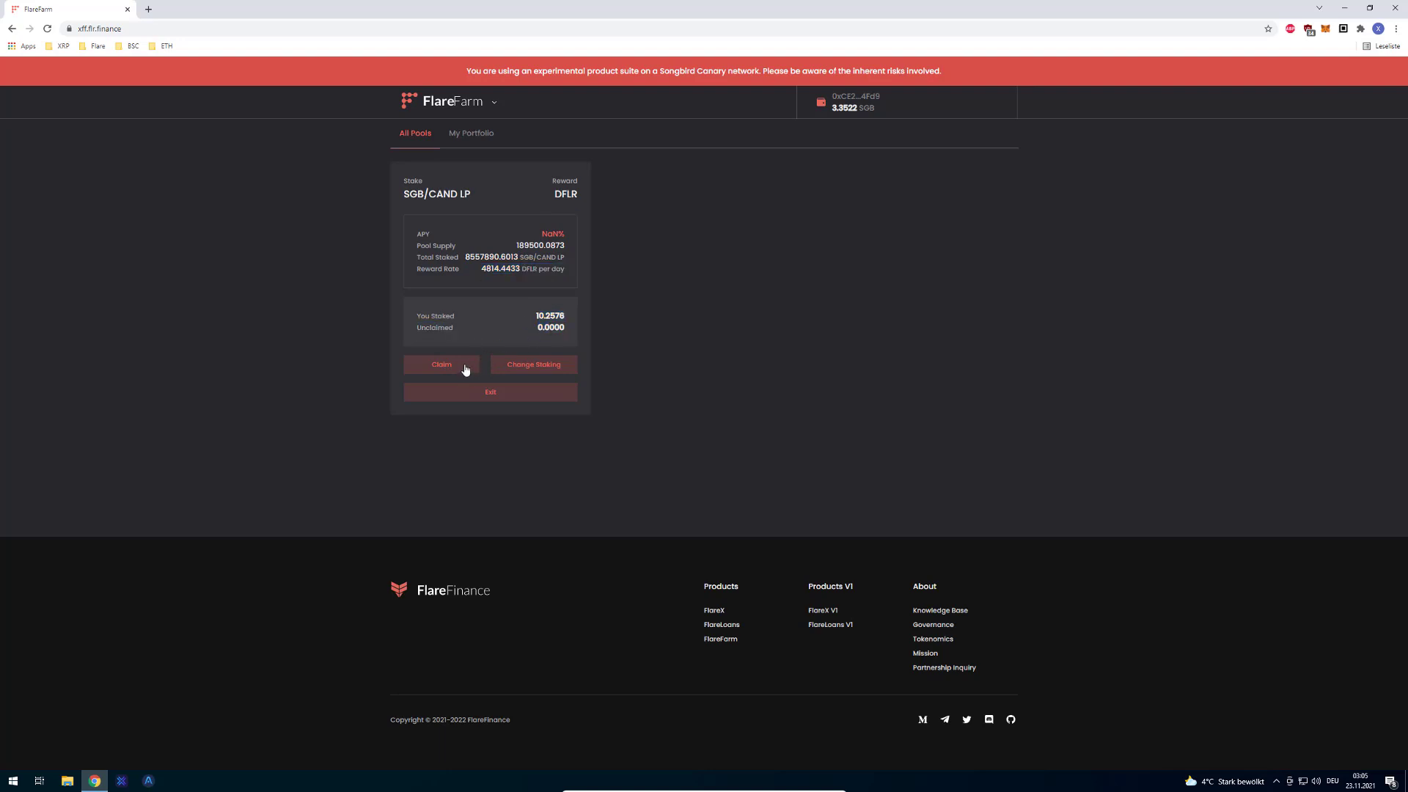
pyautogui.click(441, 363)
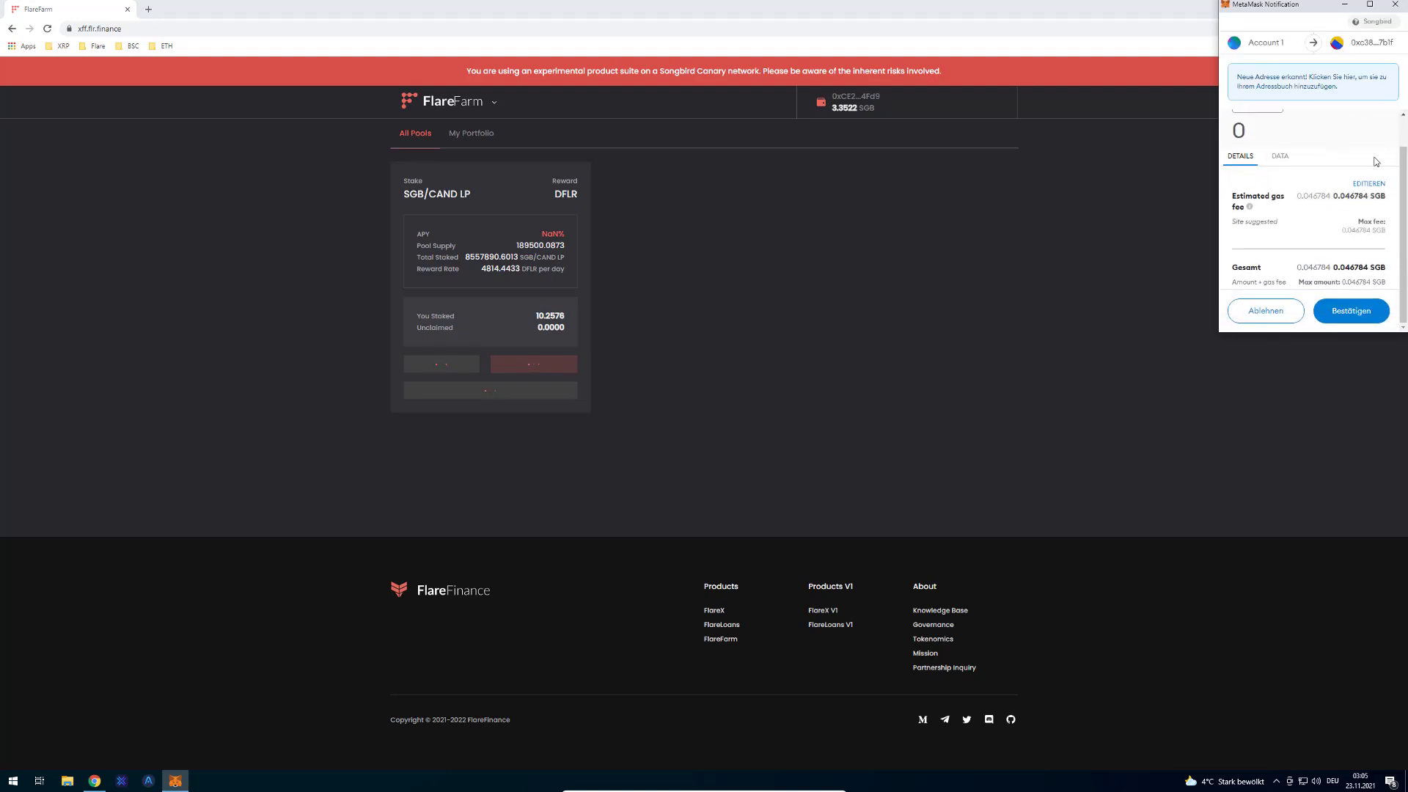
pyautogui.click(1264, 310)
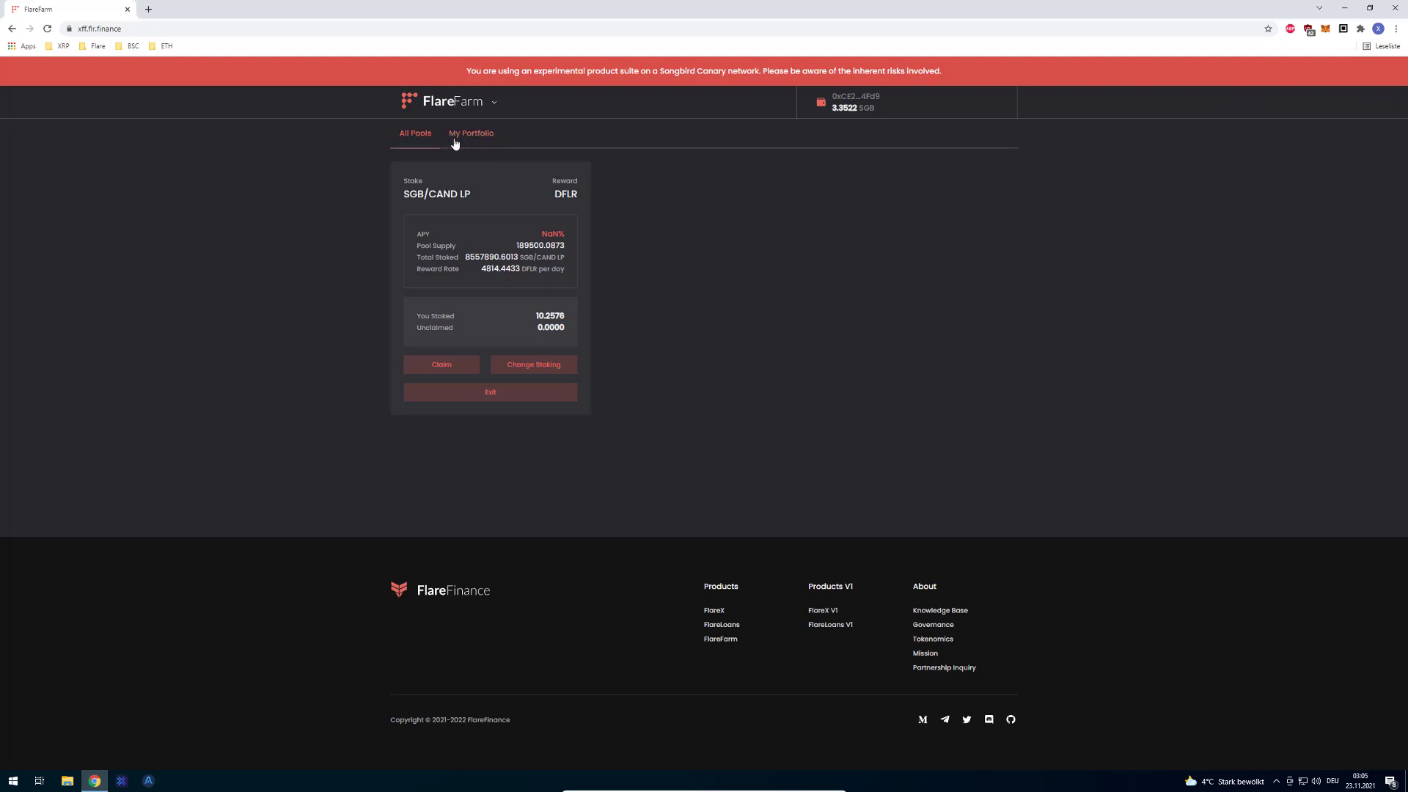
pyautogui.click(471, 133)
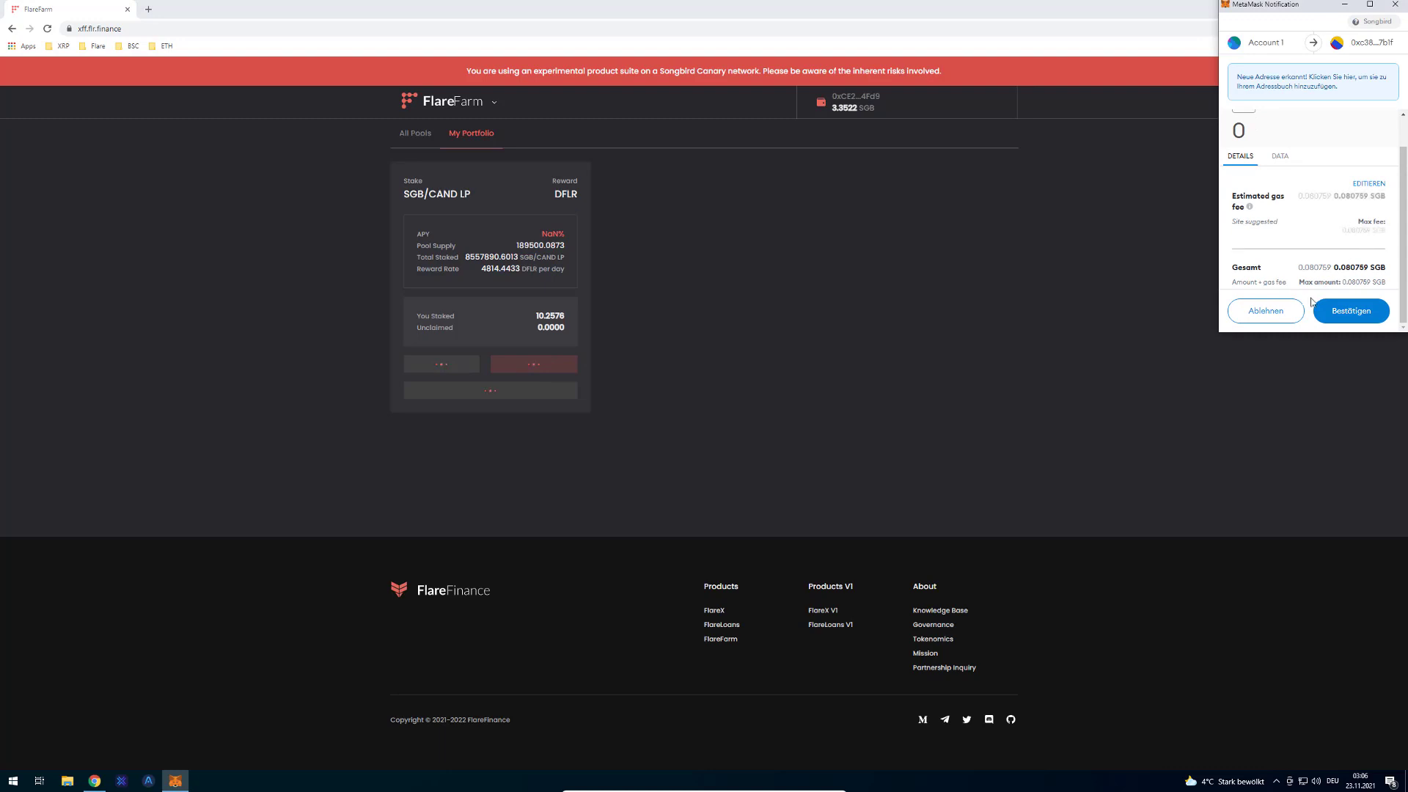
pyautogui.click(1264, 311)
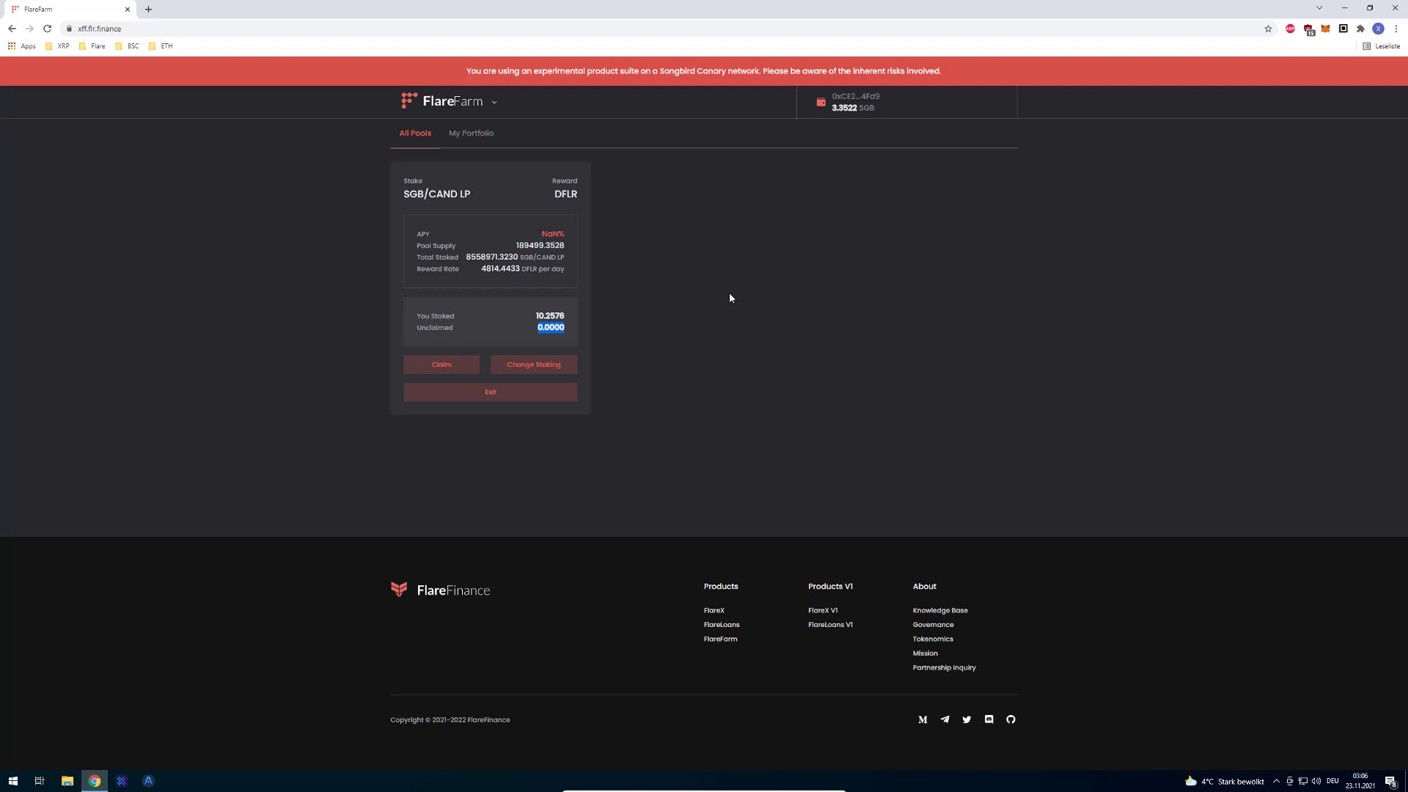
pyautogui.moveTo(627, 121)
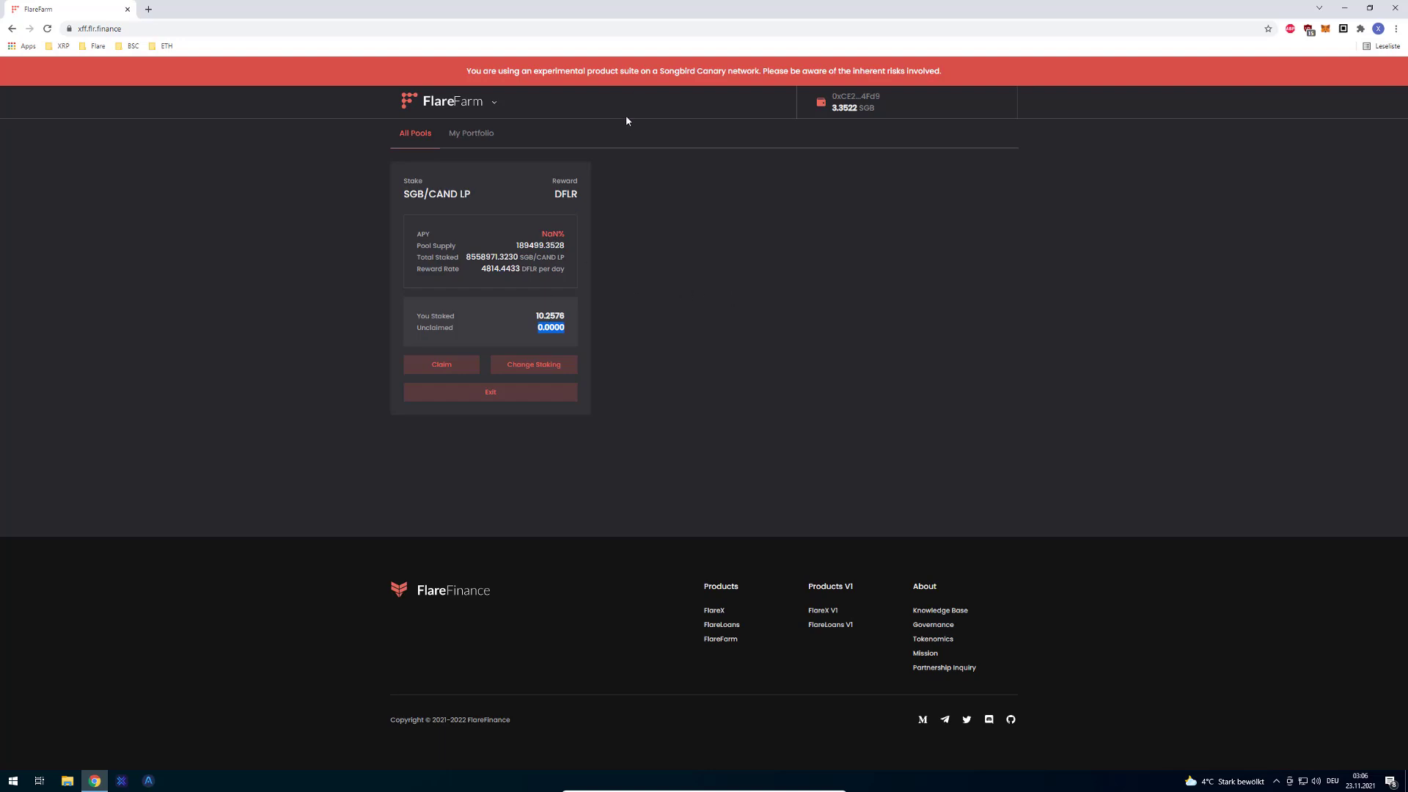
# Switch from FlareFarm to the FlareLoans app and start the Mint CAND flow
pyautogui.click(493, 101)
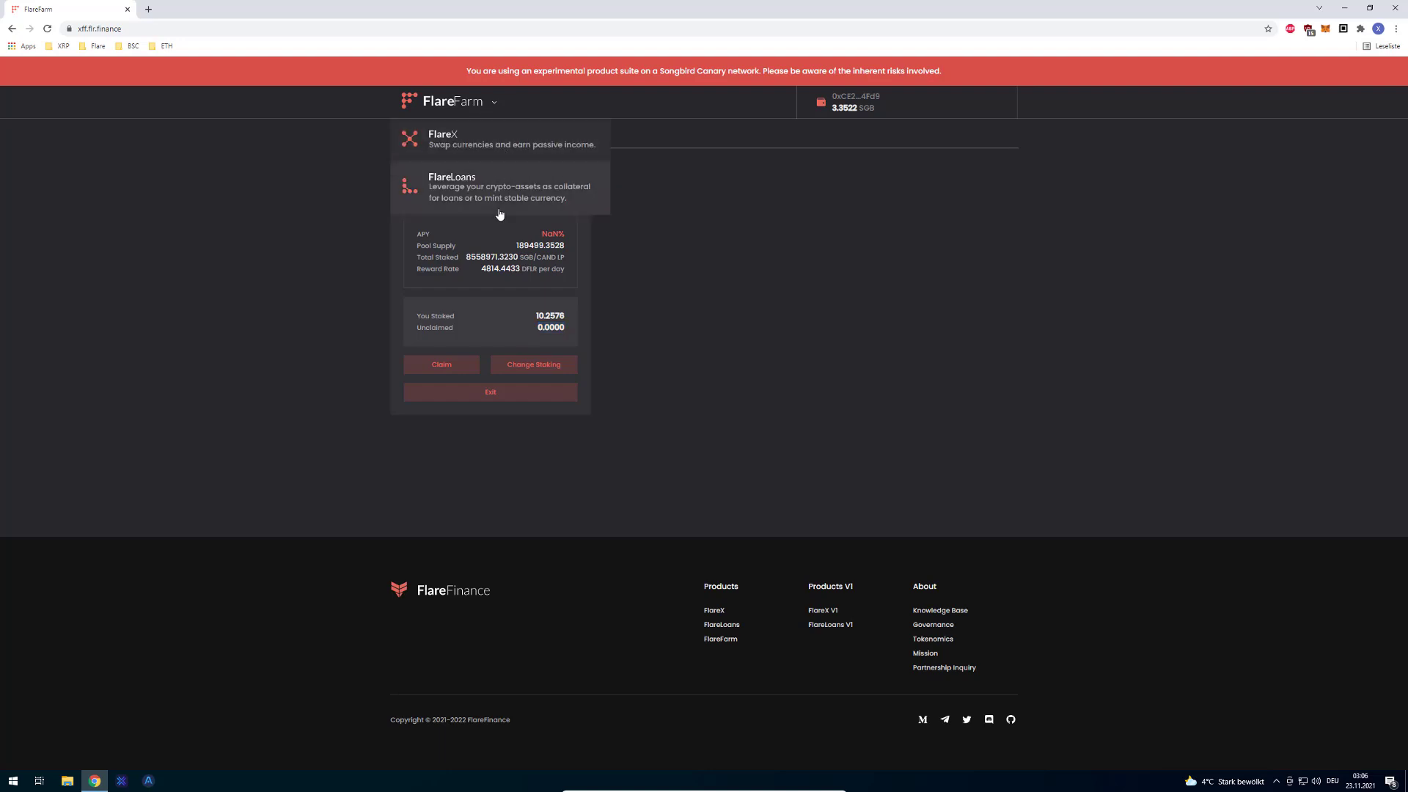
pyautogui.click(452, 186)
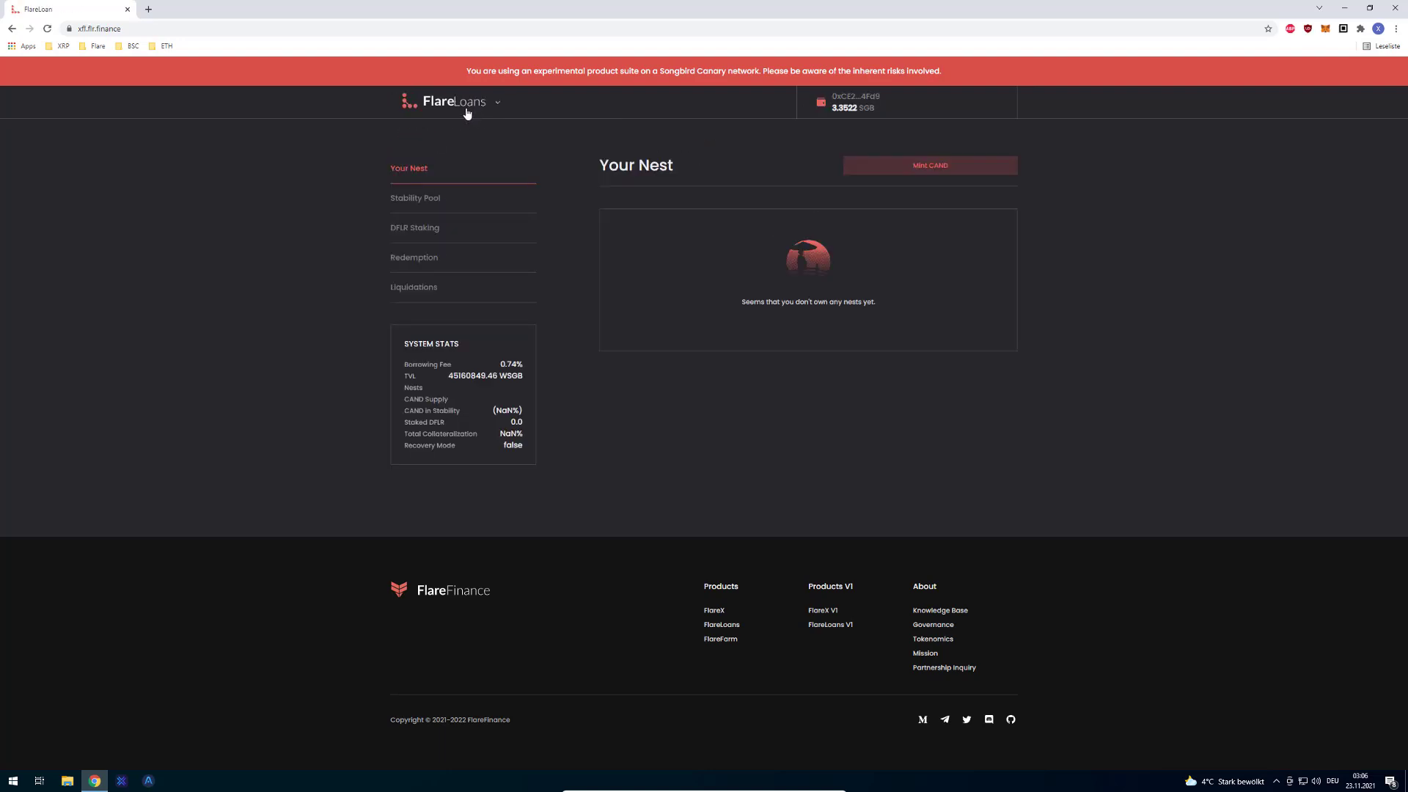
pyautogui.click(496, 101)
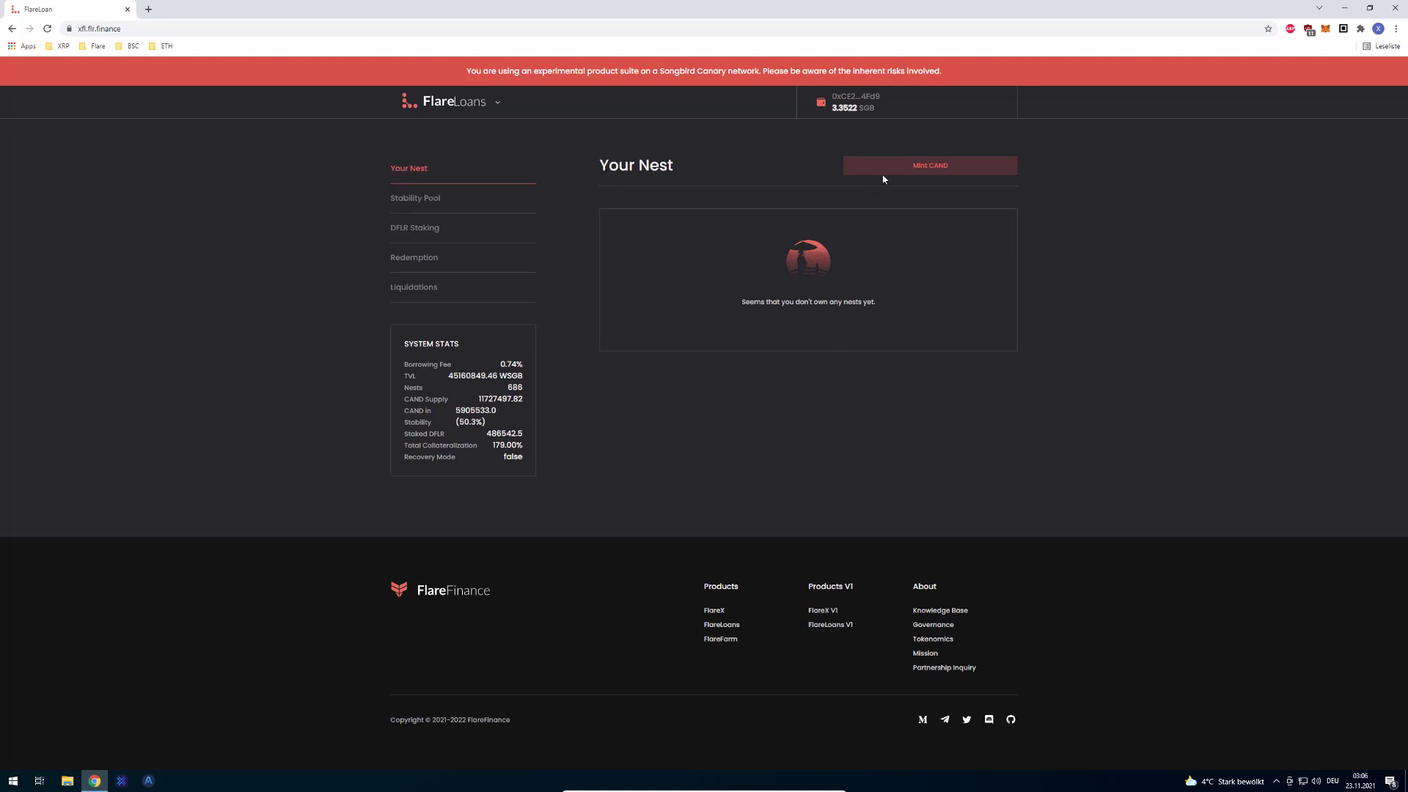
pyautogui.click(928, 165)
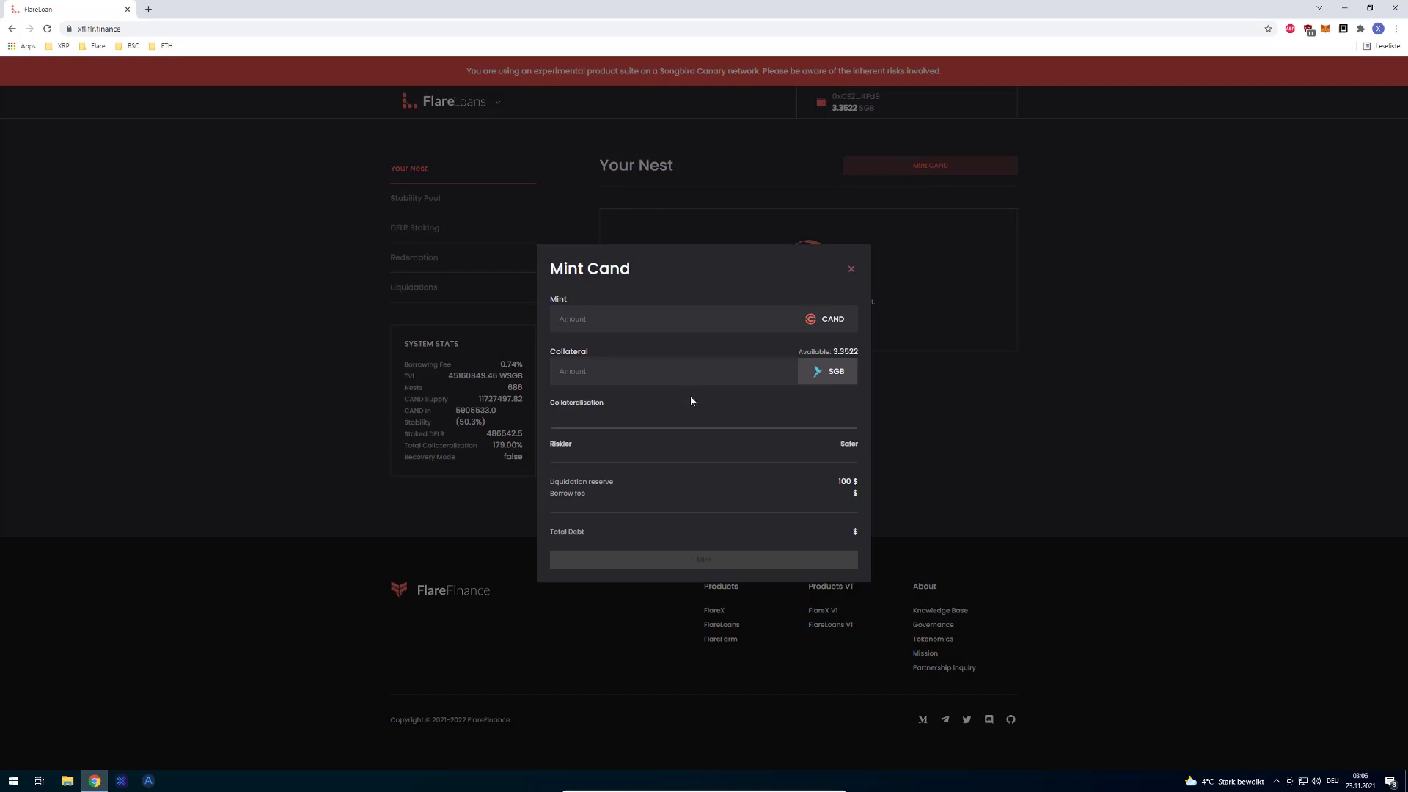
# Browse the Stability Pool, Redemption and Liquidations pages and note the Staked DFLR figure
pyautogui.click(415, 198)
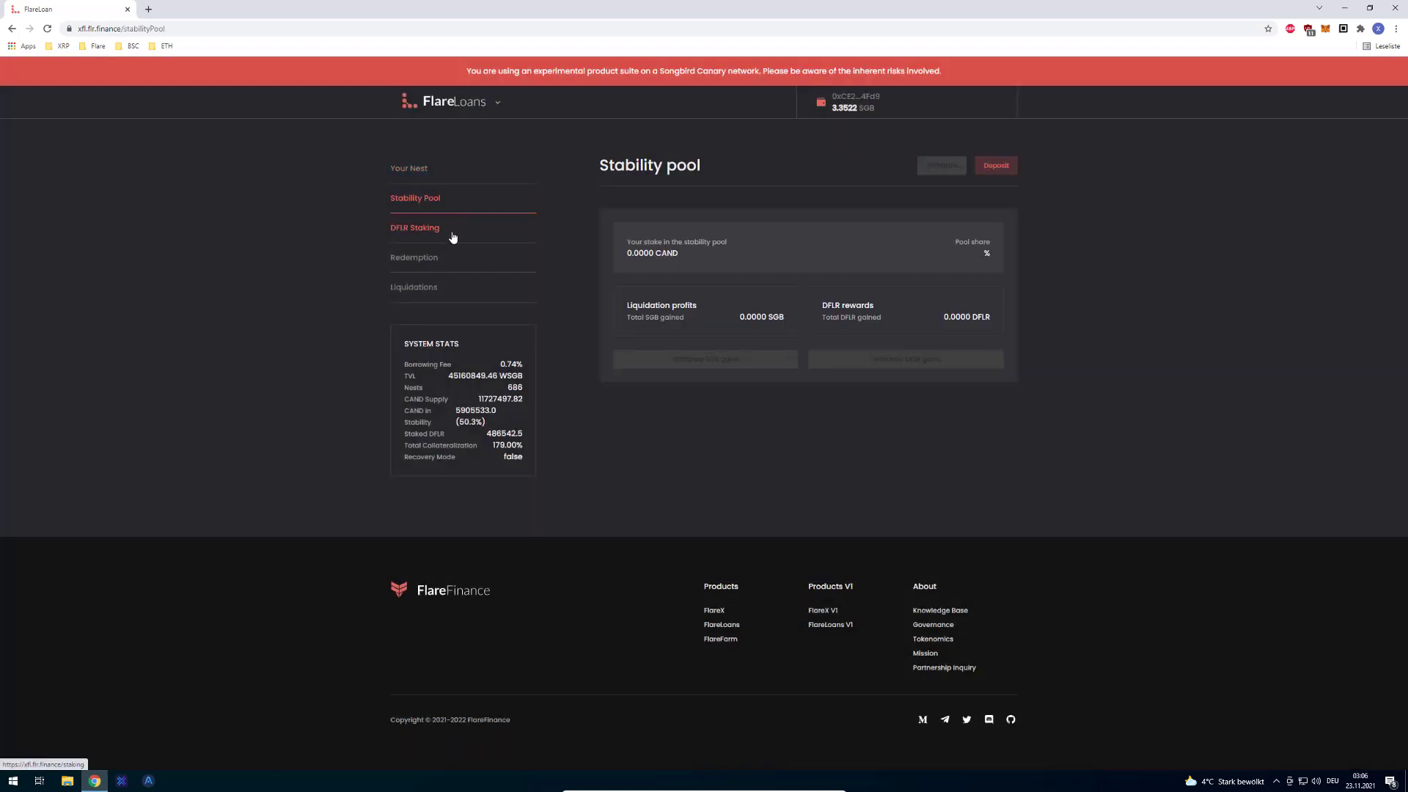
pyautogui.click(413, 258)
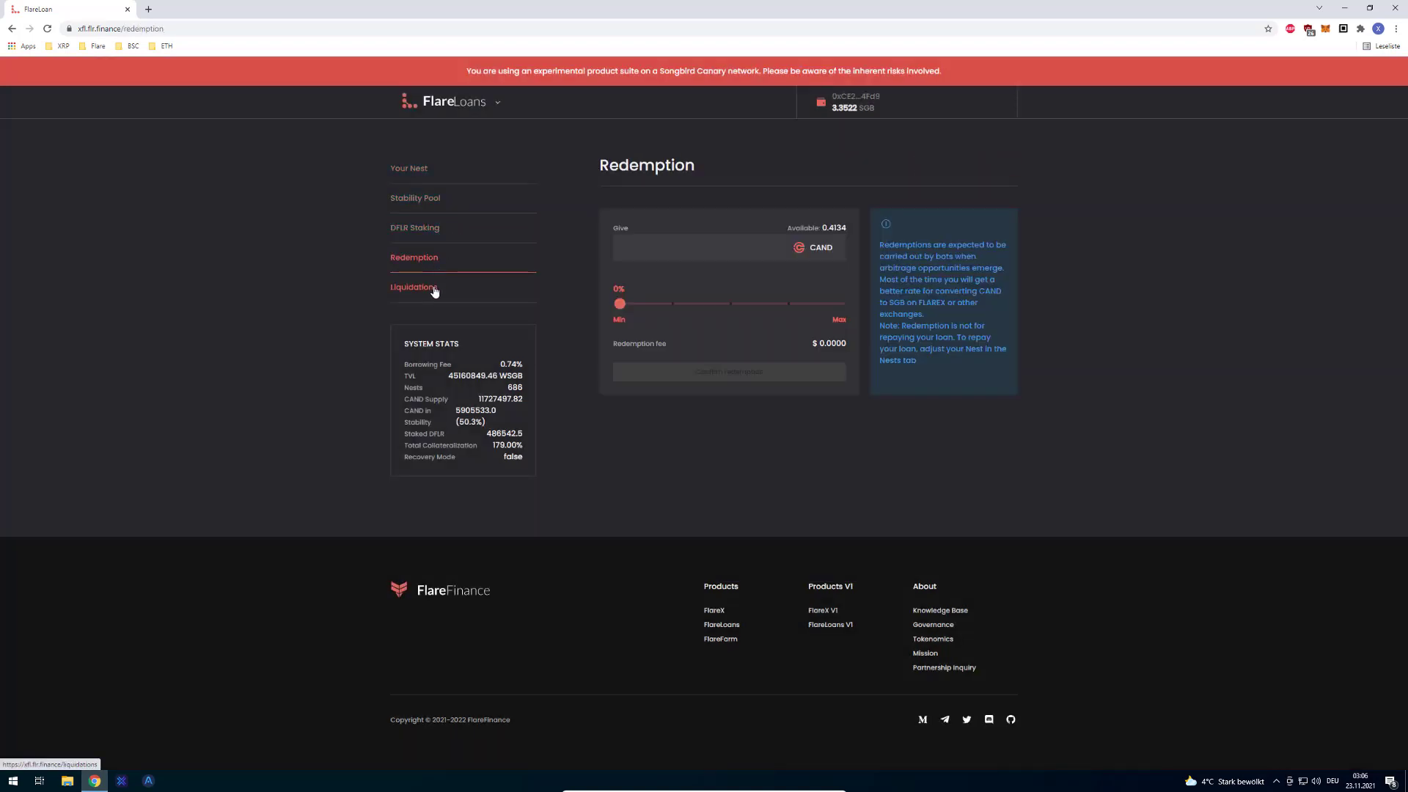
pyautogui.click(413, 287)
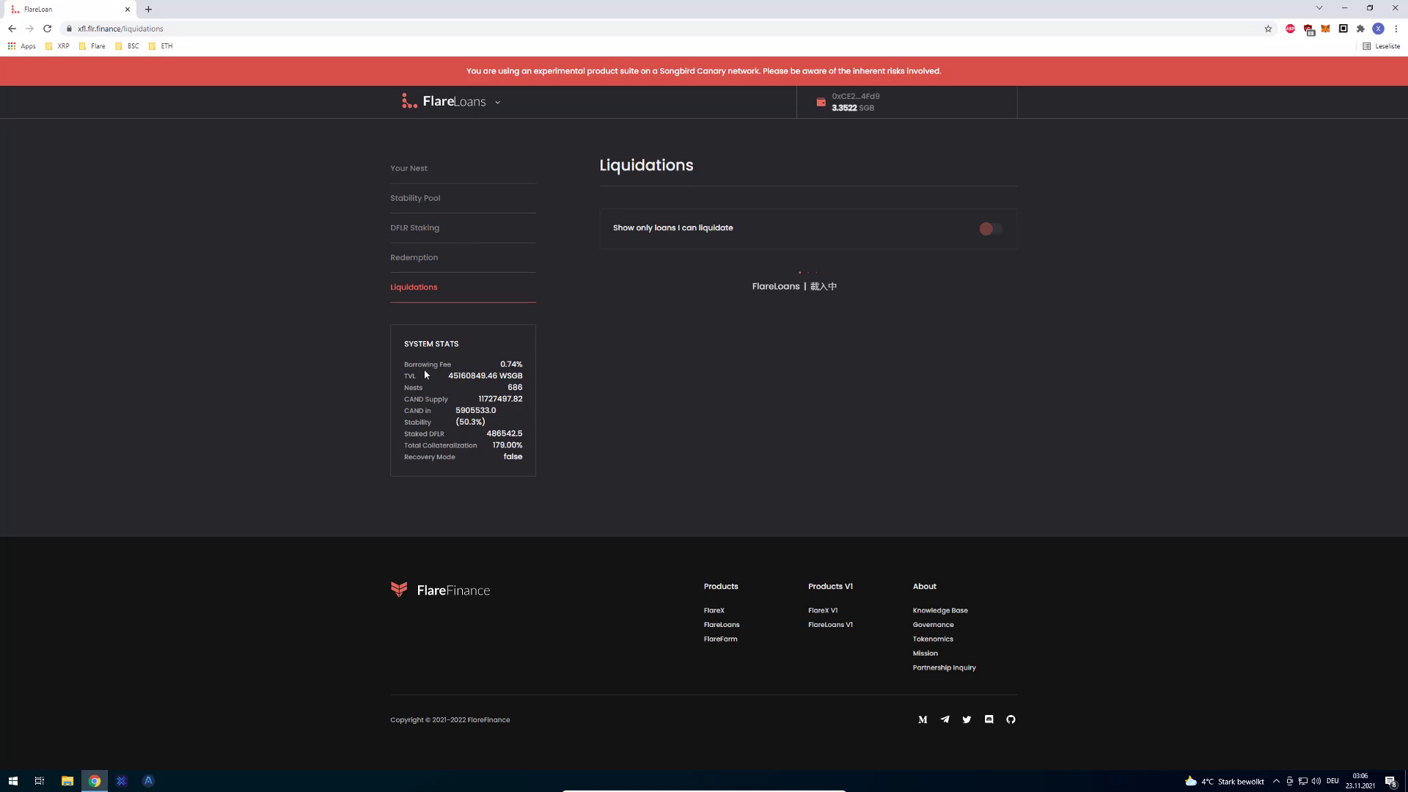
pyautogui.doubleClick(409, 376)
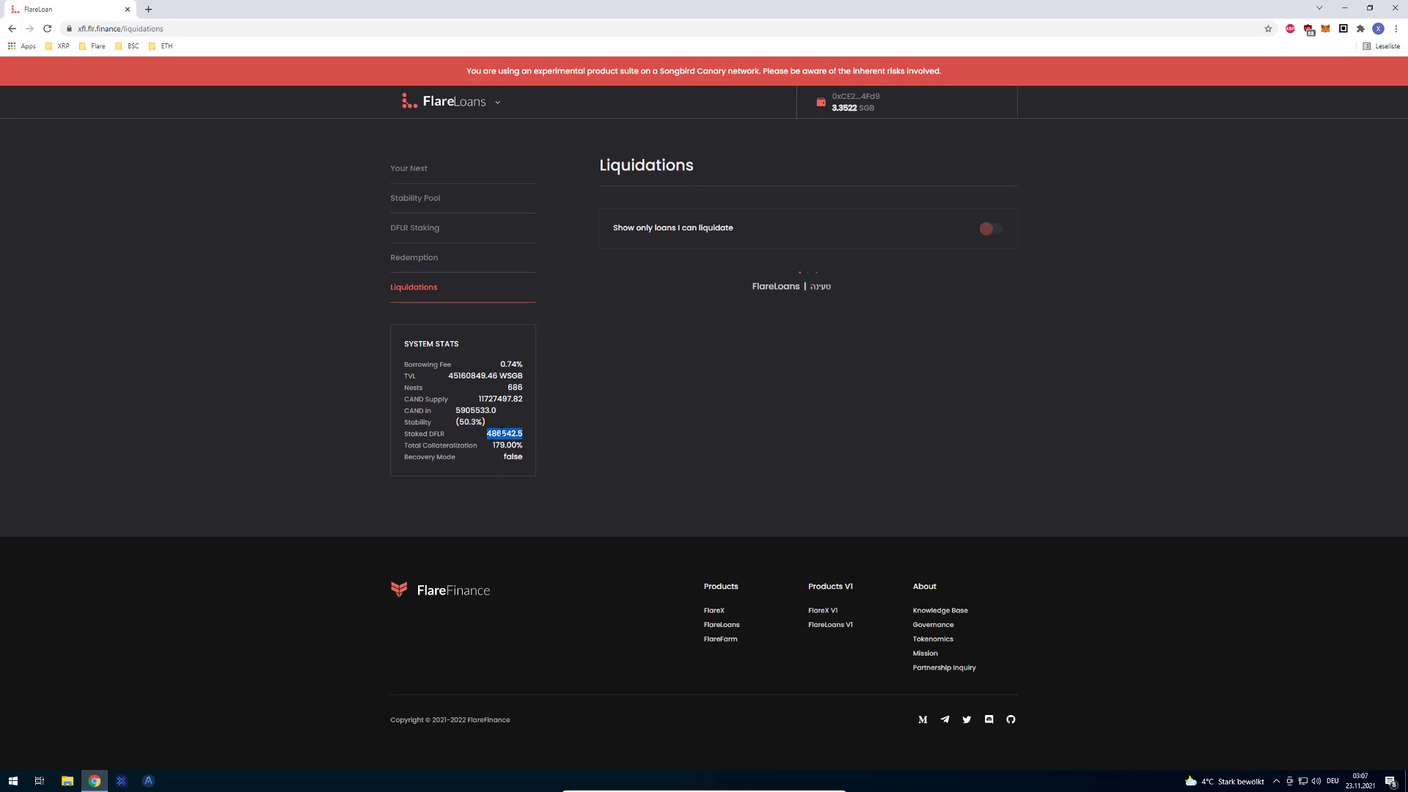
# Revisit the Redemption and Stability Pool pages, then switch over to the FlareX exchange app
pyautogui.click(414, 257)
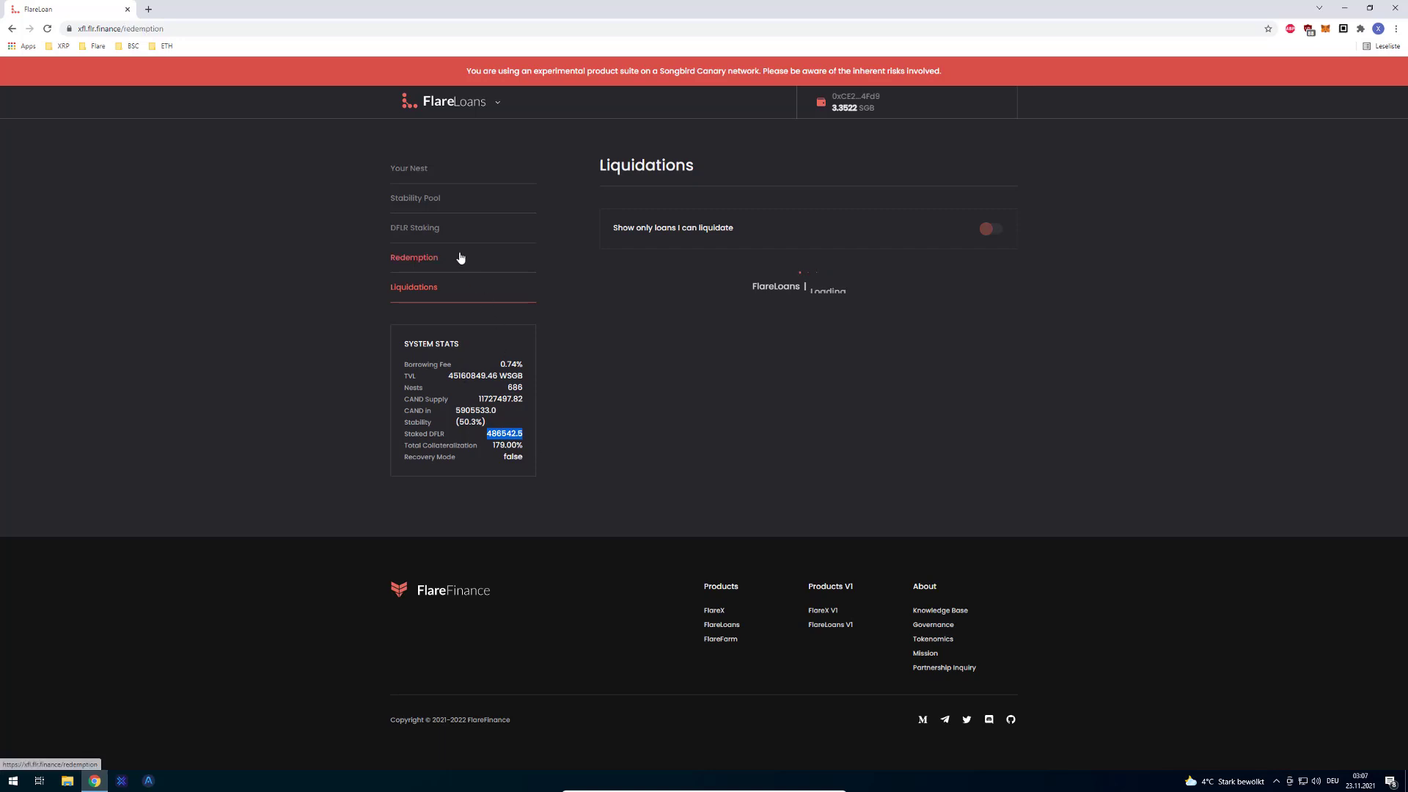
pyautogui.click(415, 197)
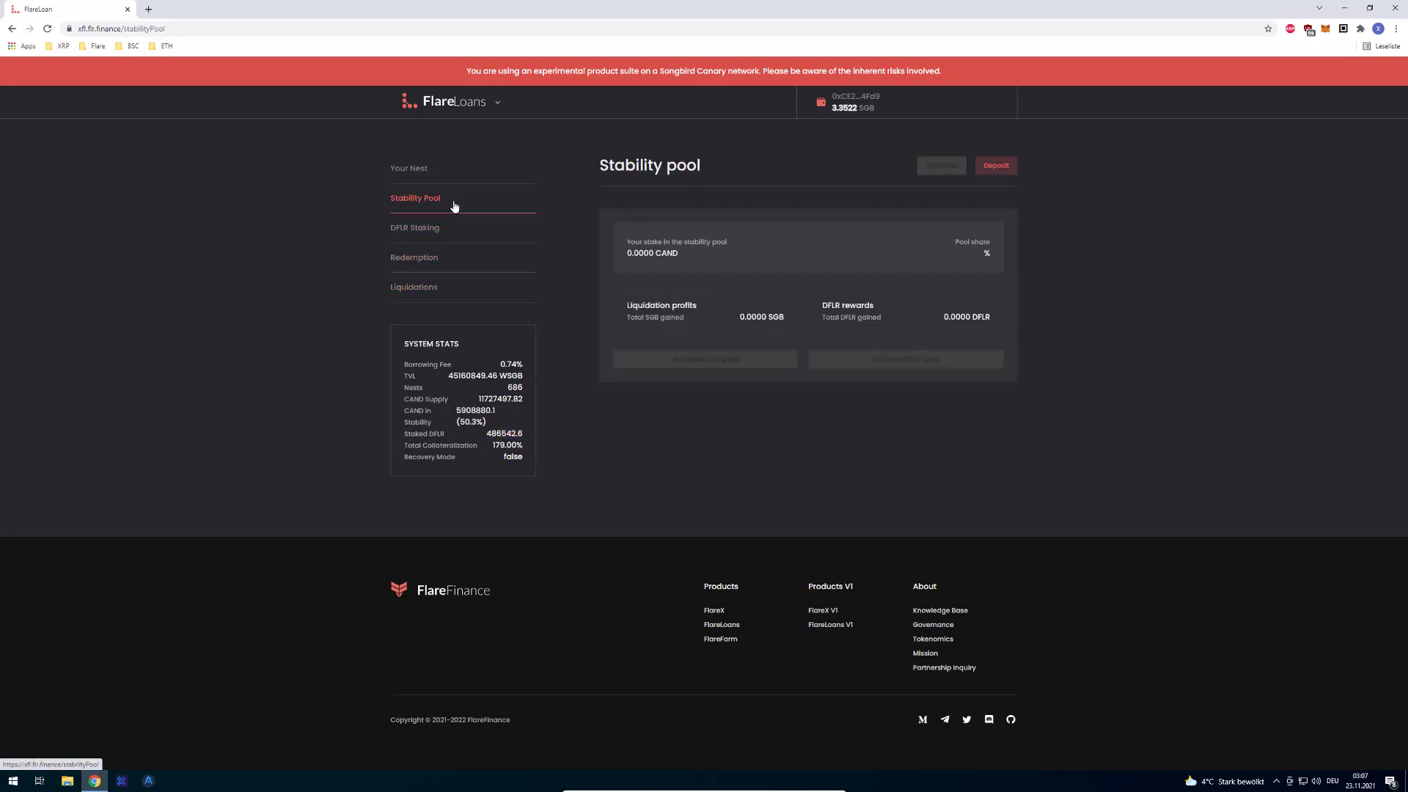
pyautogui.click(413, 258)
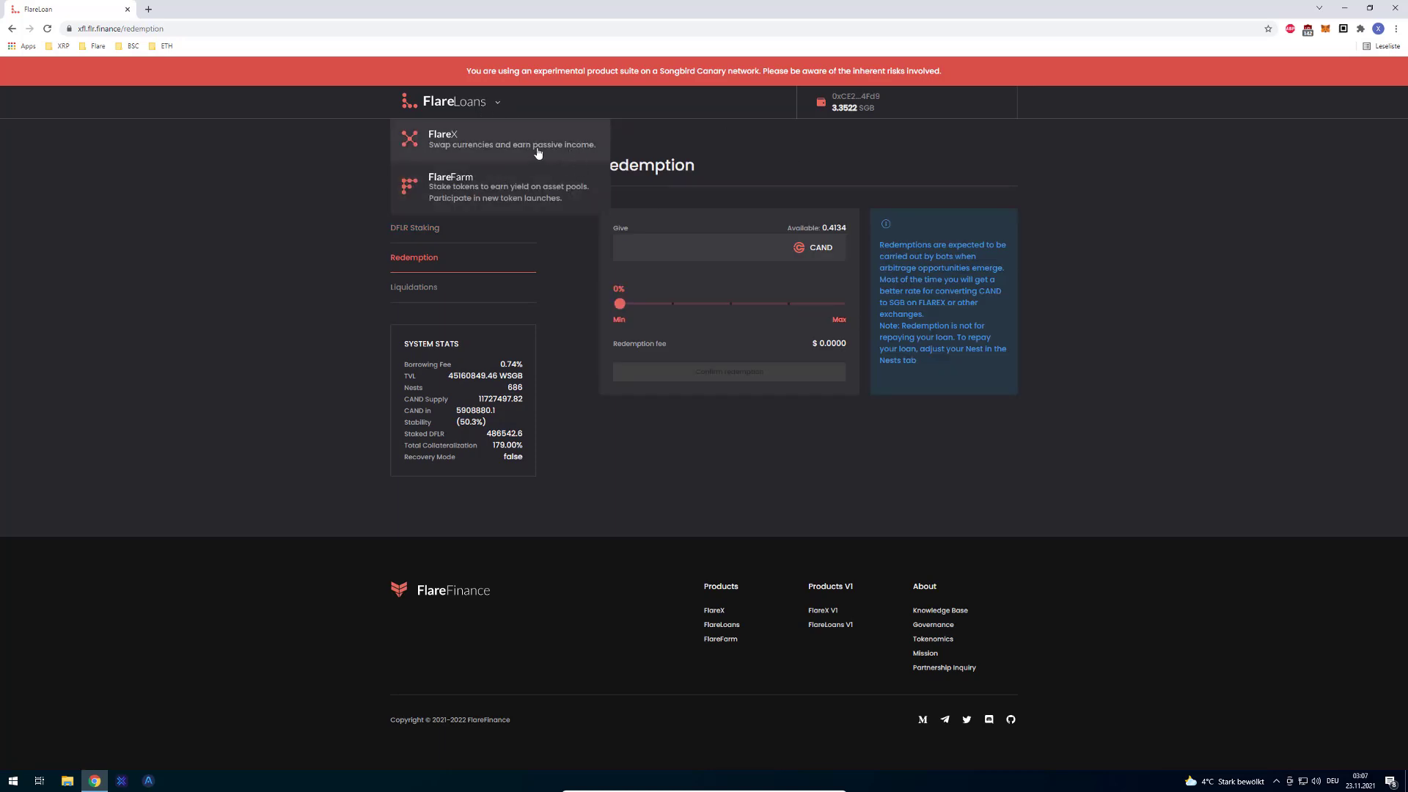
pyautogui.click(442, 139)
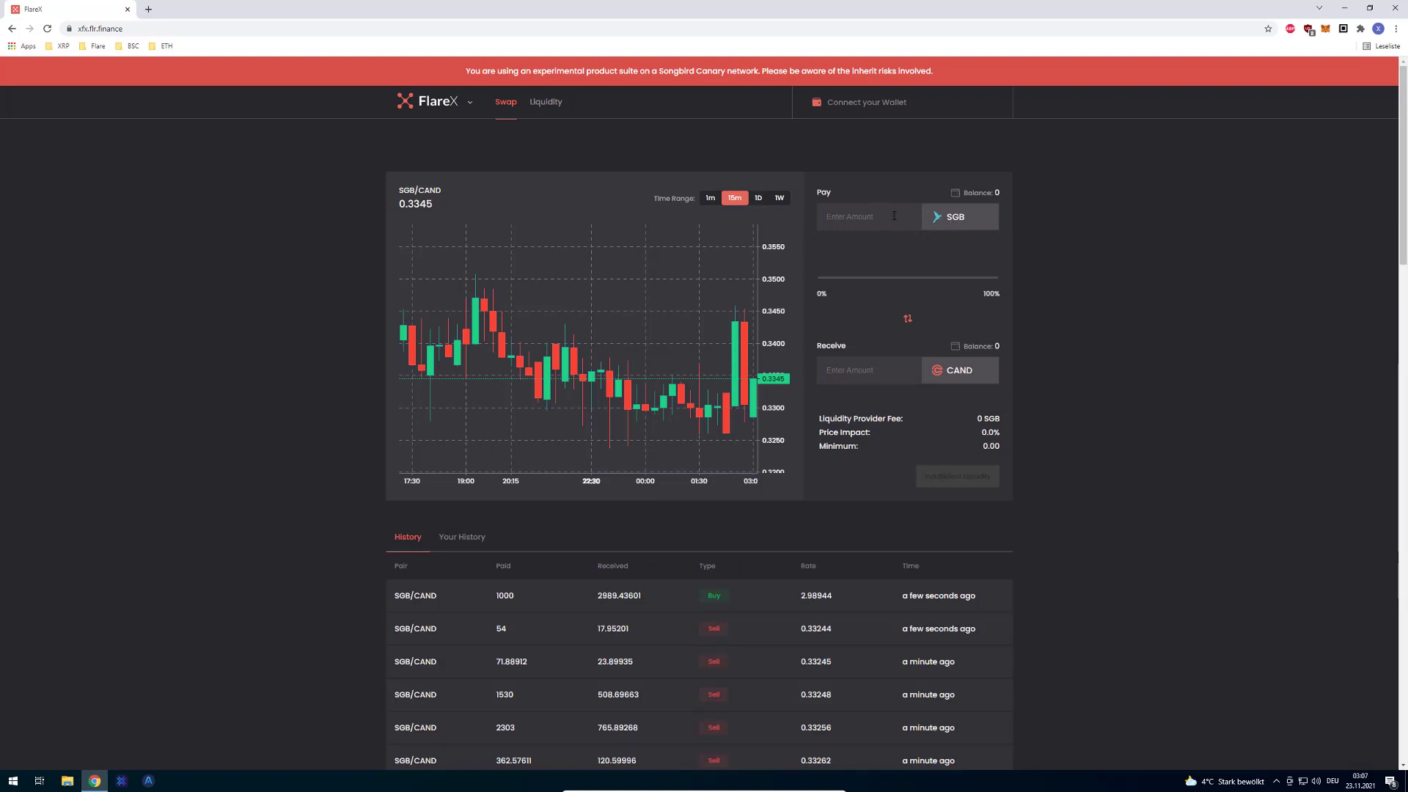
pyautogui.moveTo(531, 121)
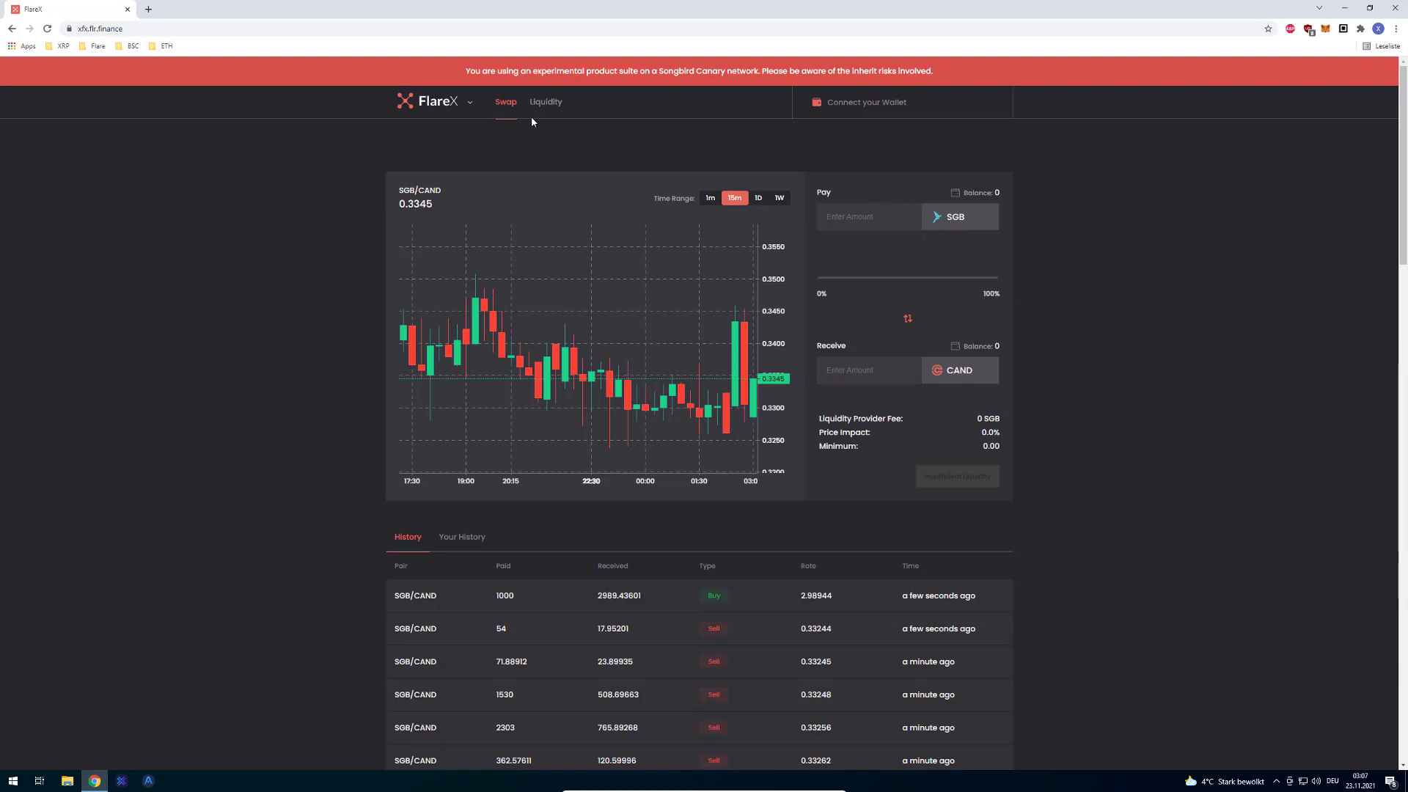
# Switch back from the FlareX swap page to the FlareFarm SGB/CAND LP farm
pyautogui.click(545, 102)
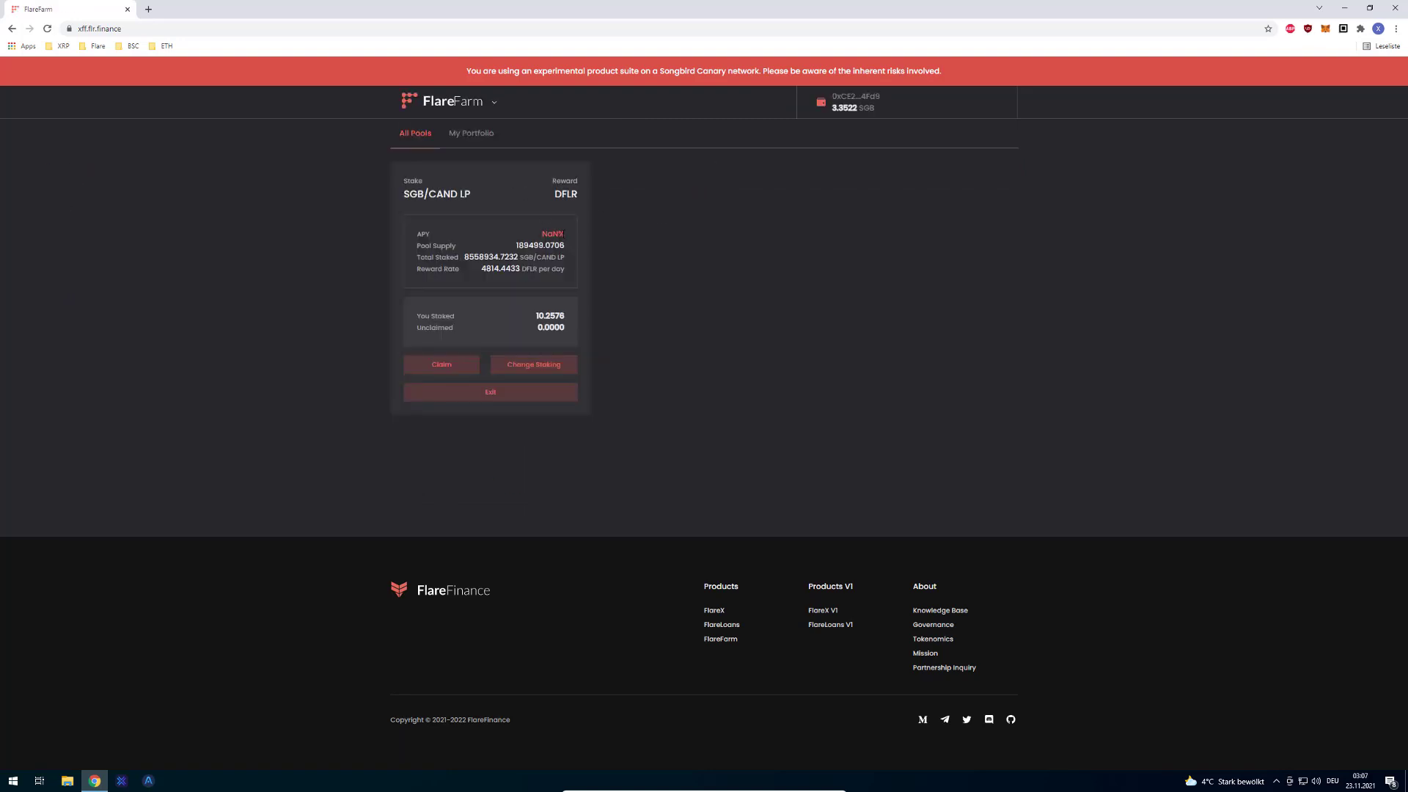
pyautogui.doubleClick(564, 194)
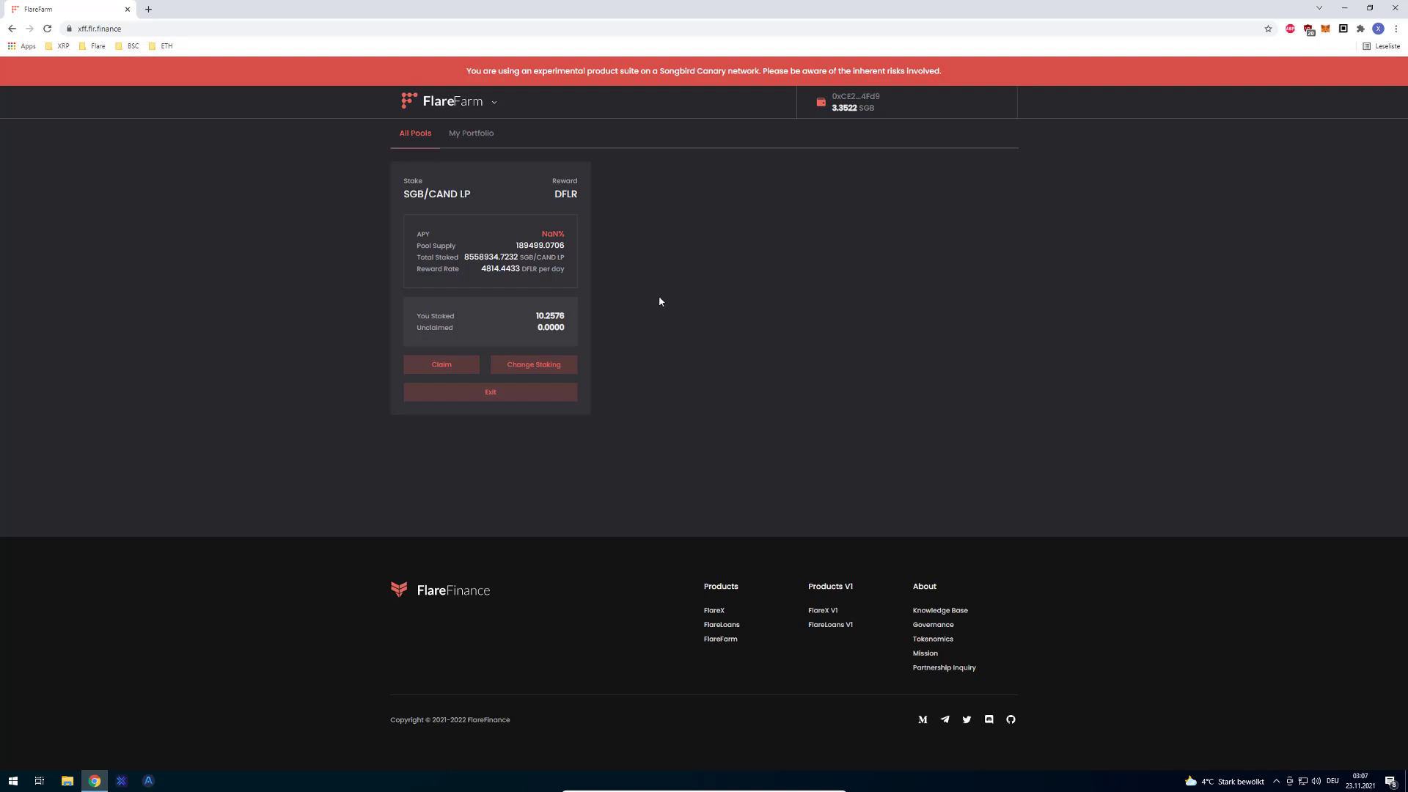
pyautogui.moveTo(505, 327)
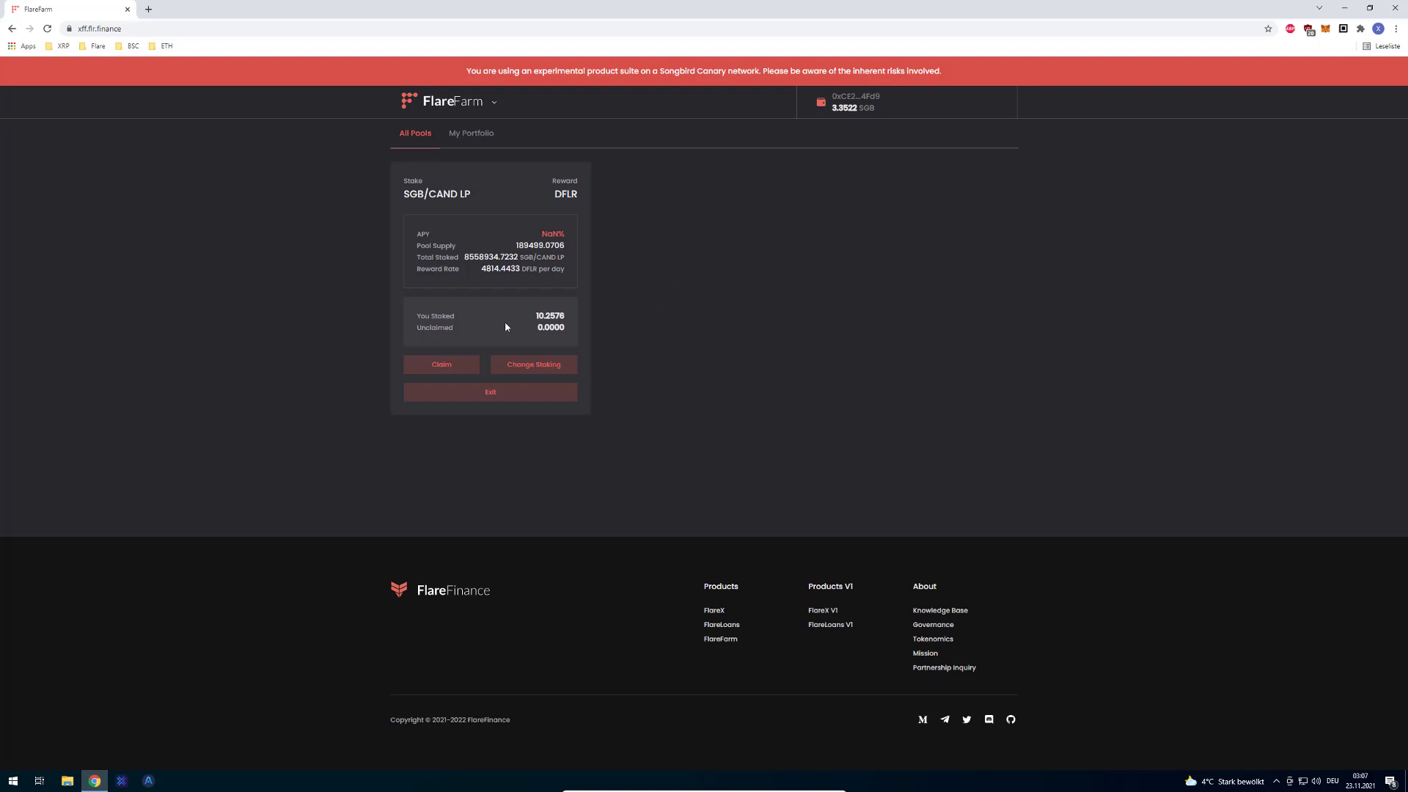
pyautogui.moveTo(536, 187)
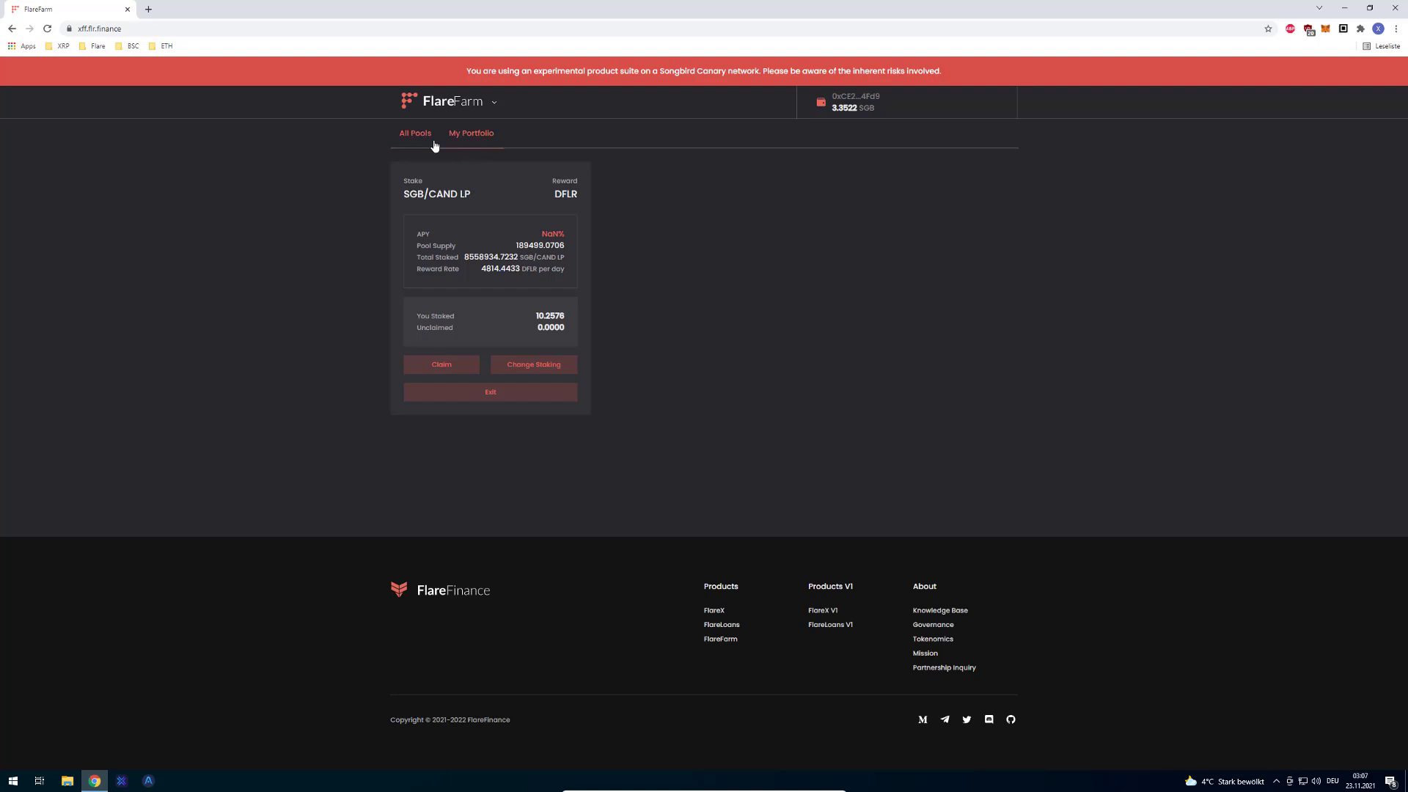
pyautogui.moveTo(454, 142)
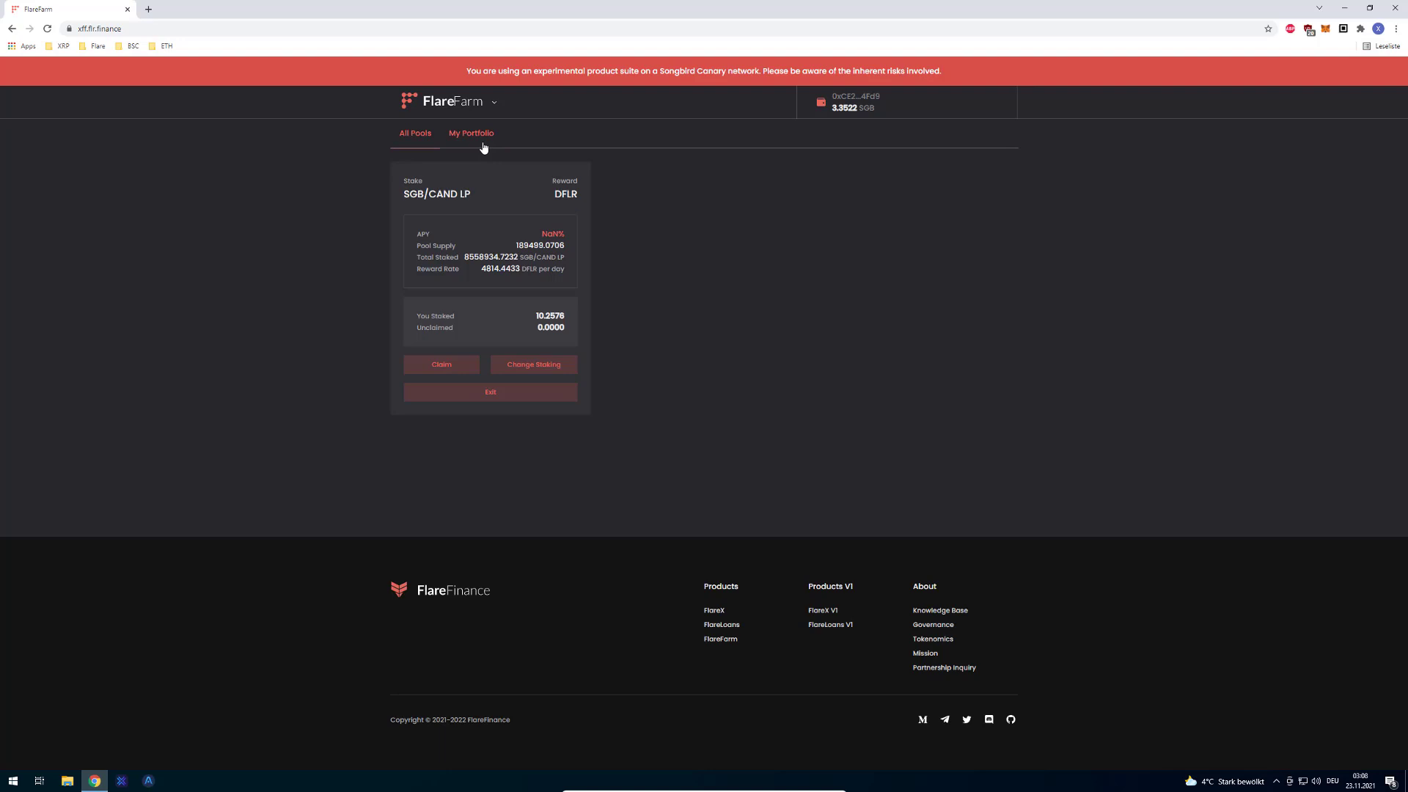
pyautogui.moveTo(1262, 271)
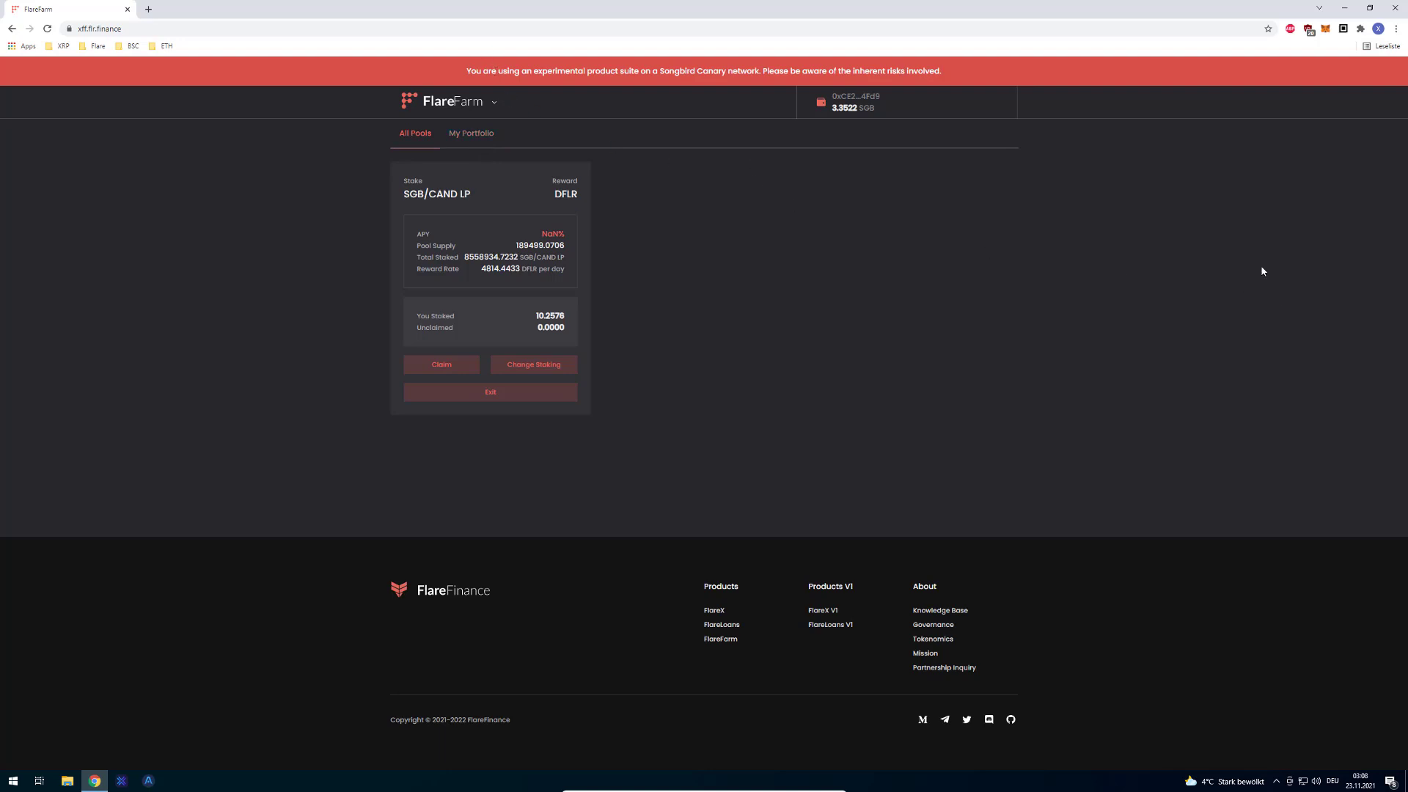